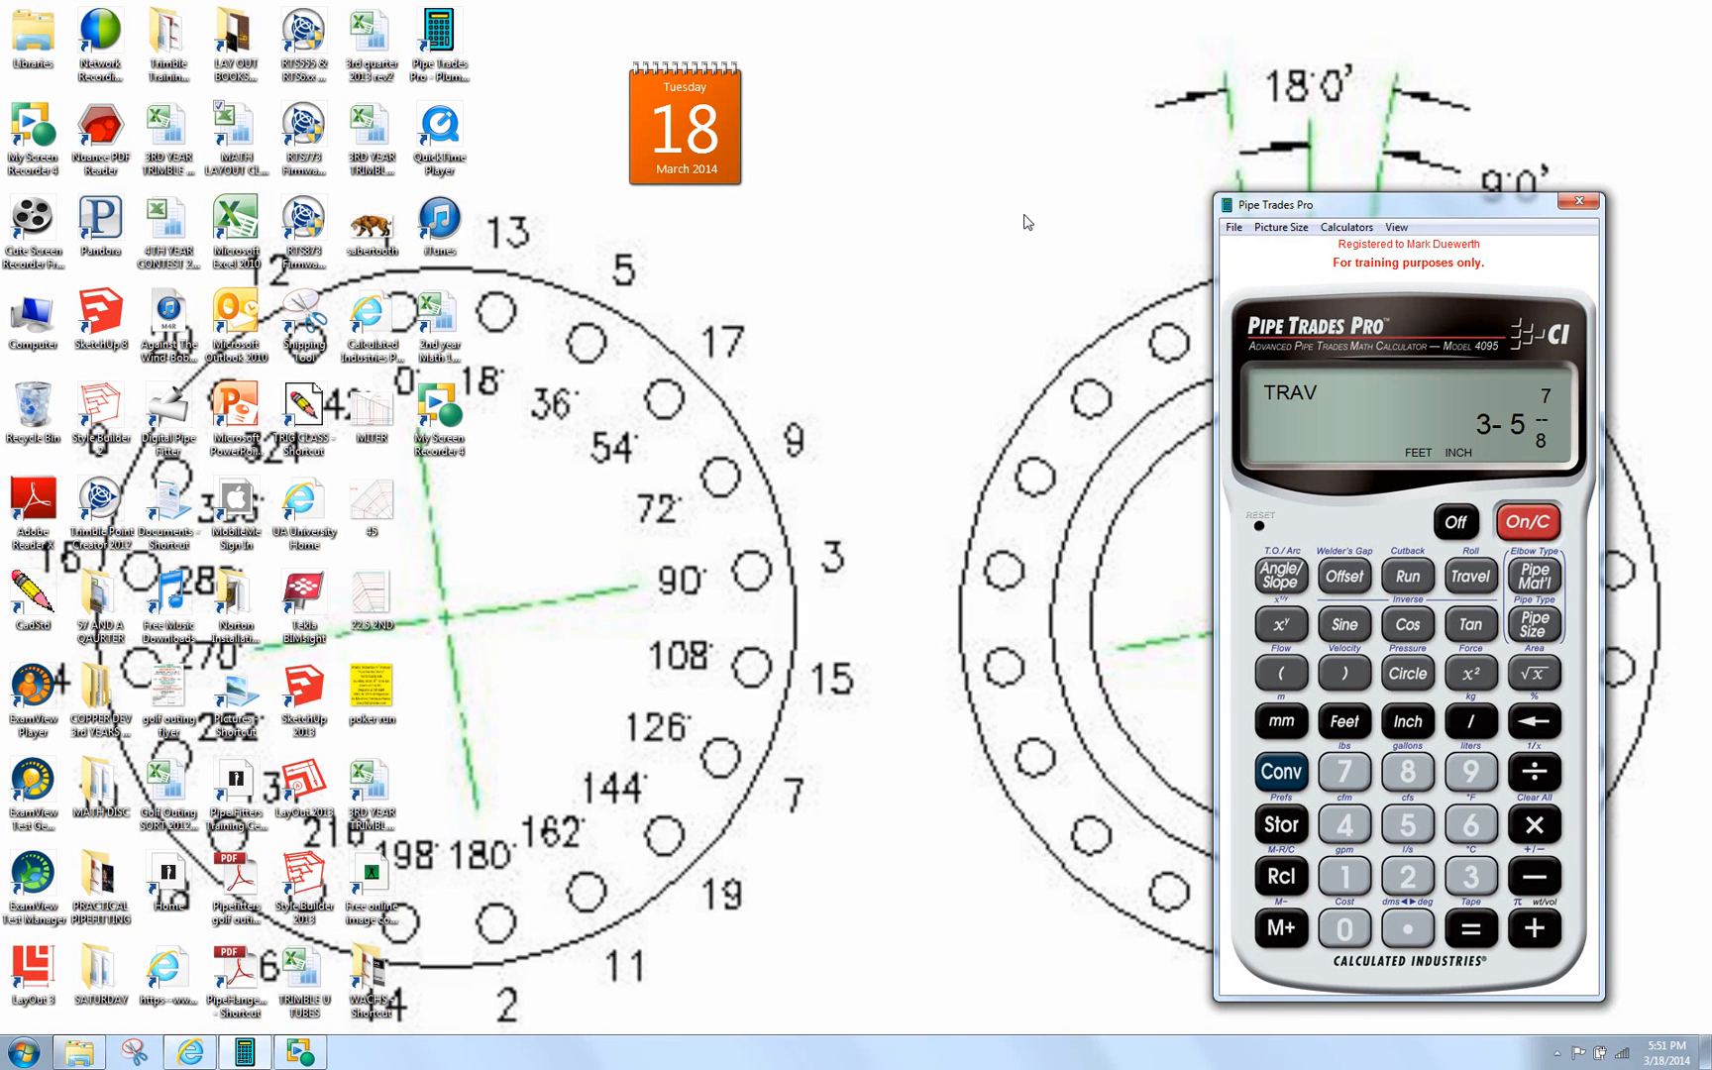
mouse_move(1035, 156)
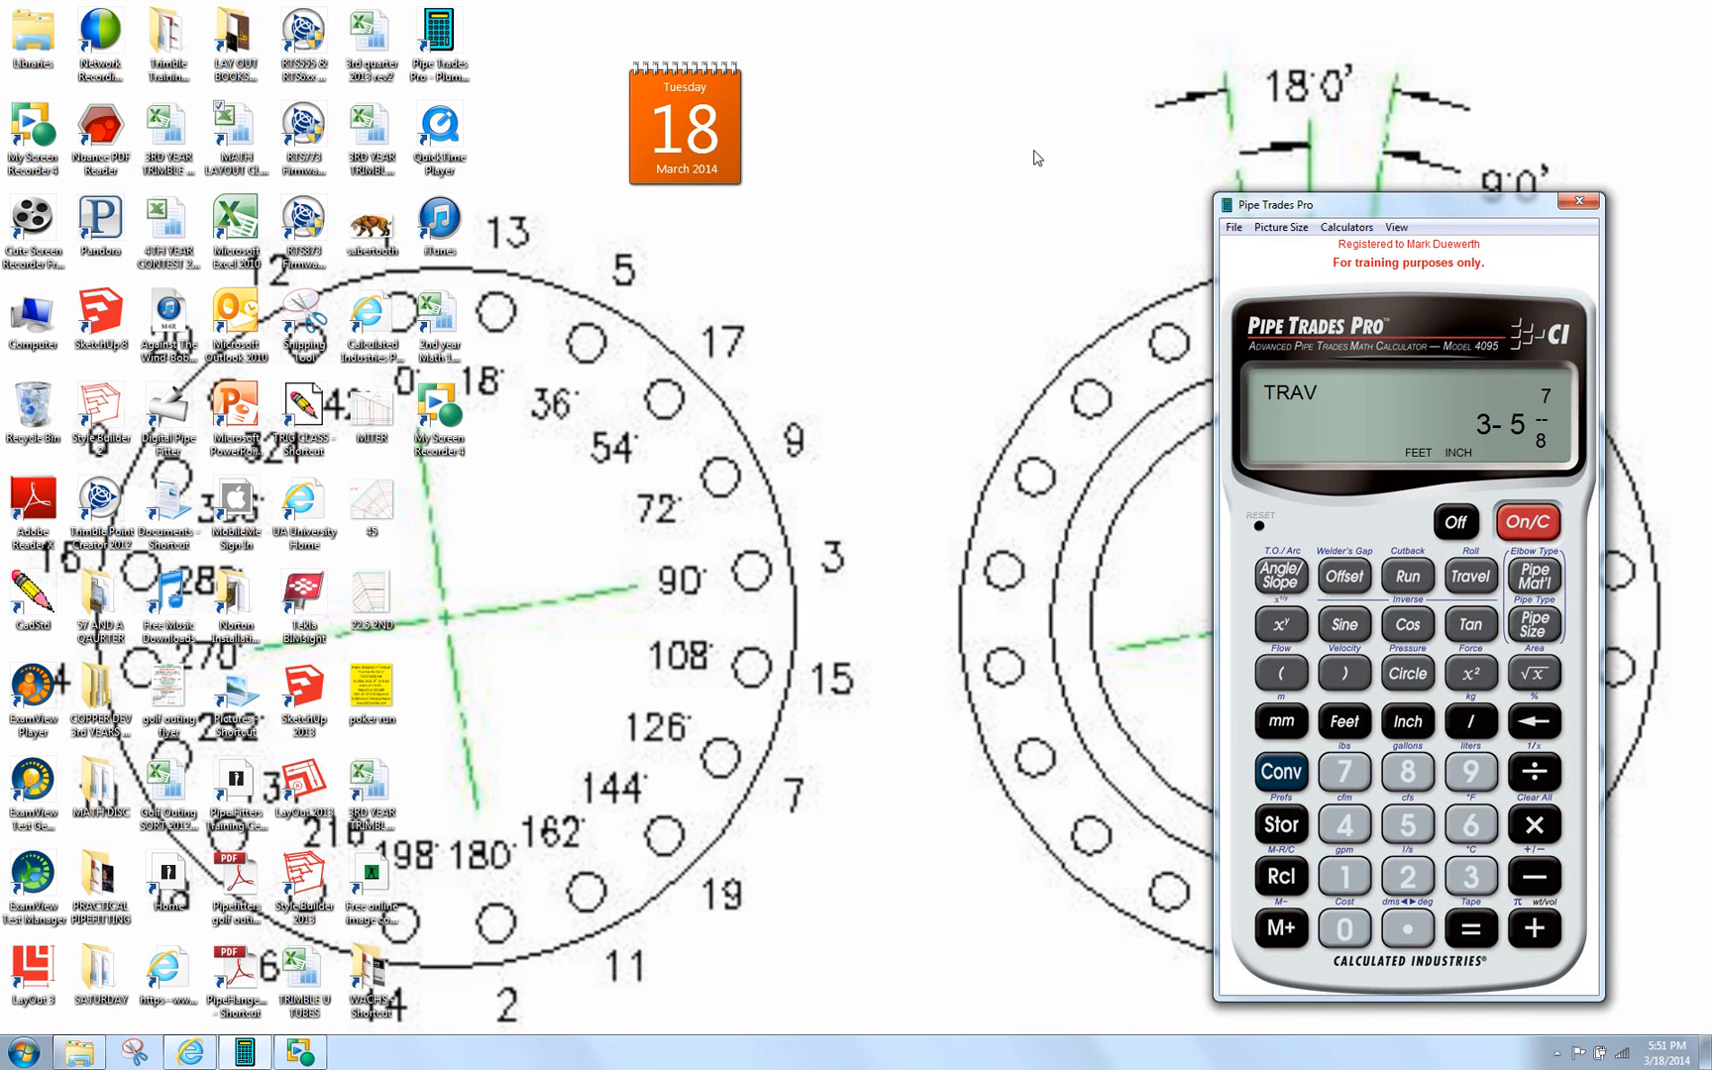
mouse_move(1415, 210)
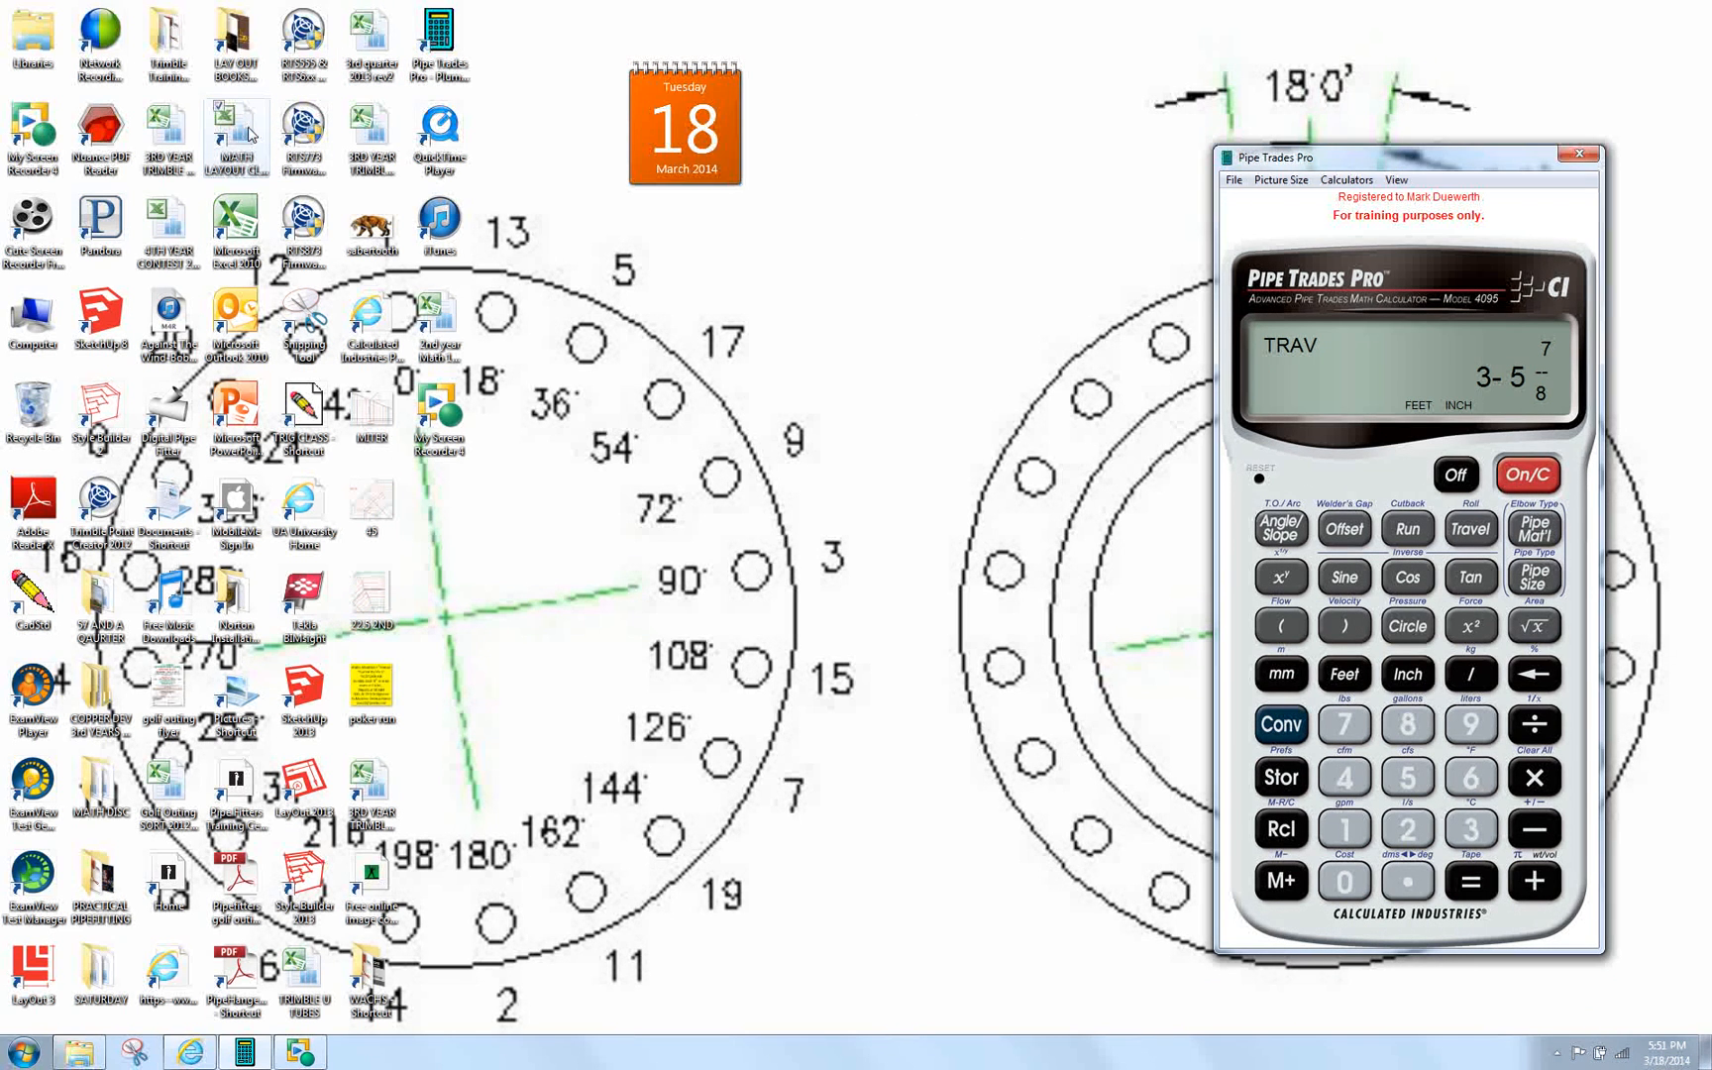
- Bring up the MATH LAYOUT workbook in Excel beside the Pipe Trades Pro calculator
click(357, 1052)
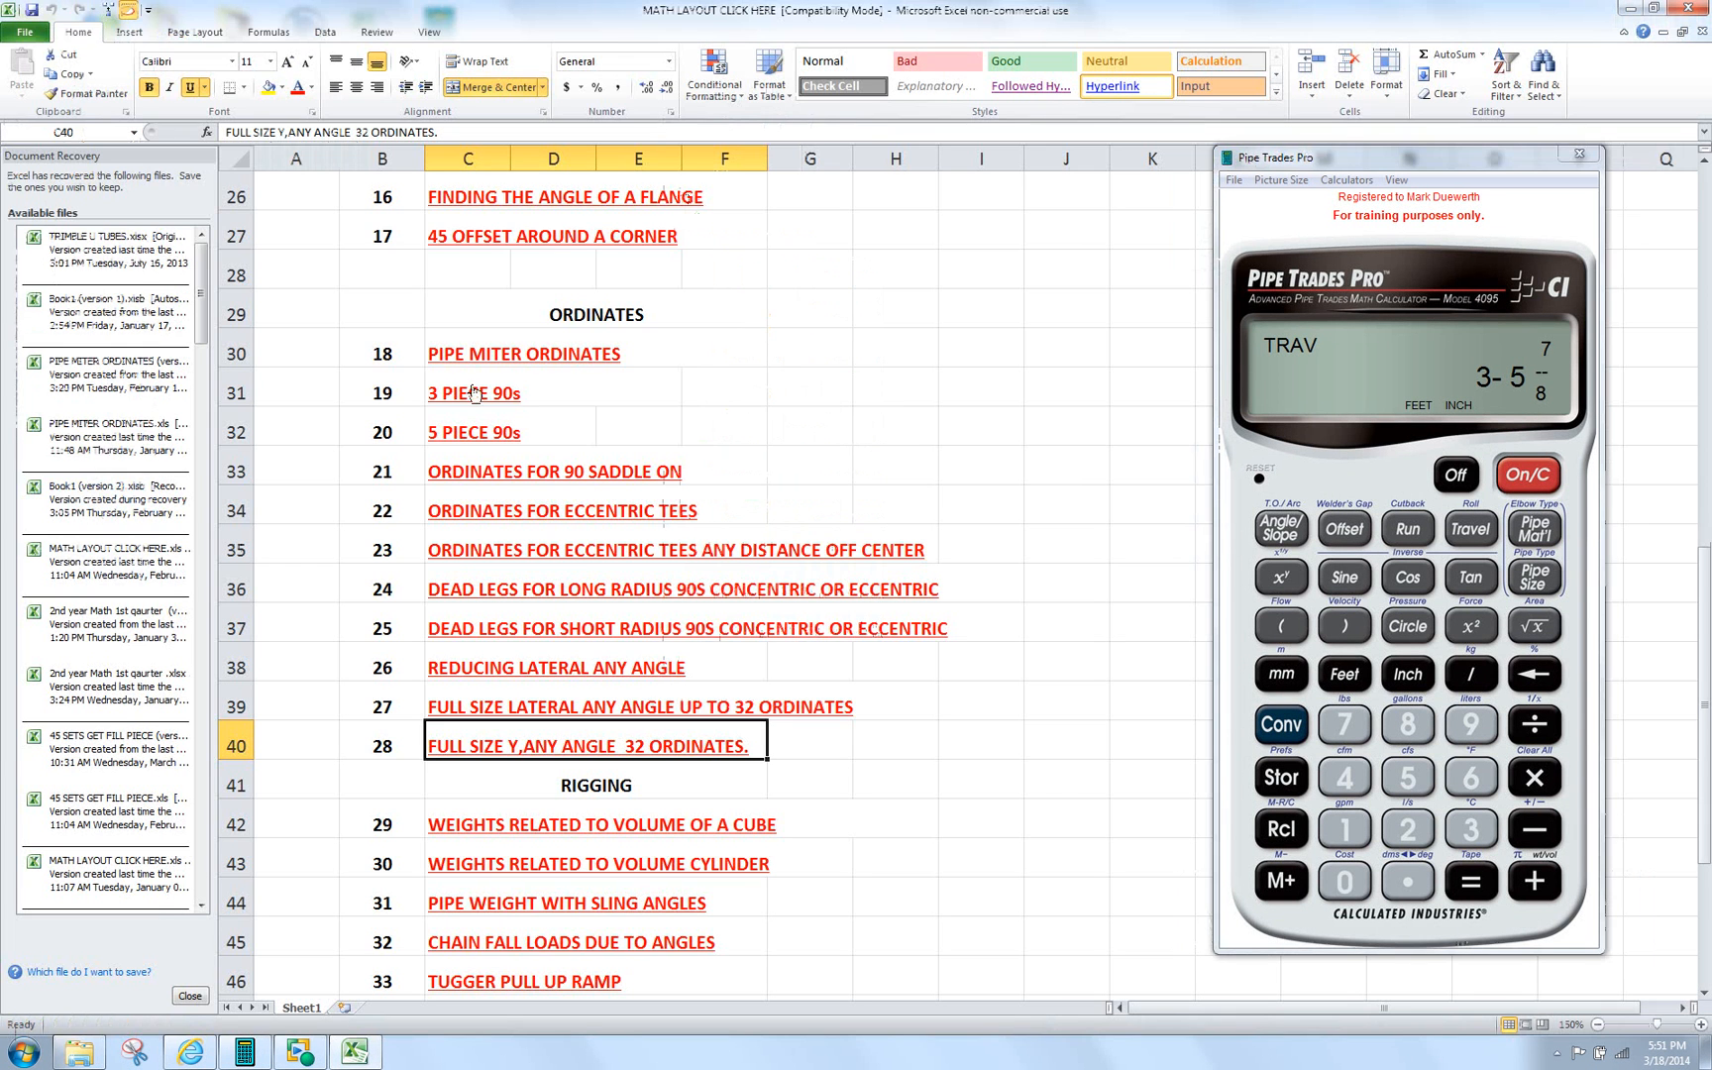
- Dismiss Document Recovery, keeping the recovered files to view later
click(188, 995)
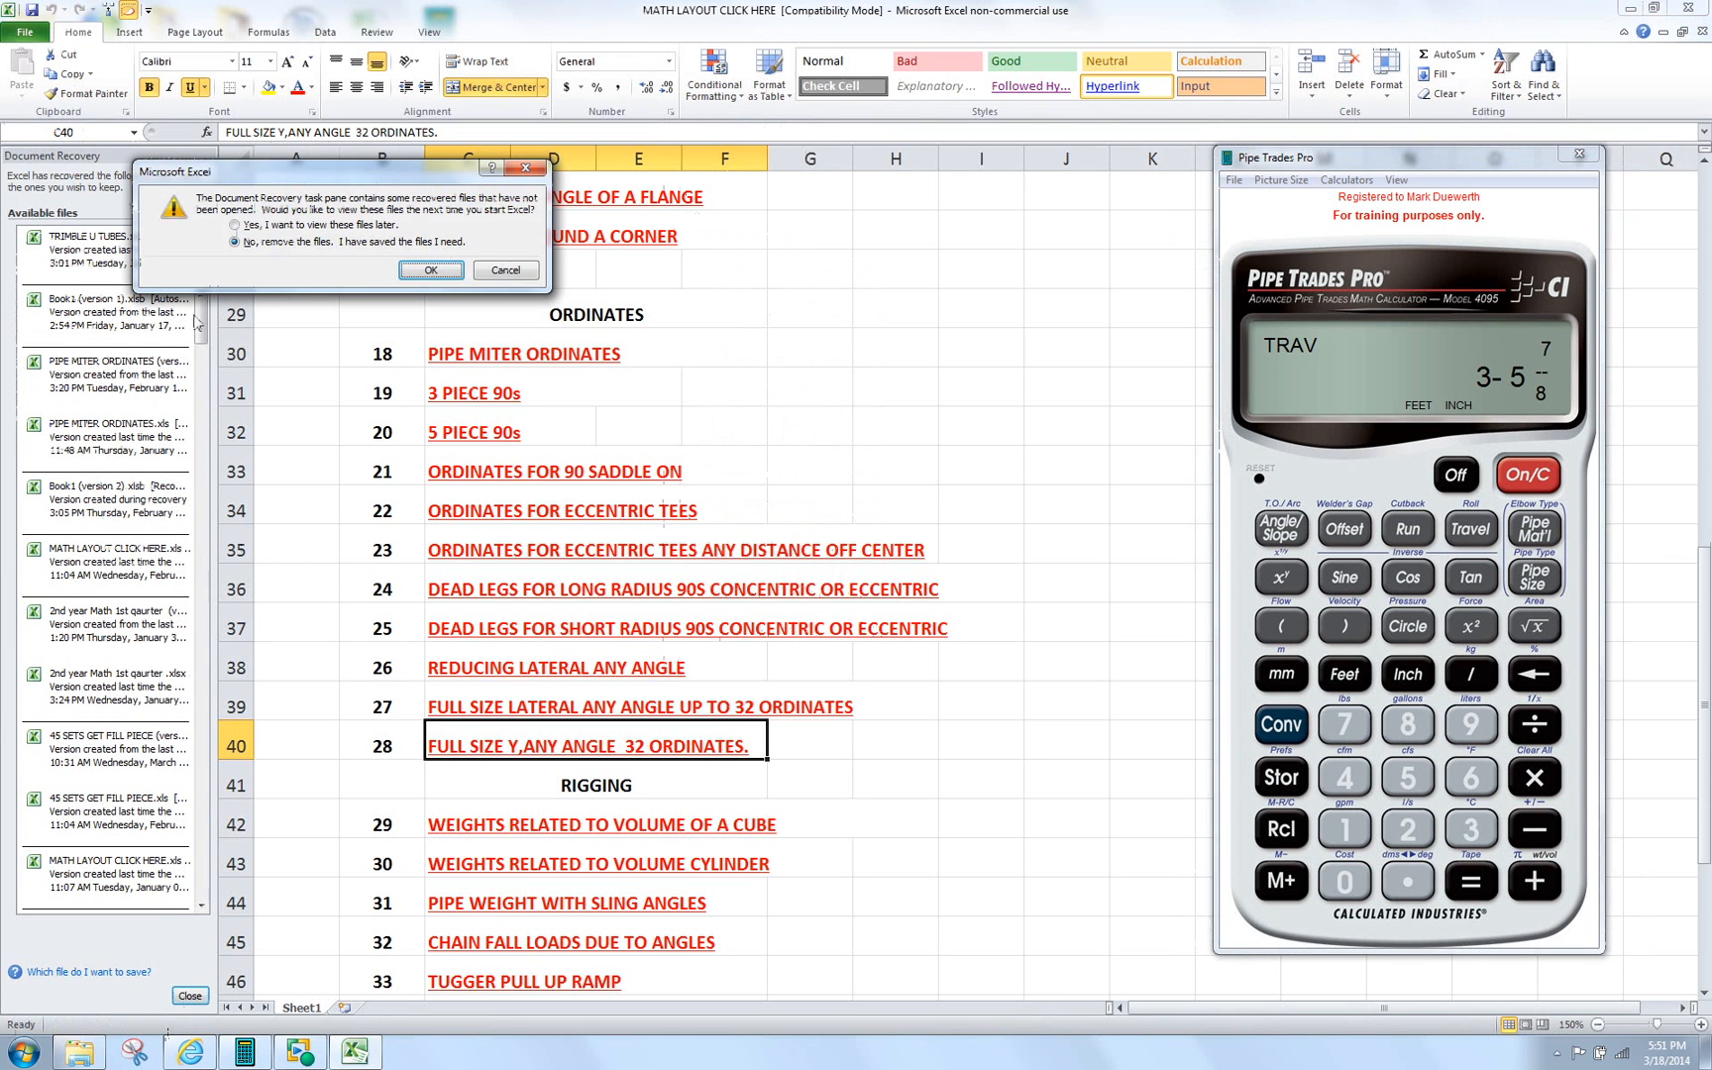
click(234, 224)
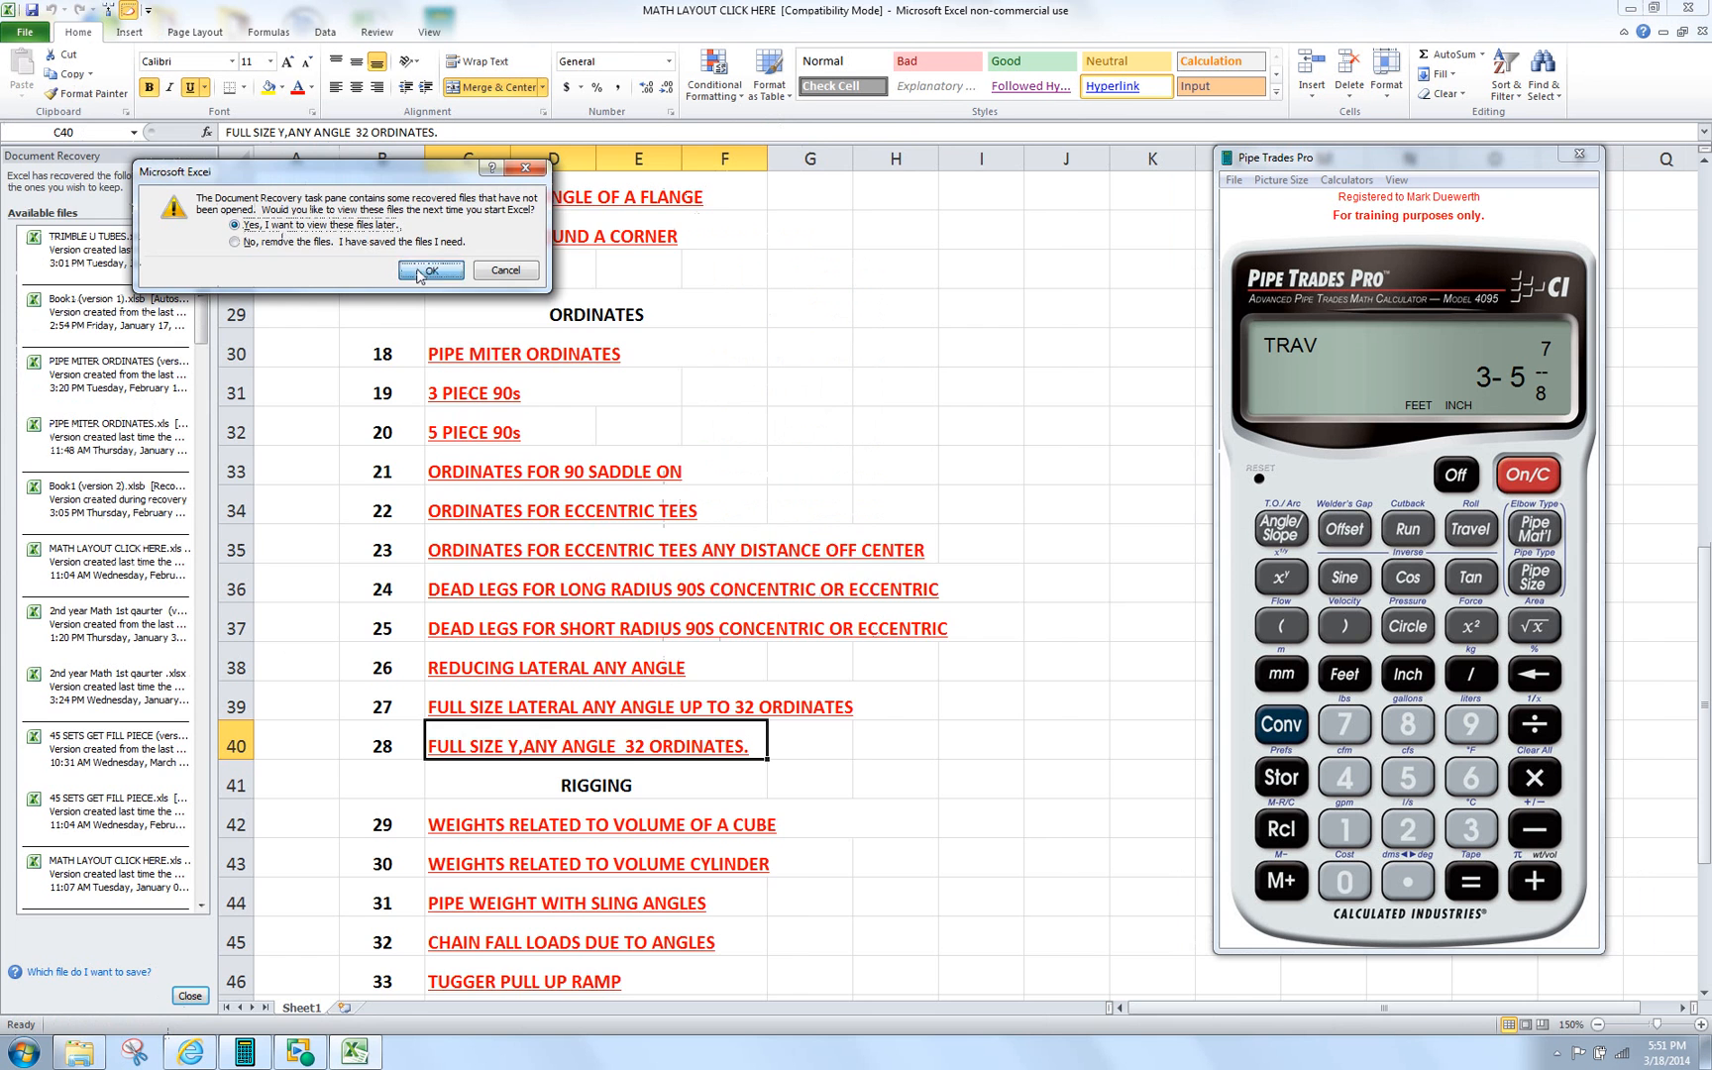
click(430, 269)
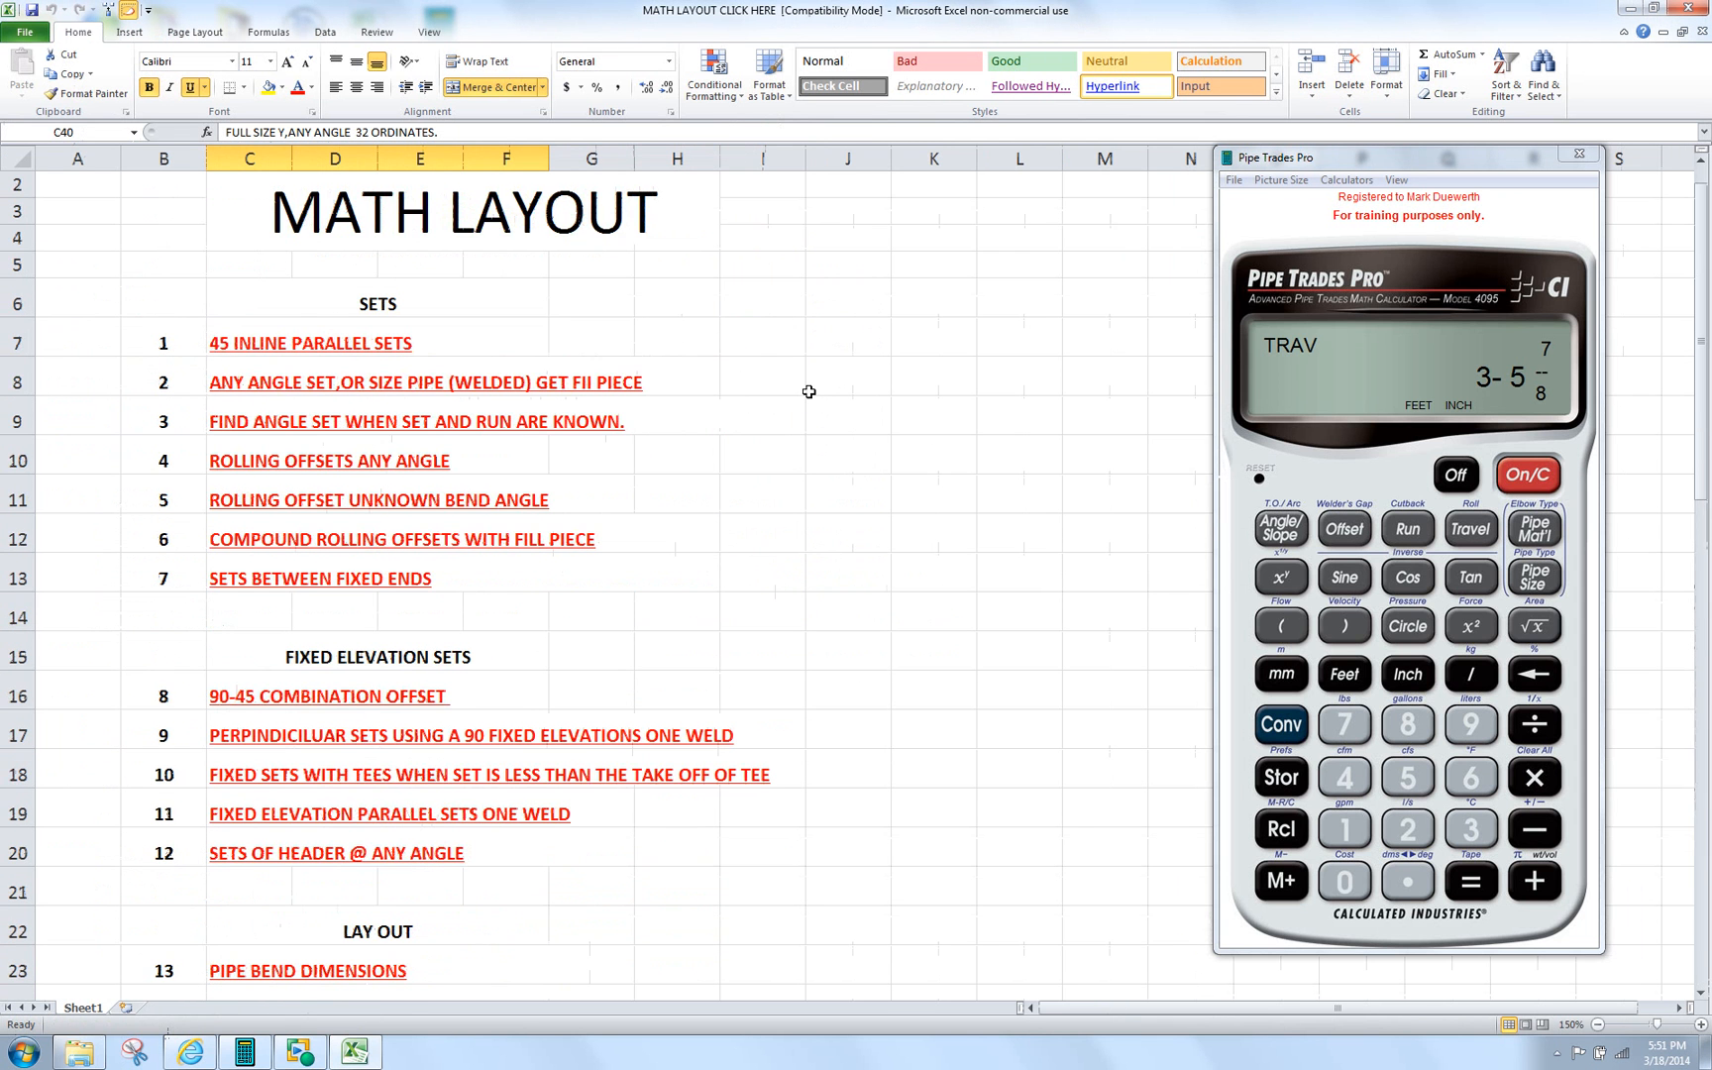
- Follow the index's ROLLING OFFSETS ANY ANGLE hyperlink to that worksheet
click(327, 460)
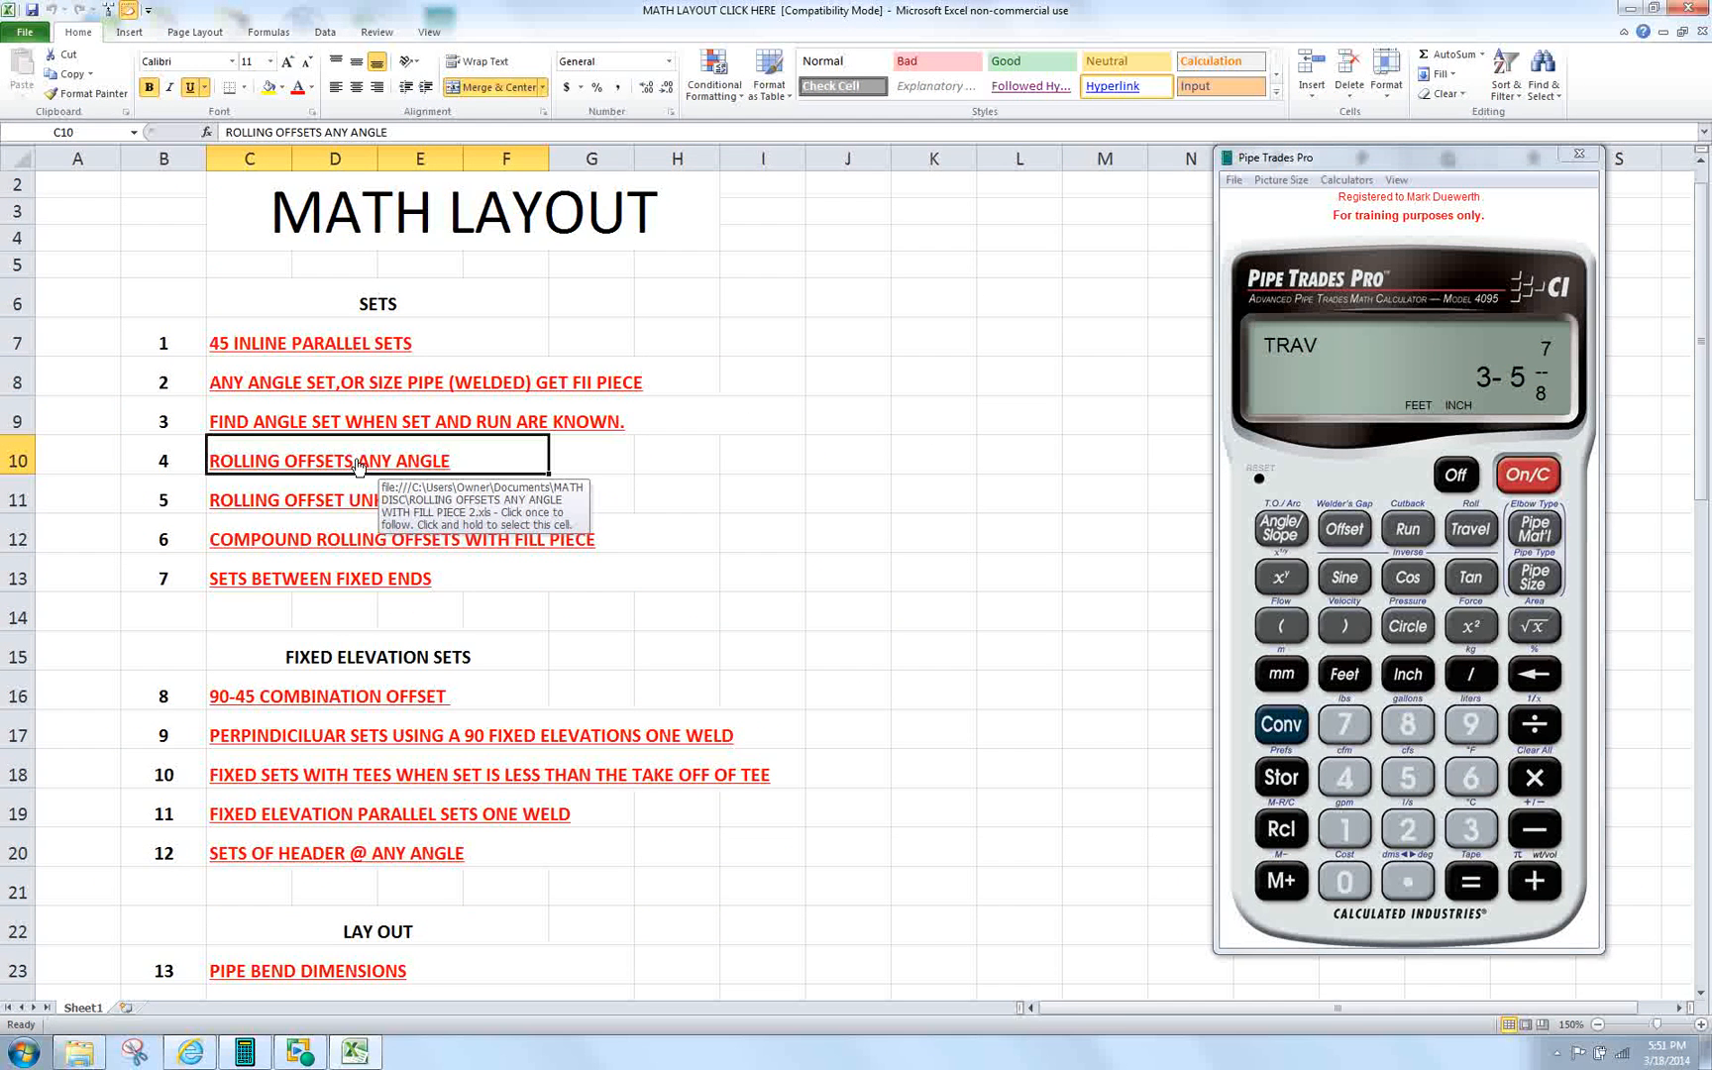
click(327, 460)
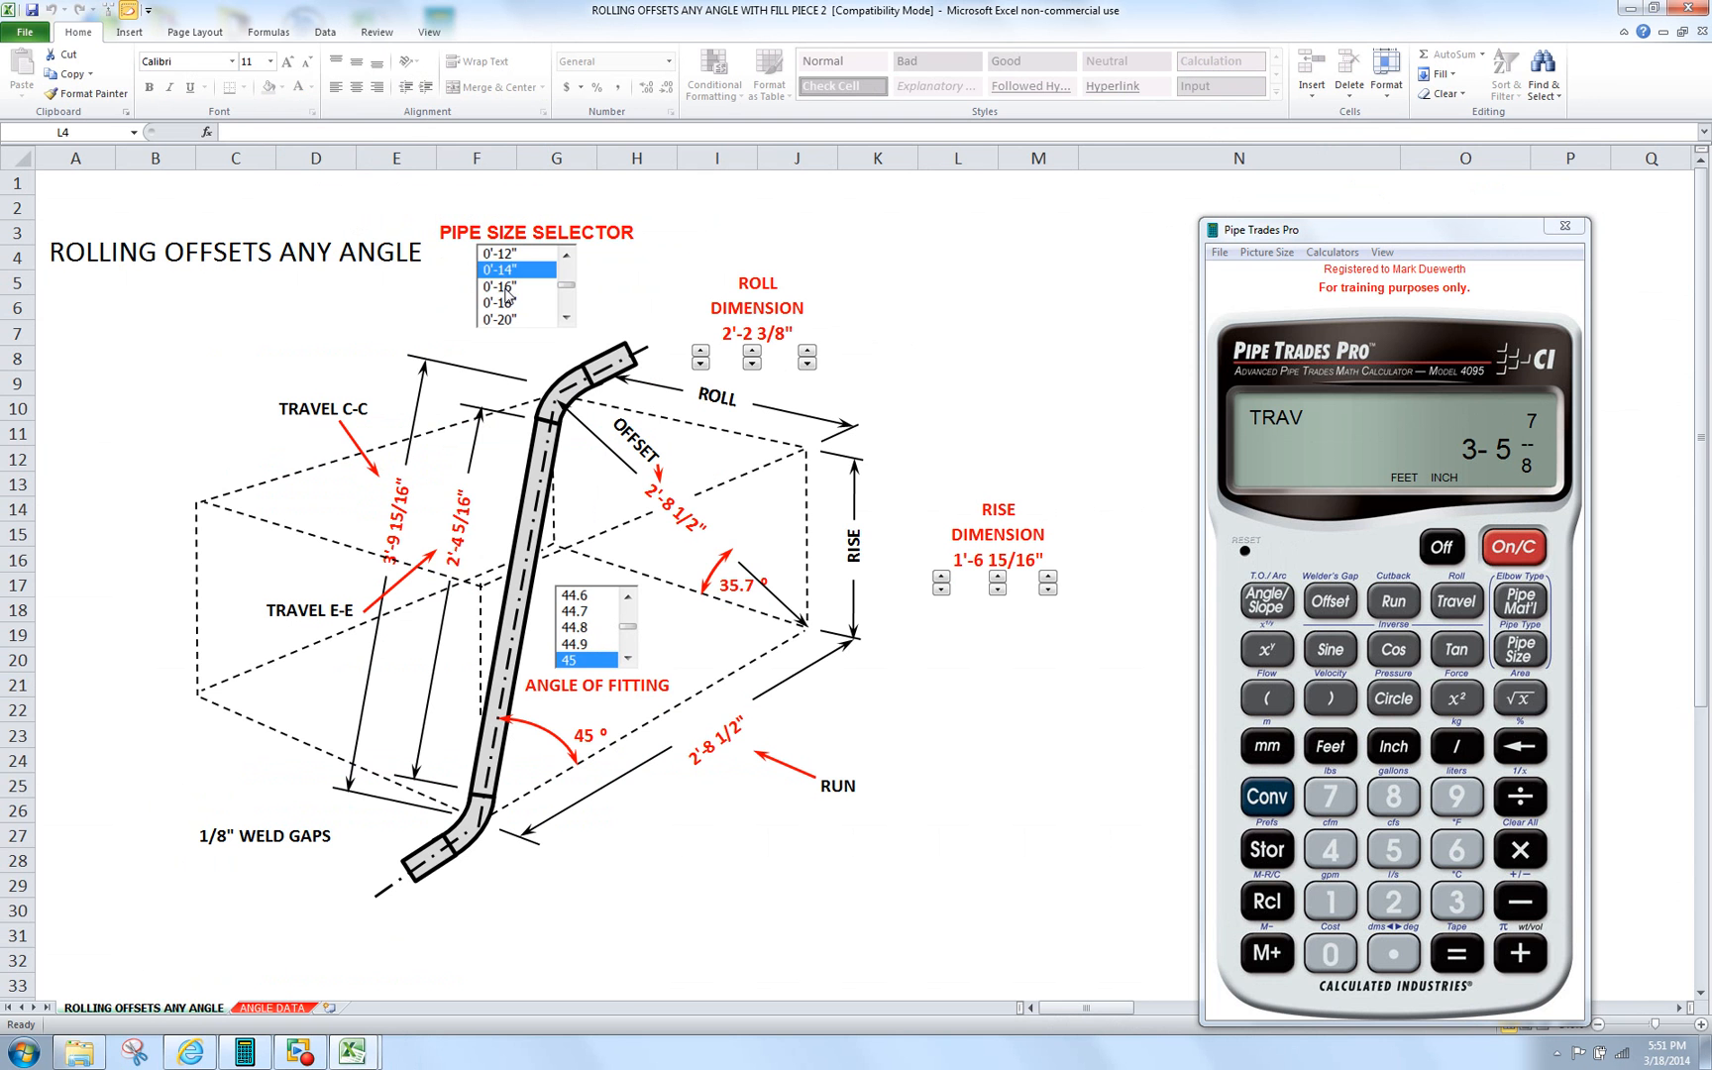
- Select 0'-10" in the Pipe Size Selector (Travel E-E 2'-9 5/16") and clear the calculator
click(499, 251)
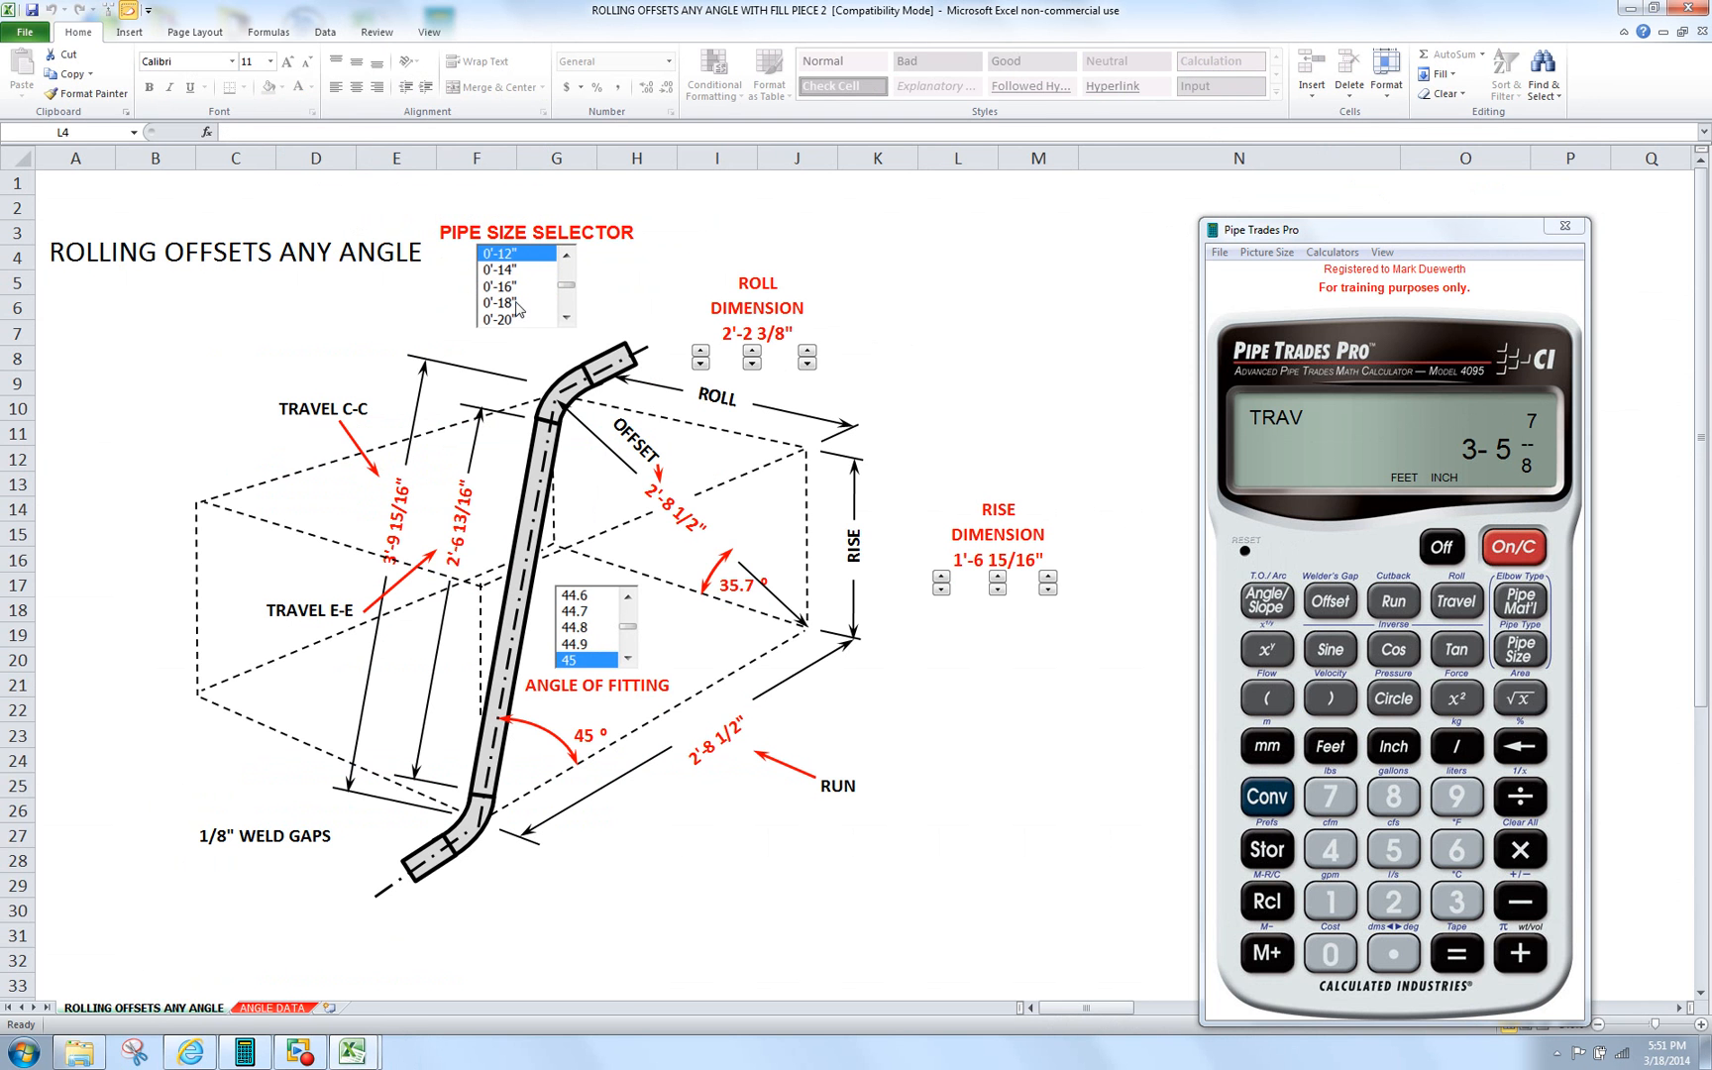
click(565, 256)
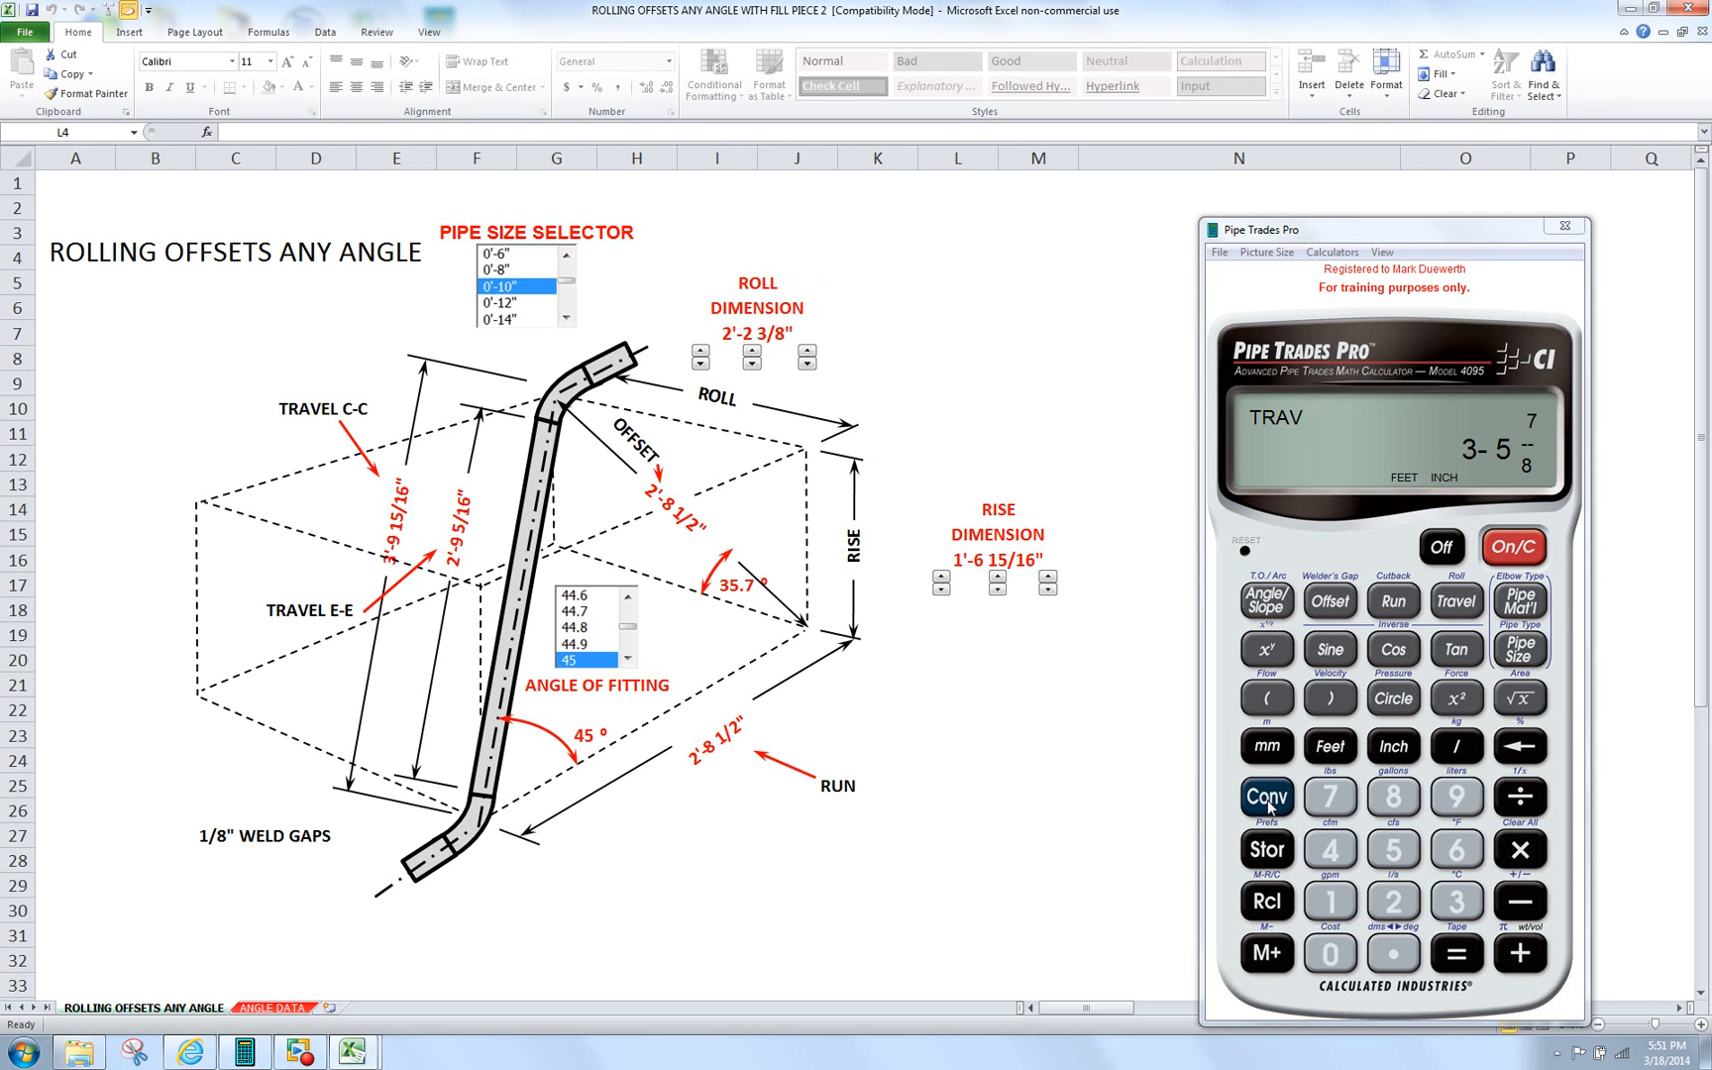
click(1266, 799)
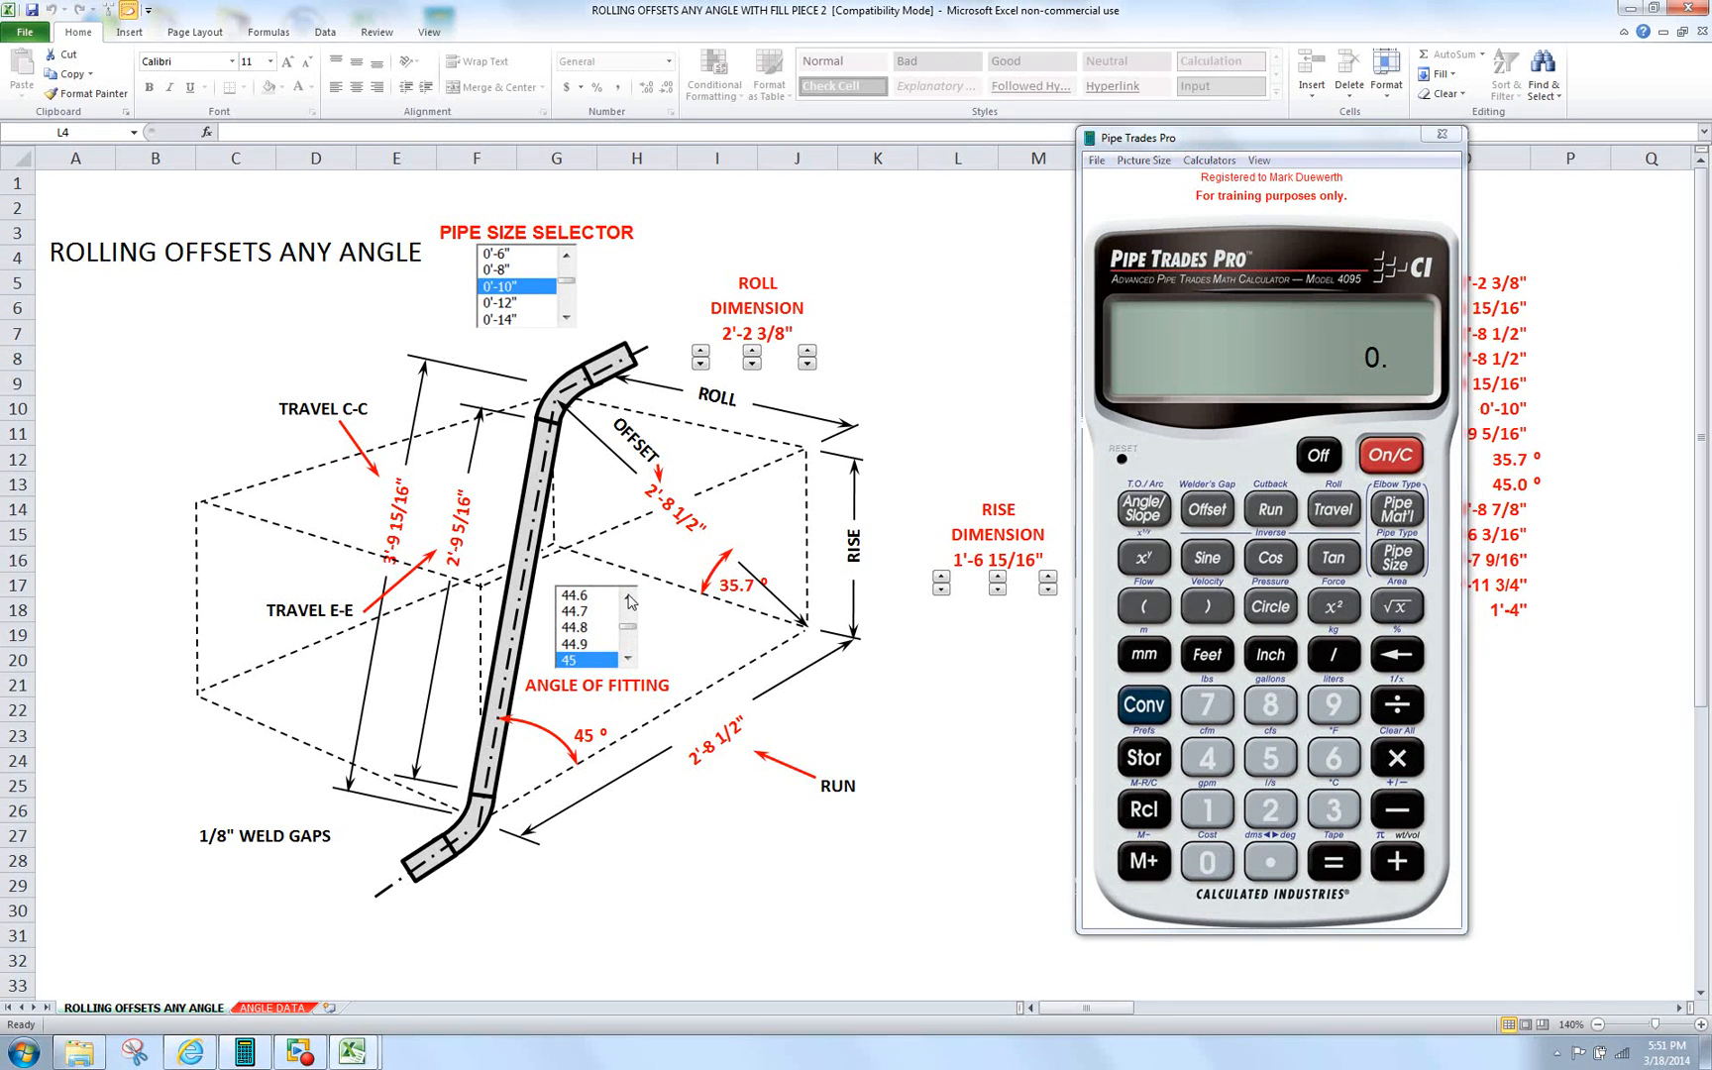
- Choose 30 in the Angle of Fitting list, giving Travel E-E 4'-8 11/16" and Run 4'-8 1/4"
click(629, 597)
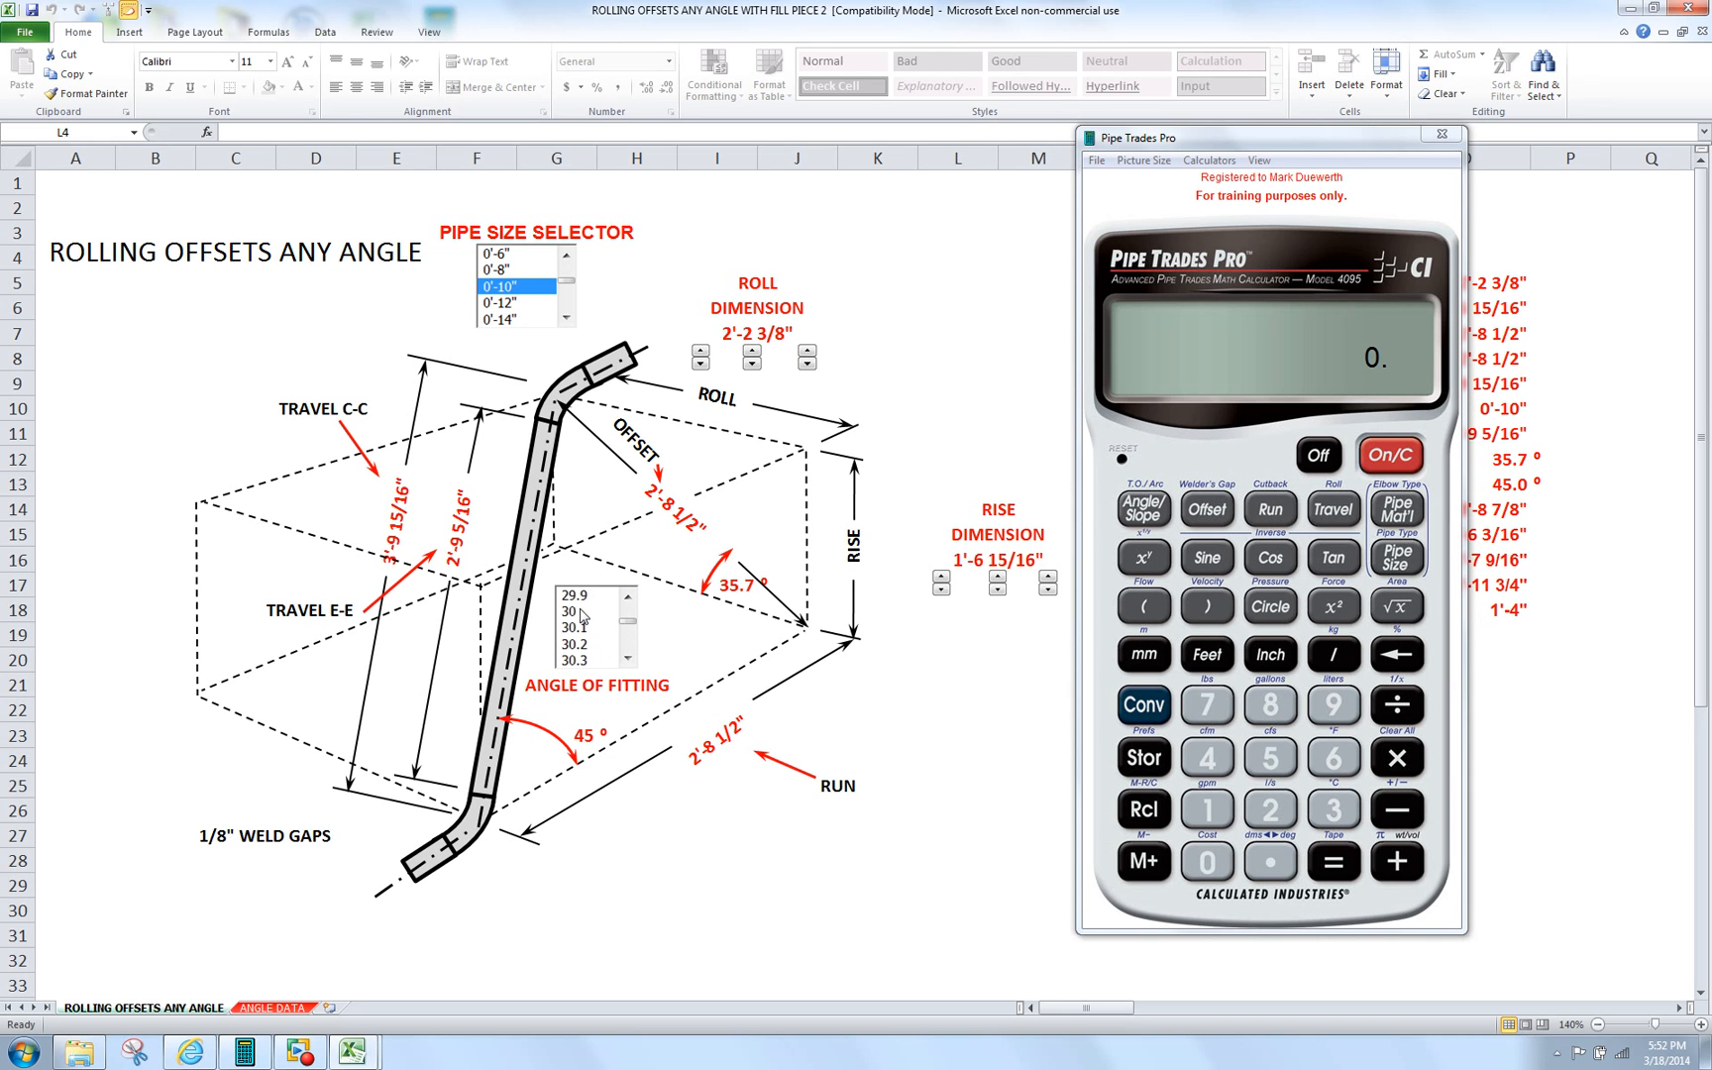
click(579, 611)
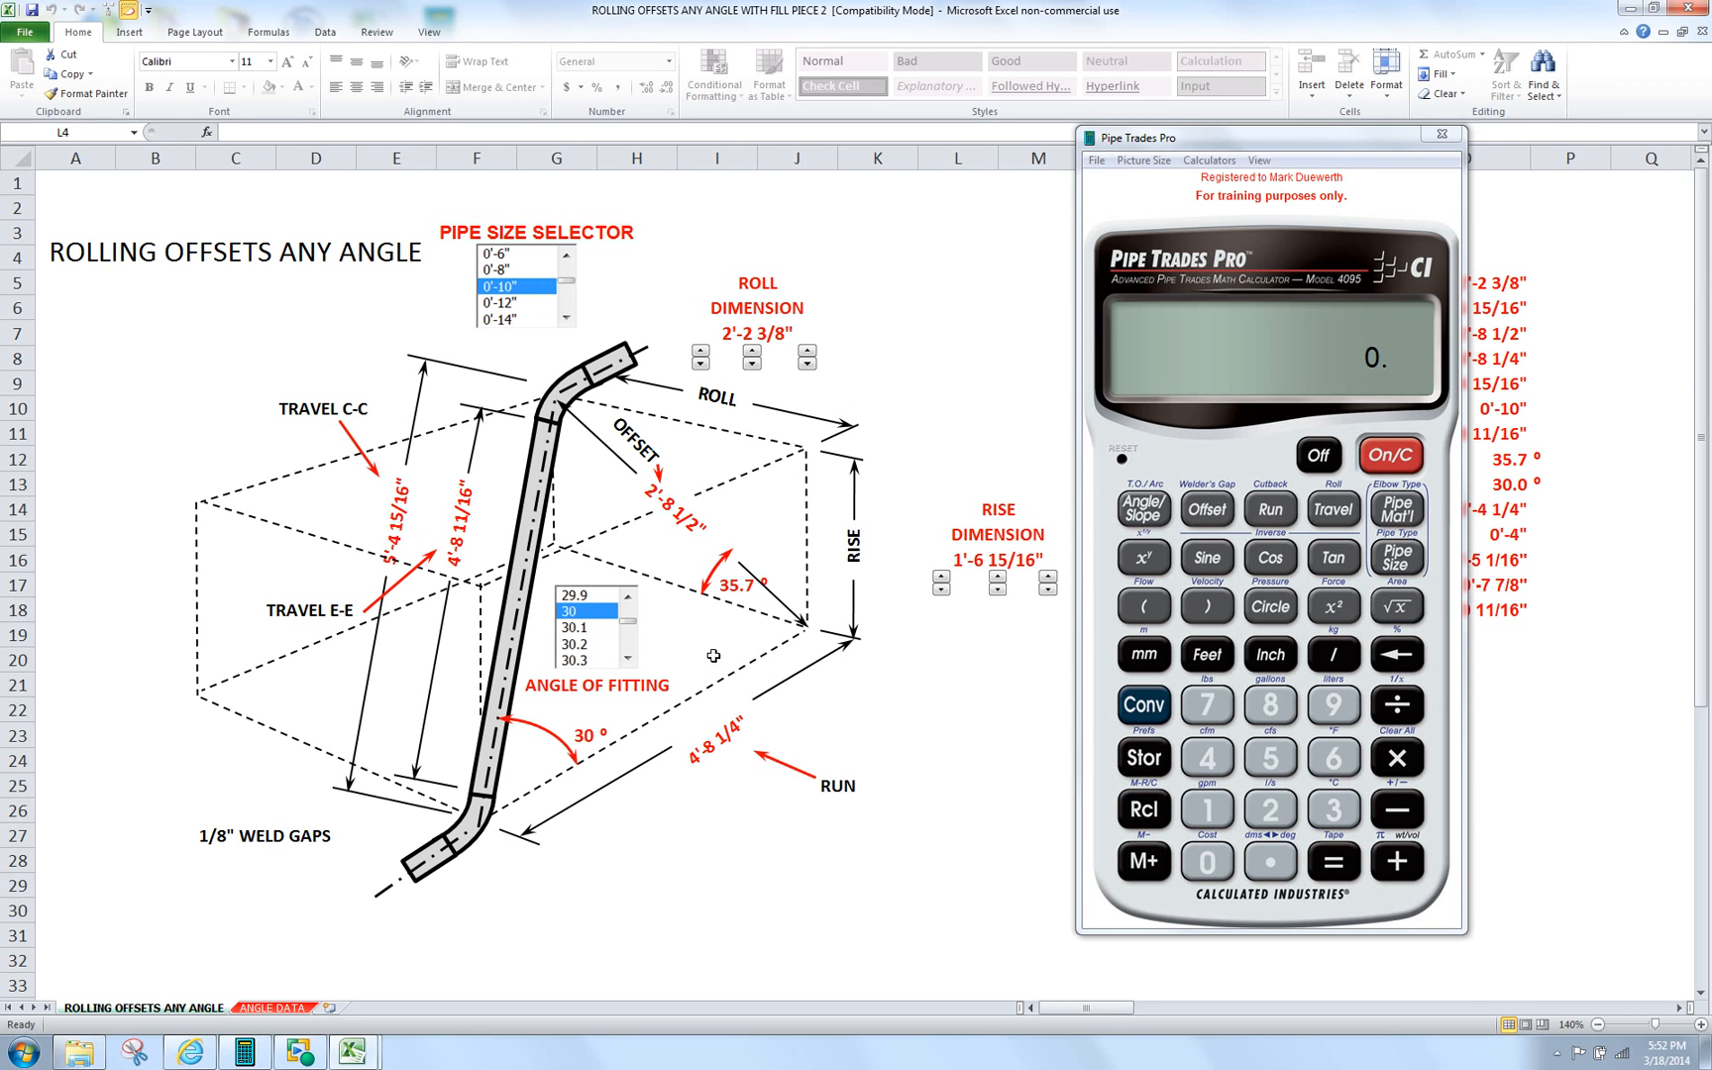
mouse_move(1355, 142)
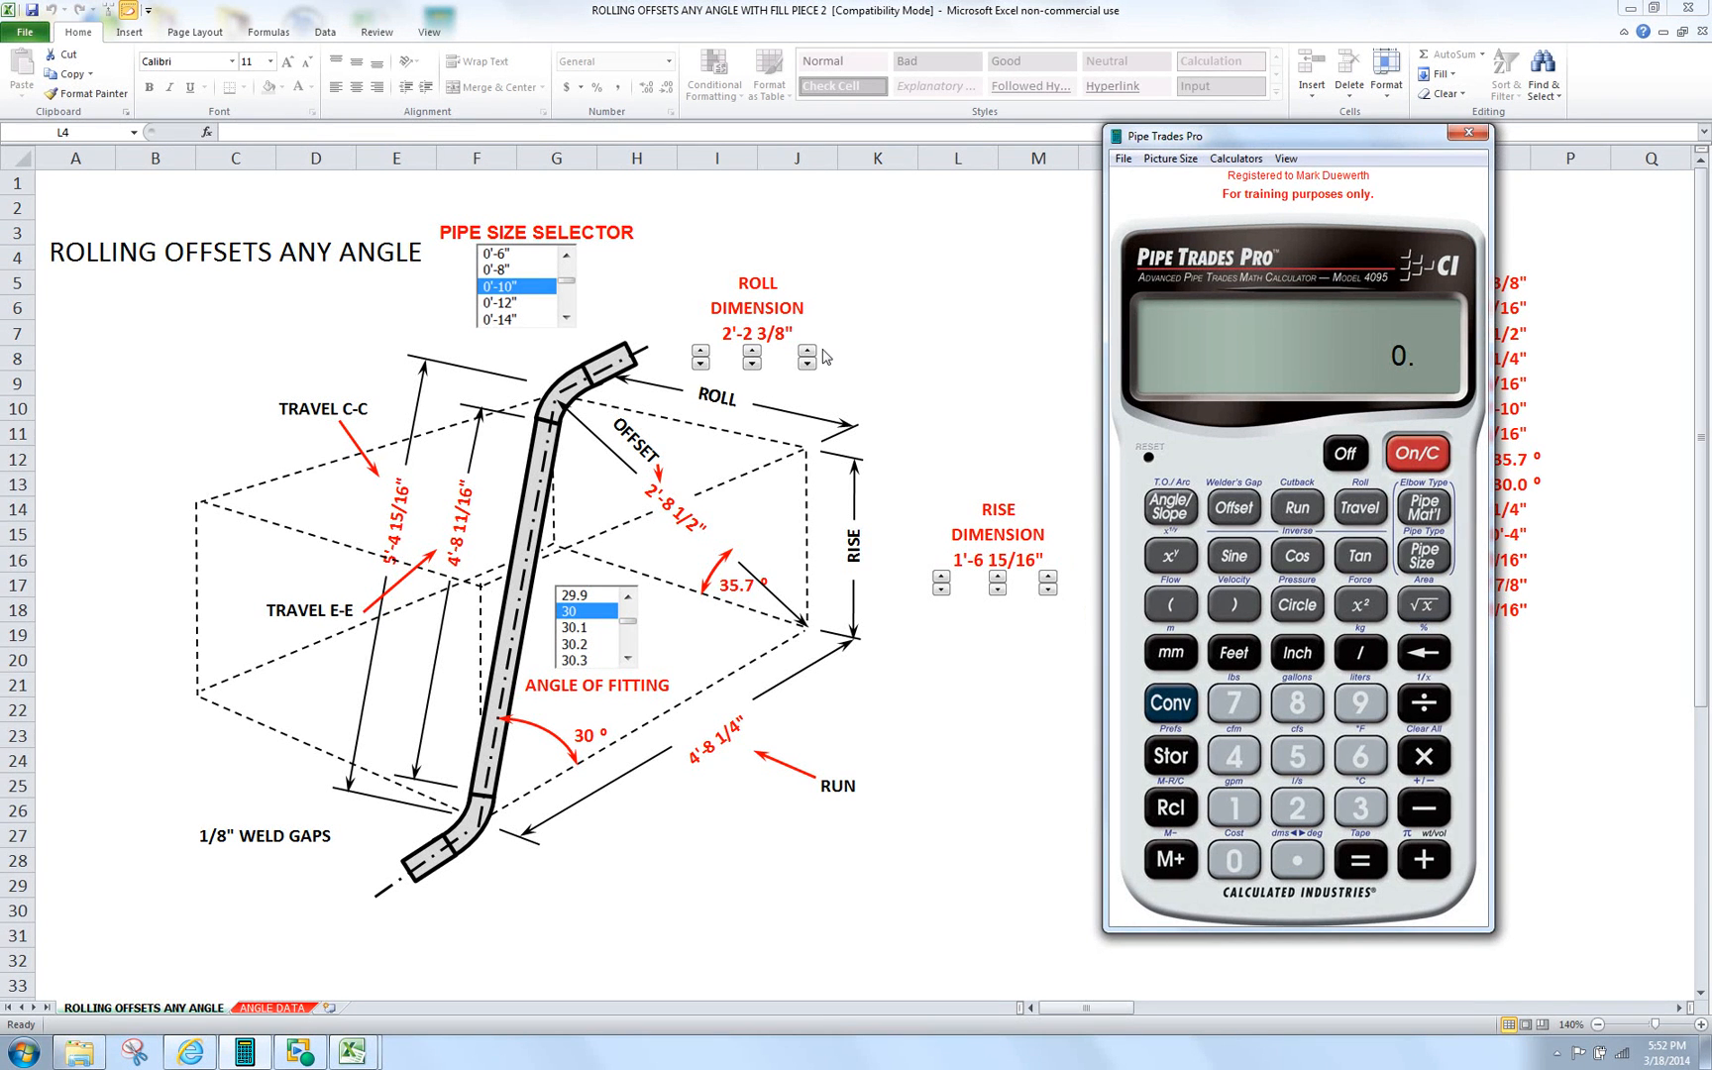
mouse_move(1004, 477)
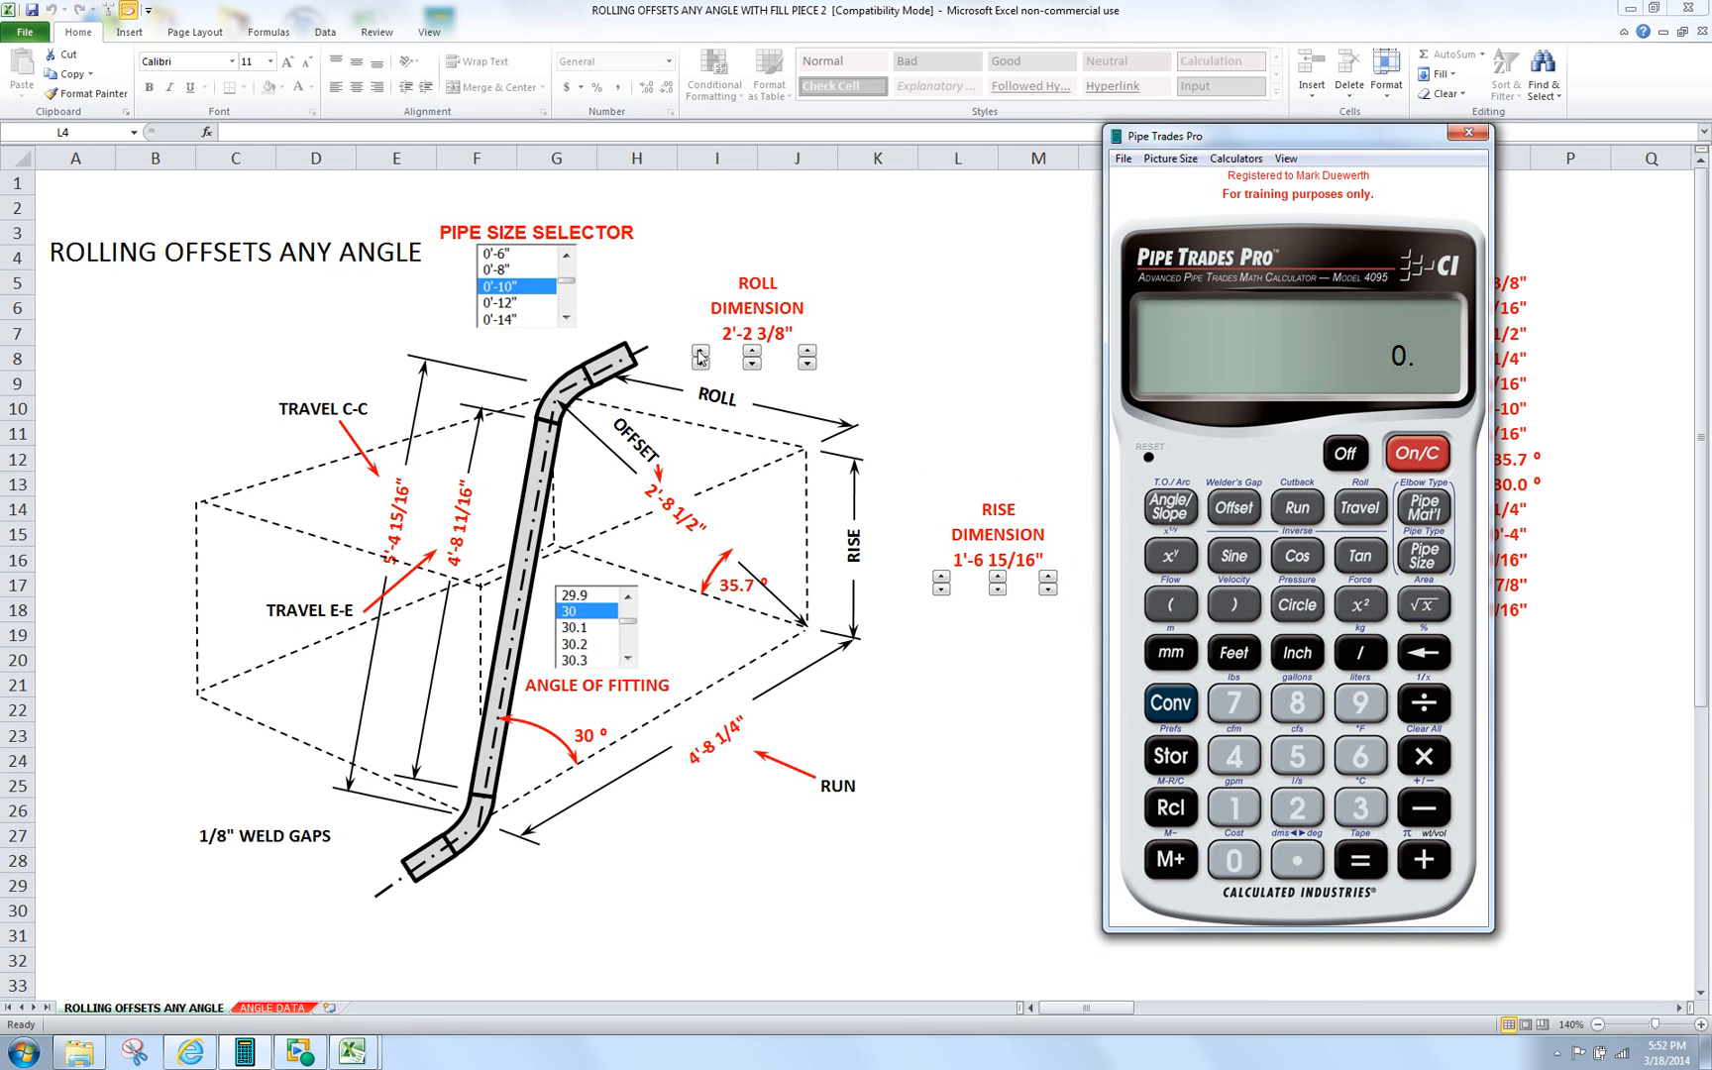
- Adjust the roll spinners to 2'-4 1/4"
click(699, 352)
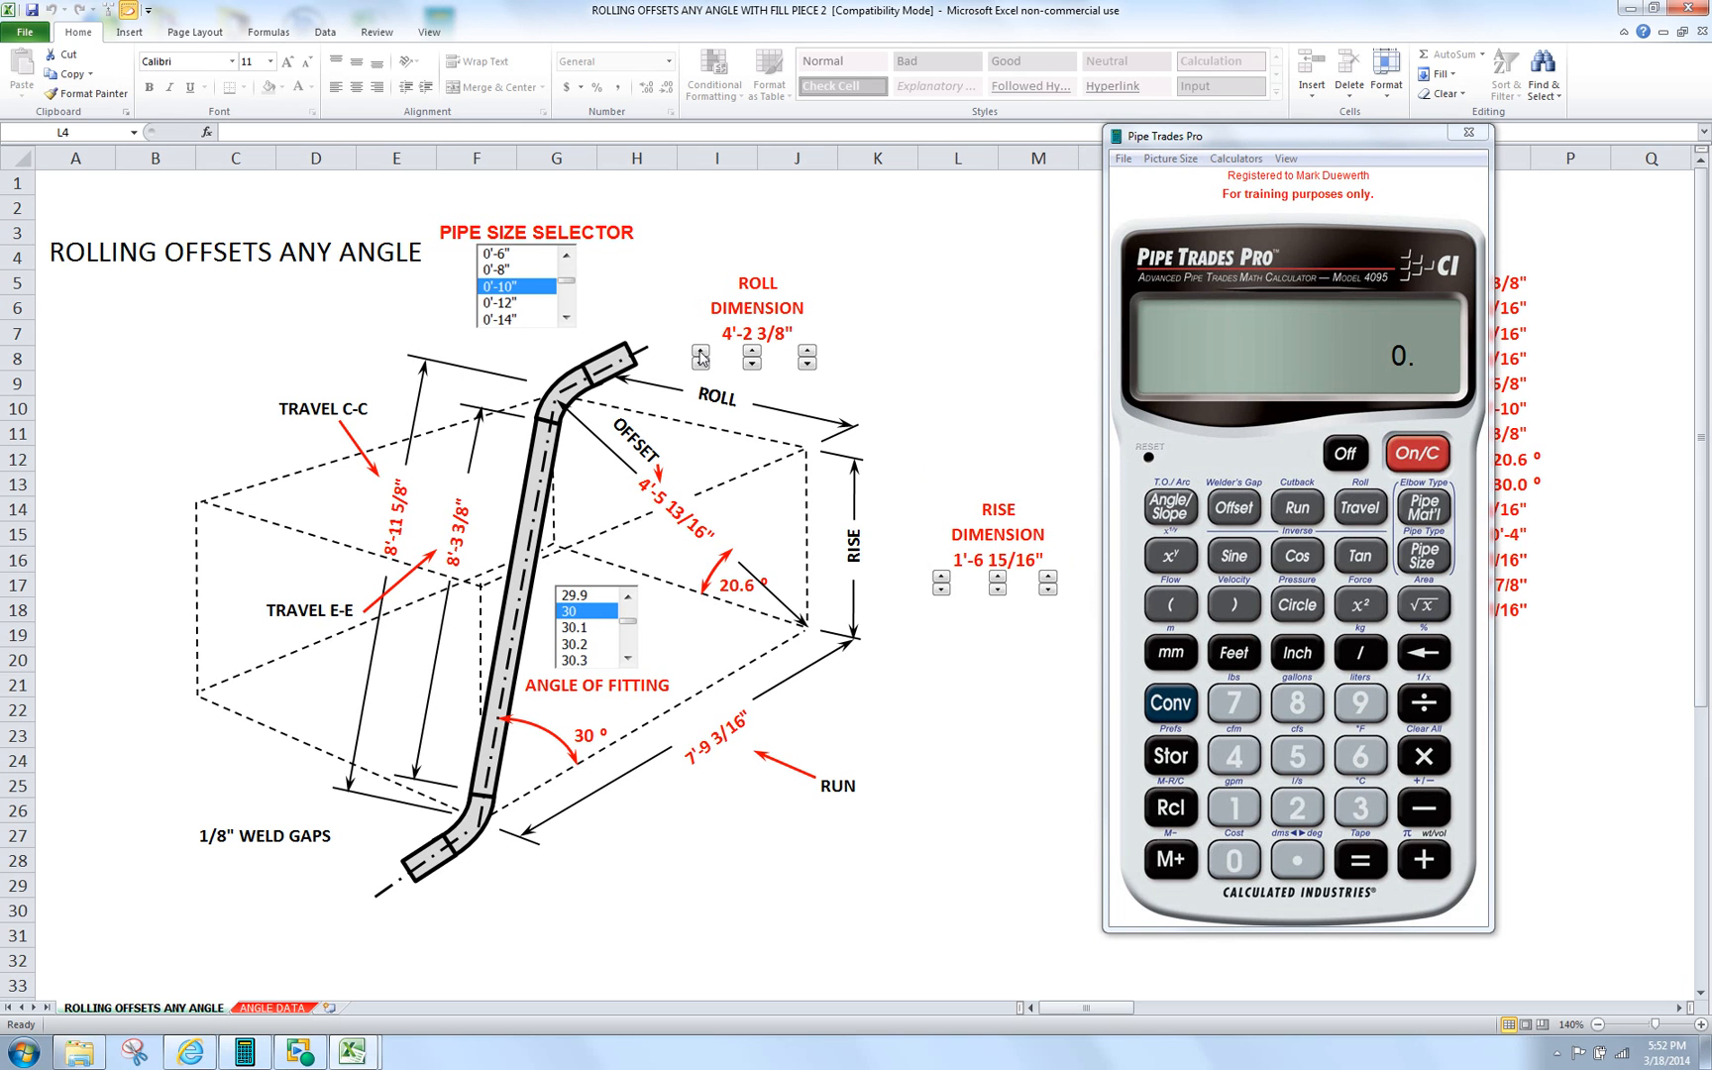
click(700, 361)
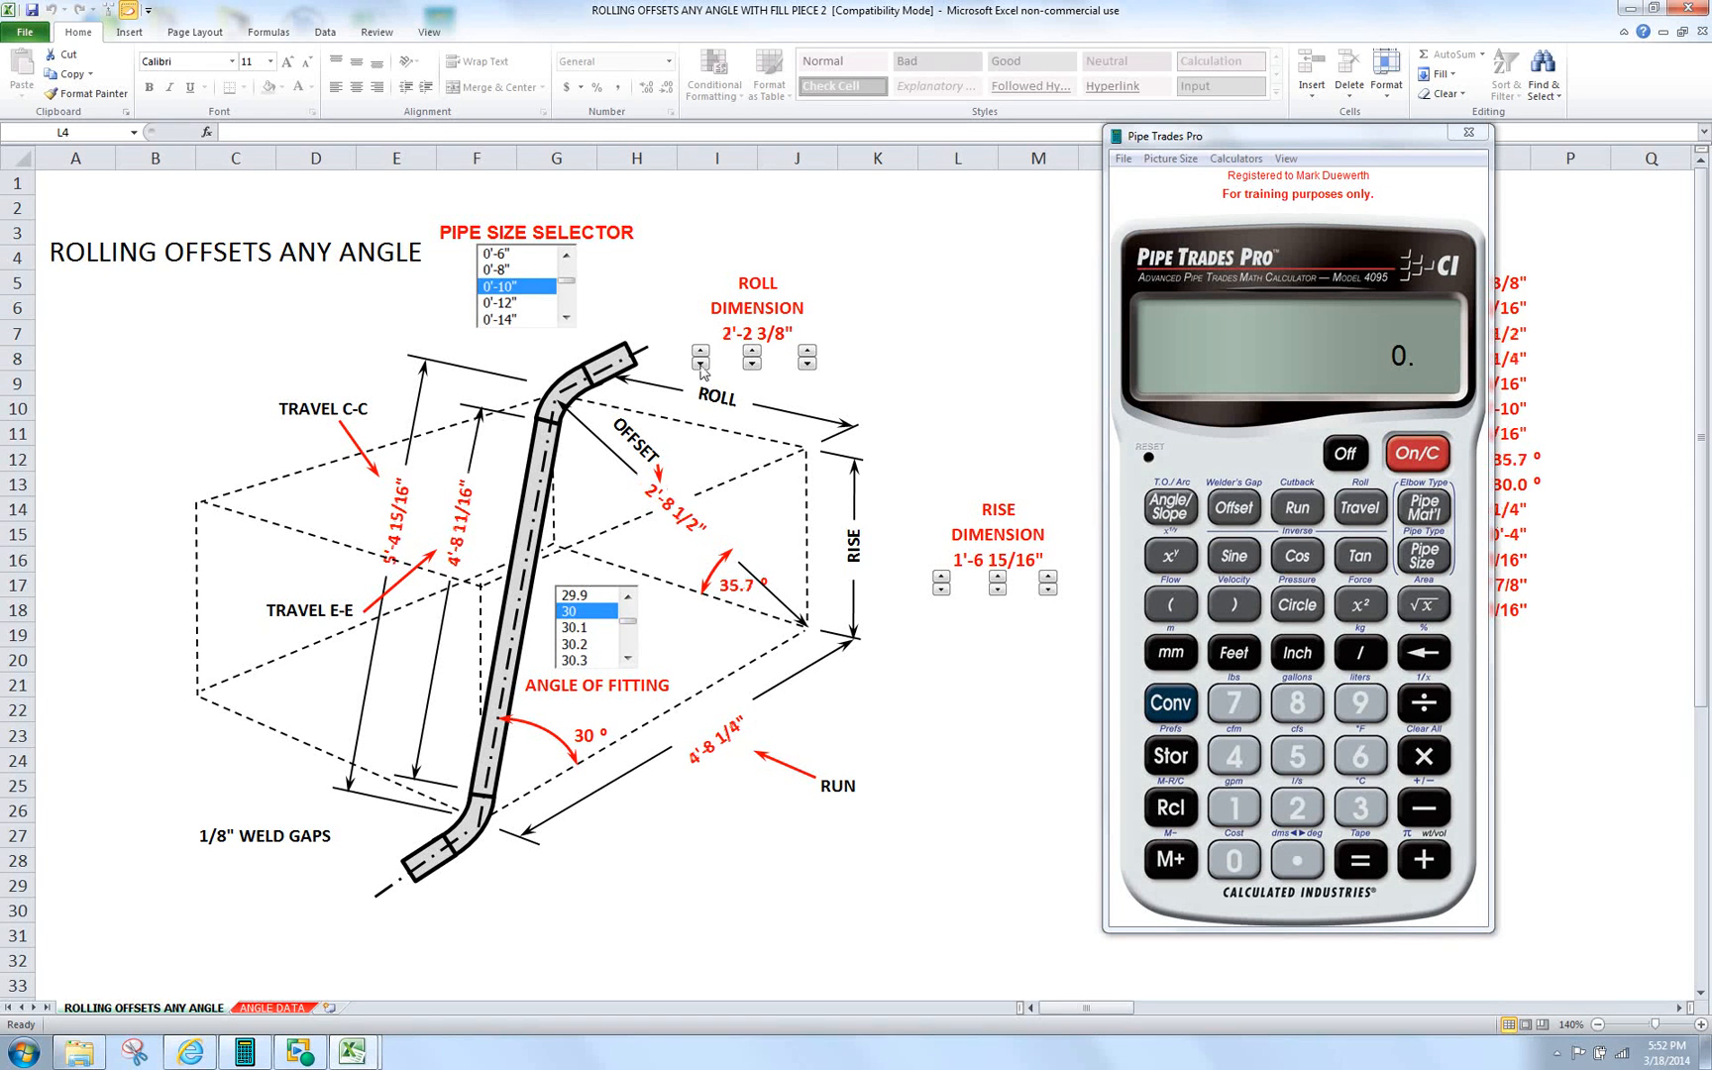
click(751, 355)
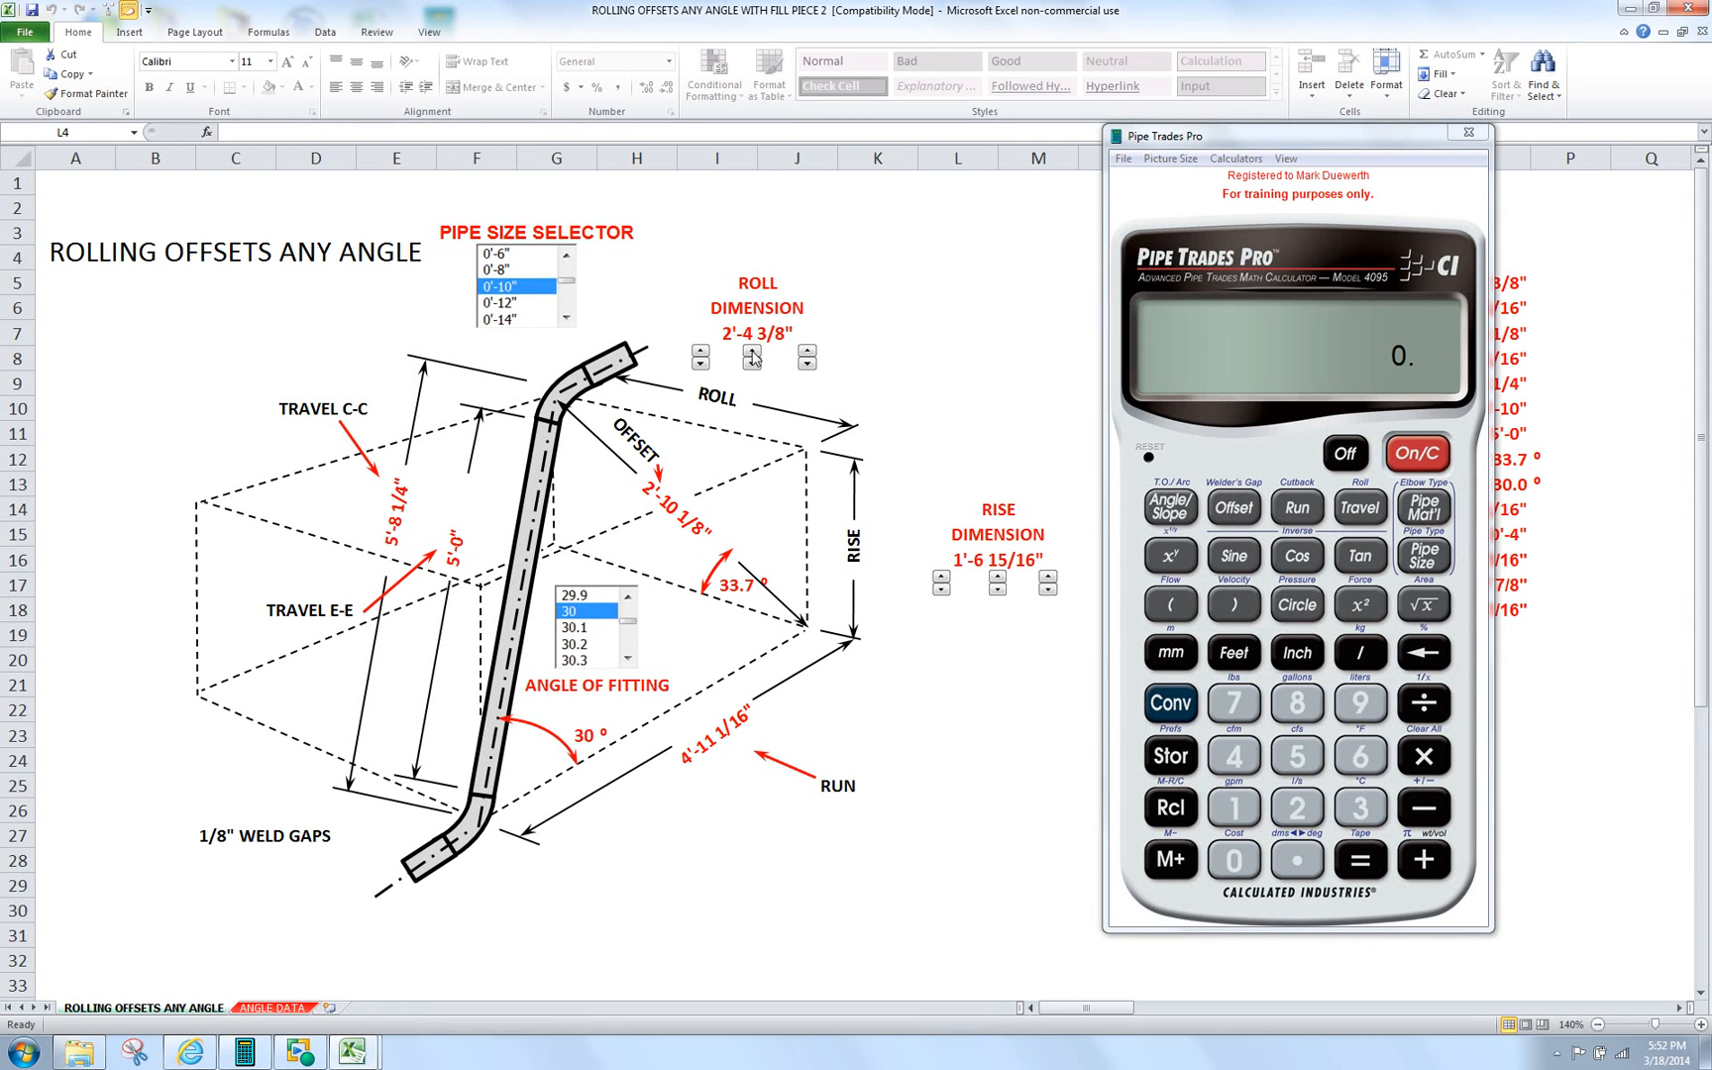
click(807, 360)
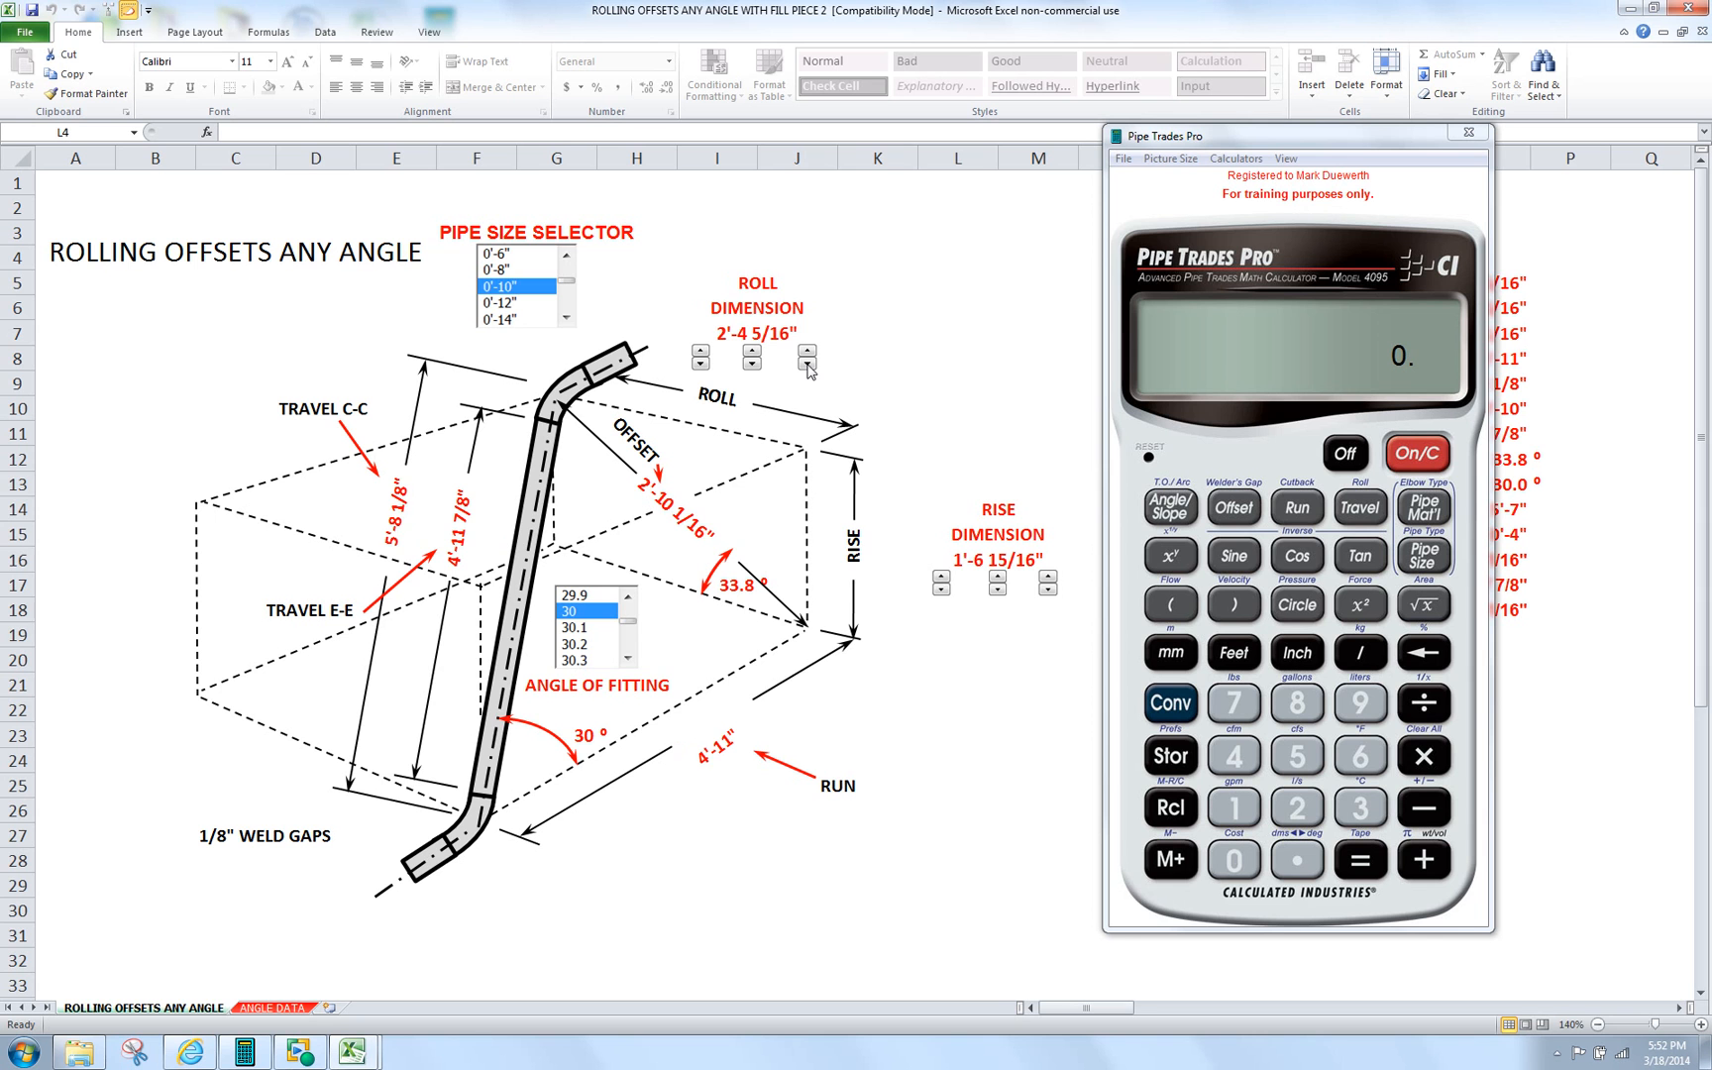
click(807, 360)
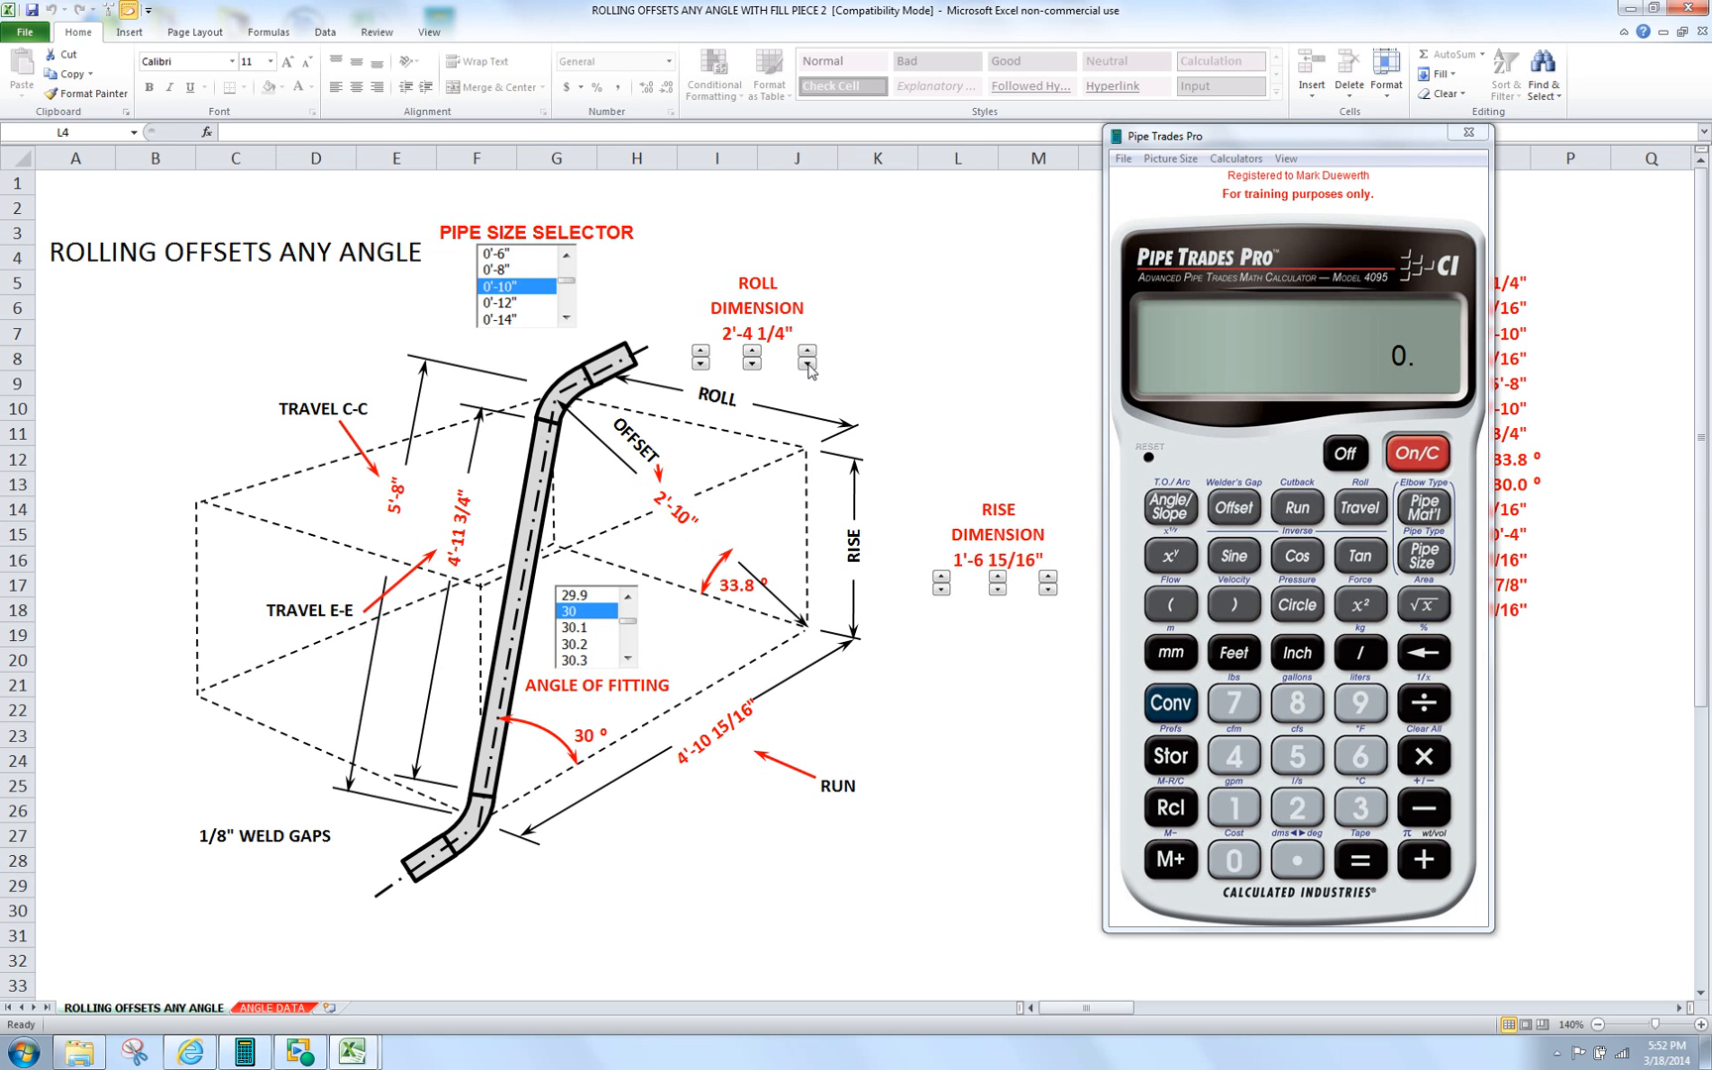
mouse_move(678, 369)
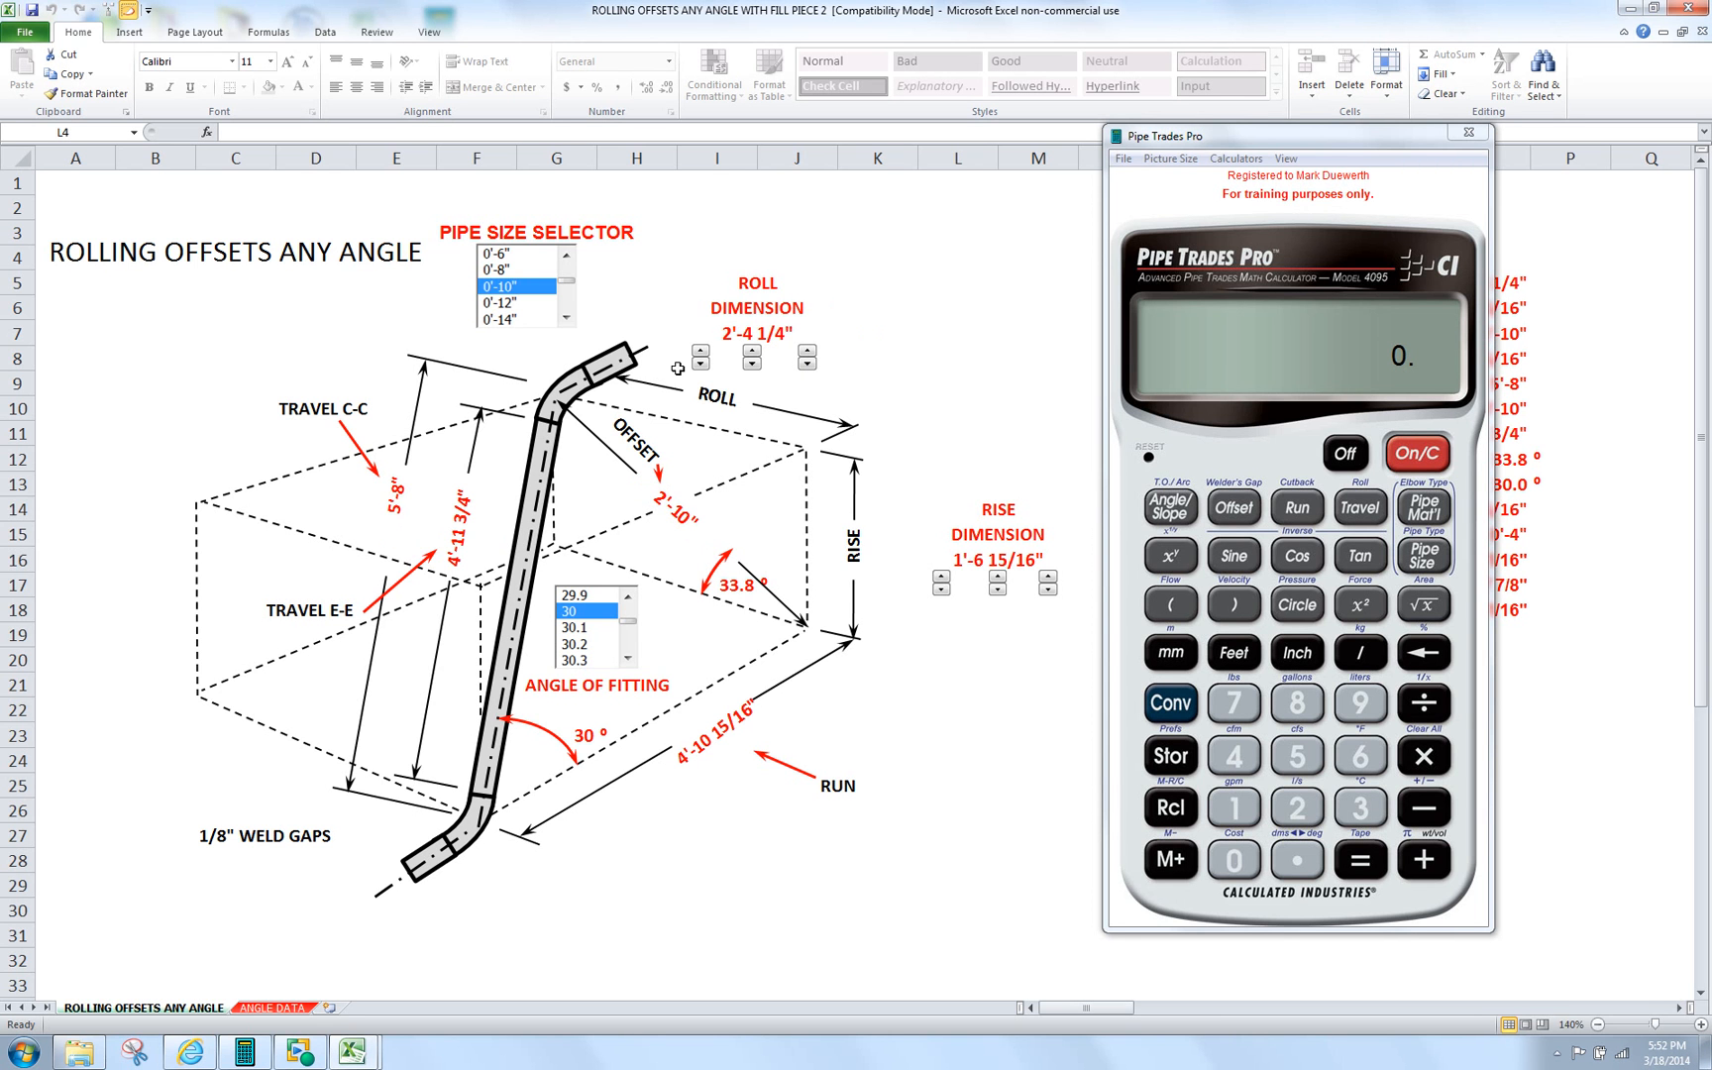
mouse_move(816, 325)
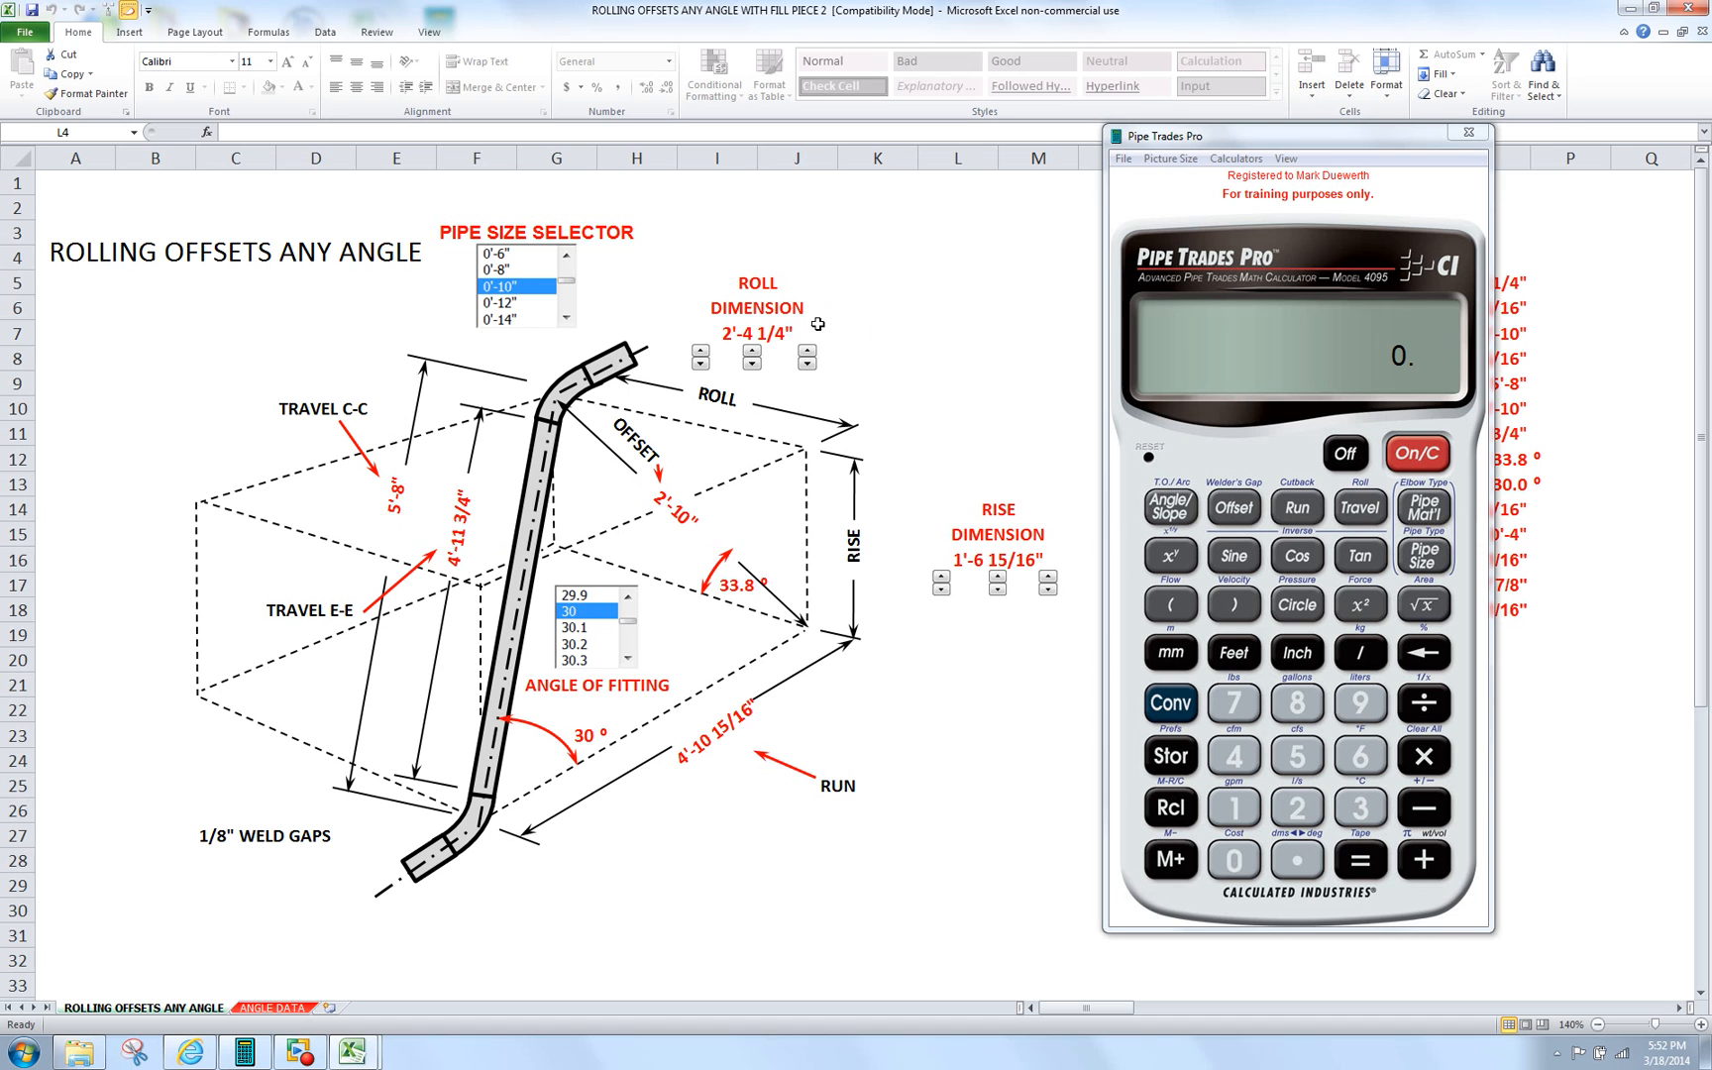
- Adjust the rise spinners to 2'-5 1/8", giving travel E-E 6'-0 7/8" and offset 3'-4 9/16"
click(942, 579)
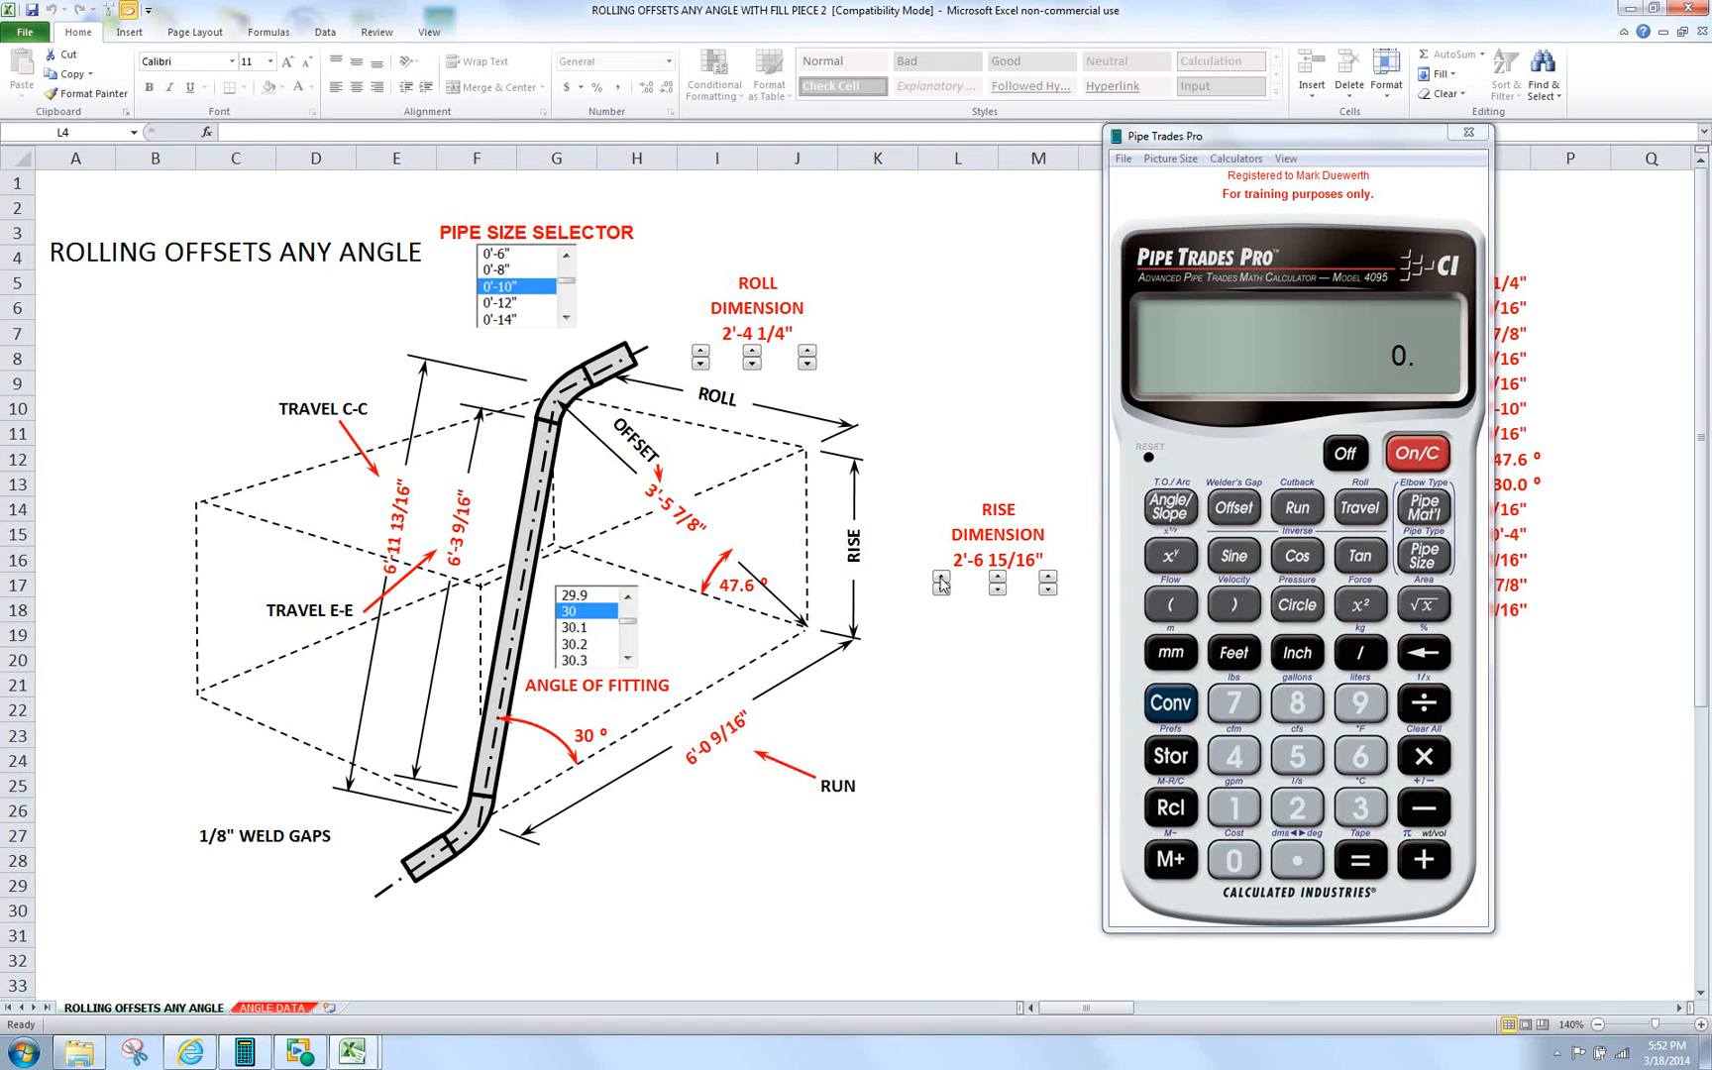
click(939, 589)
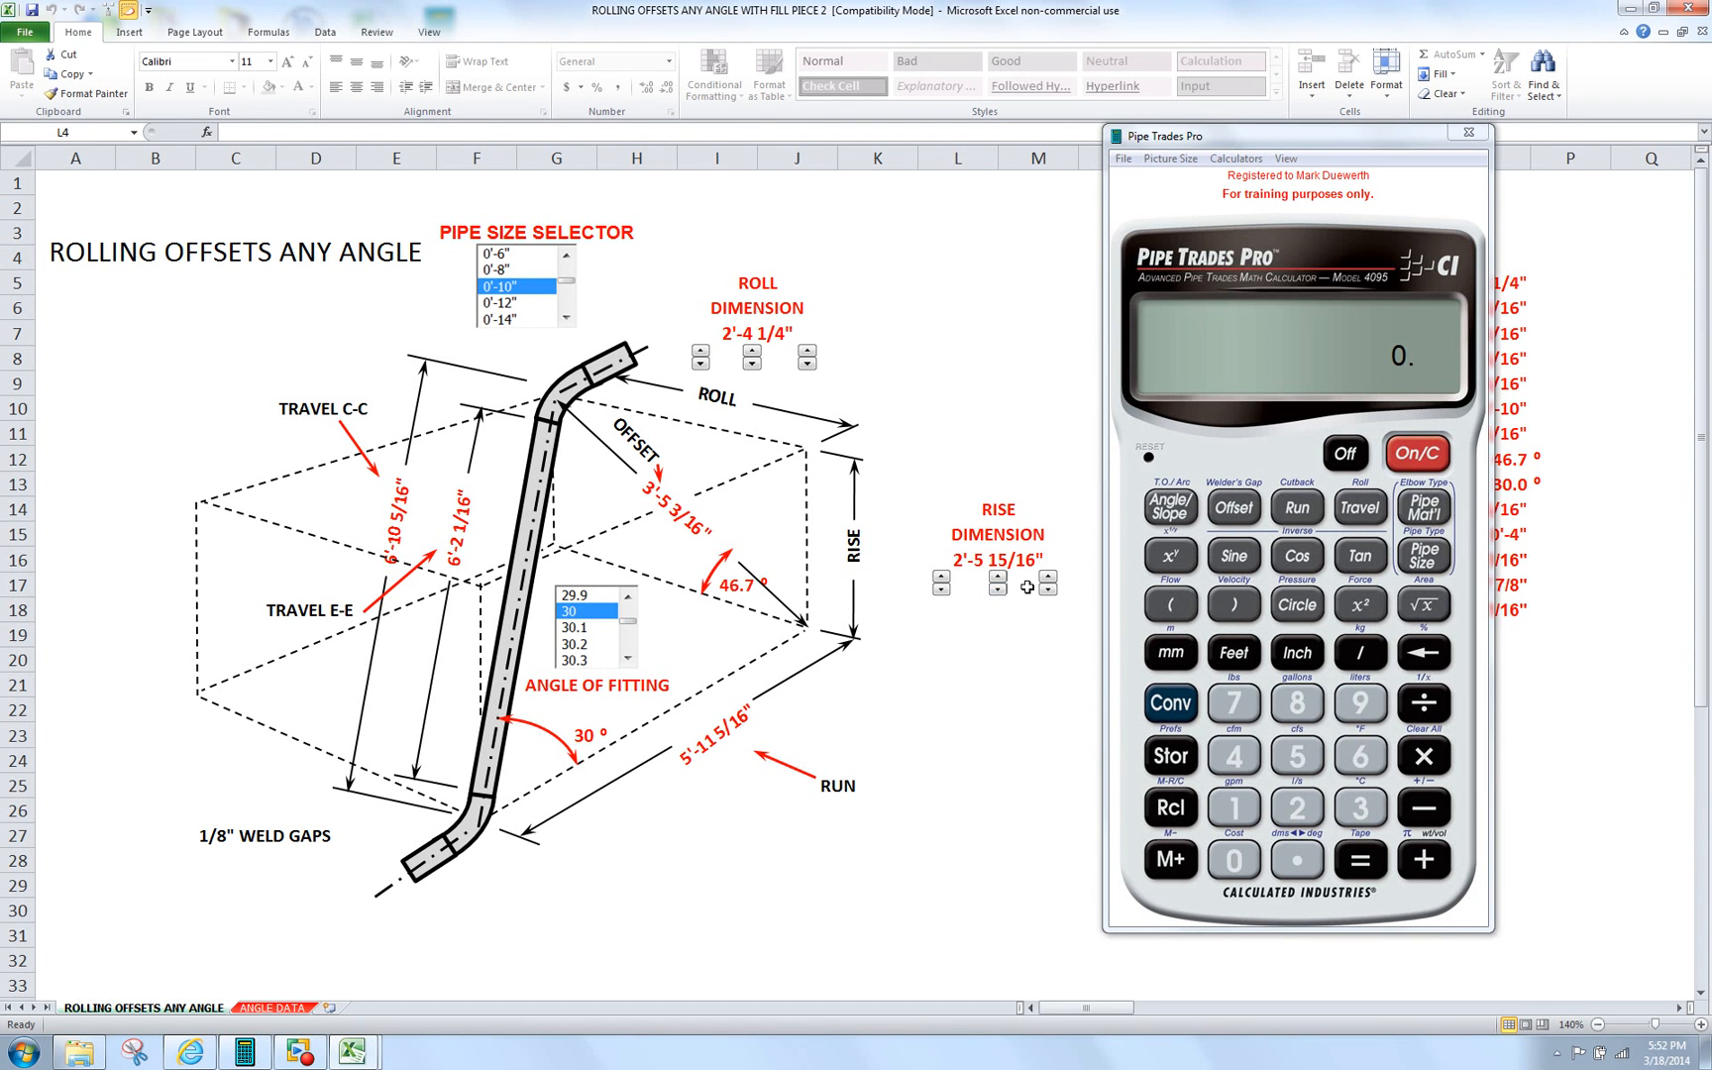
click(1044, 590)
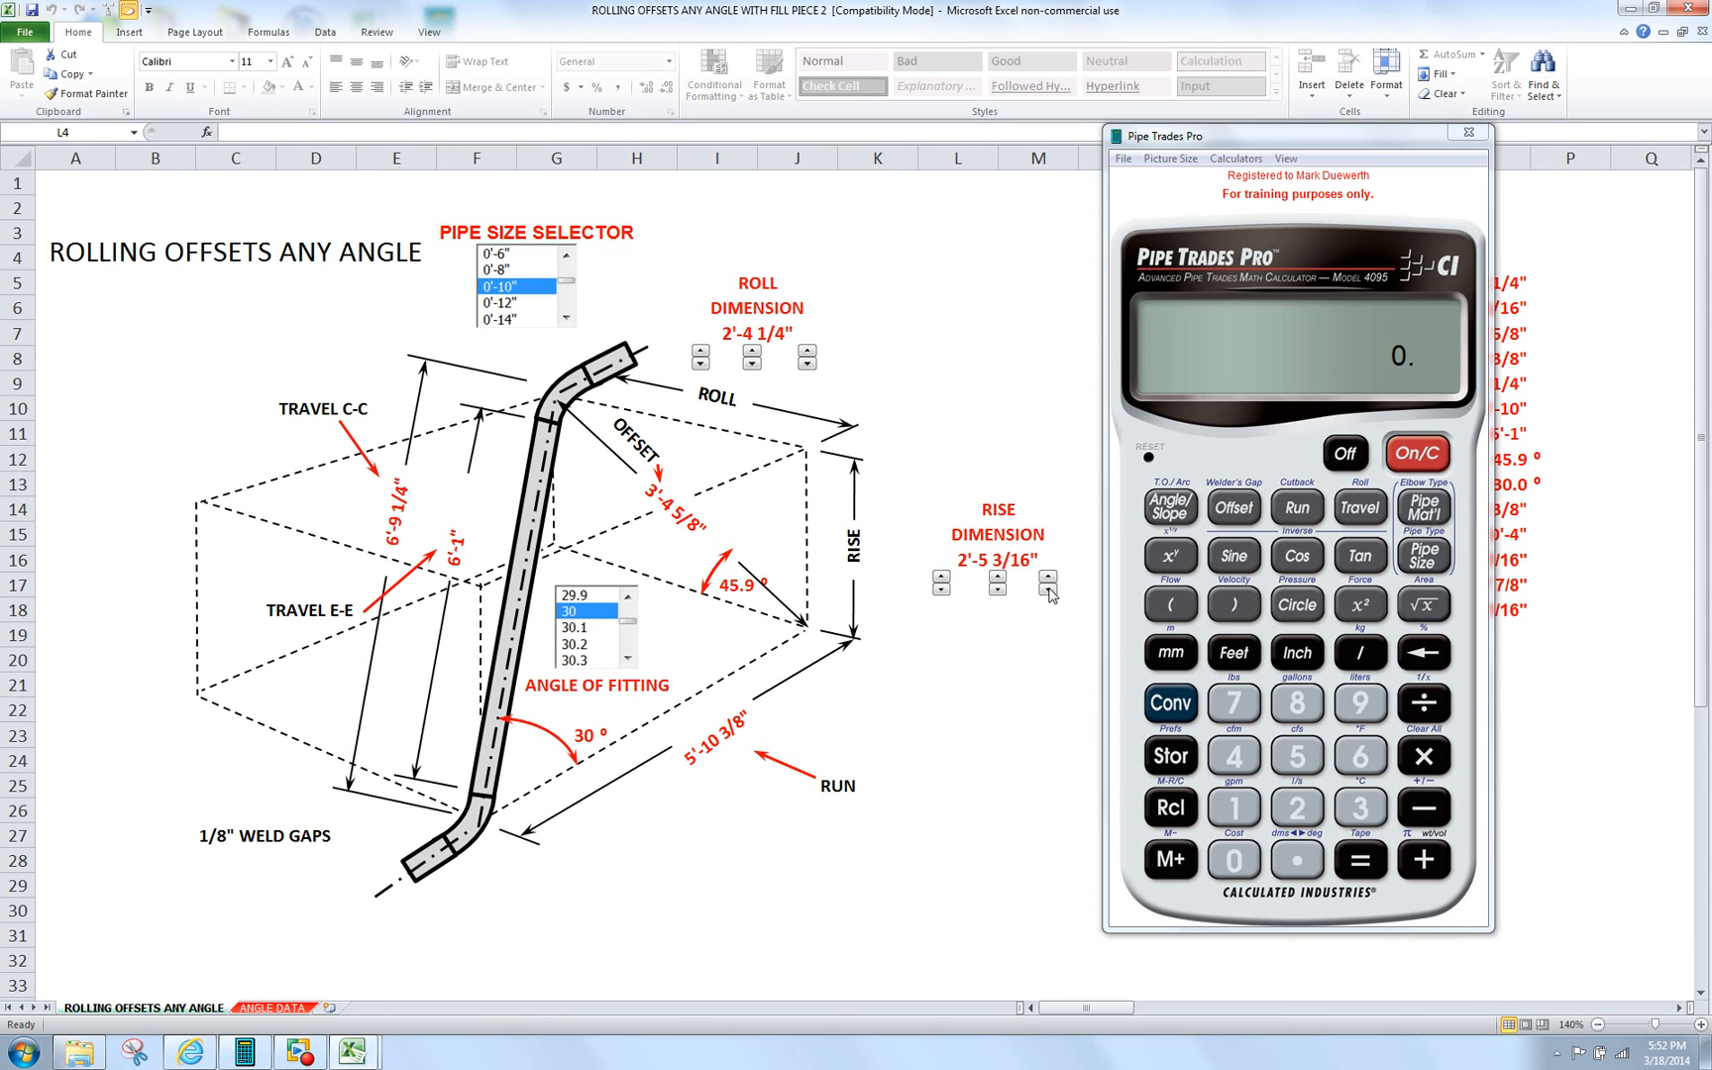
click(1046, 592)
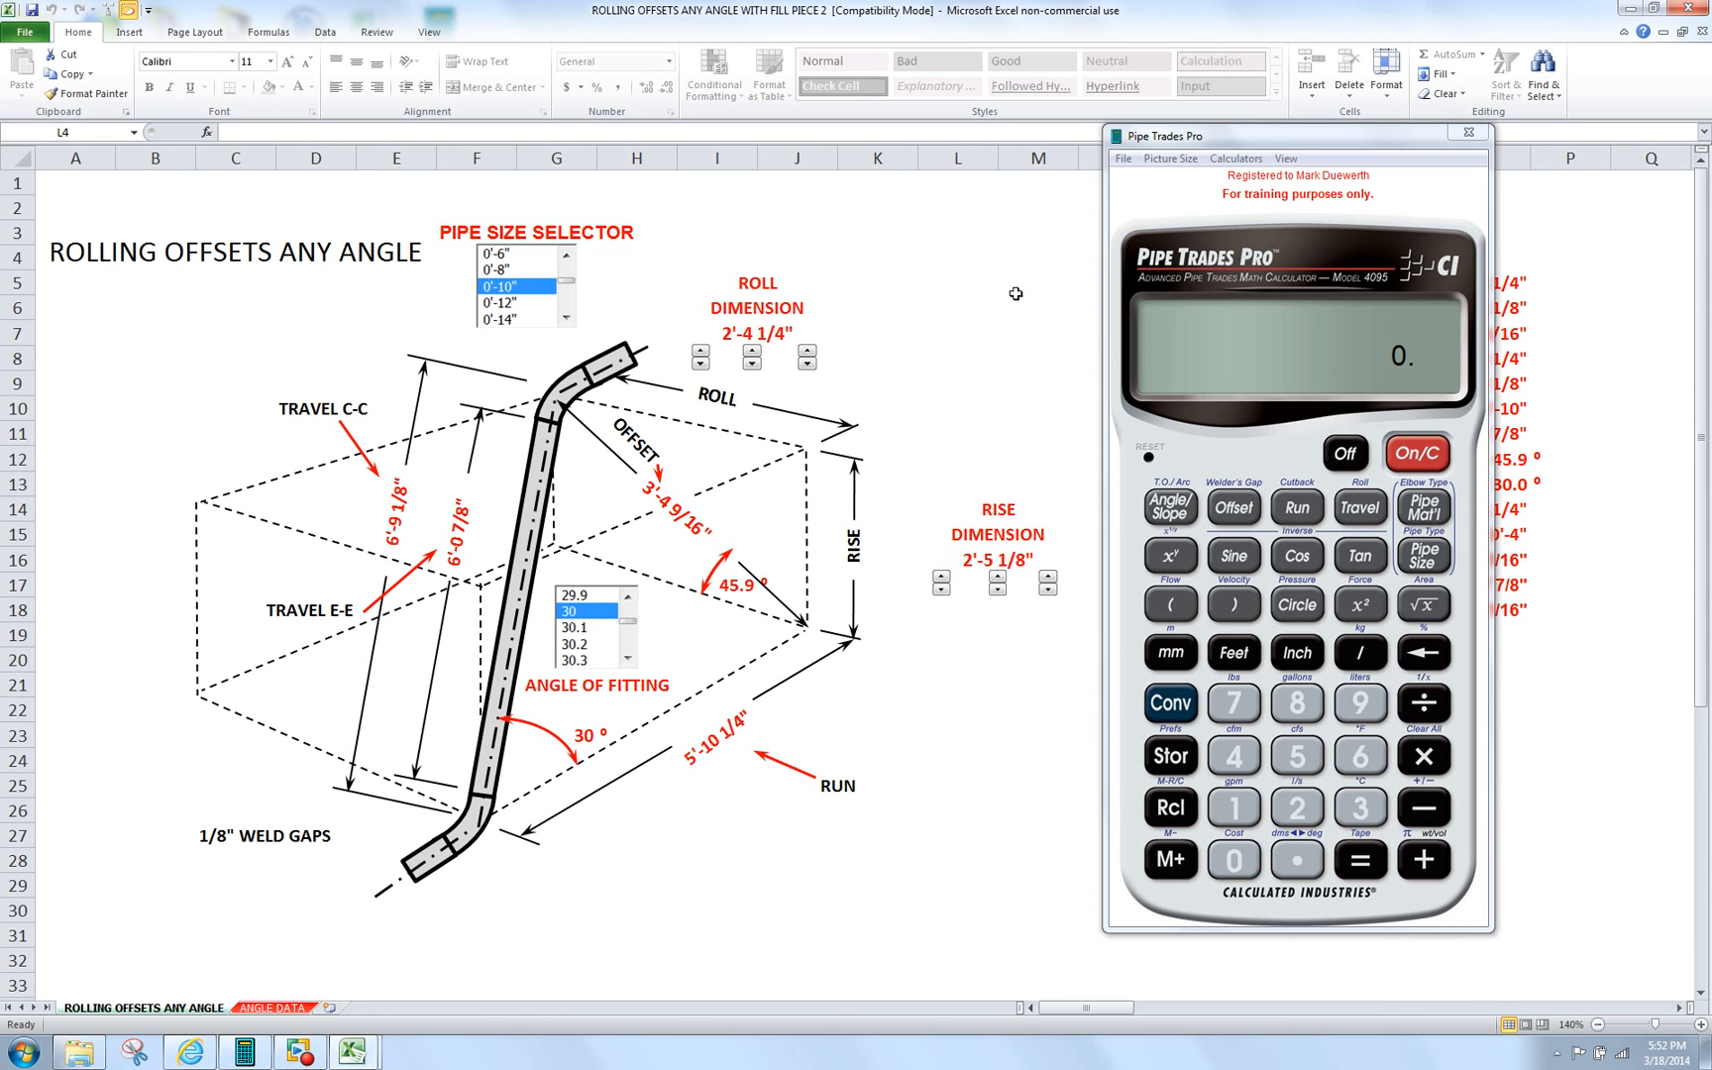
mouse_move(996, 285)
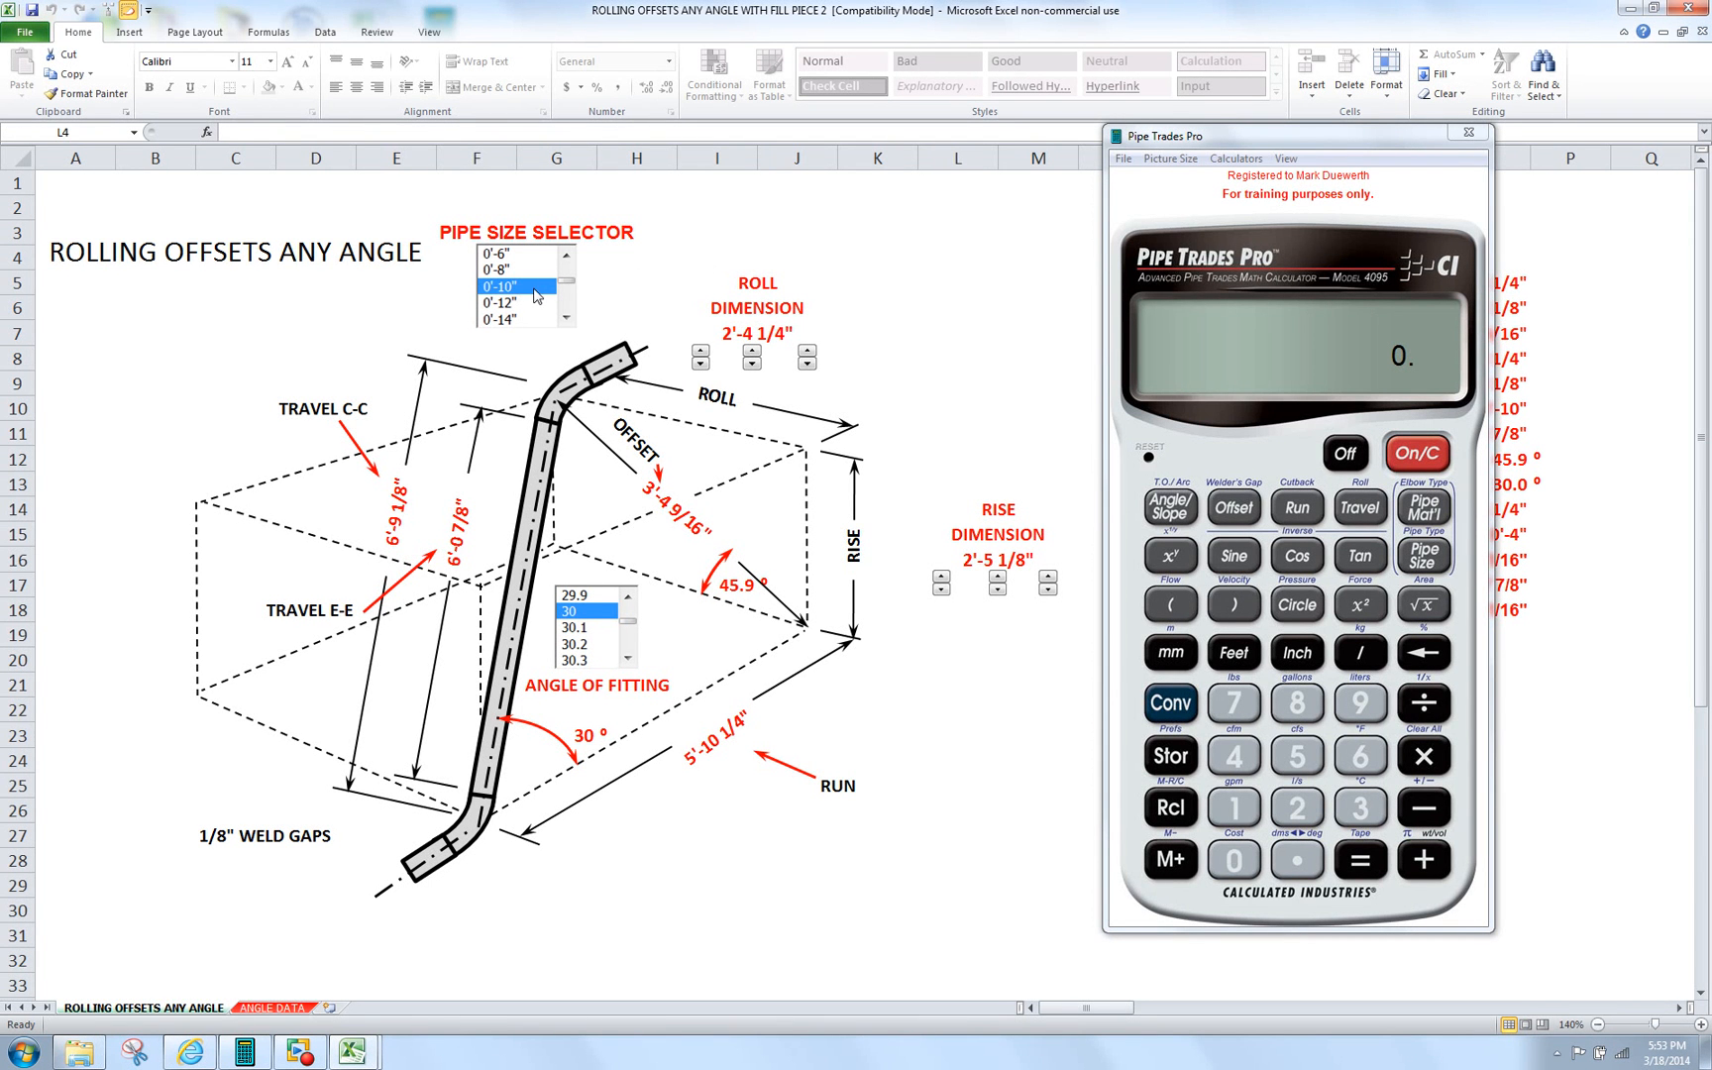
mouse_move(551, 622)
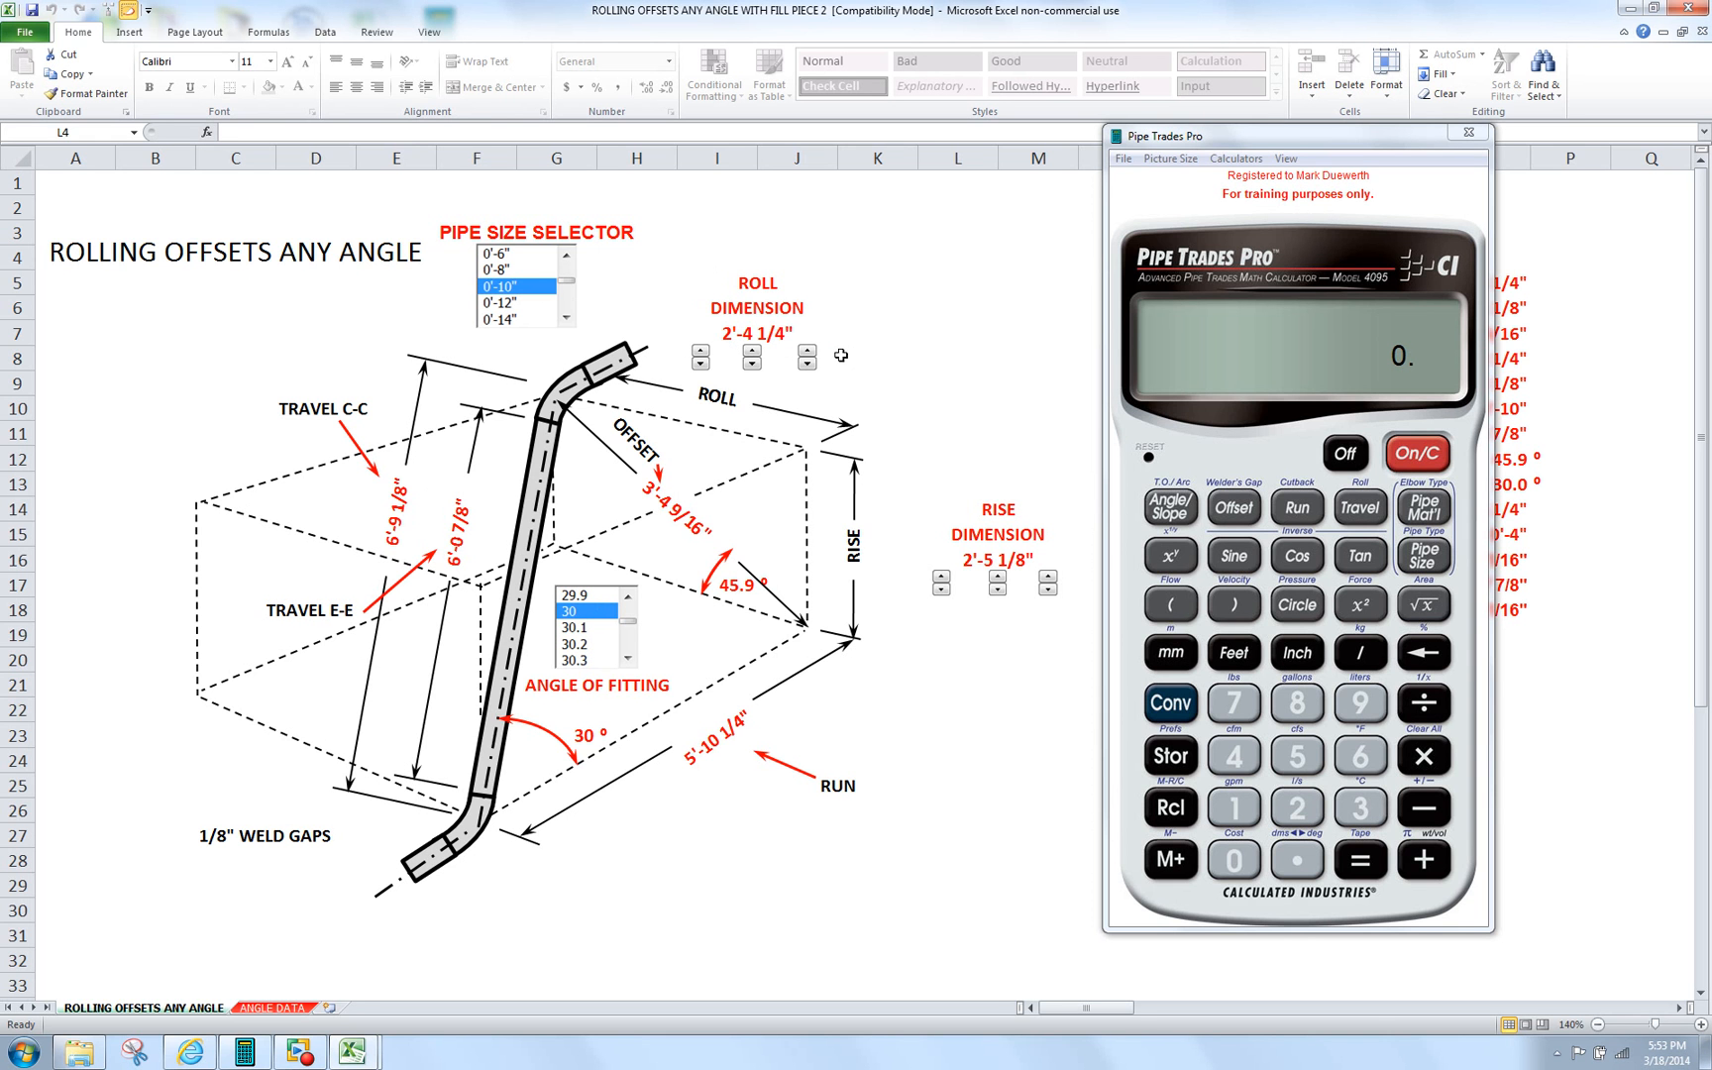
mouse_move(959, 573)
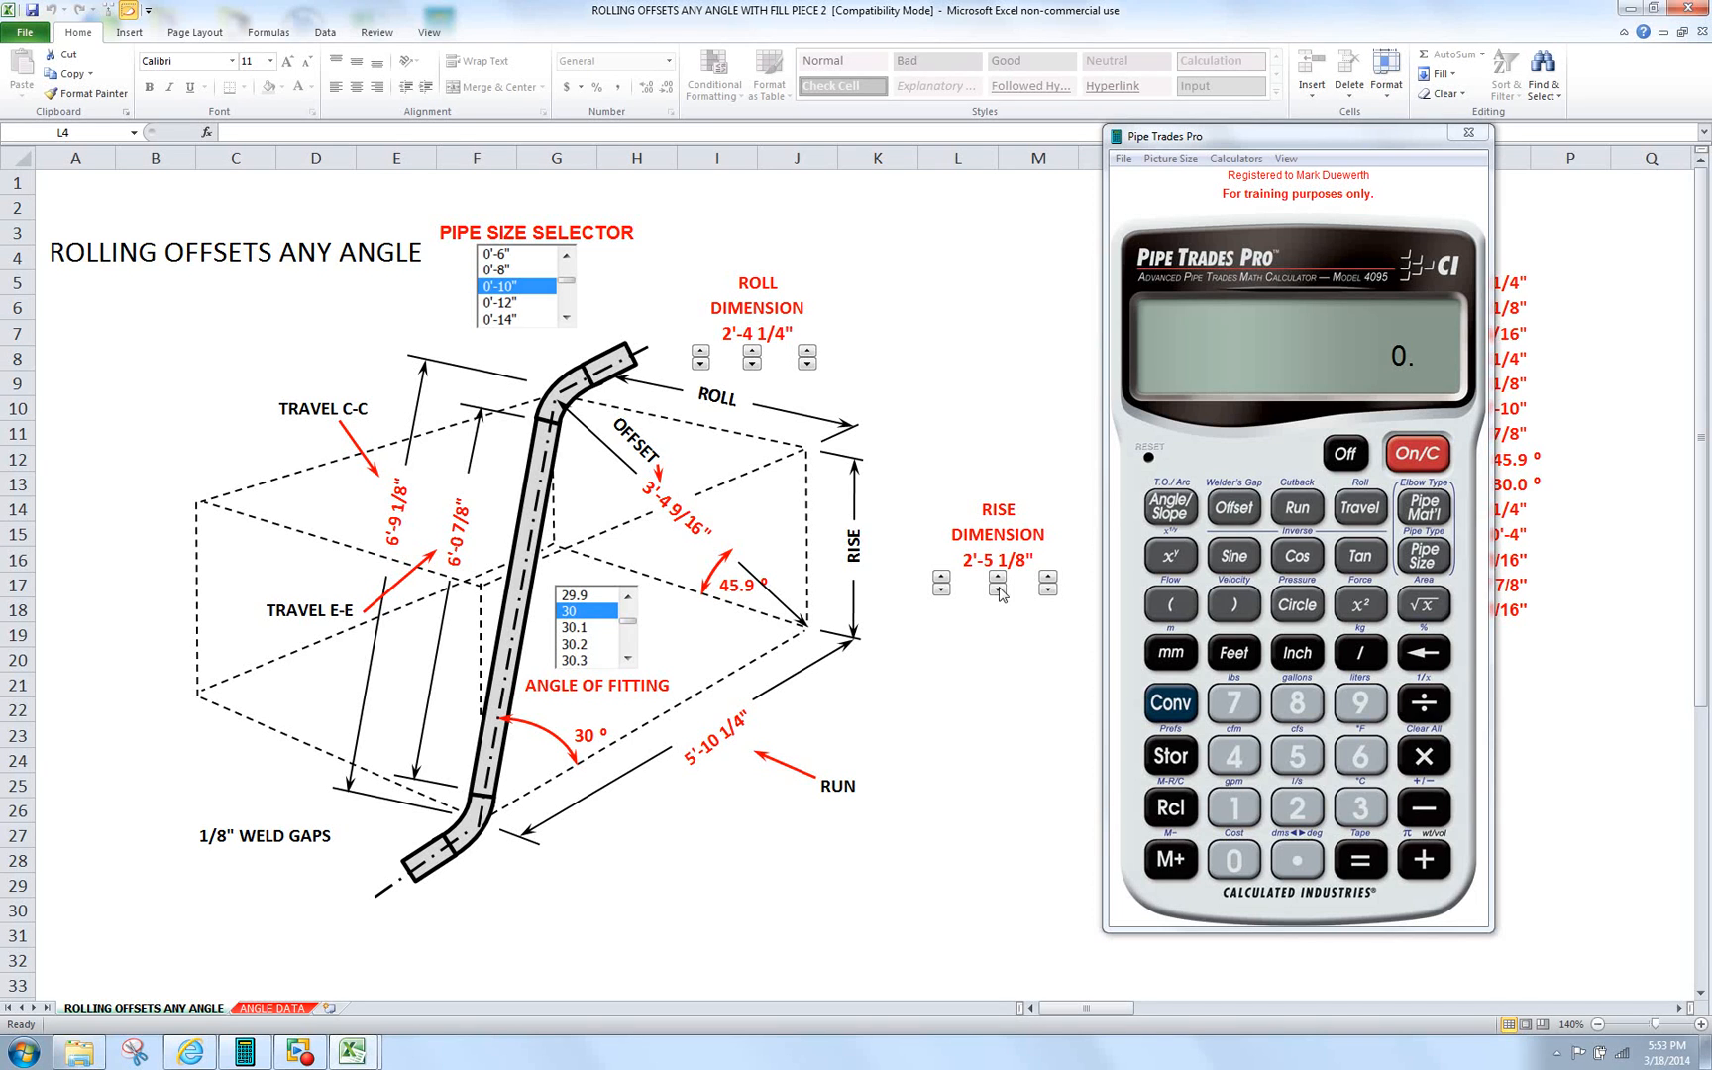
- Clear all calculator memory and set the pipe size to 10-inch standard
click(1169, 702)
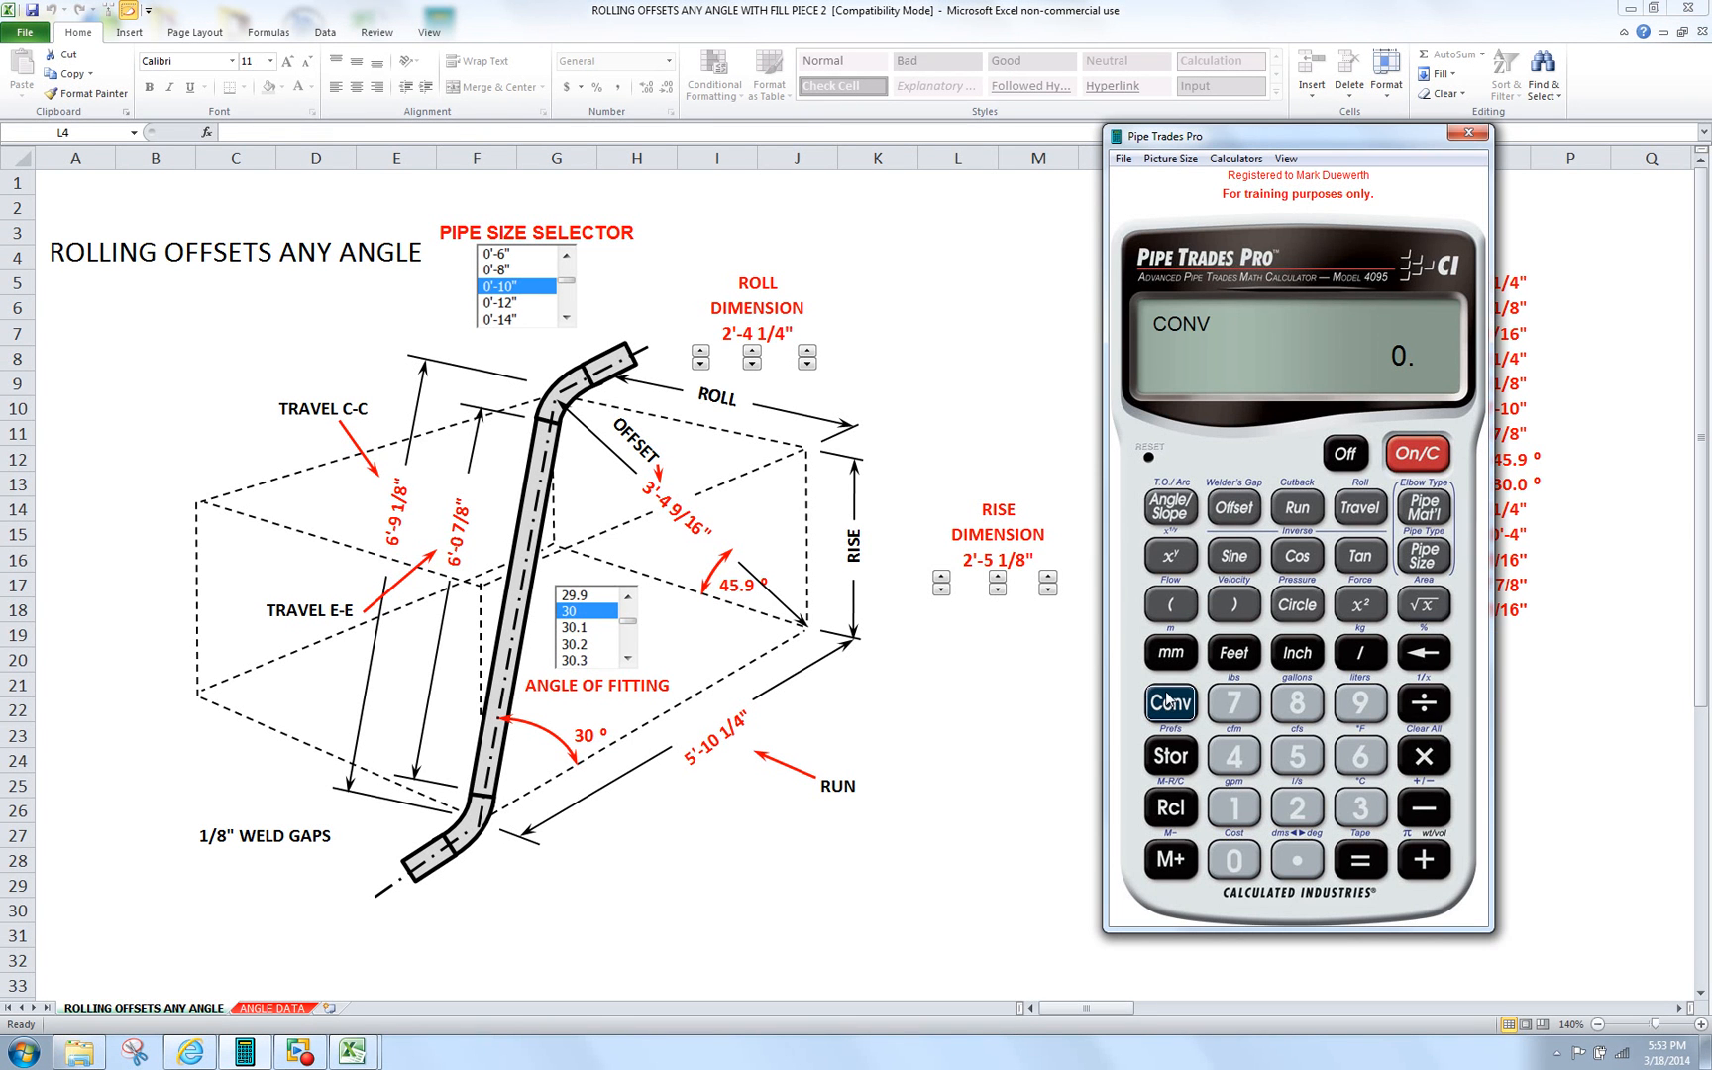
click(1425, 757)
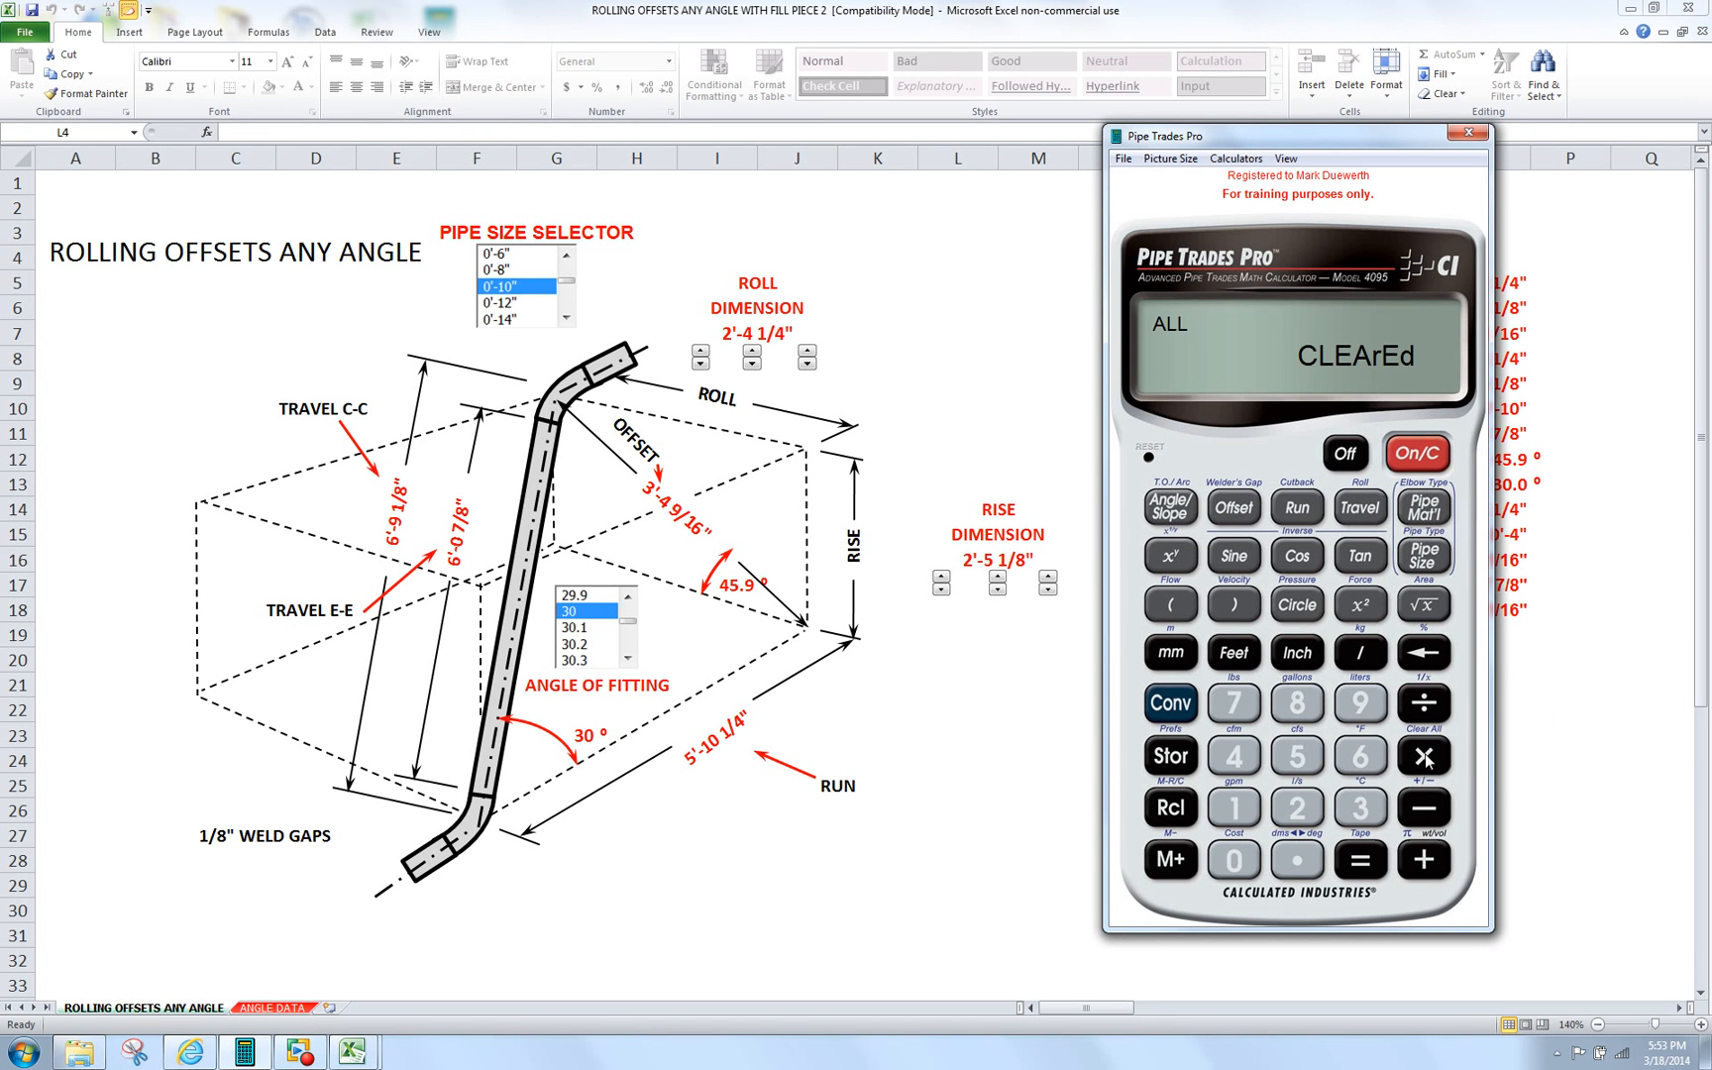
click(1415, 452)
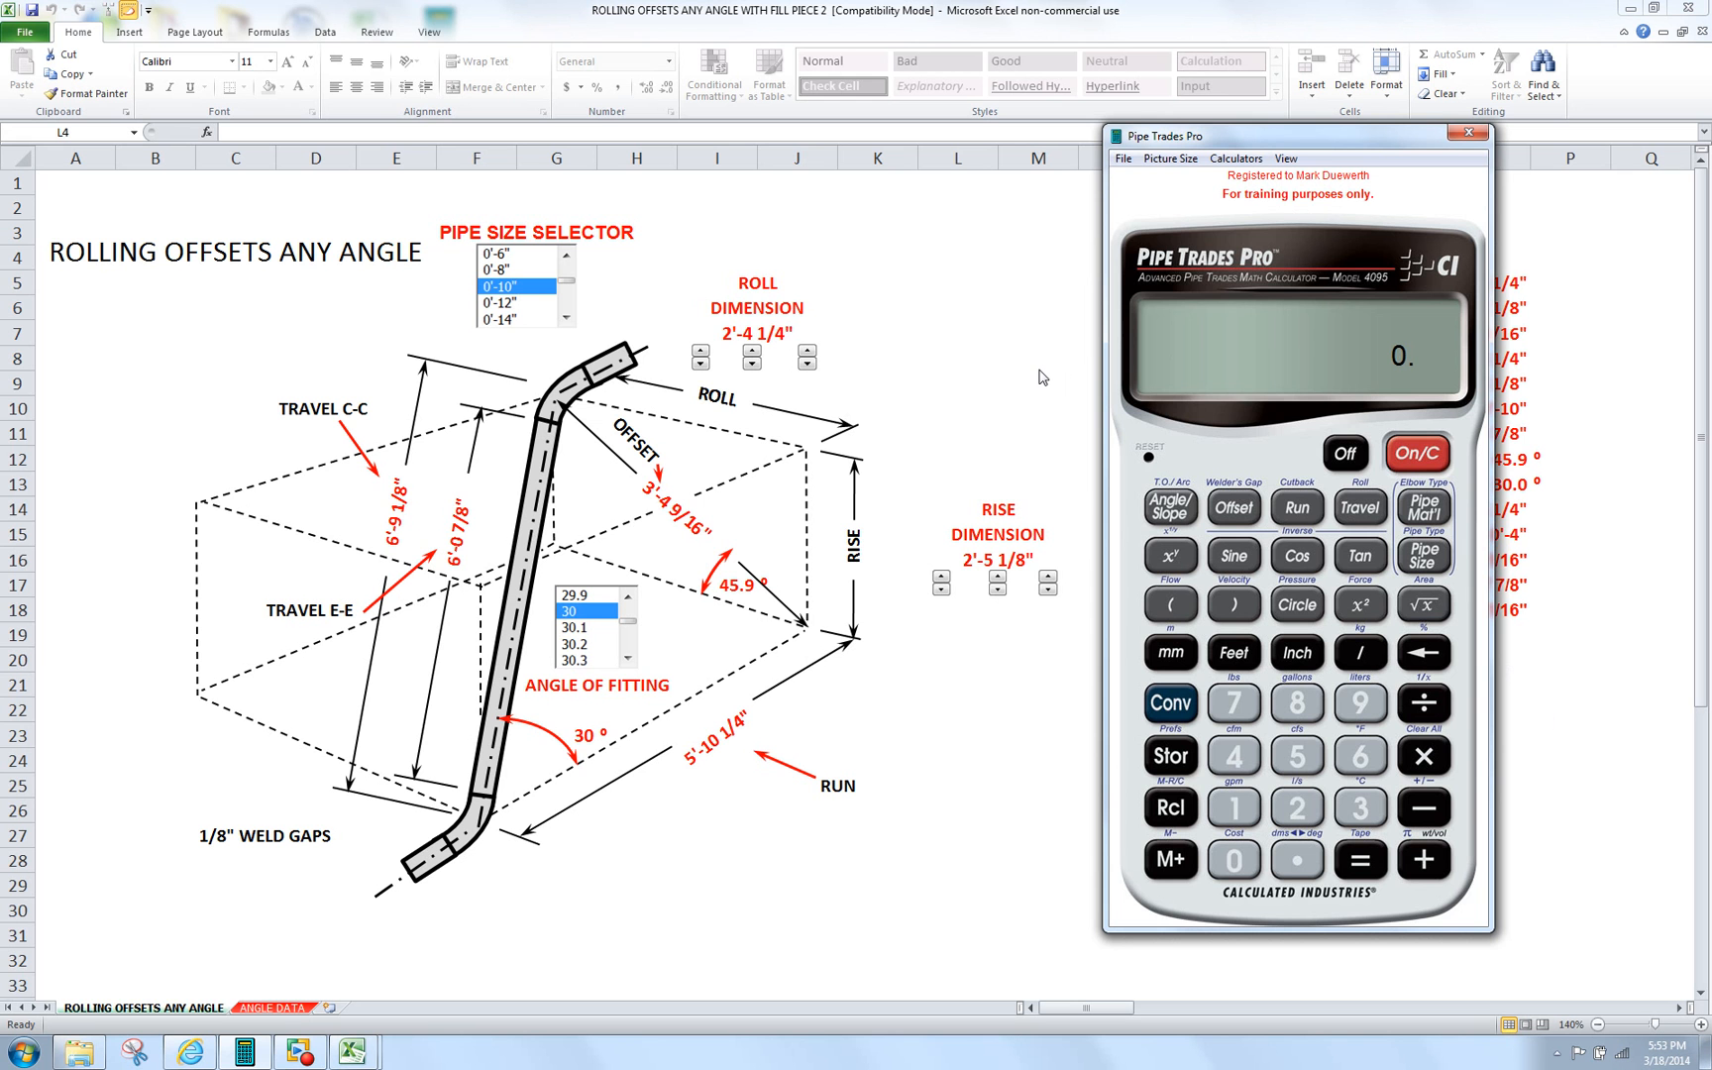
mouse_move(1215, 707)
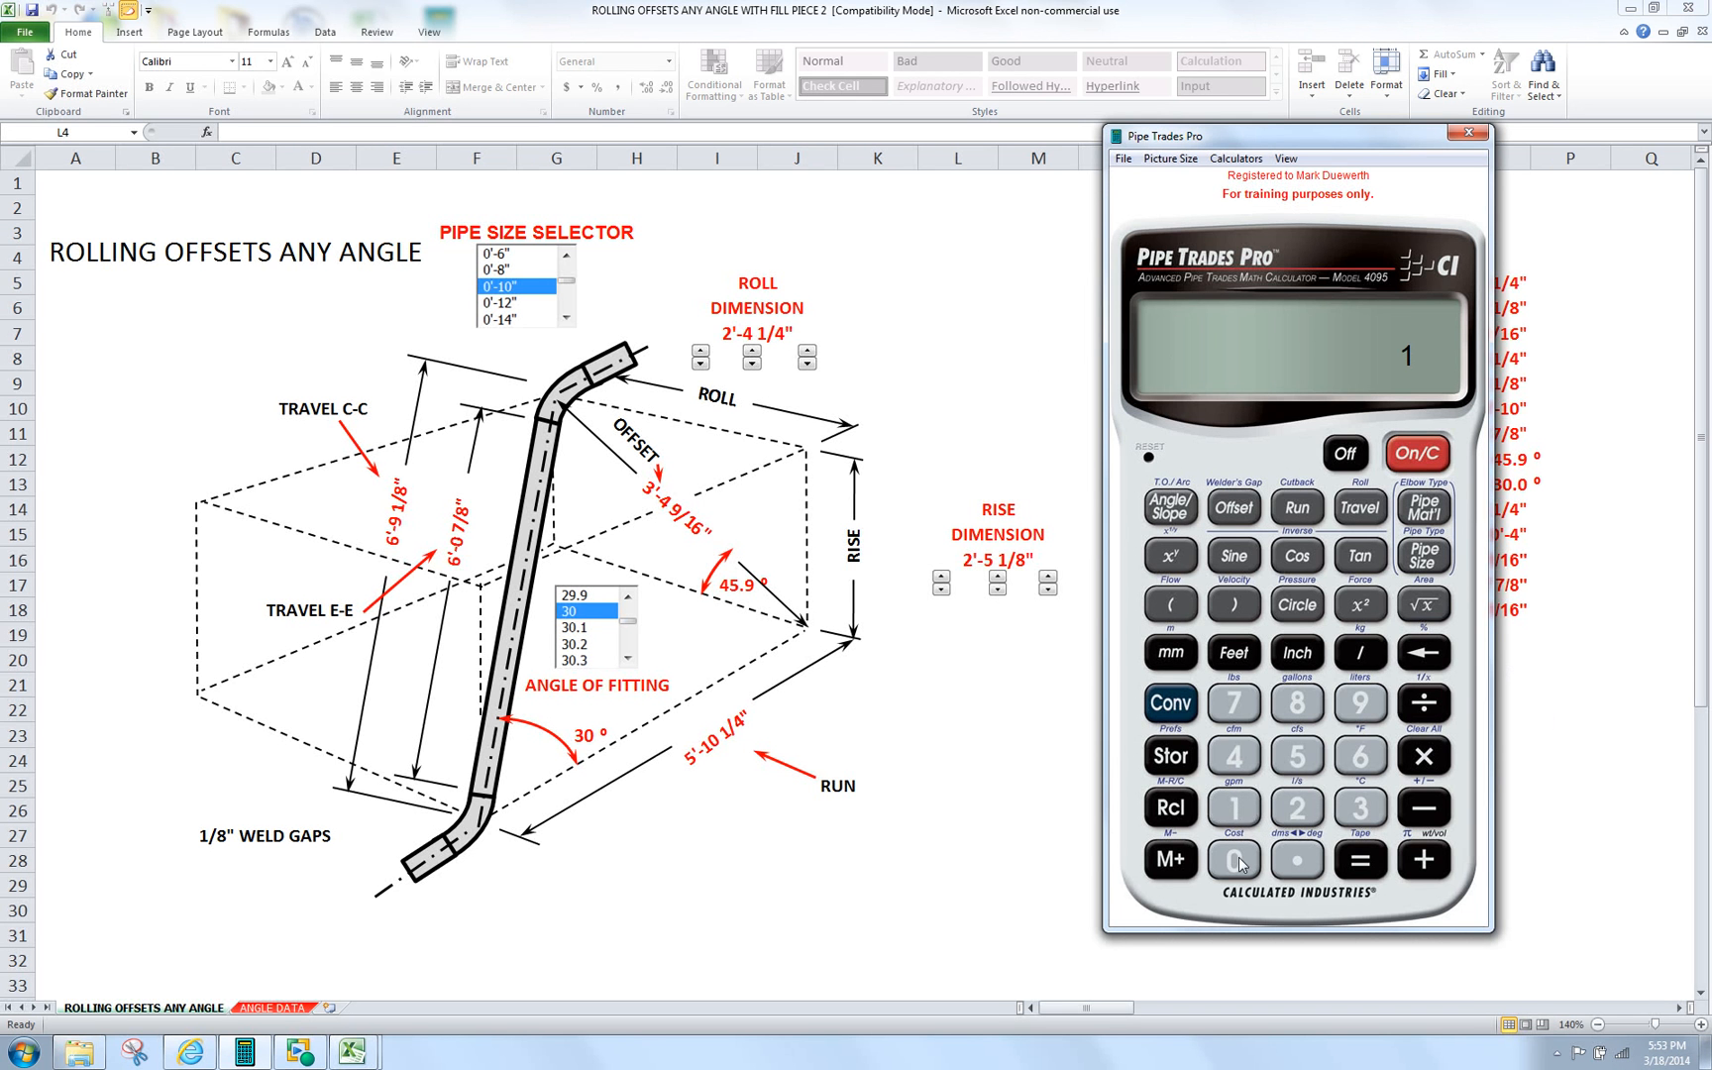
click(1296, 652)
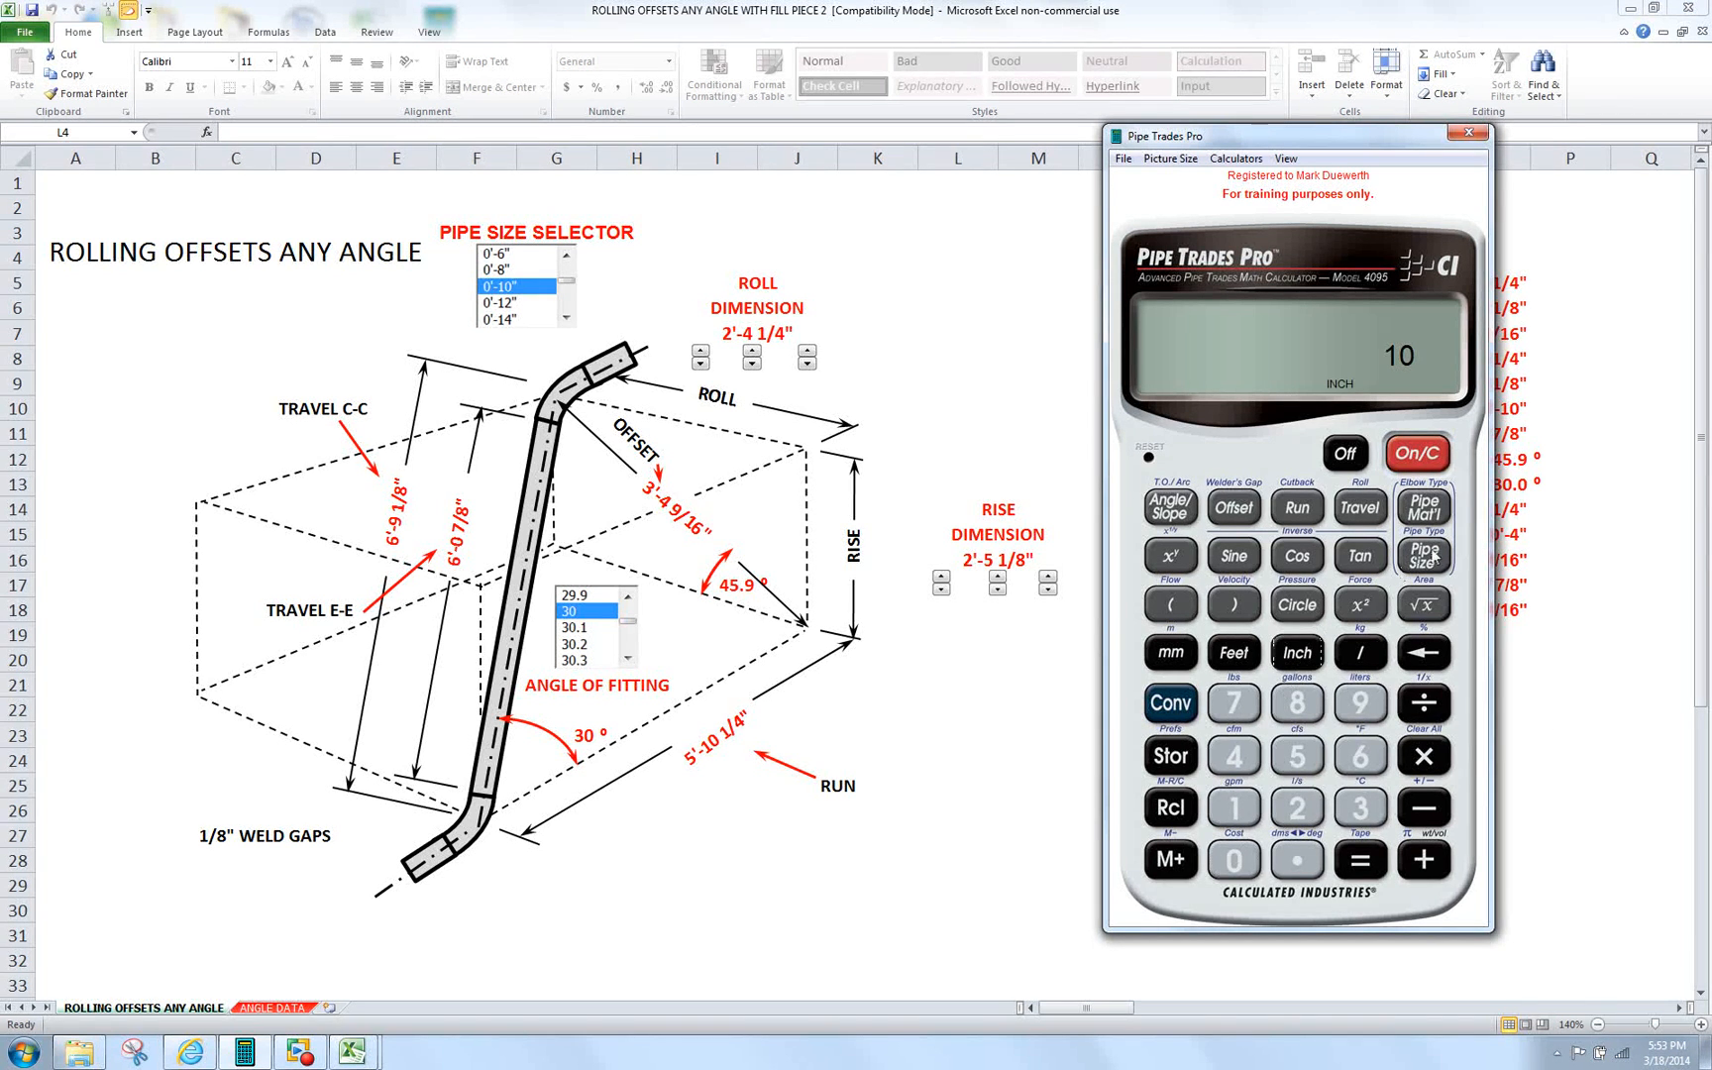
click(1423, 557)
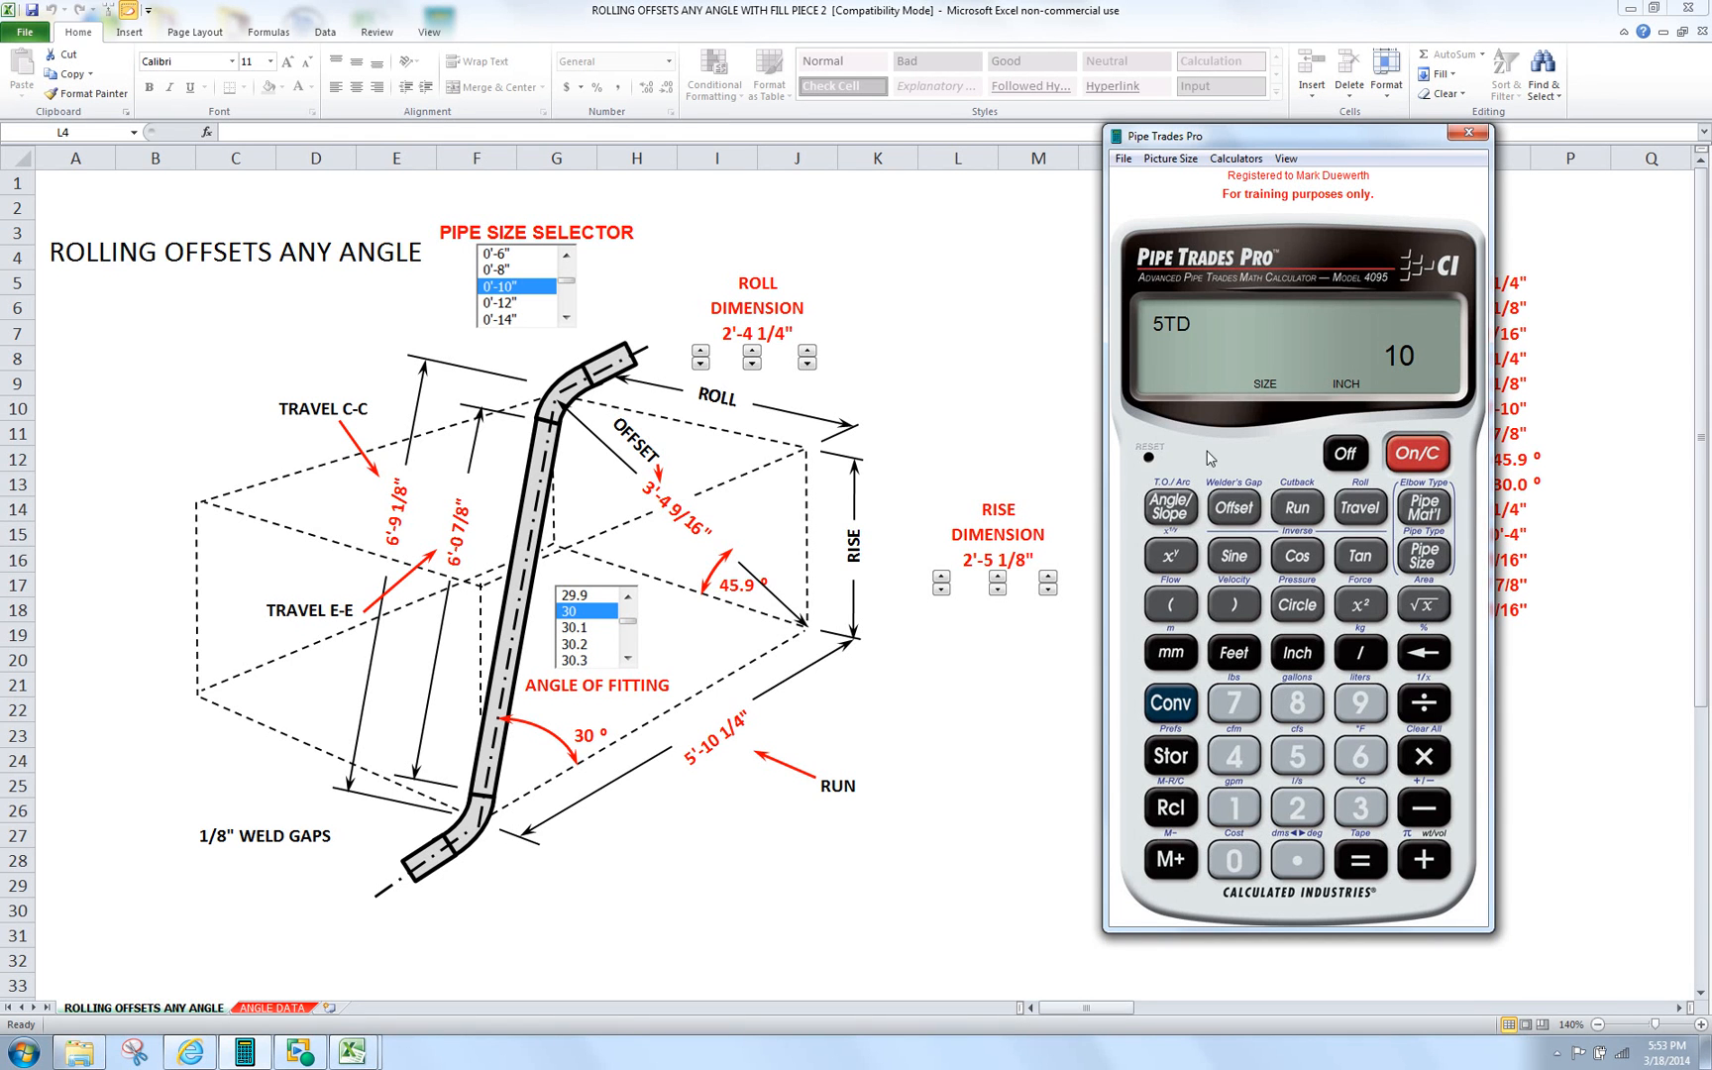
mouse_move(599, 618)
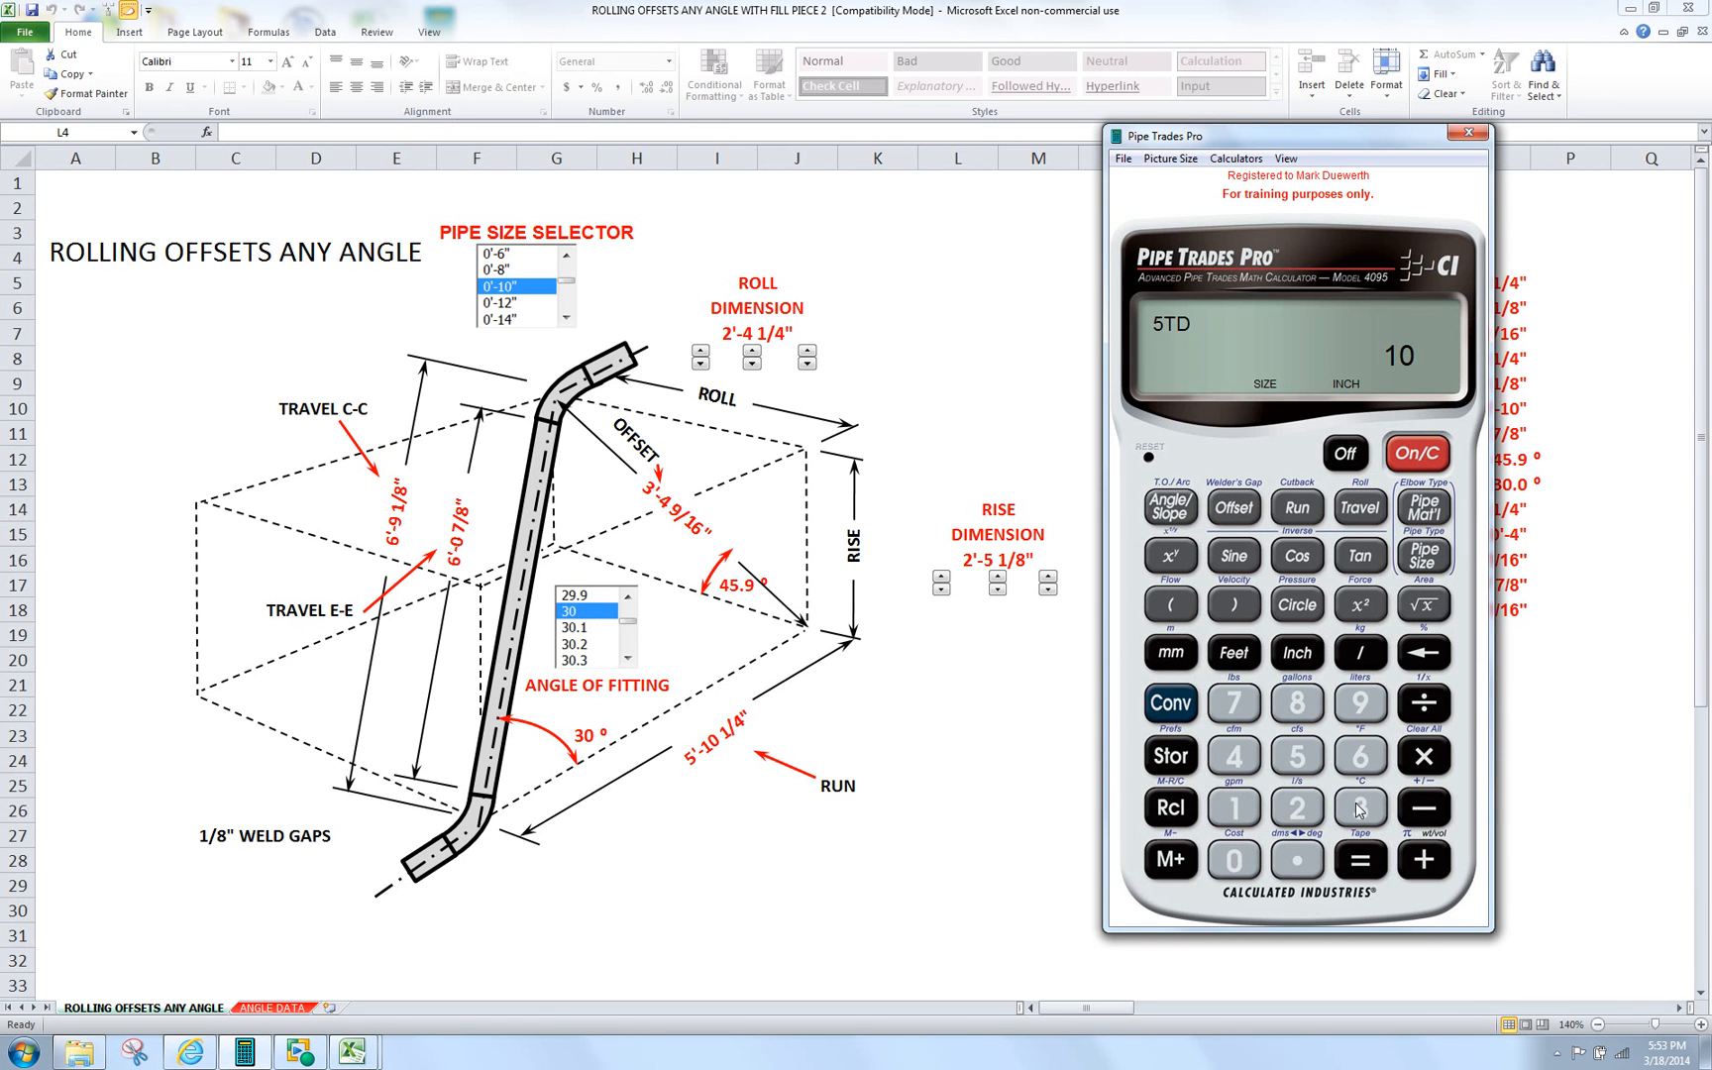
- Enter a 30° angle and store the 2'-4 1/4" roll as the Offset
click(1360, 809)
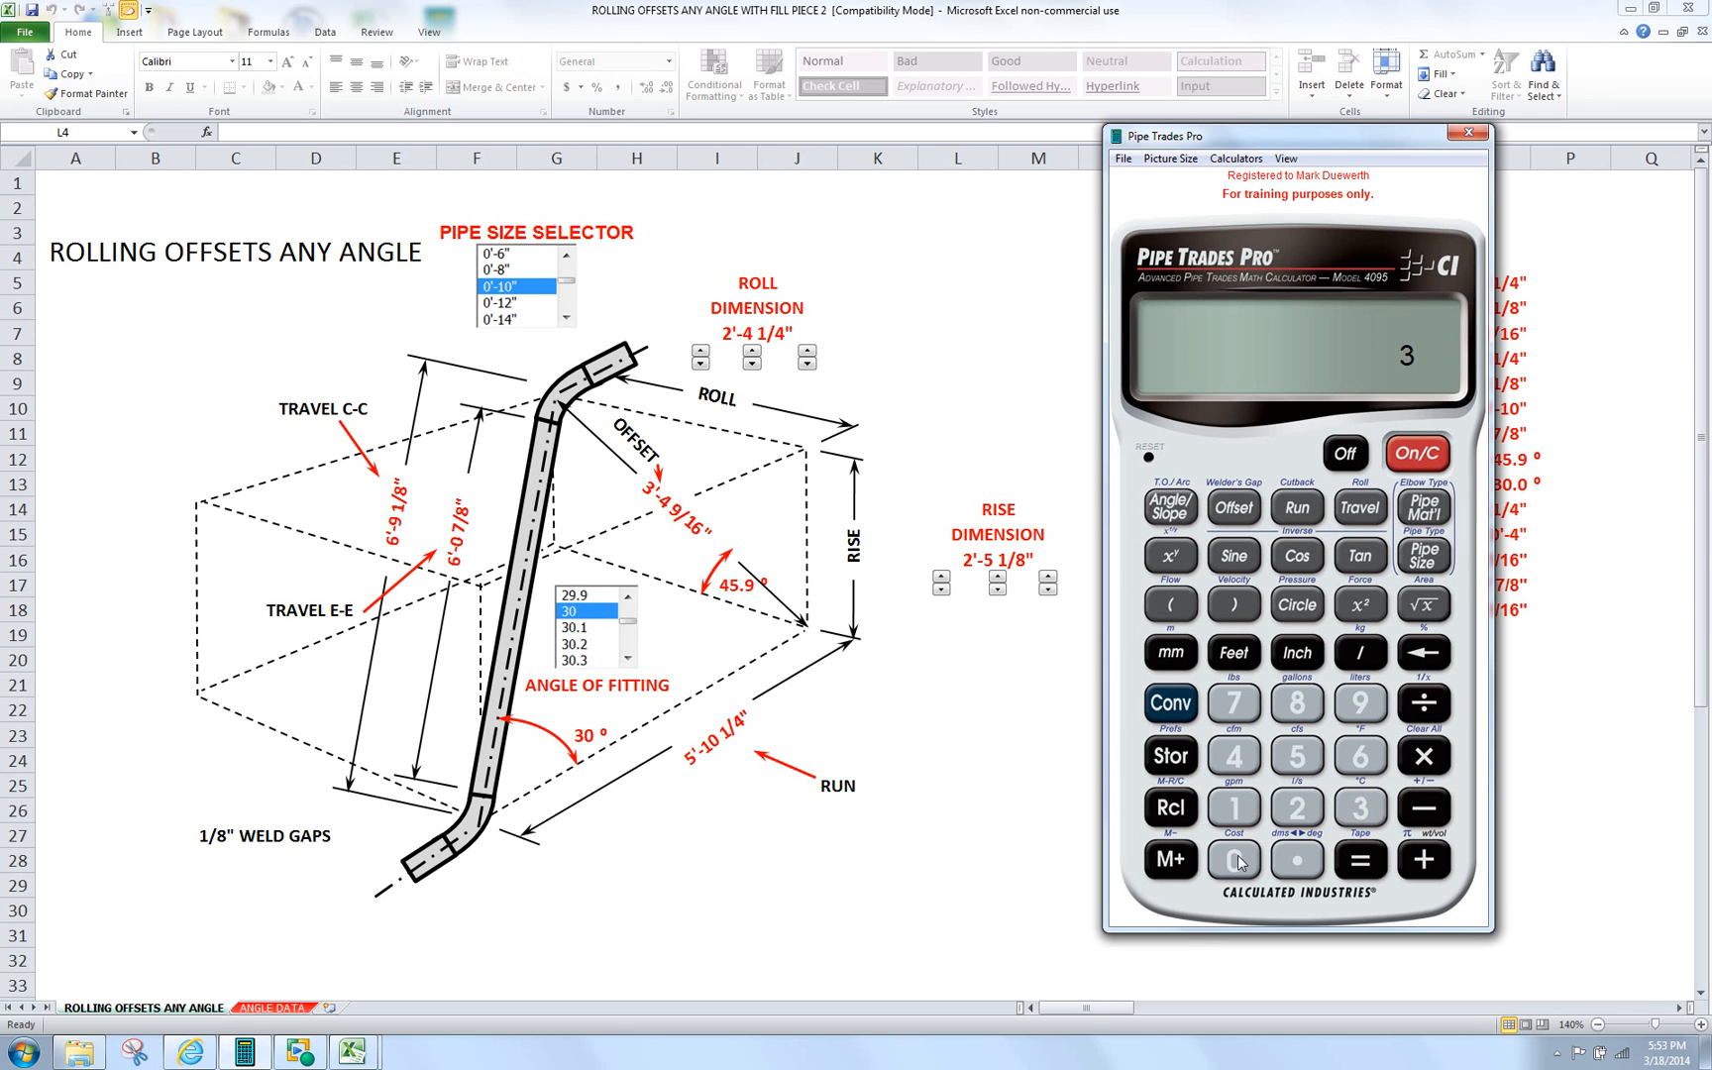
click(1169, 505)
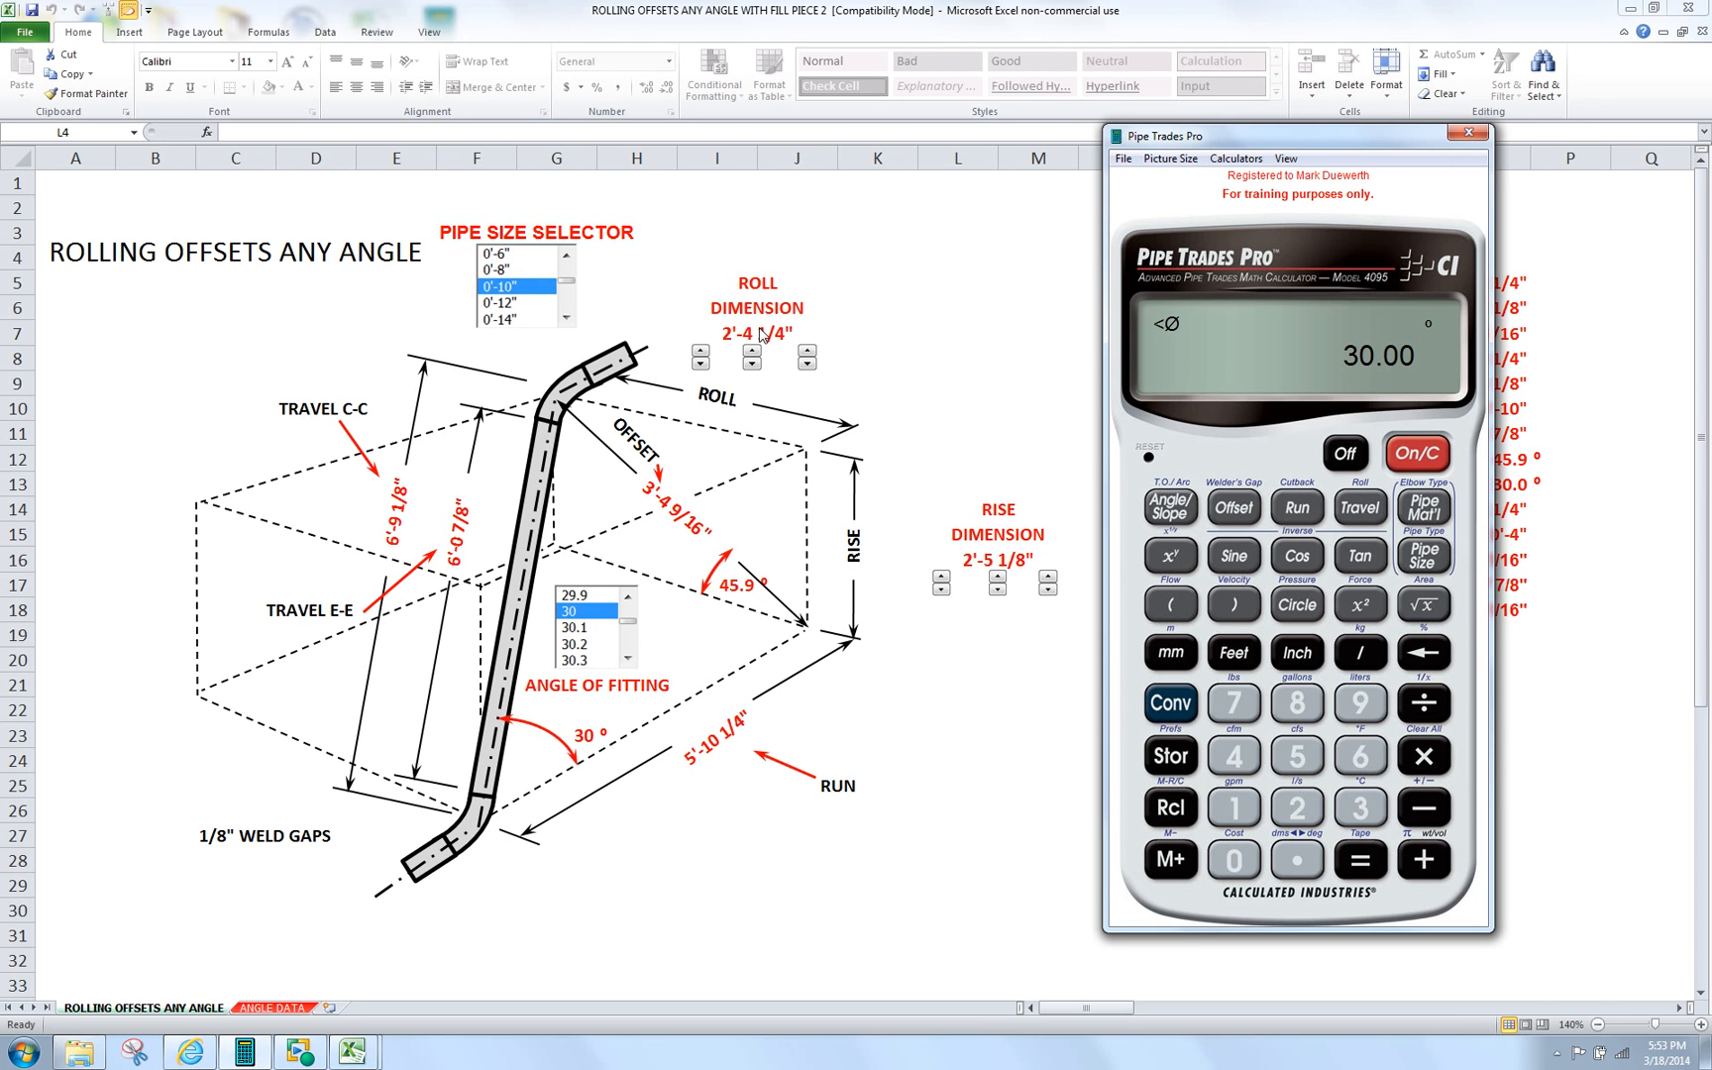
click(1298, 806)
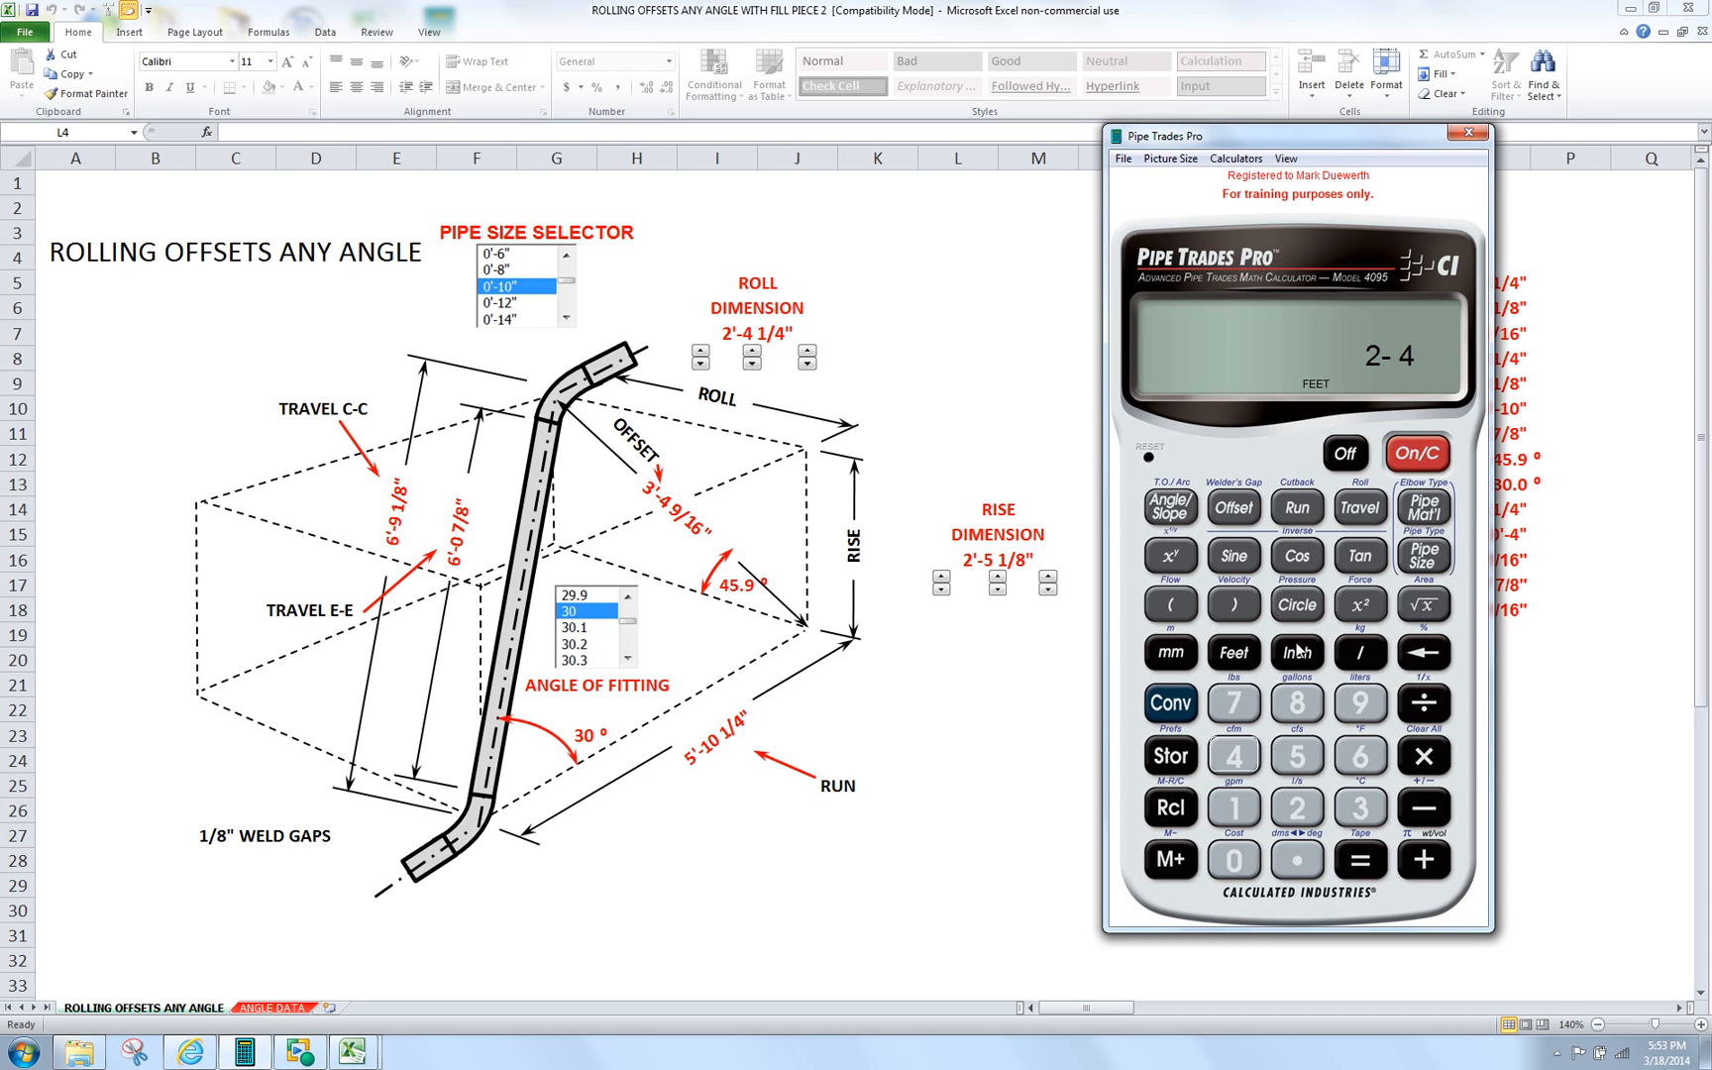
click(1298, 654)
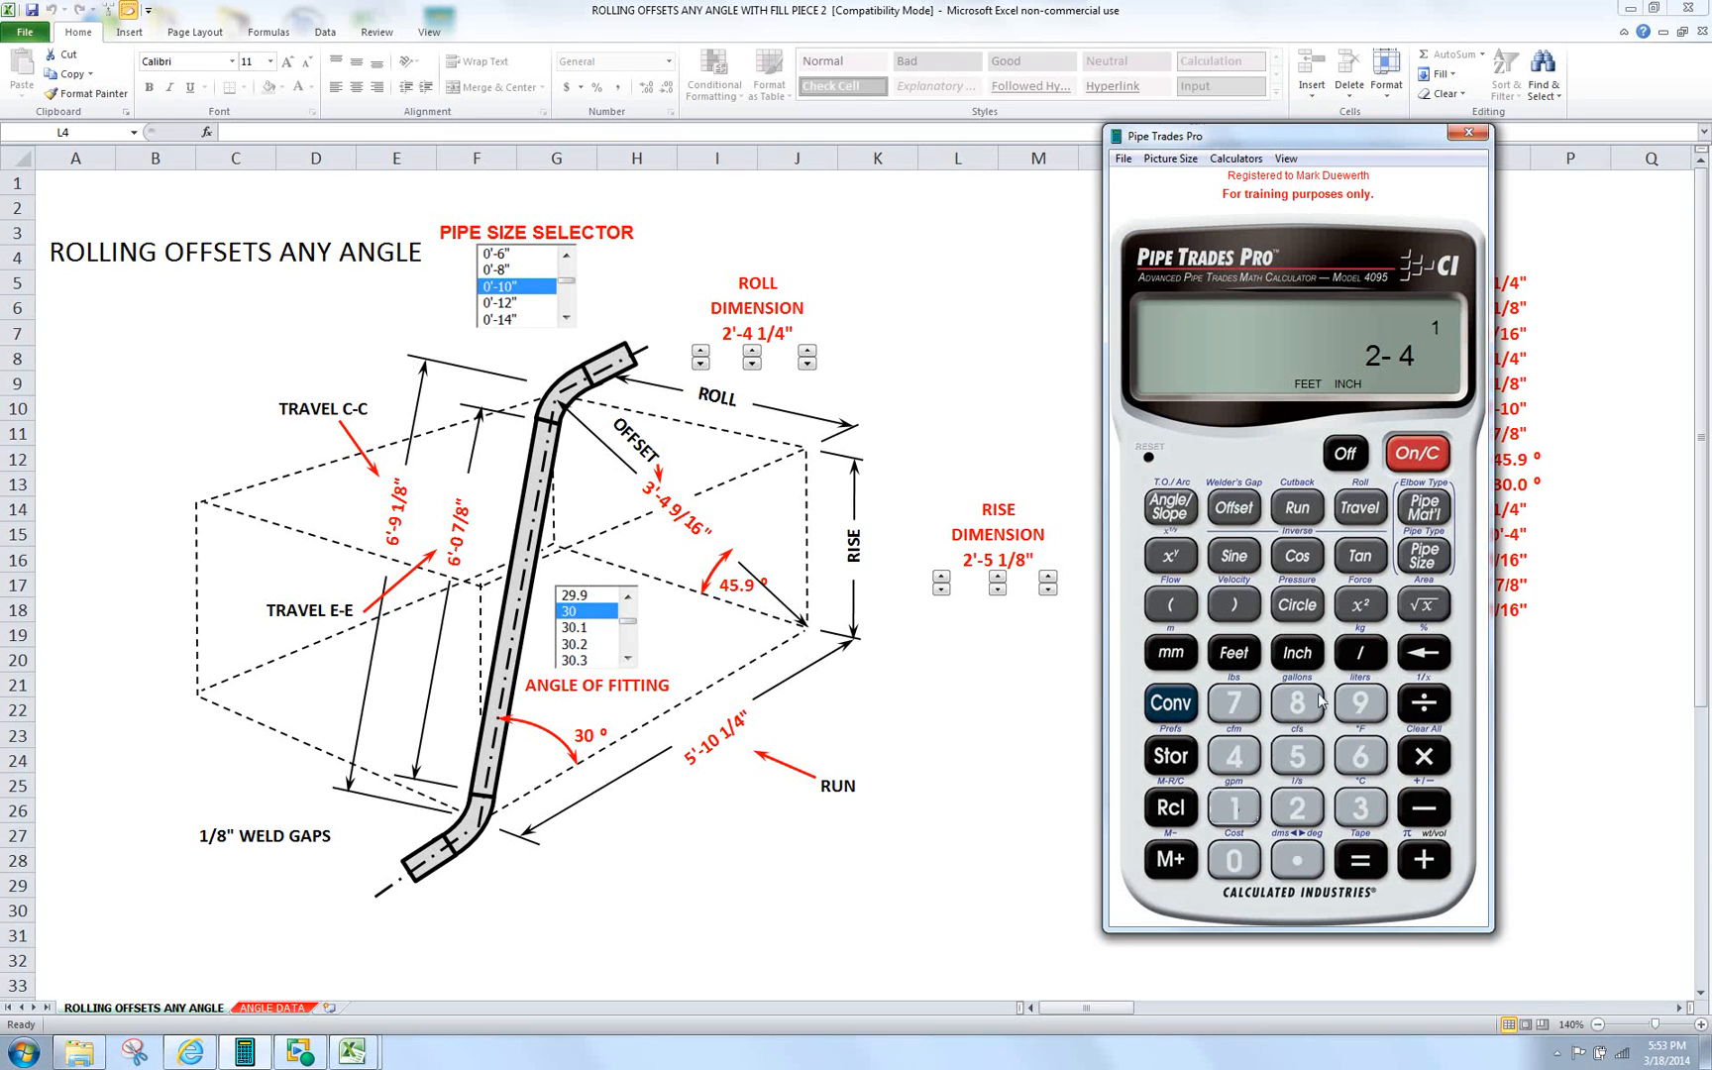
click(1233, 757)
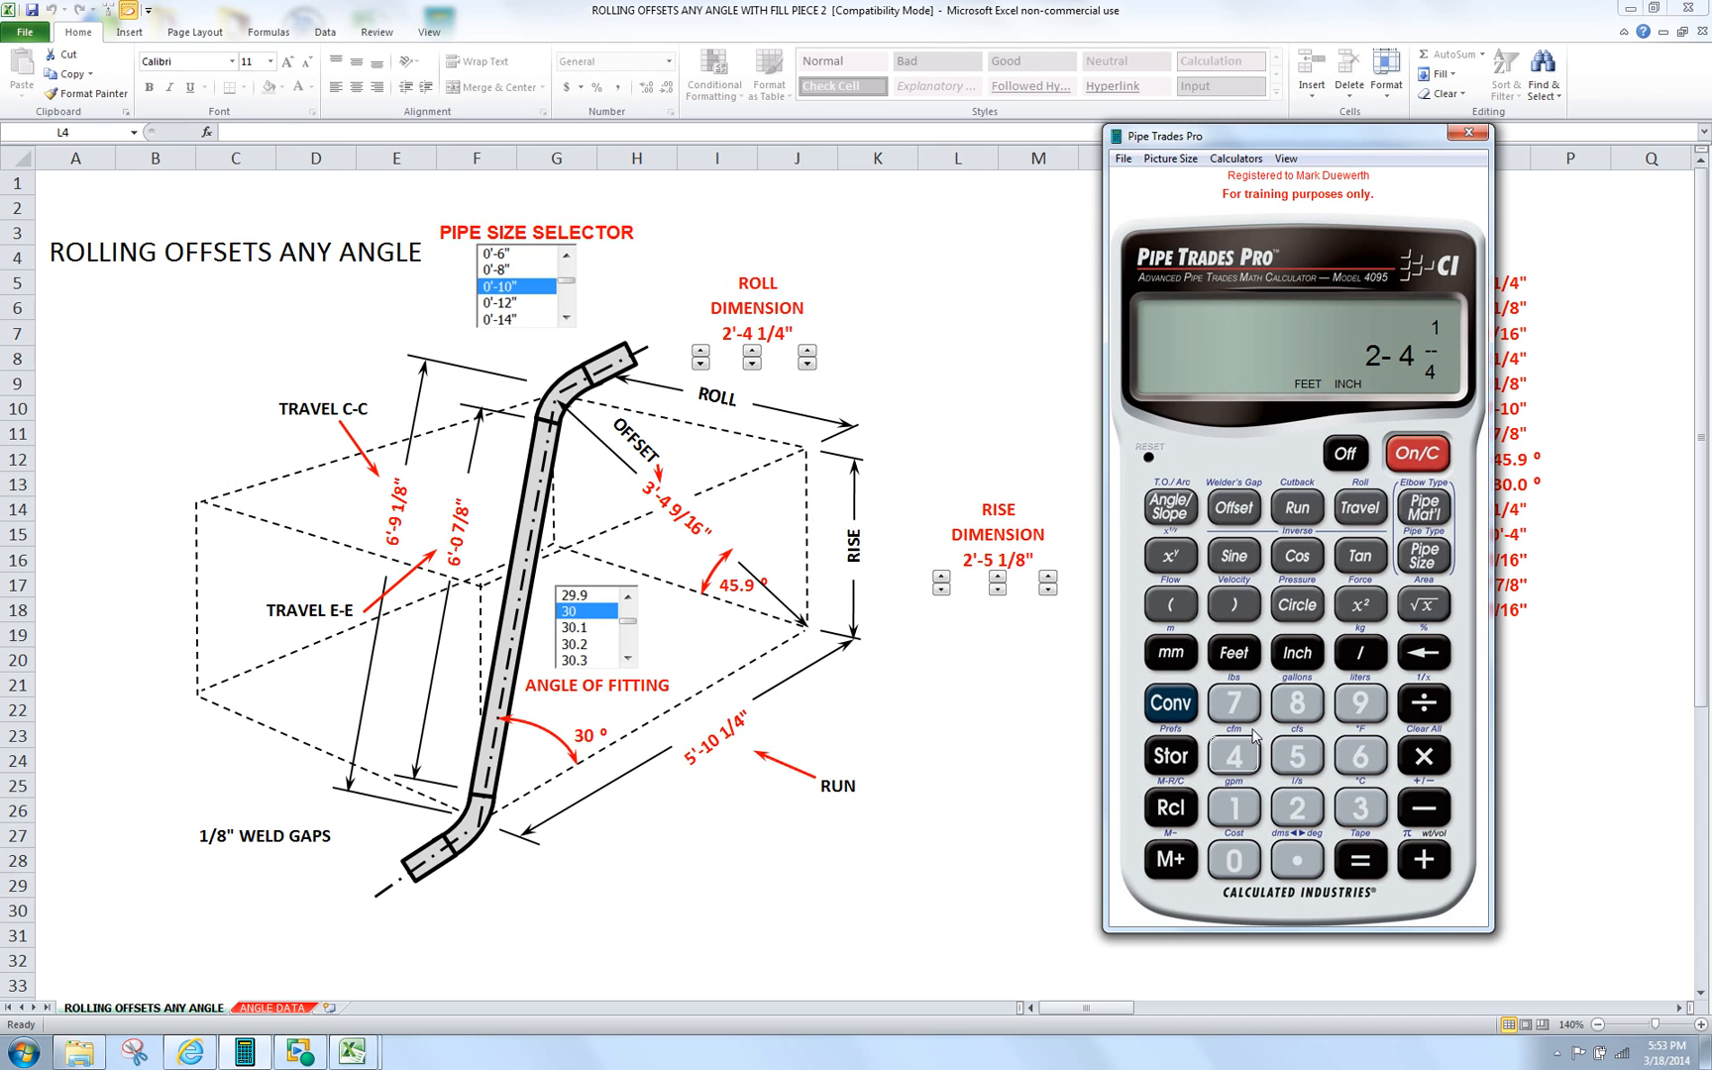
mouse_move(1258, 464)
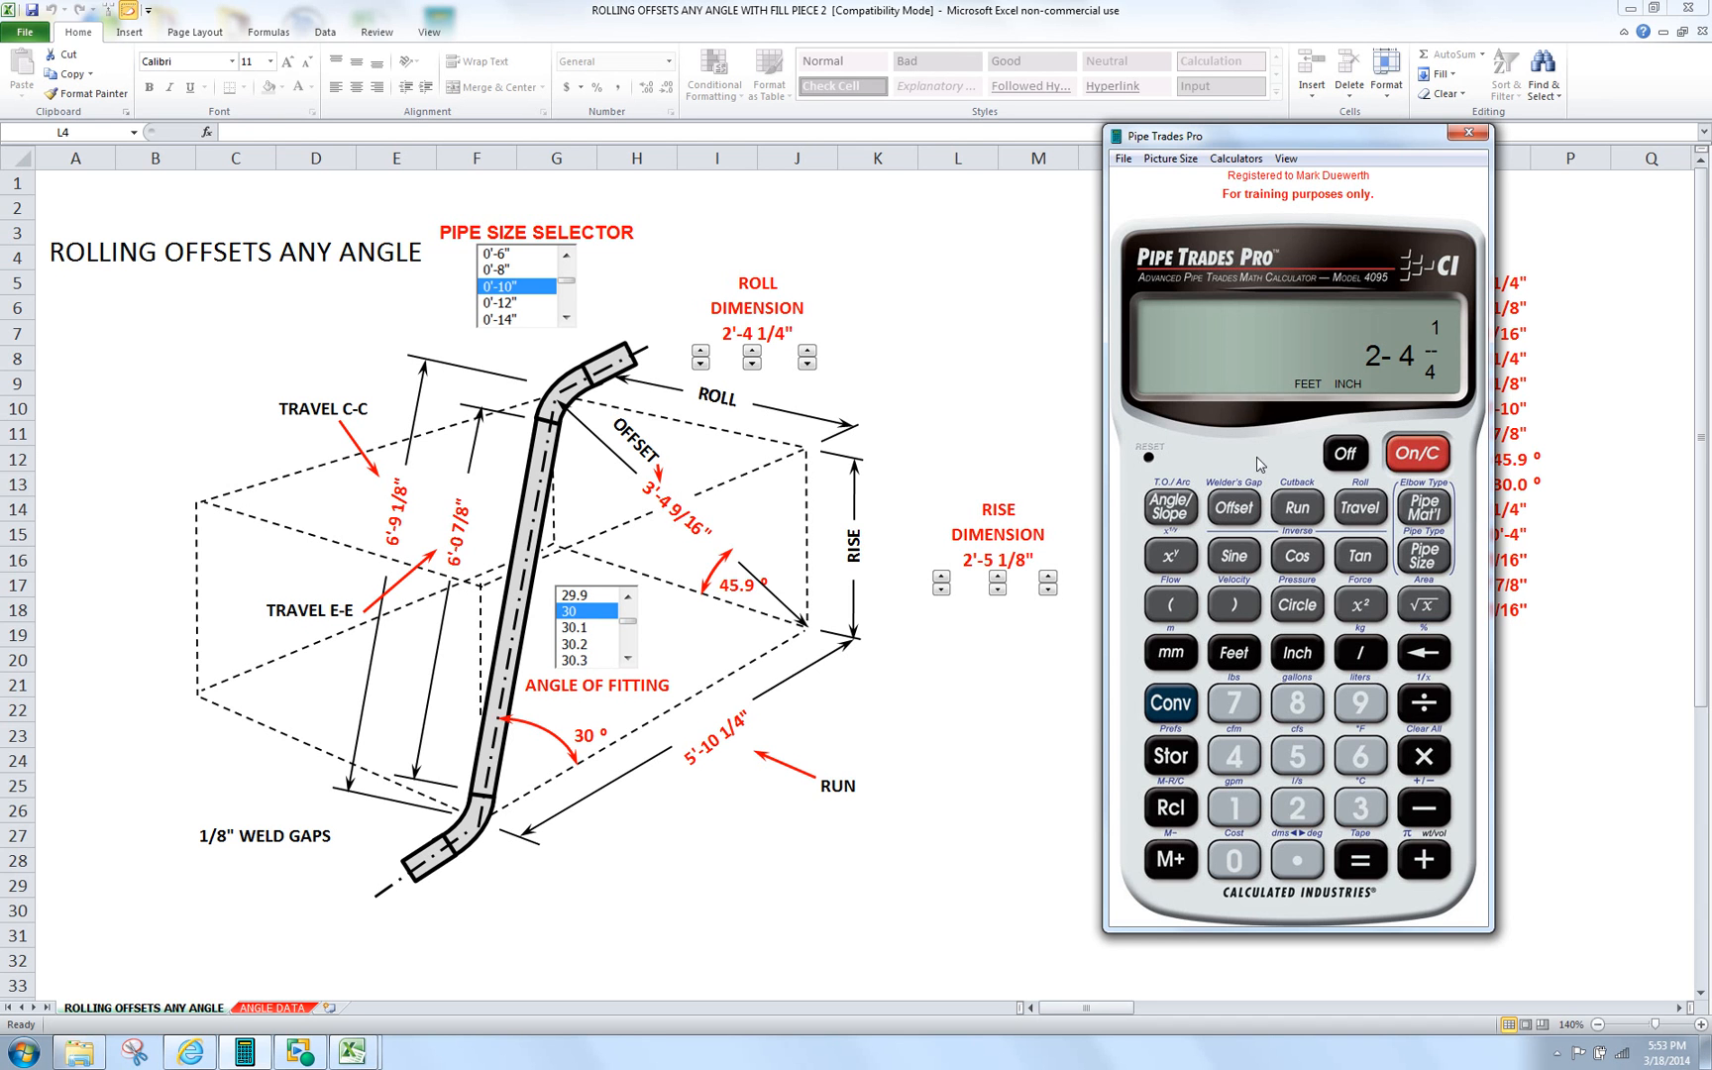
mouse_move(1239, 511)
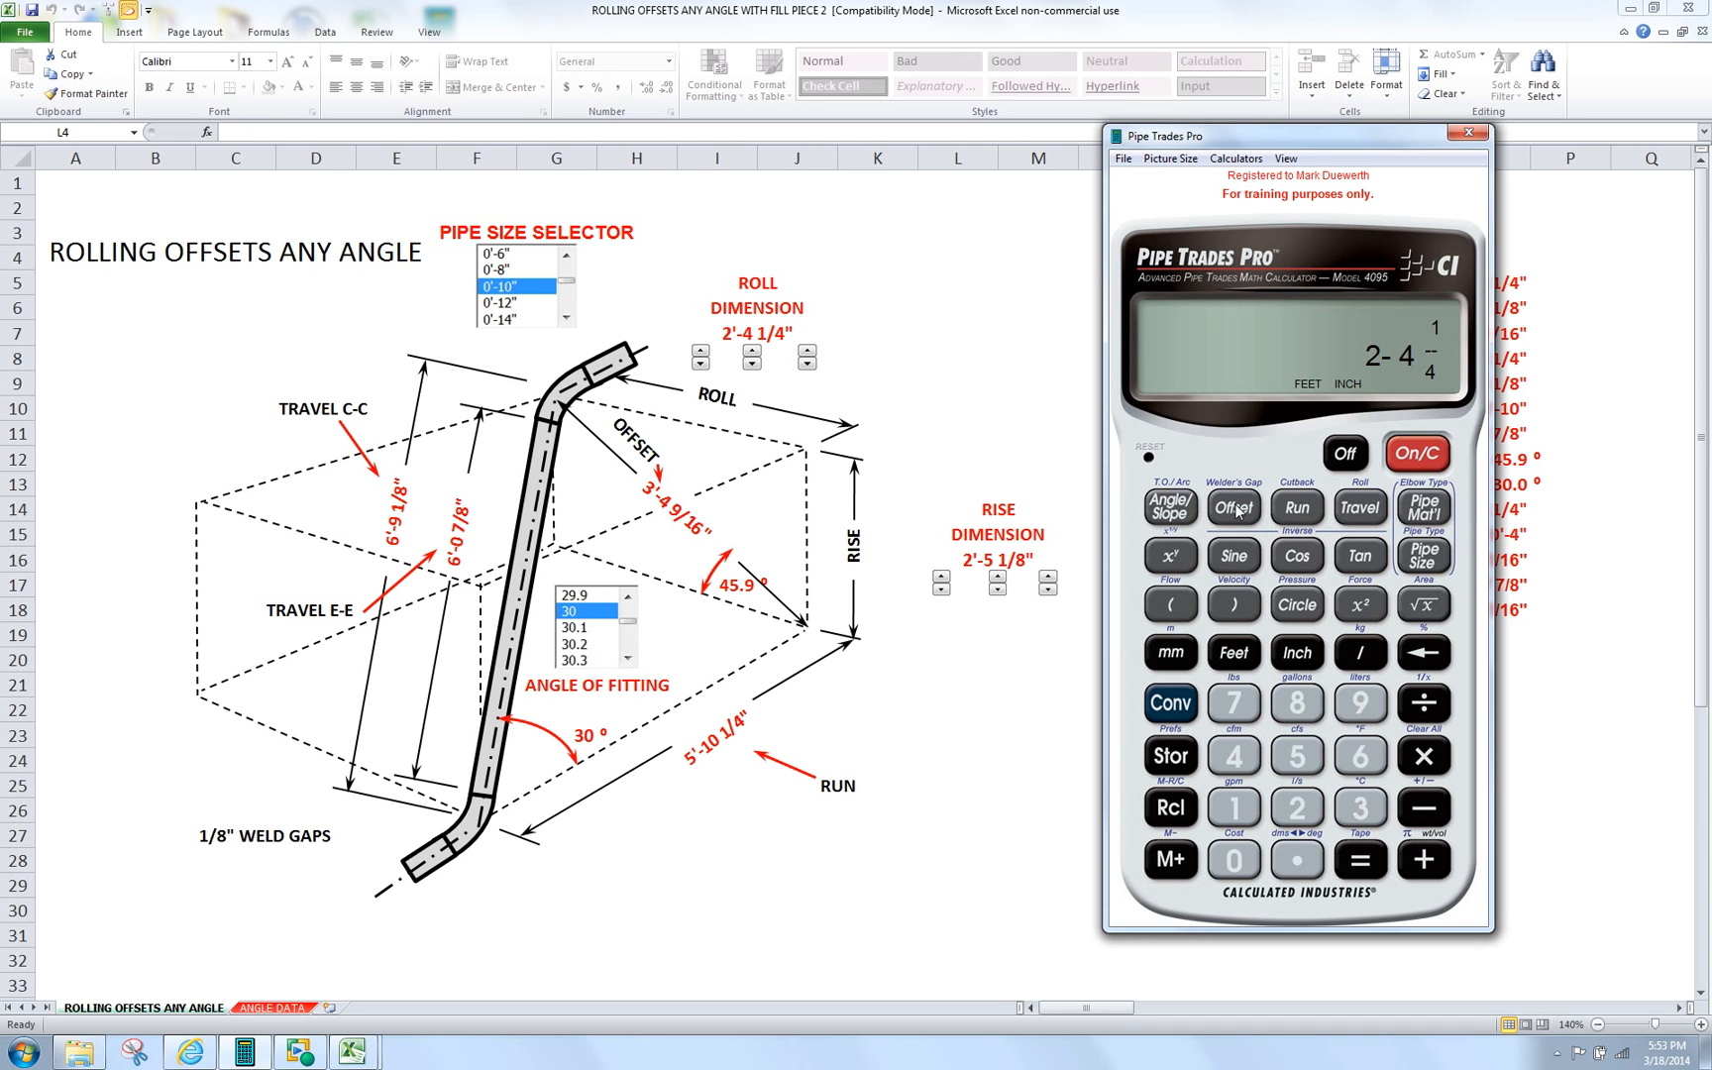
click(1233, 508)
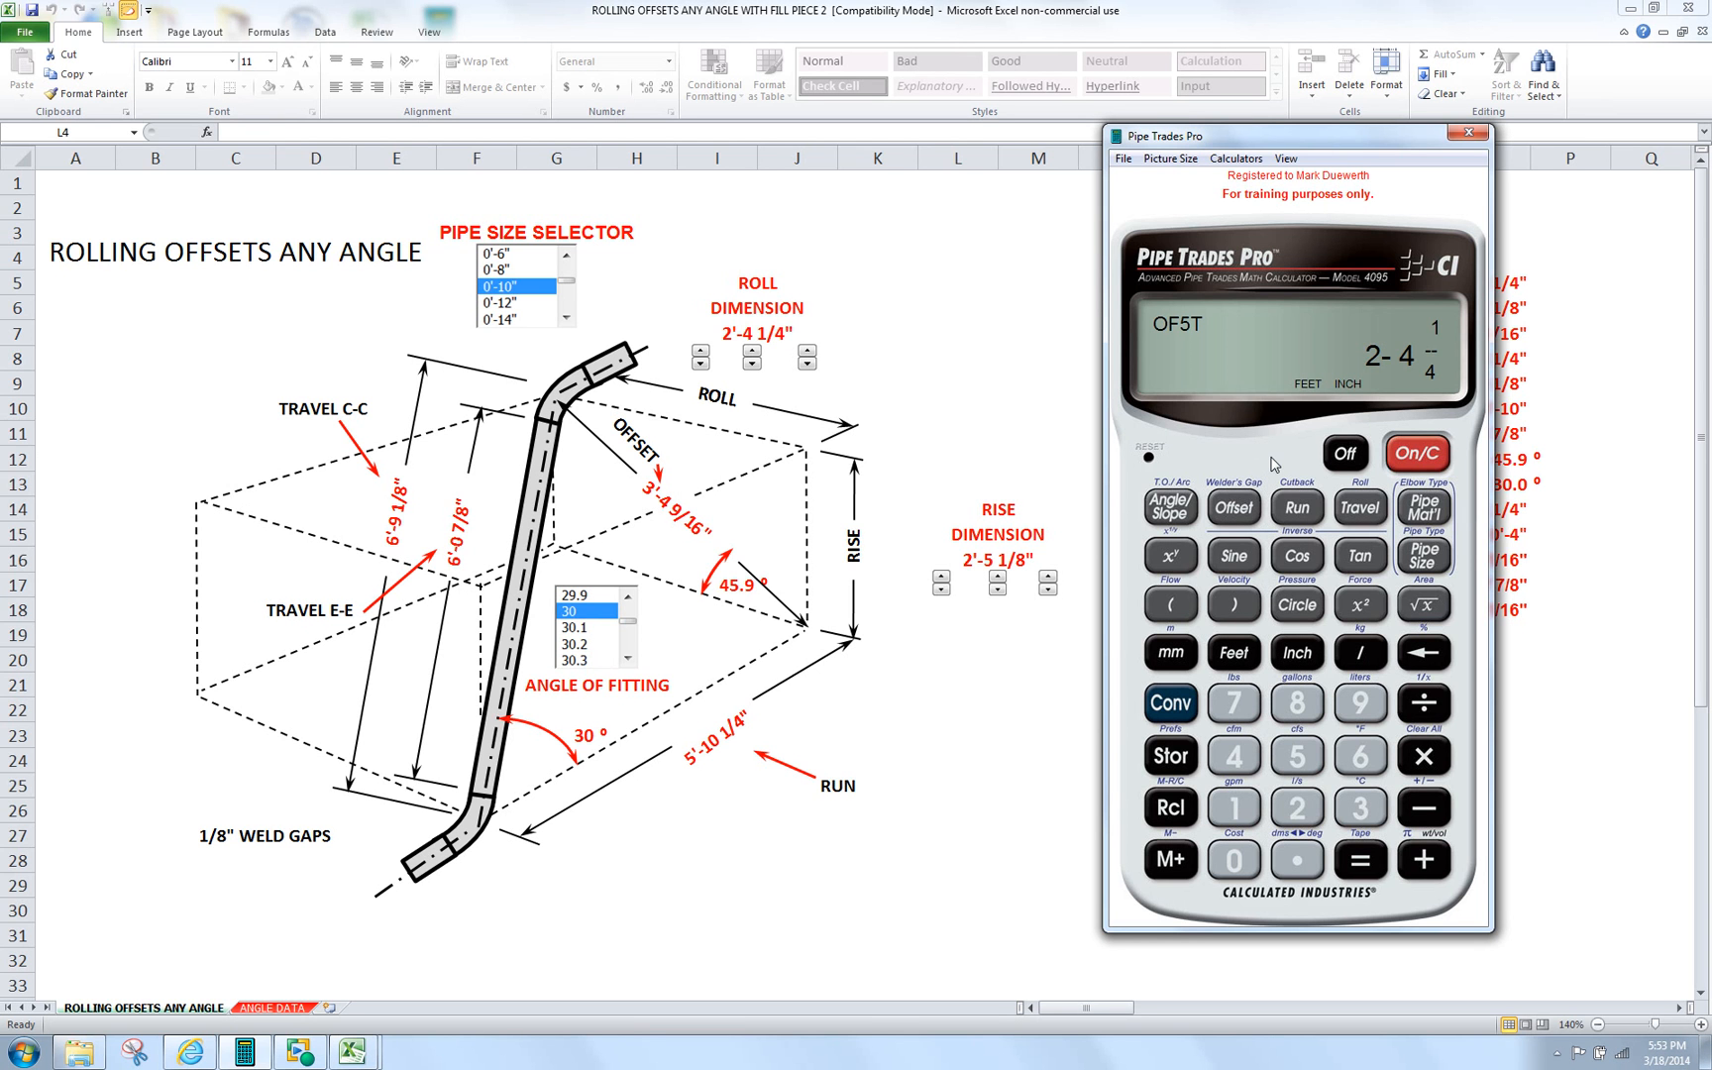
mouse_move(1314, 757)
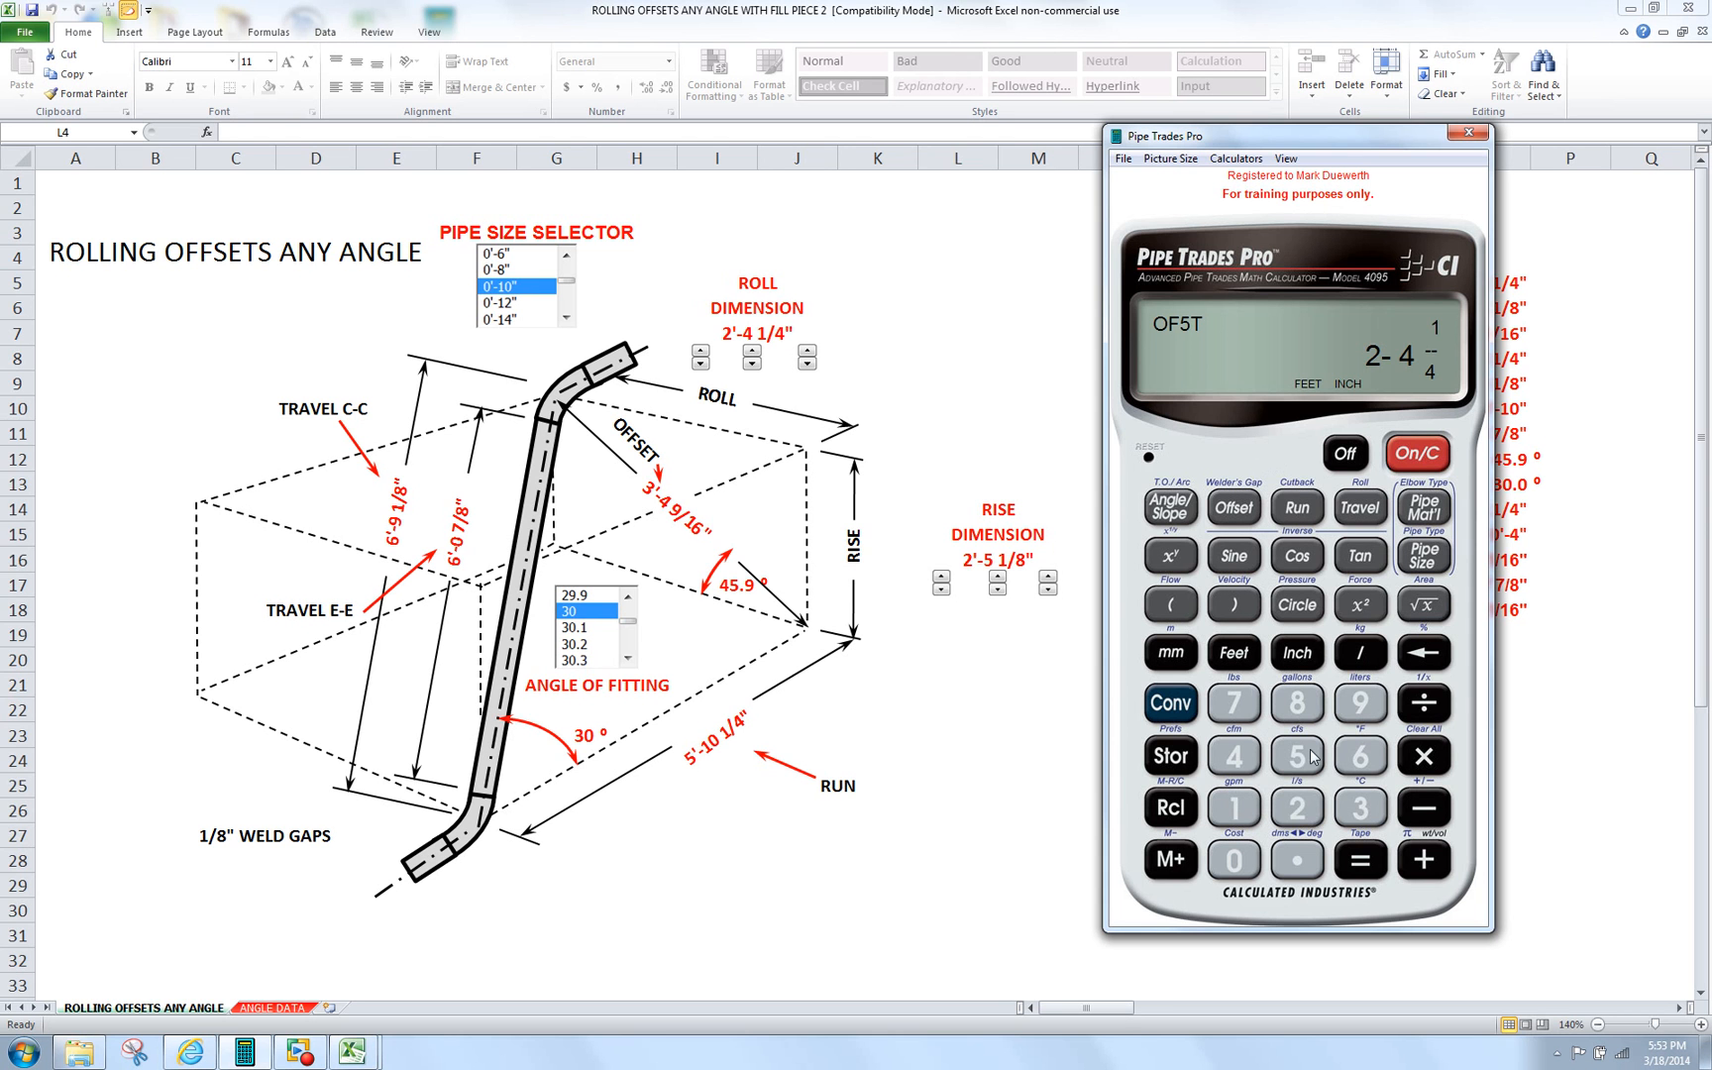
- Key in the 2'-5 1/8" rise on the calculator display
click(1233, 652)
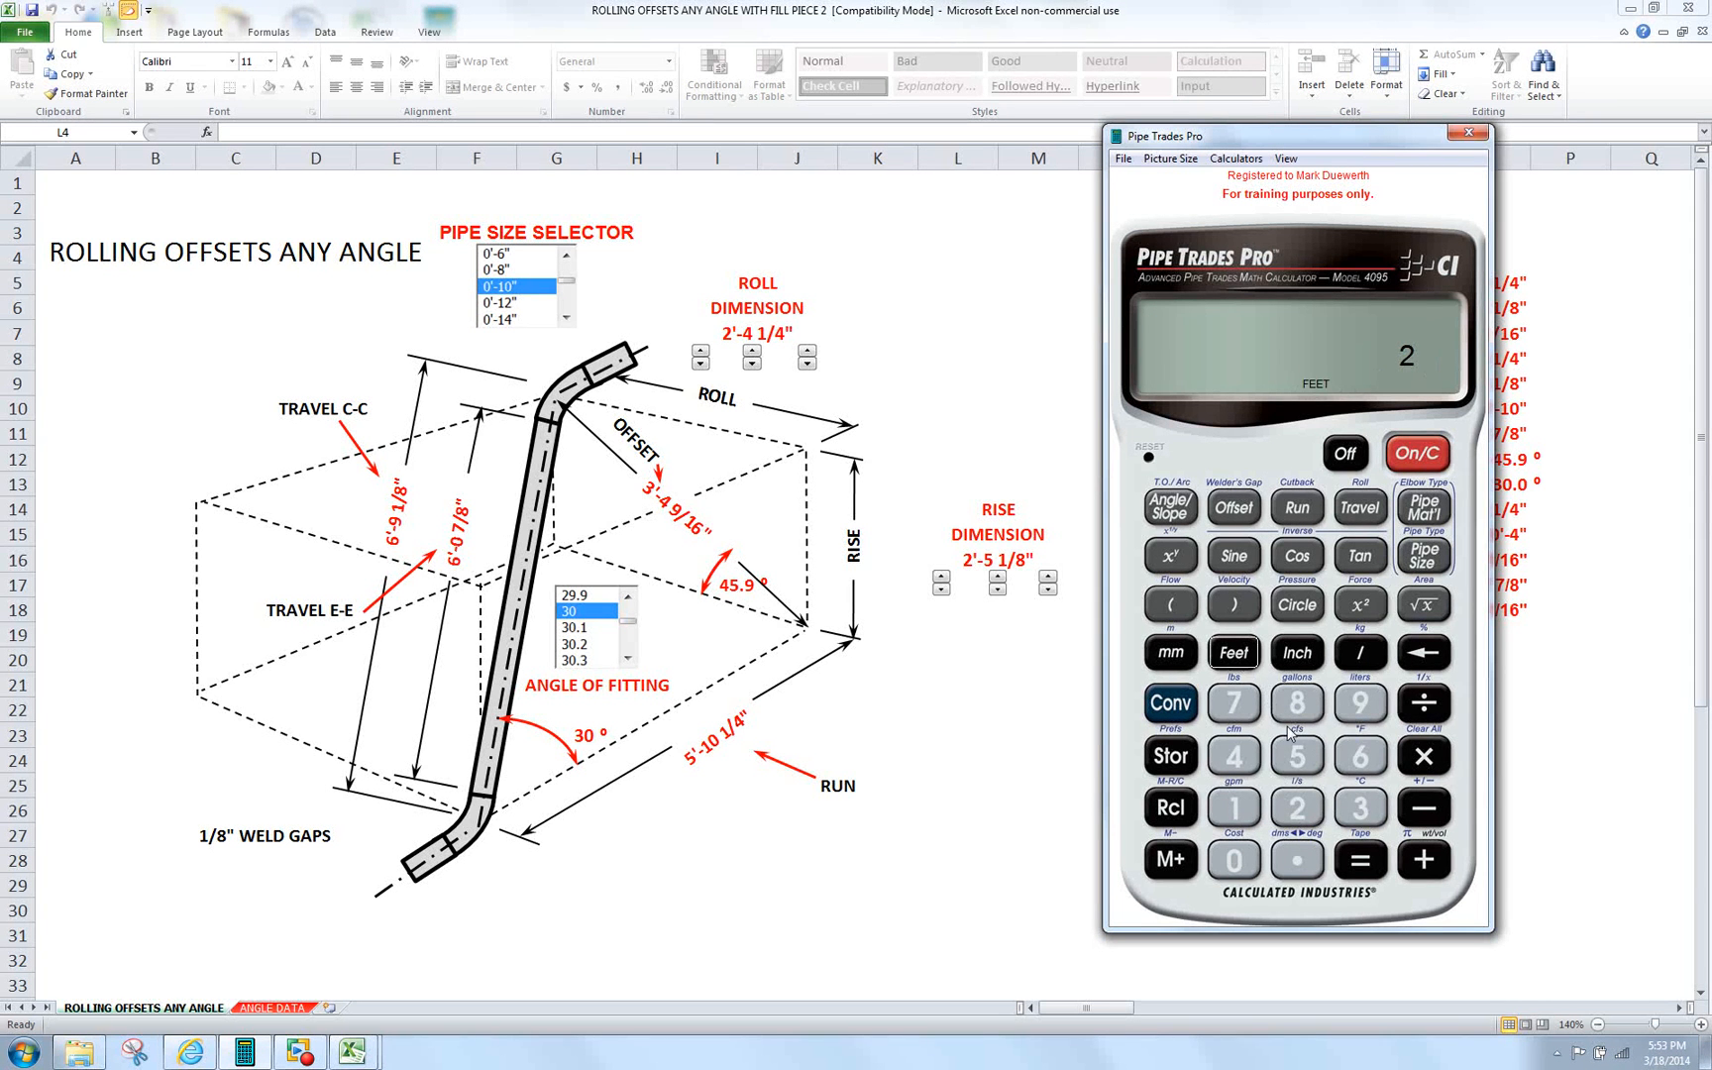
click(1296, 757)
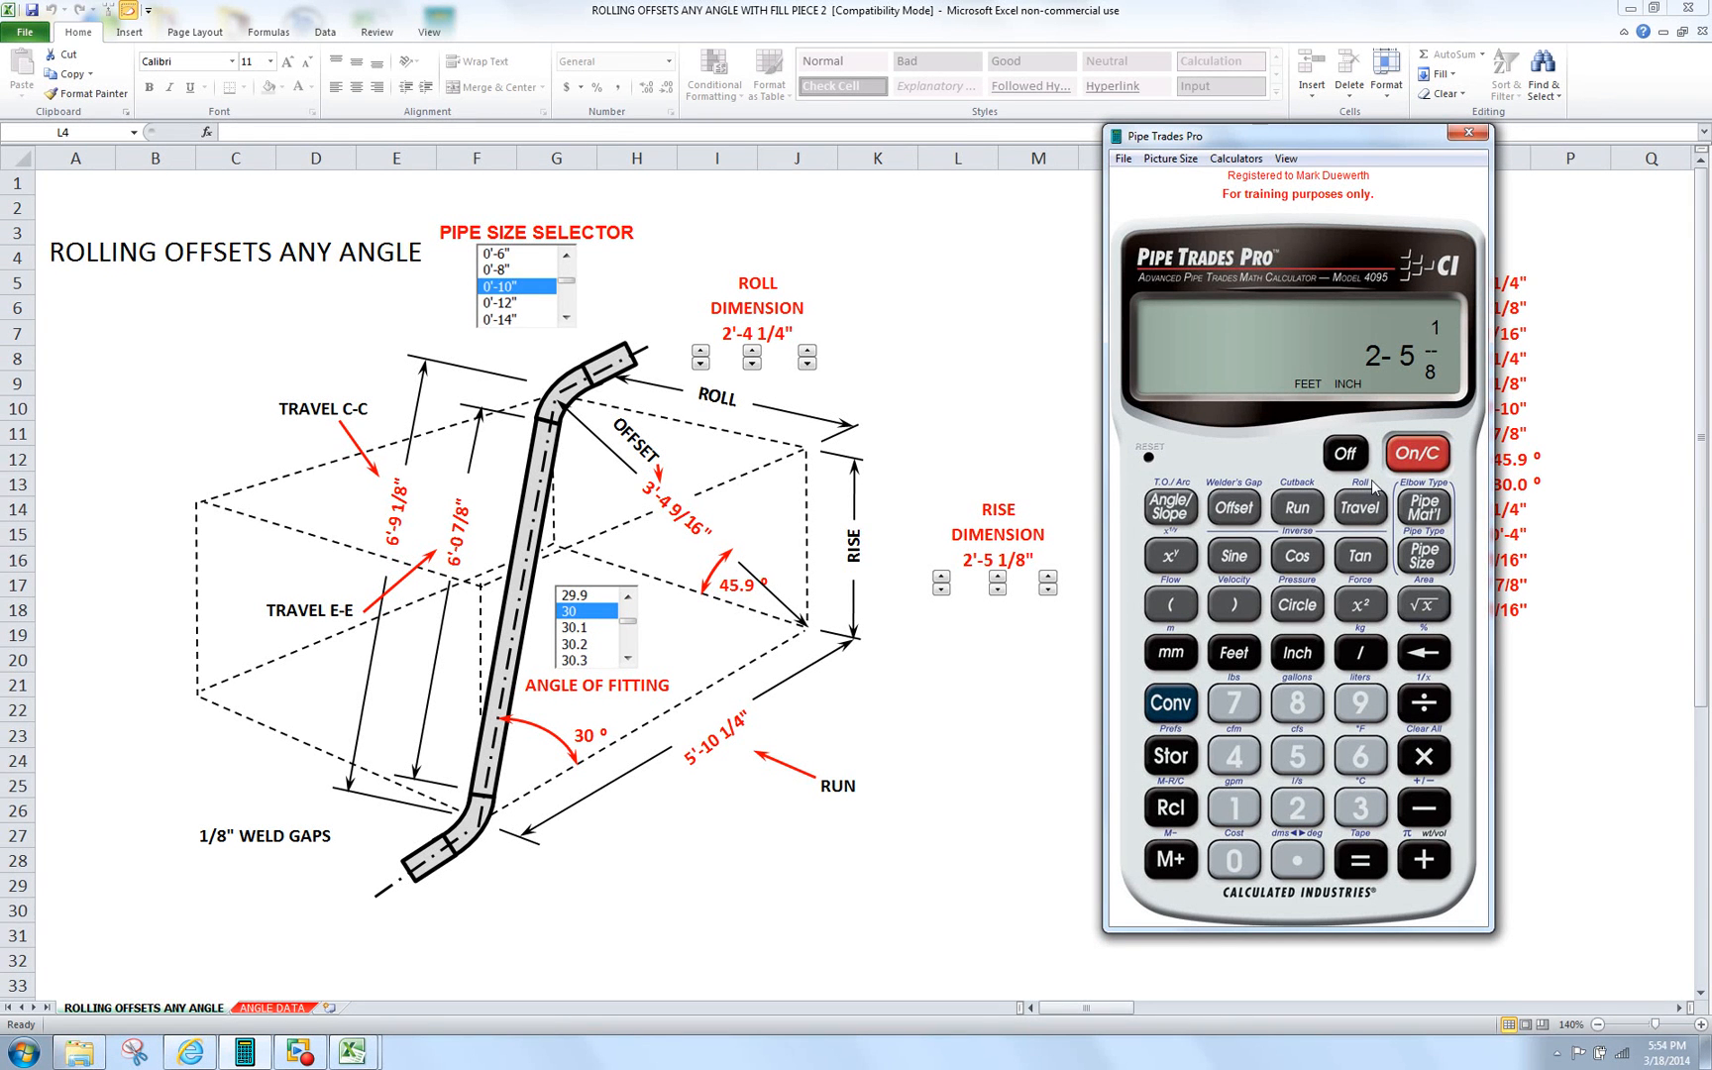
- Compute the 6'-9 1/8" travel length, then step to the 6'-0 7/8" cut length
click(1169, 704)
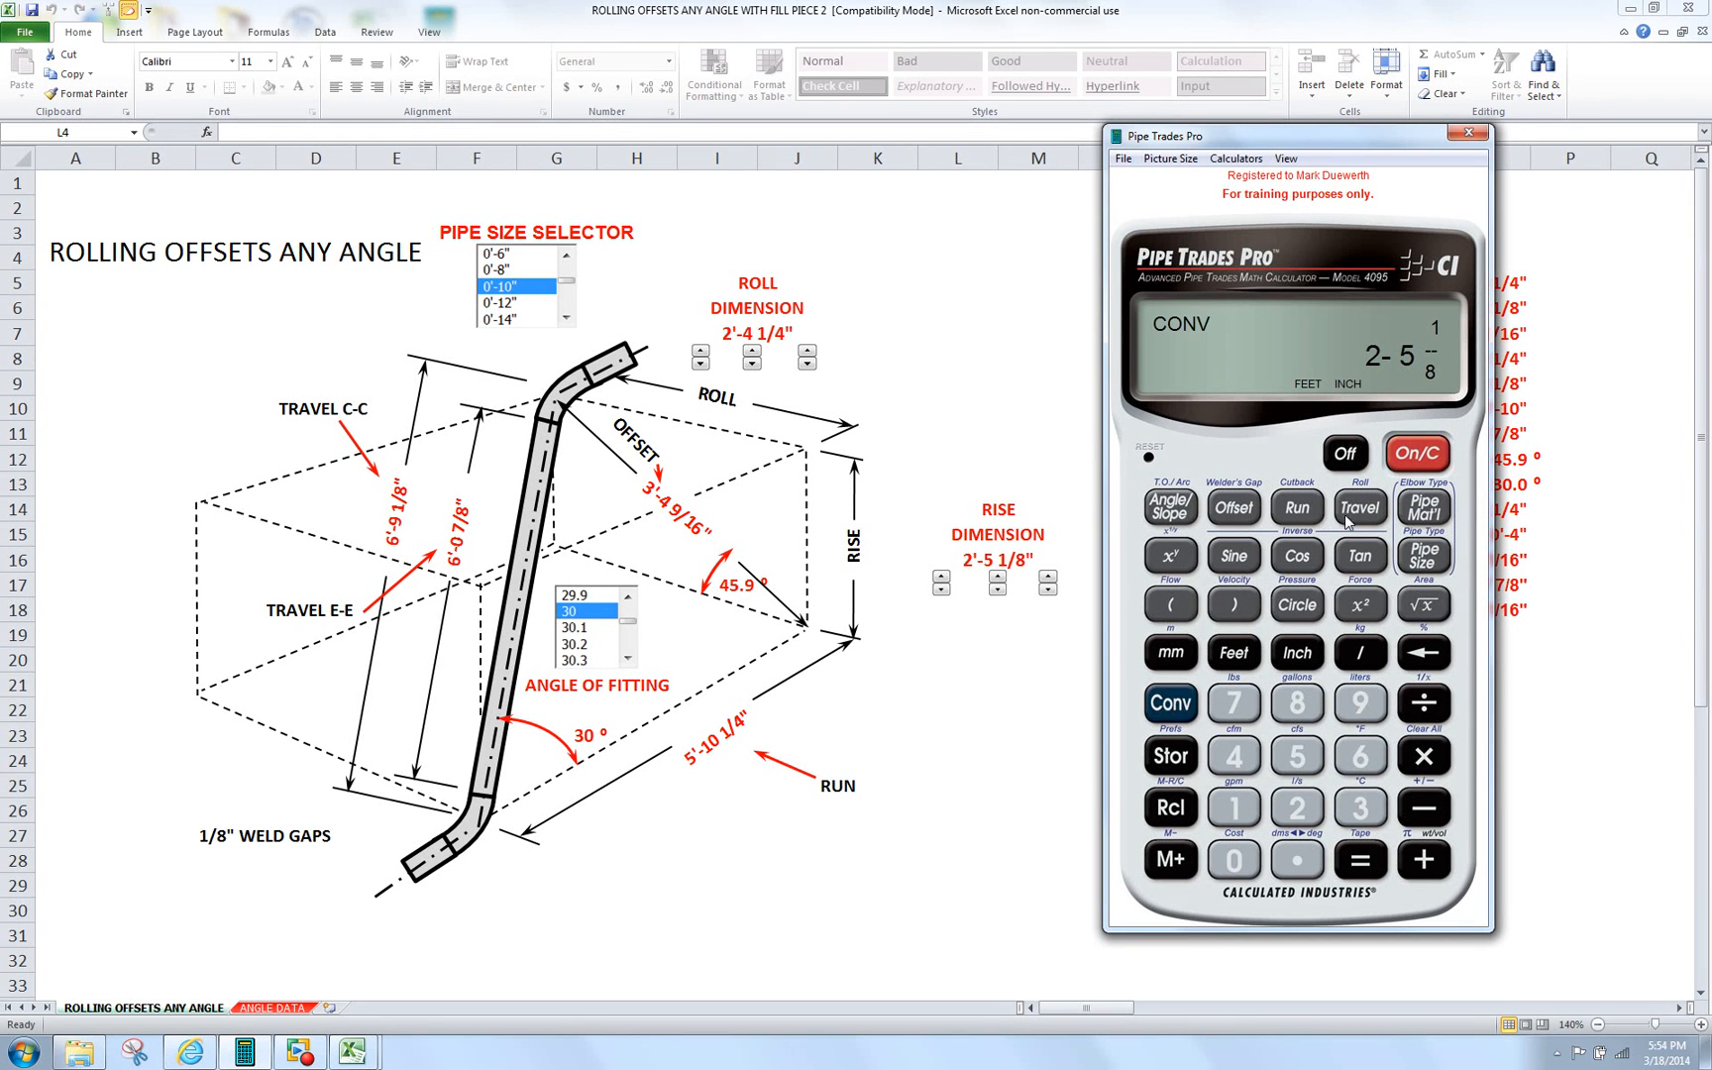
click(1359, 508)
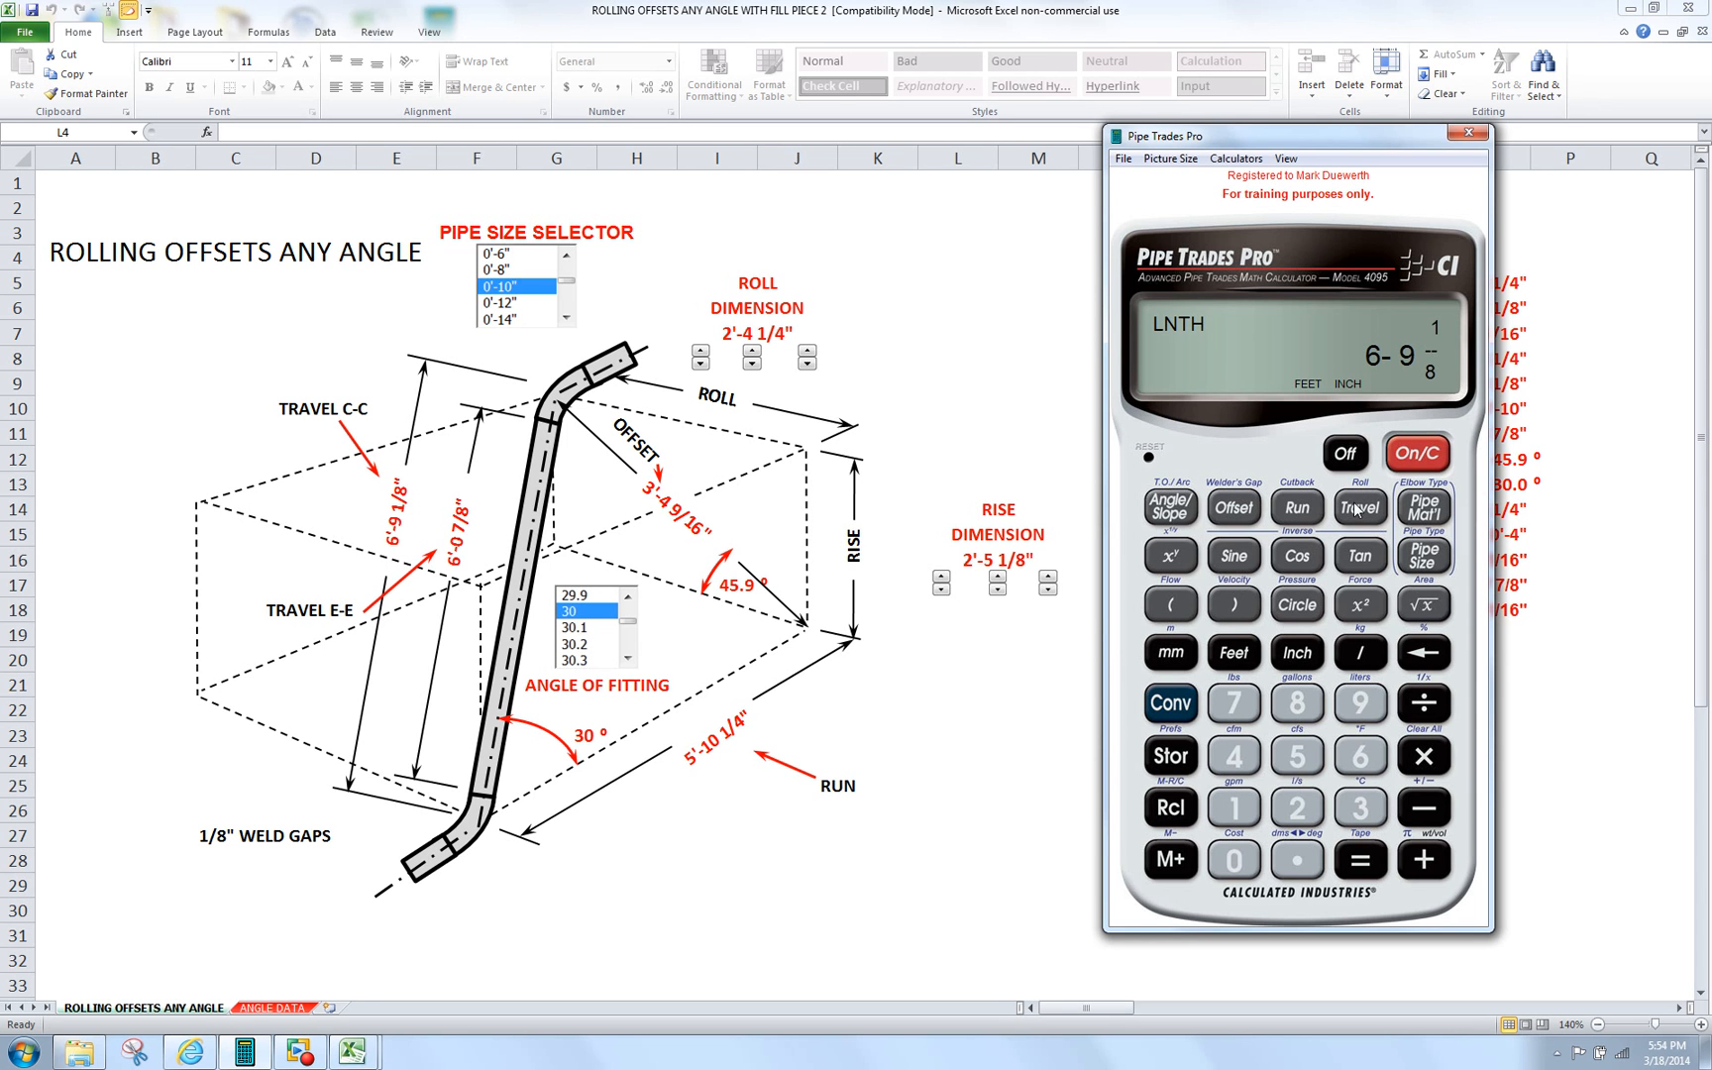
mouse_move(1292, 448)
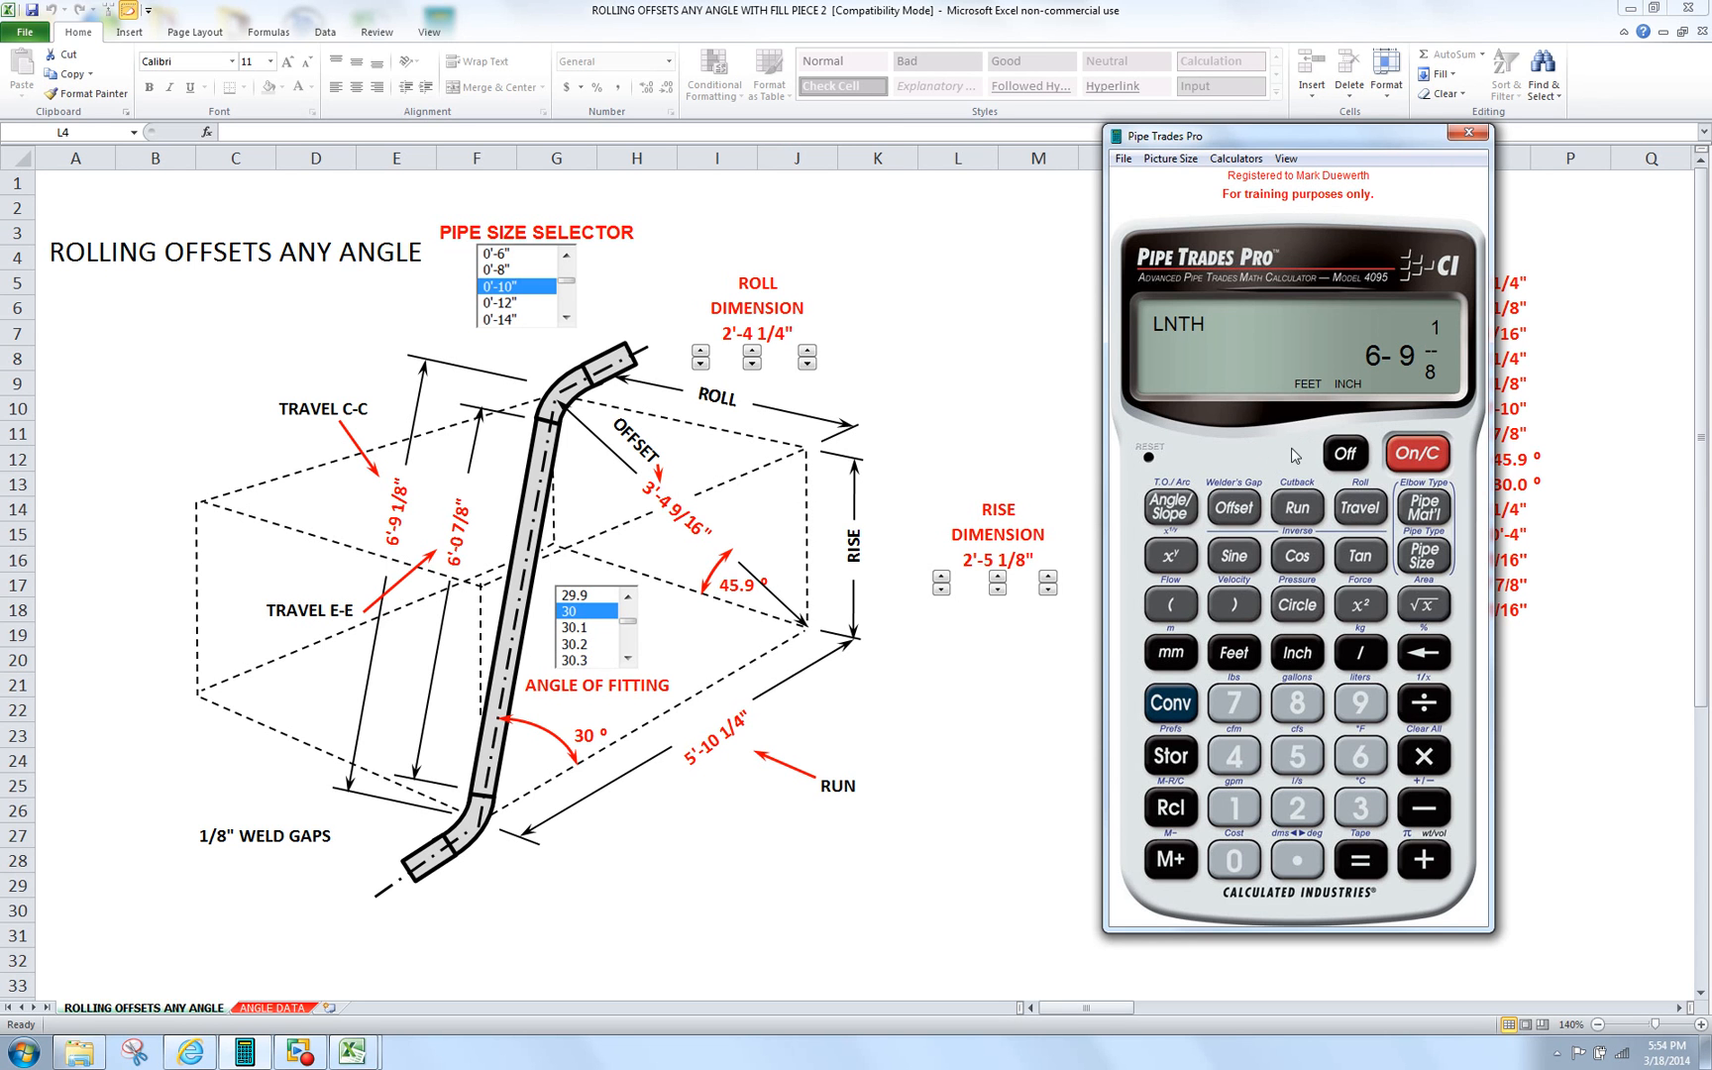
mouse_move(682, 501)
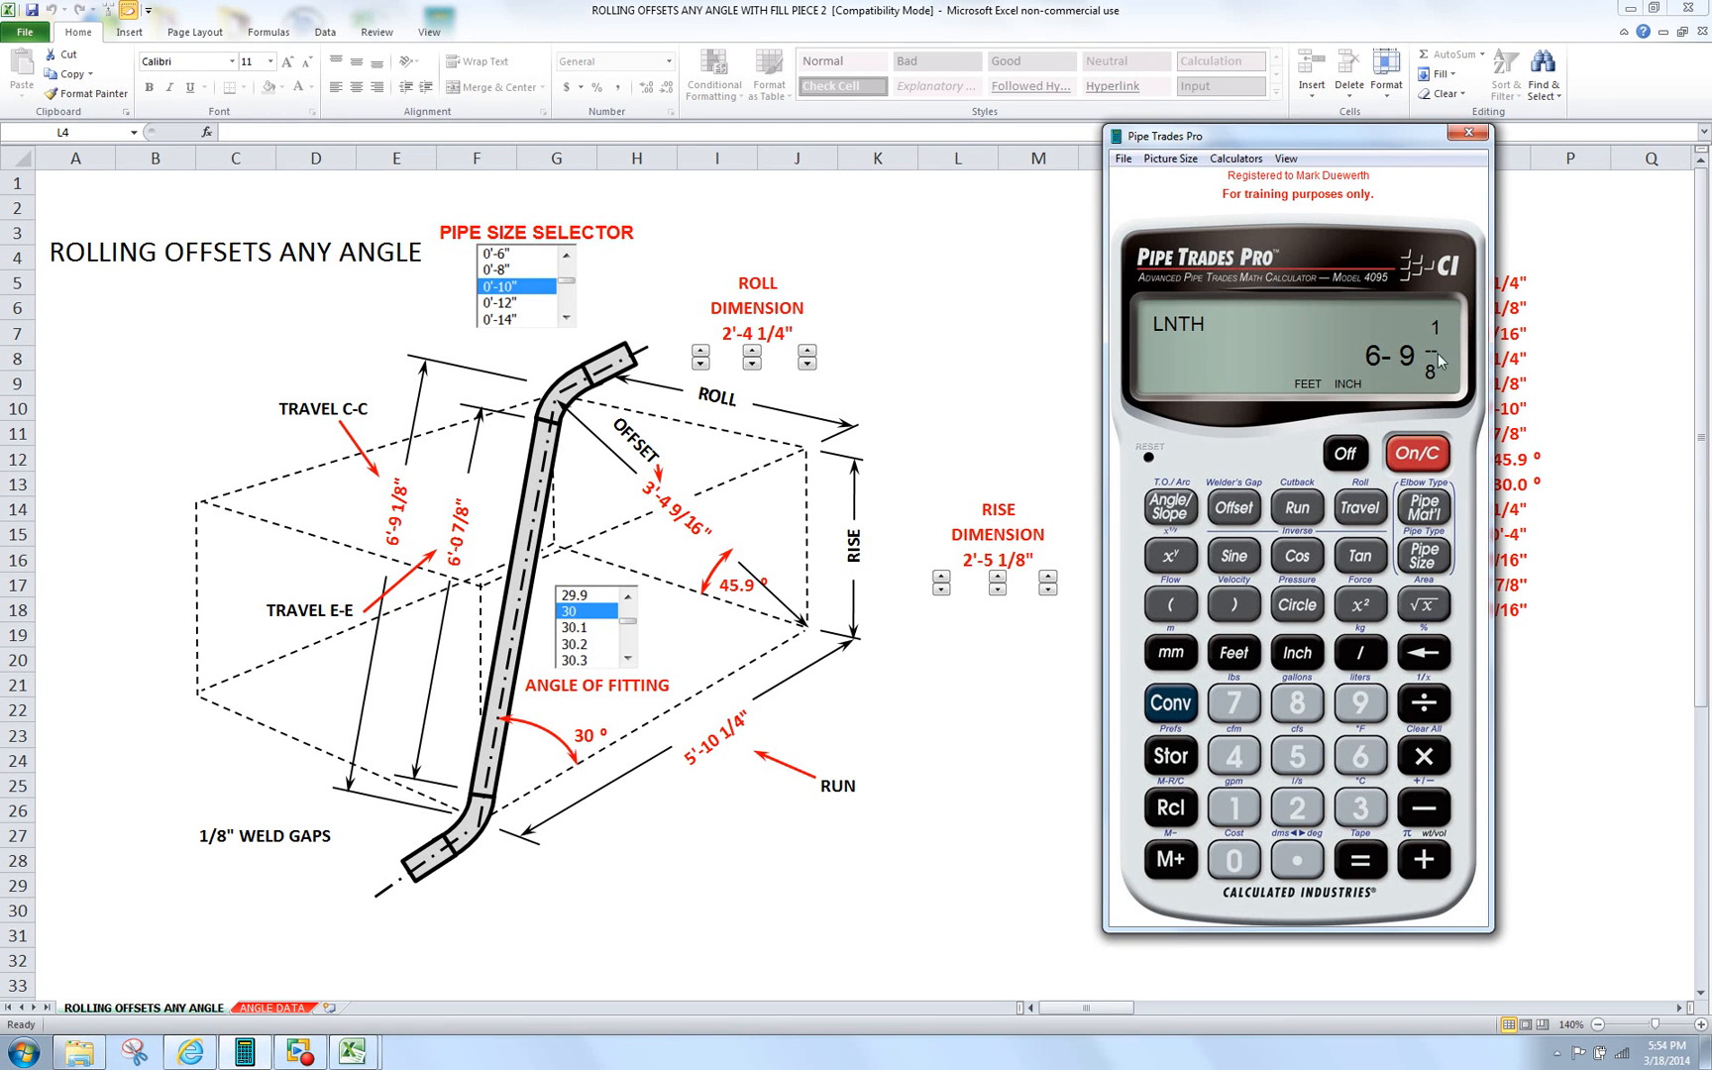
mouse_move(1409, 306)
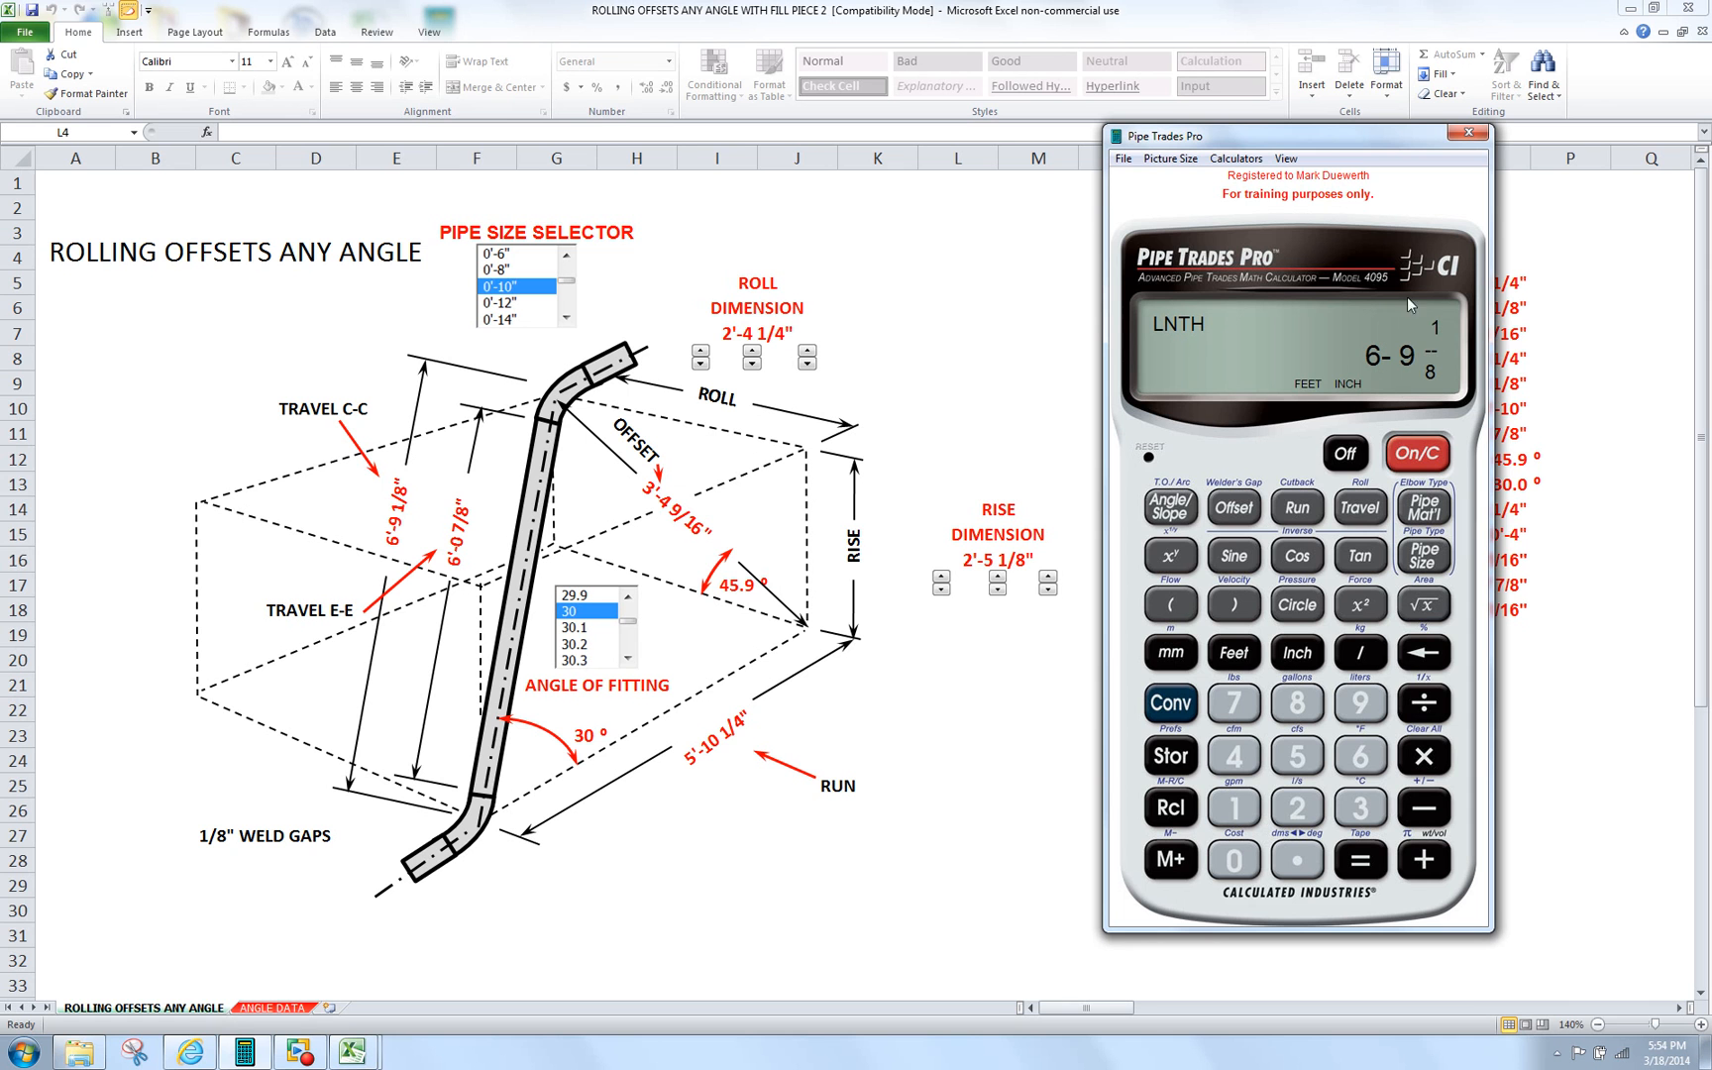
mouse_move(1234, 325)
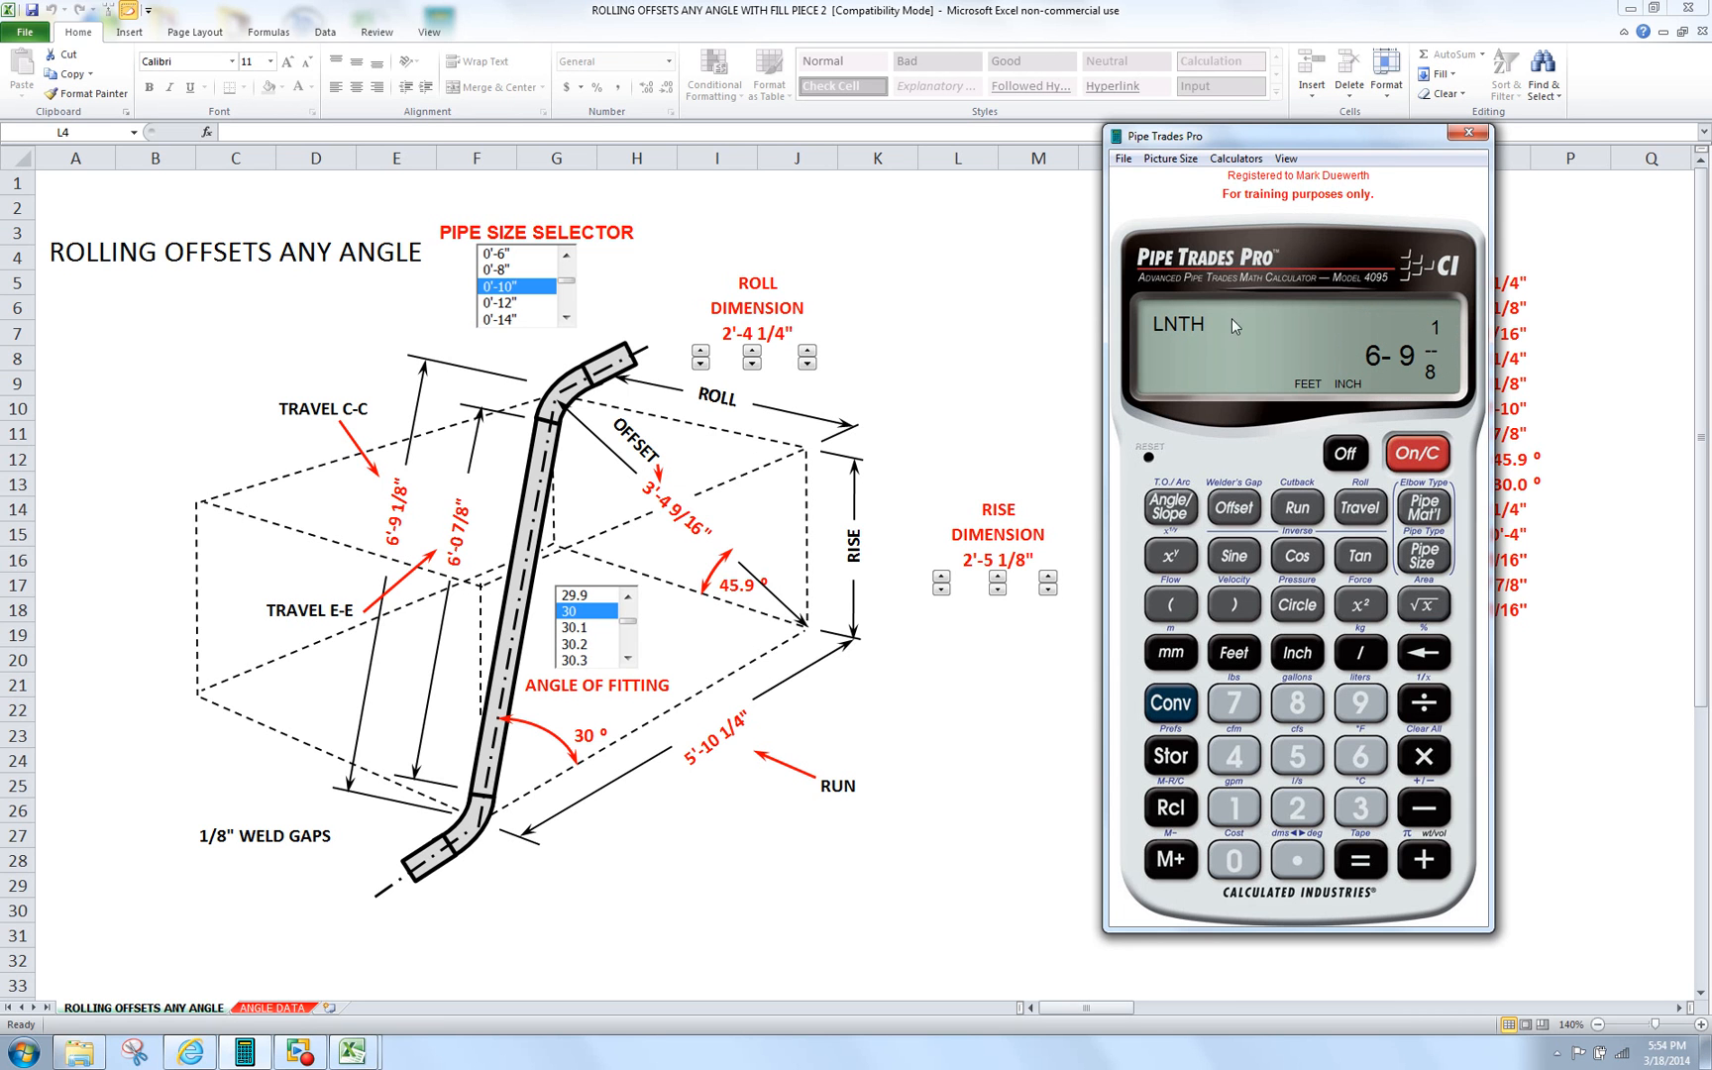
mouse_move(403, 452)
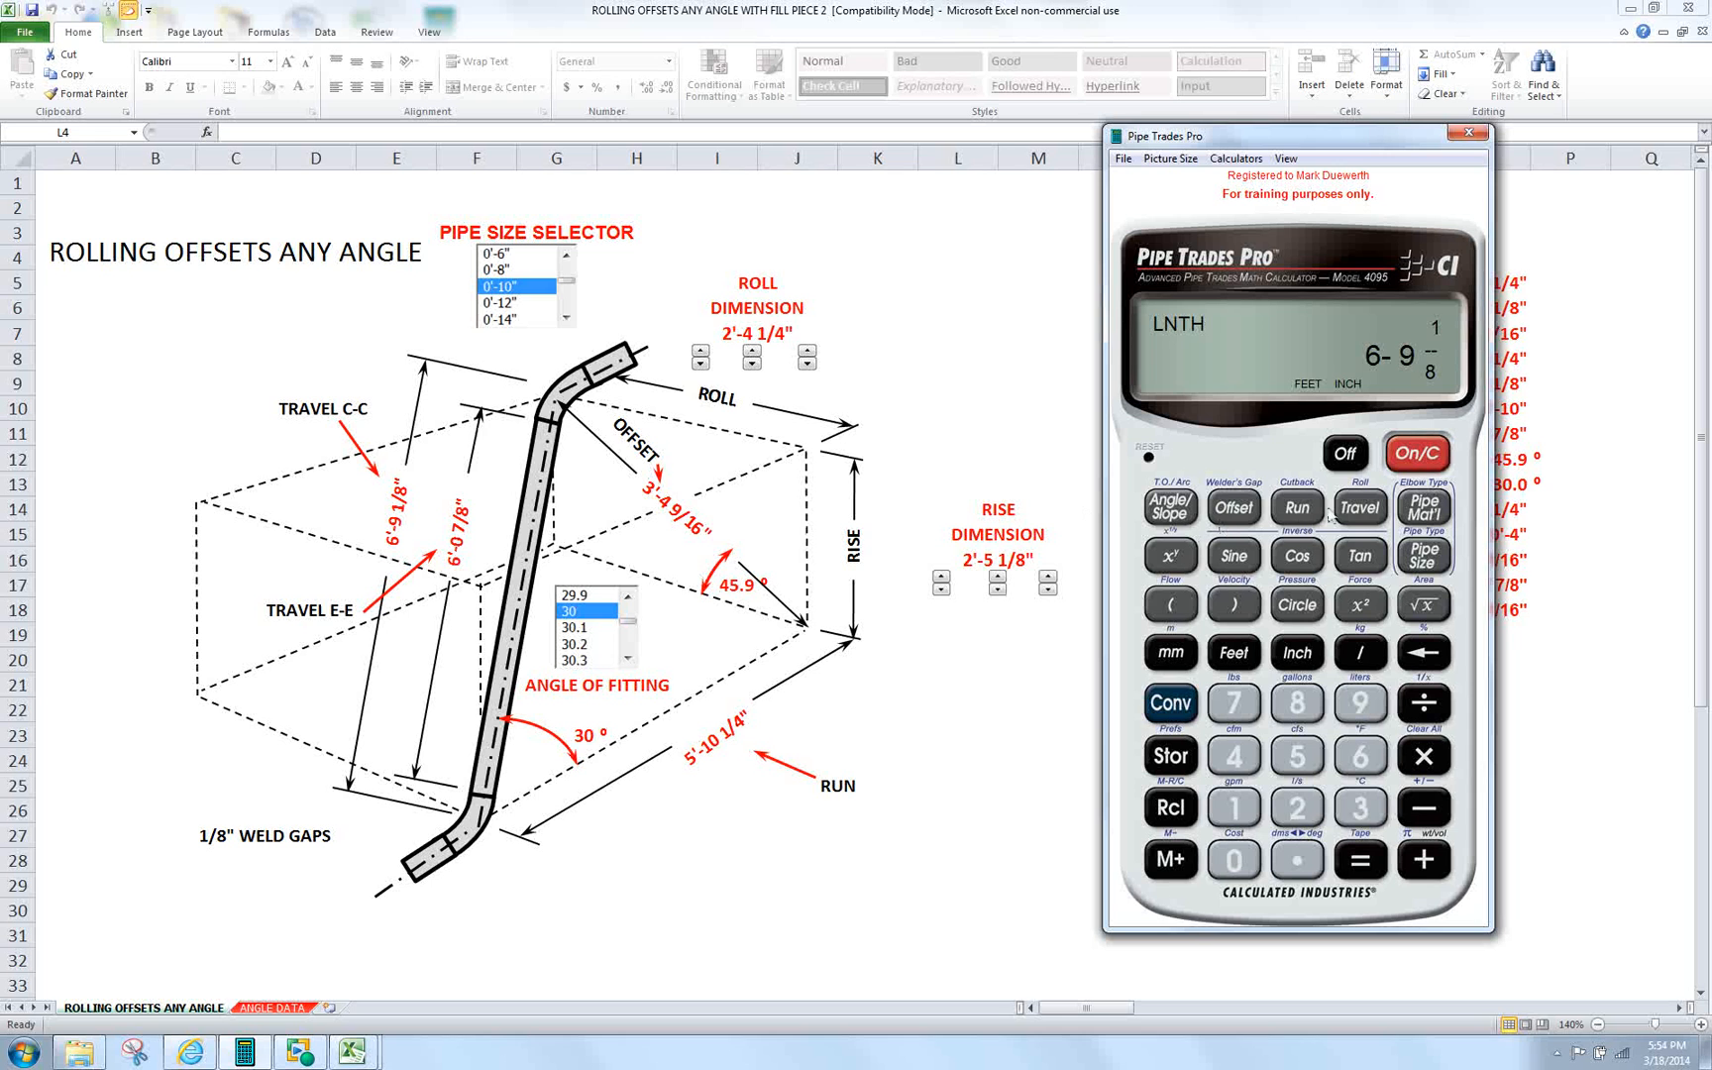
click(1296, 507)
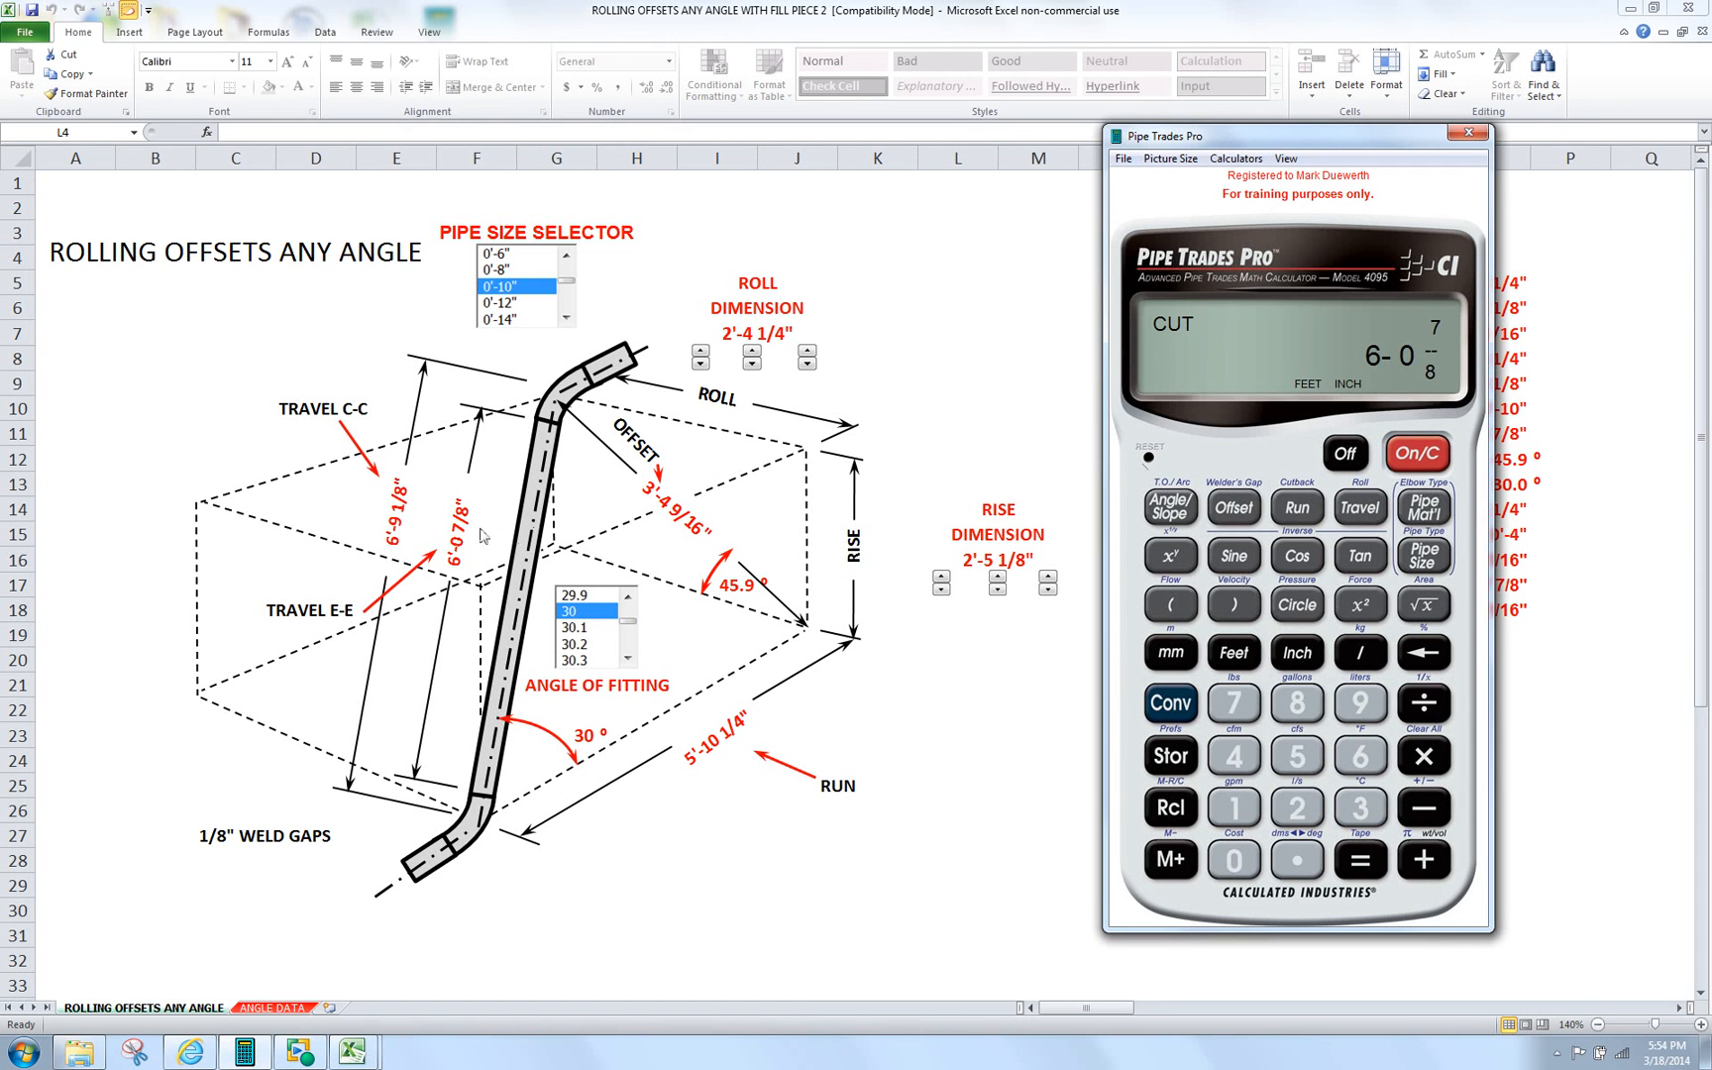
mouse_move(482, 480)
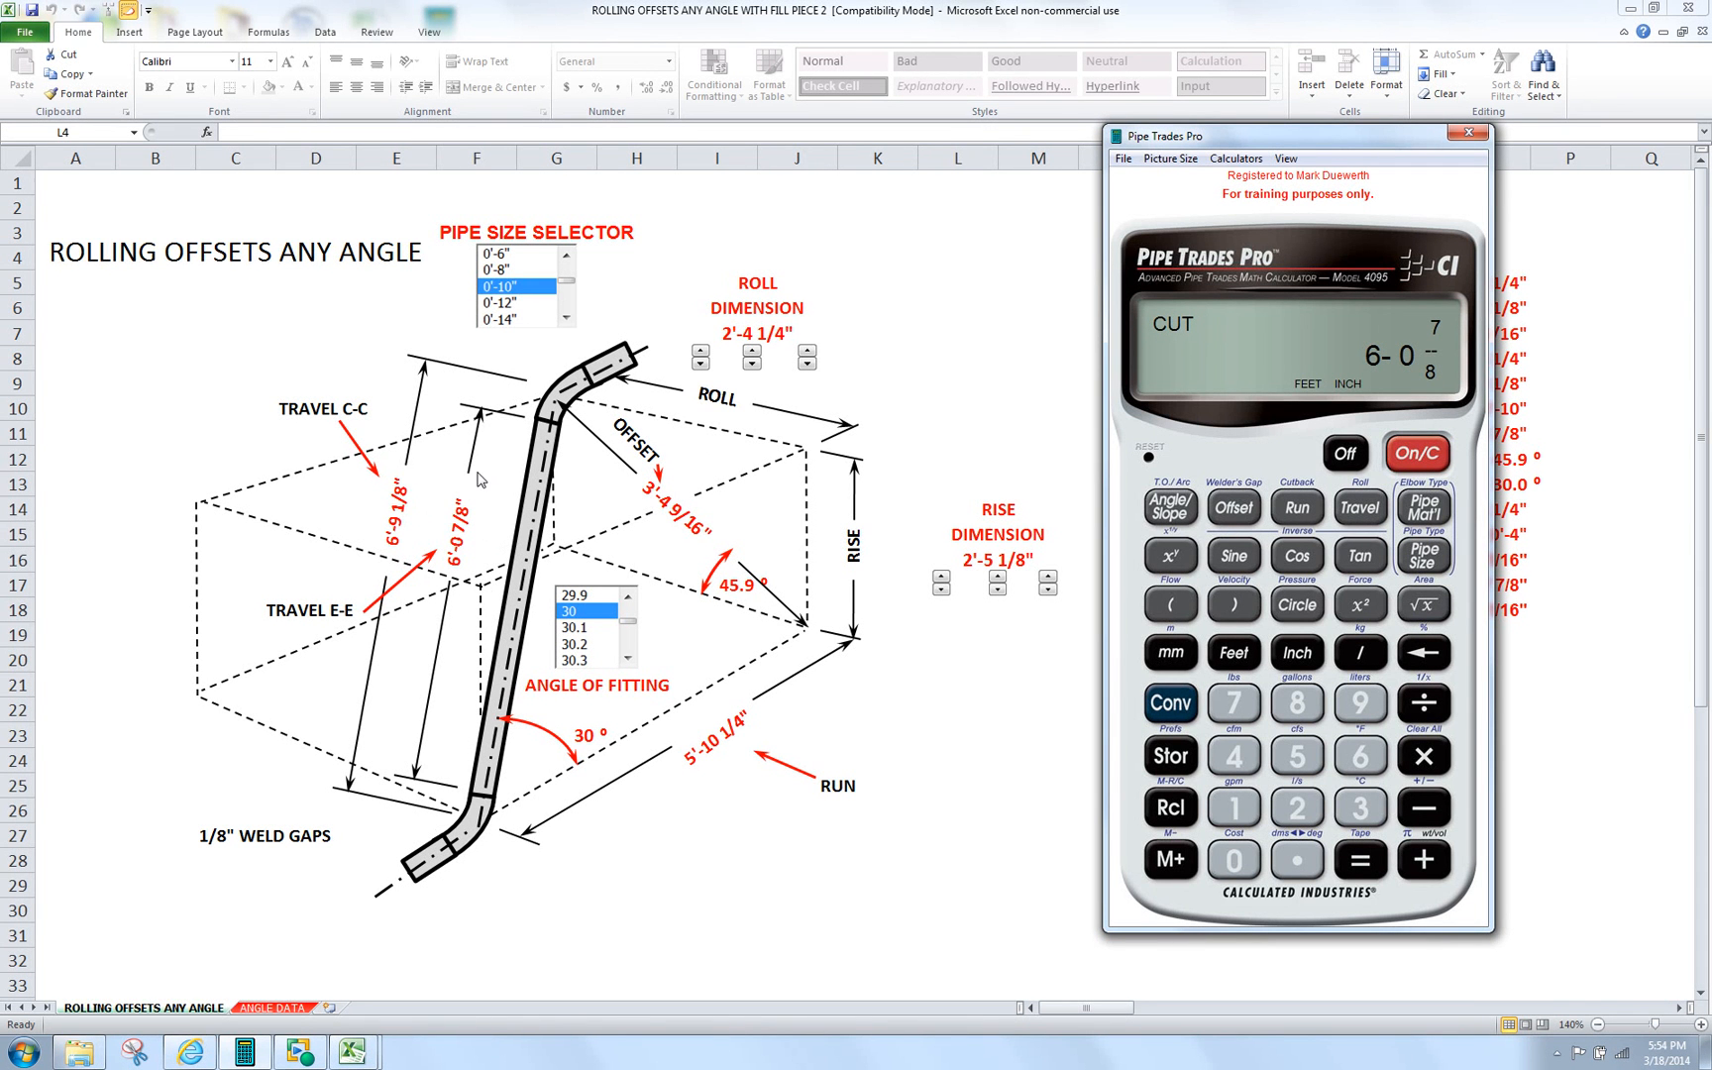
mouse_move(468, 493)
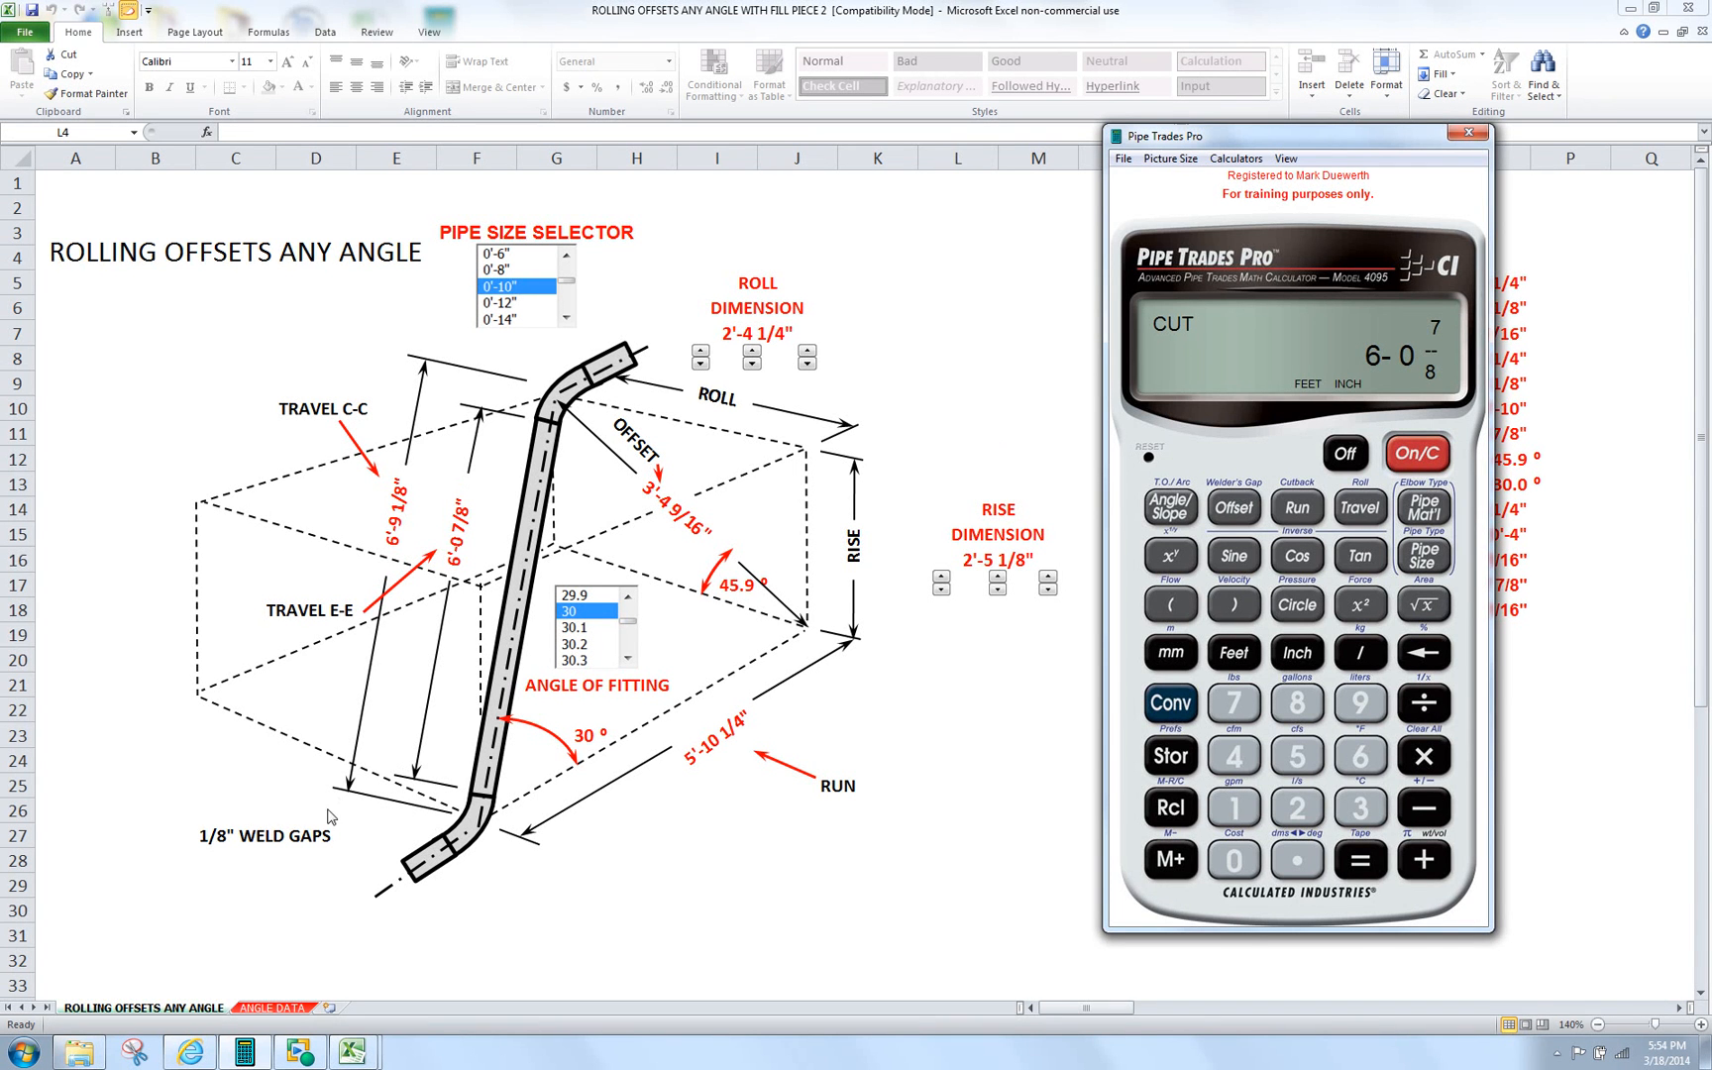
mouse_move(186, 863)
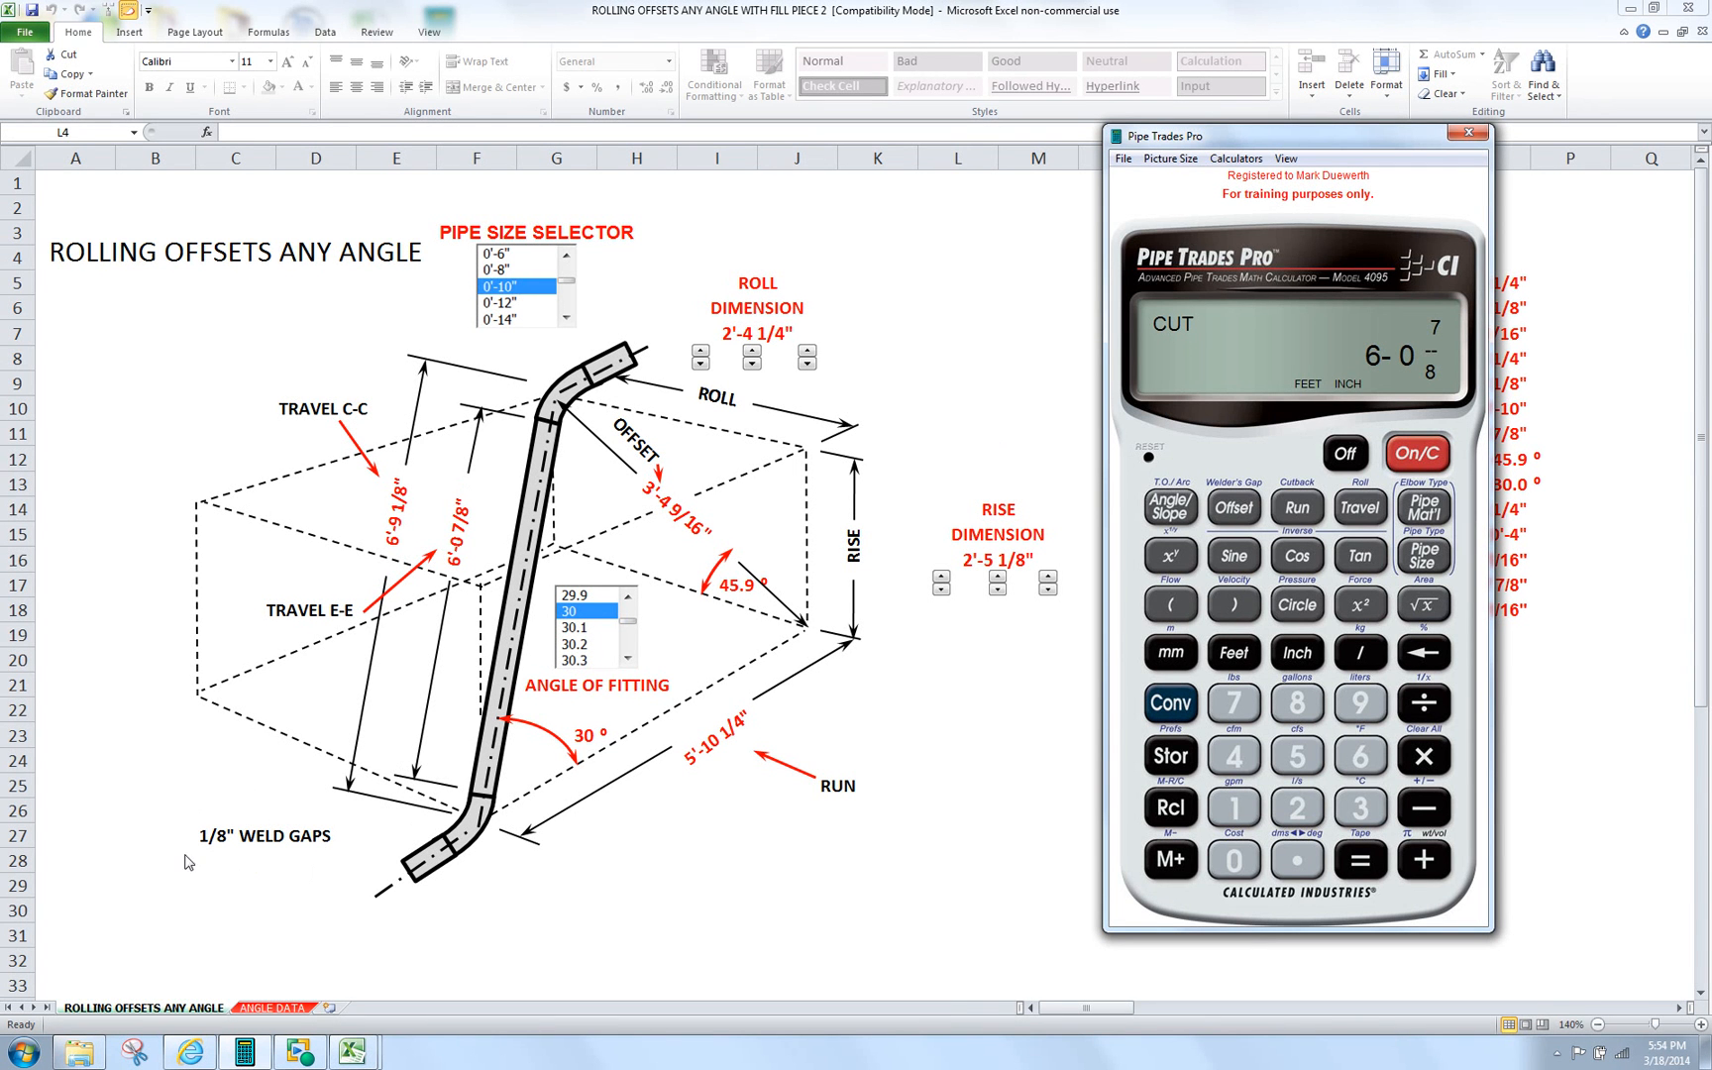
mouse_move(186, 807)
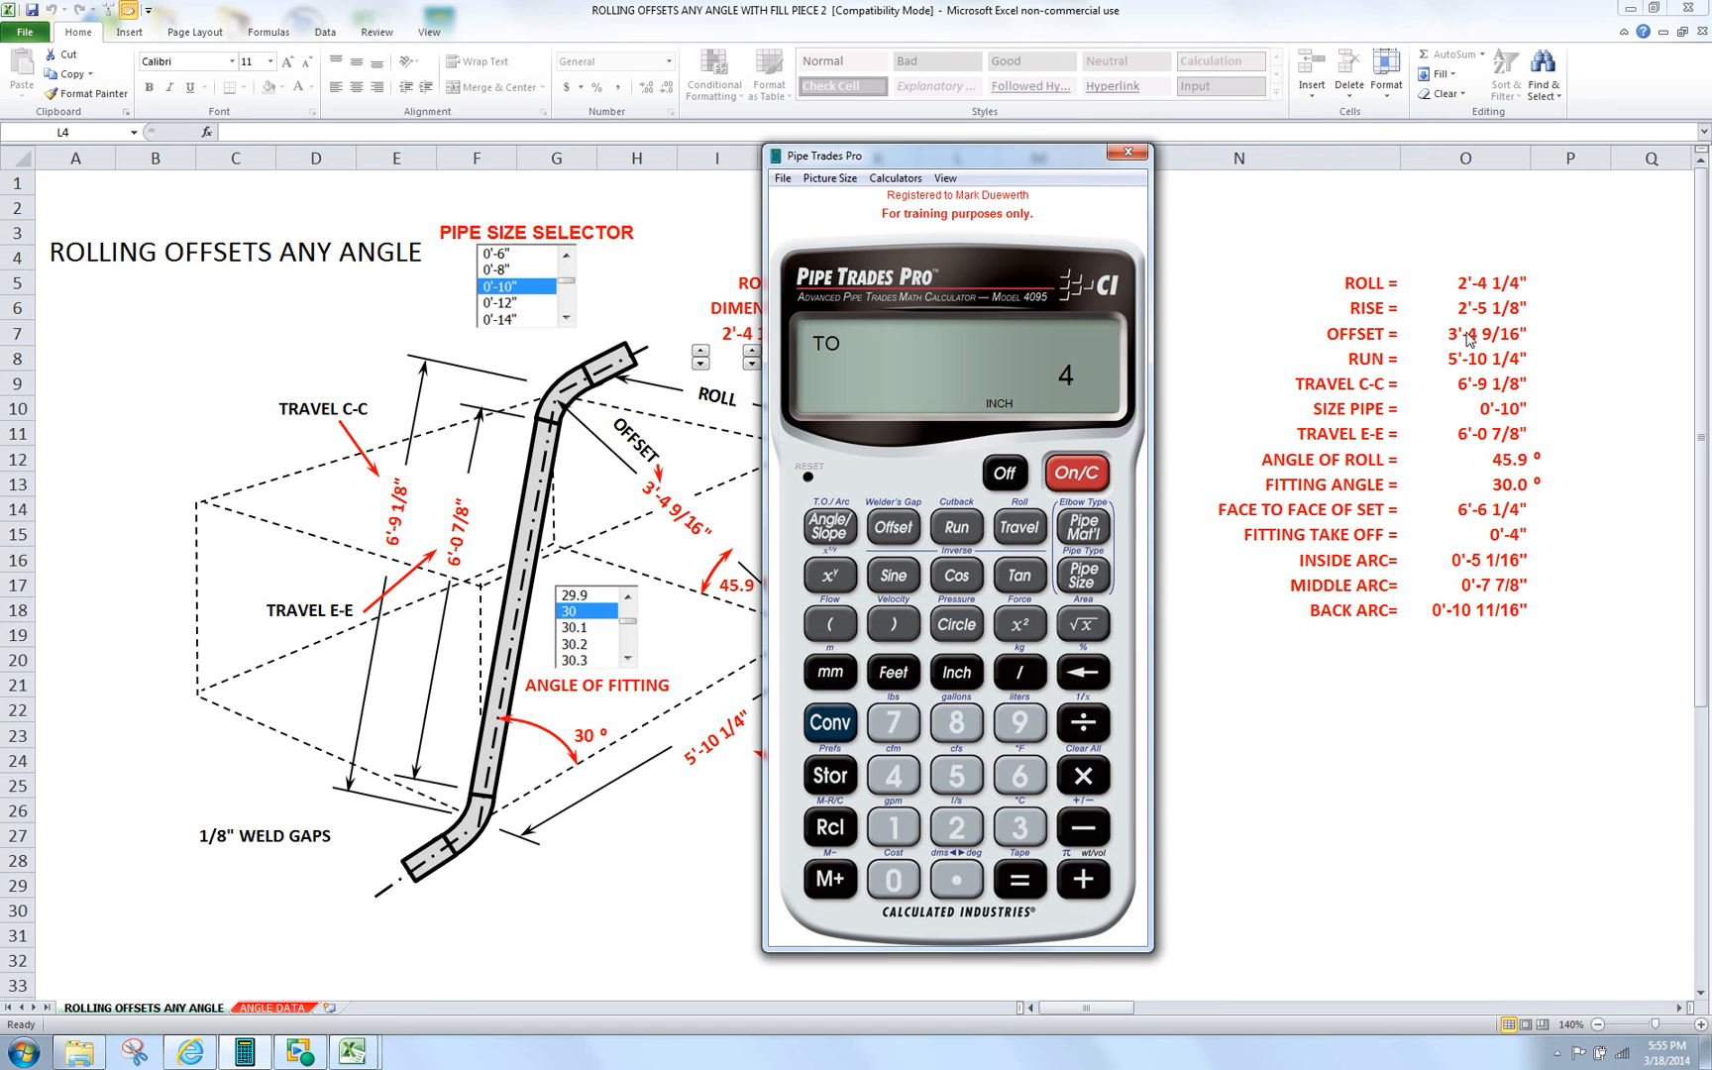
mouse_move(1532, 531)
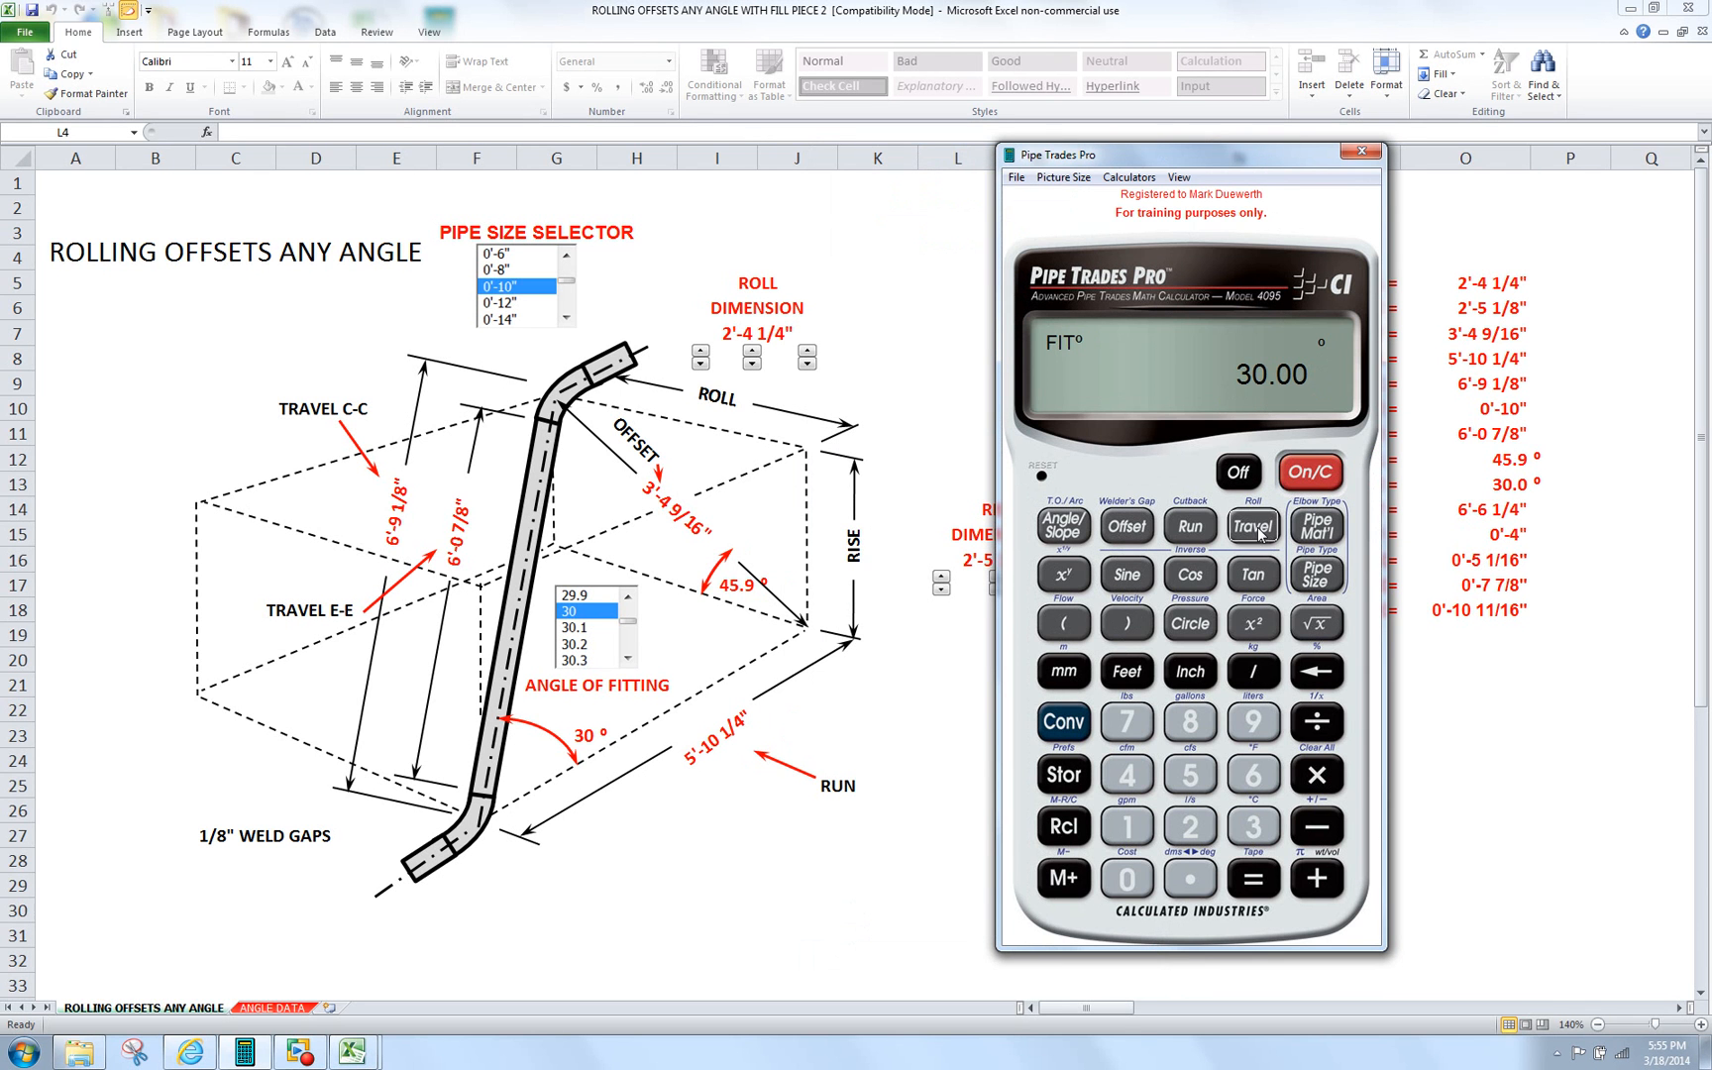
mouse_move(535, 739)
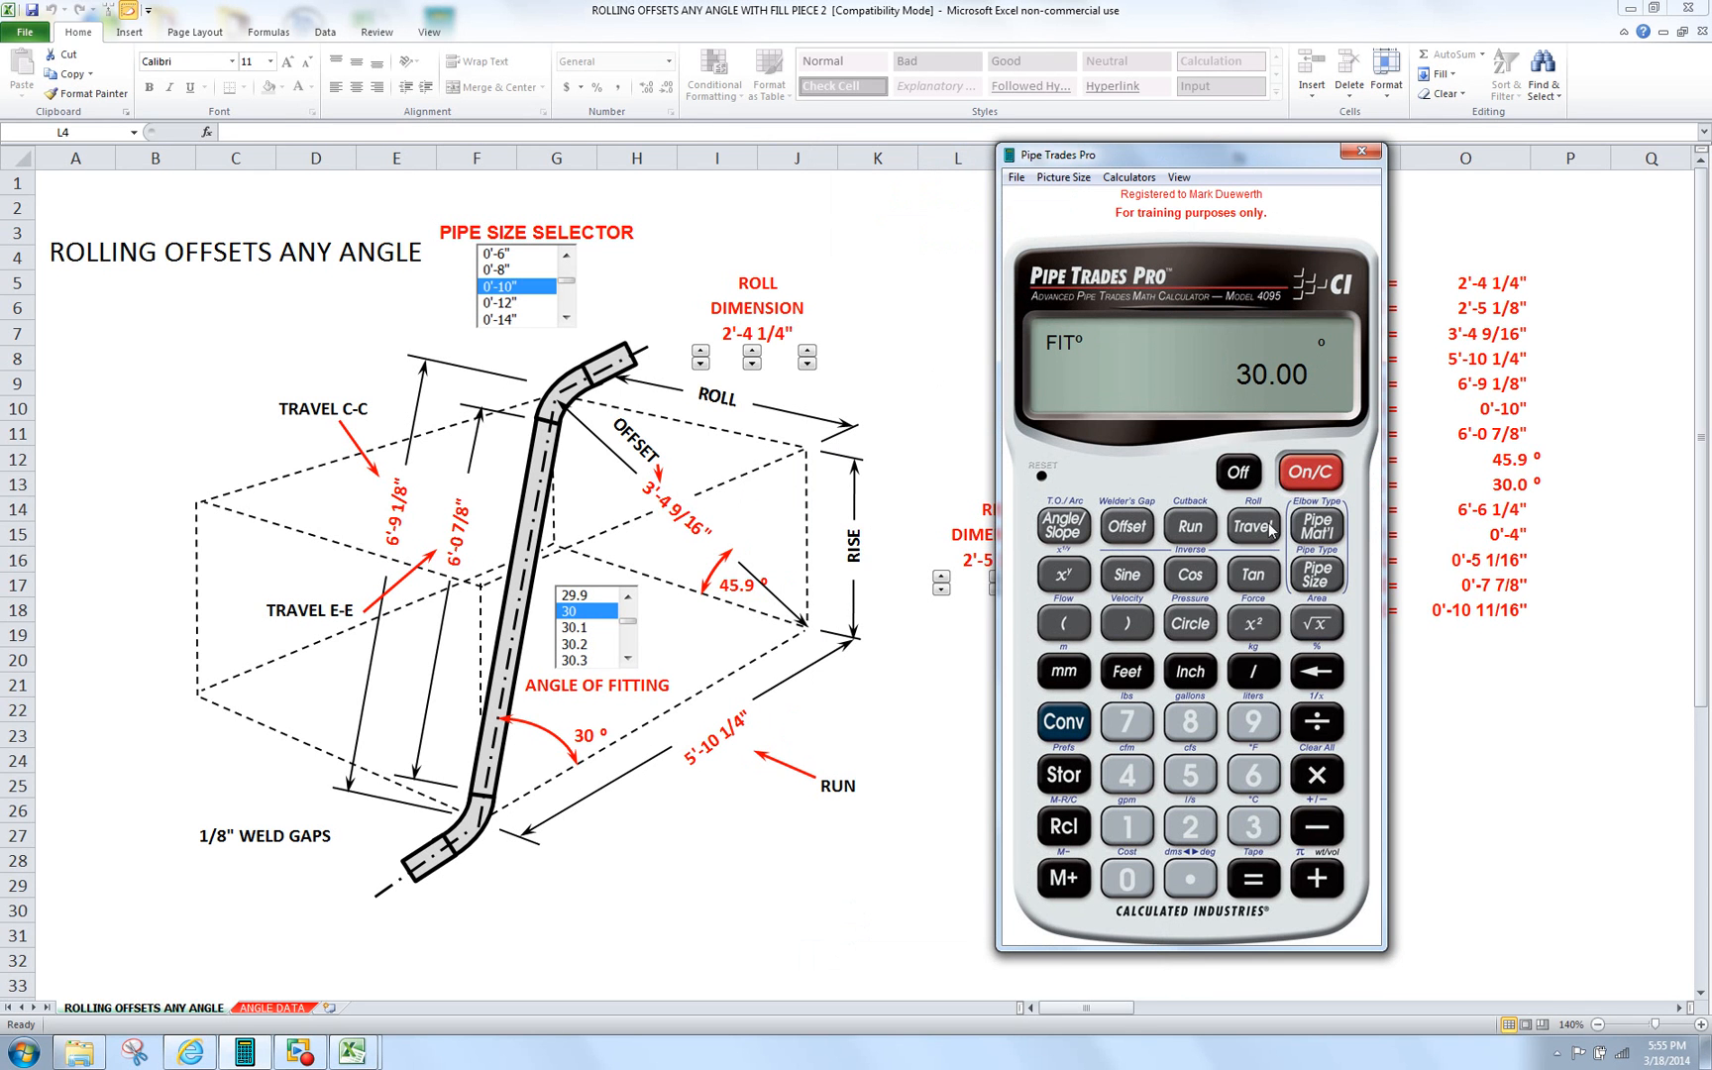
- Step from the fitting angle to the 5 1/16" inside arc and 7 7/8" center arc
click(1253, 527)
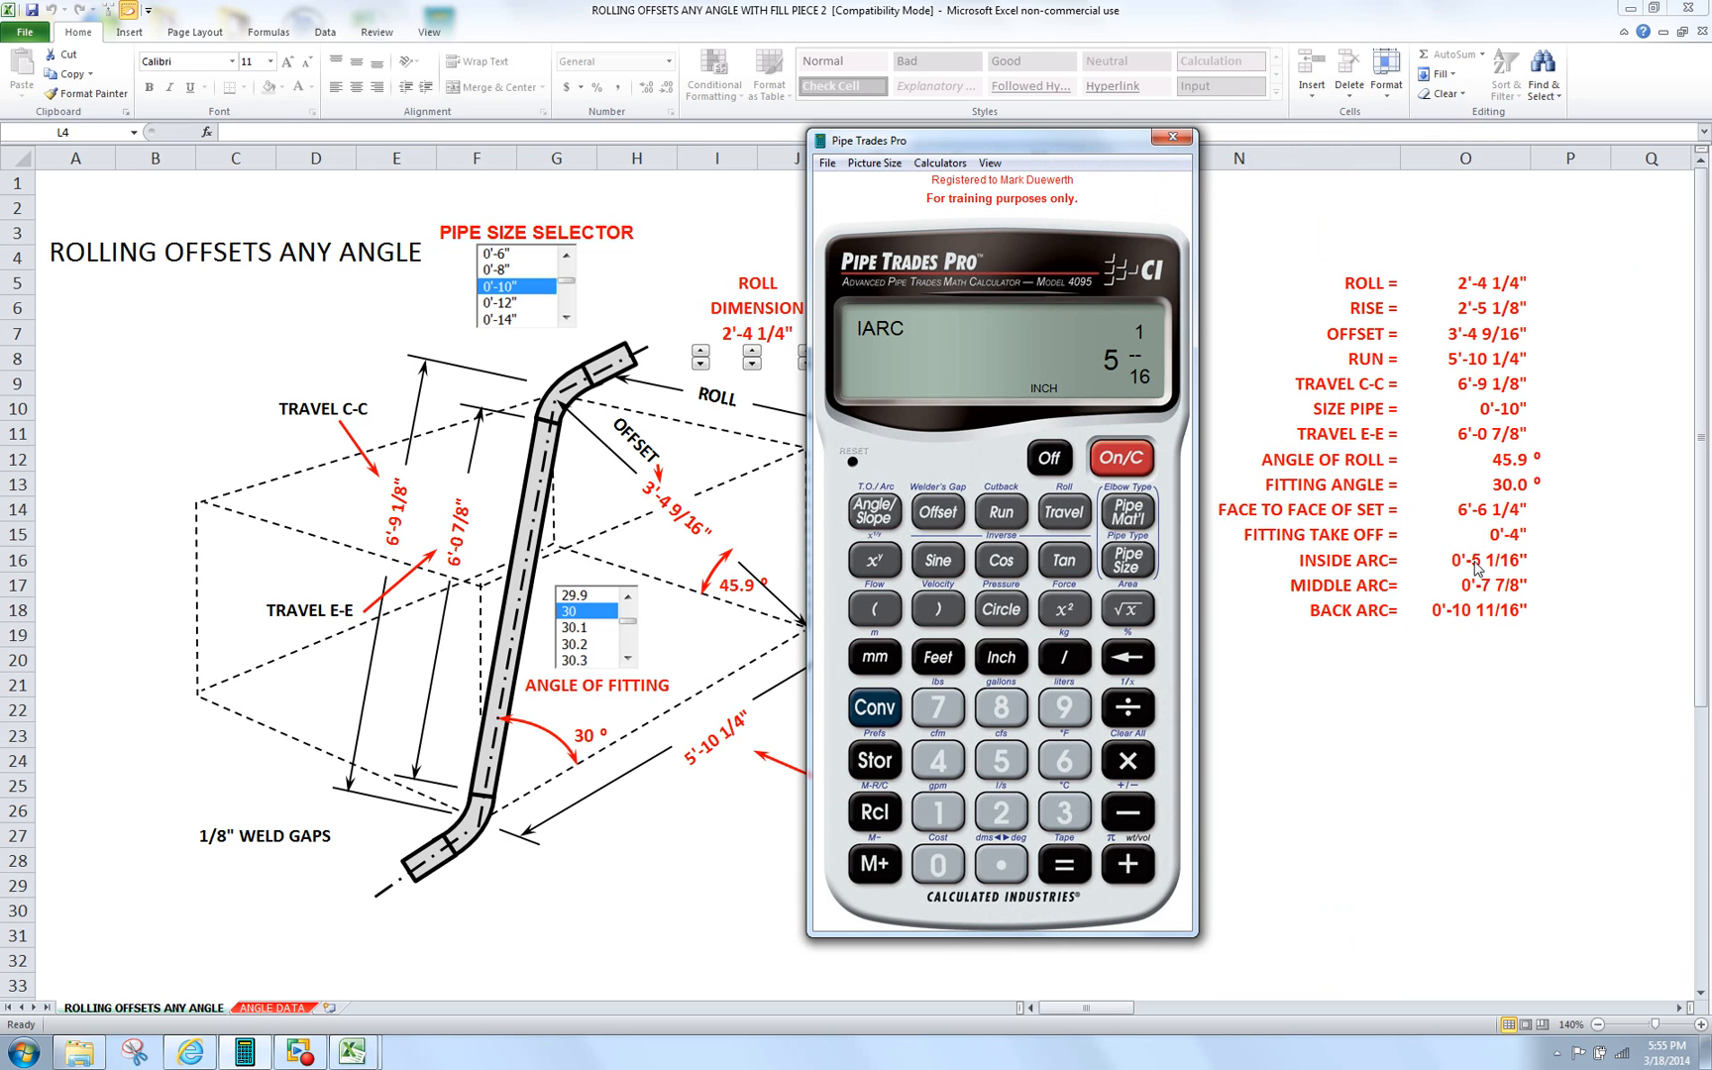
mouse_move(1505, 569)
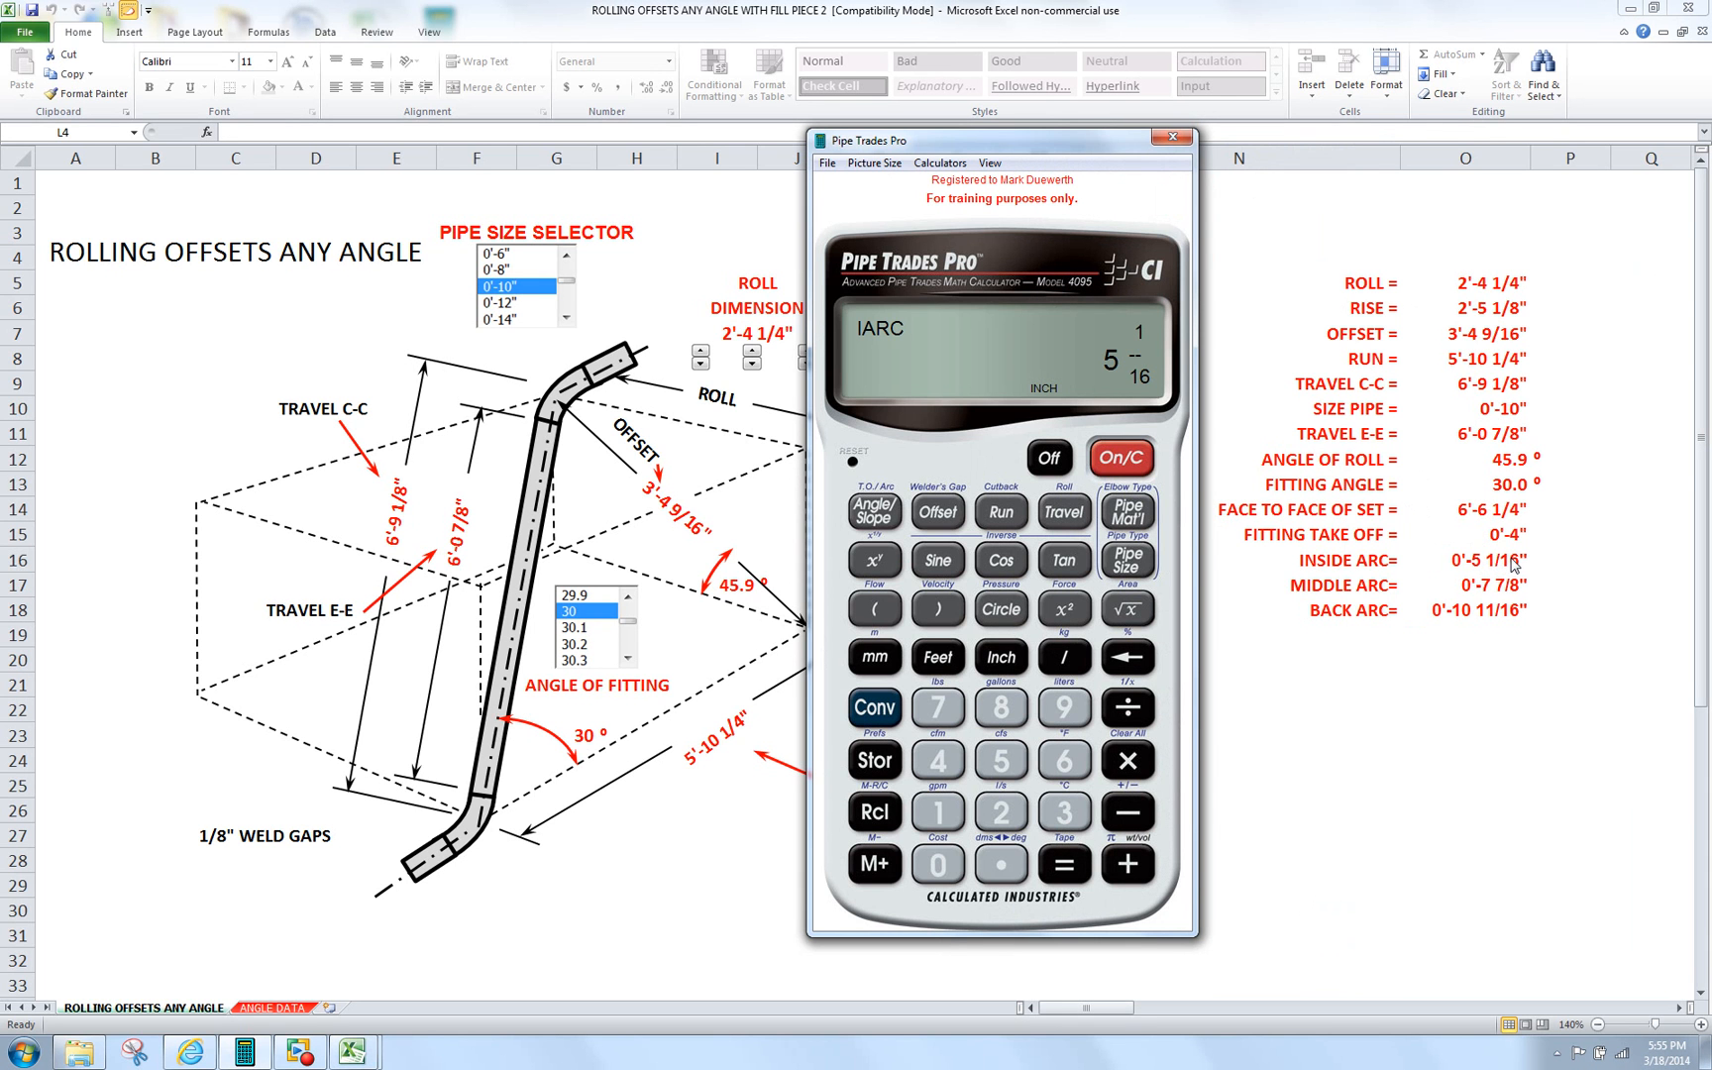
click(1059, 511)
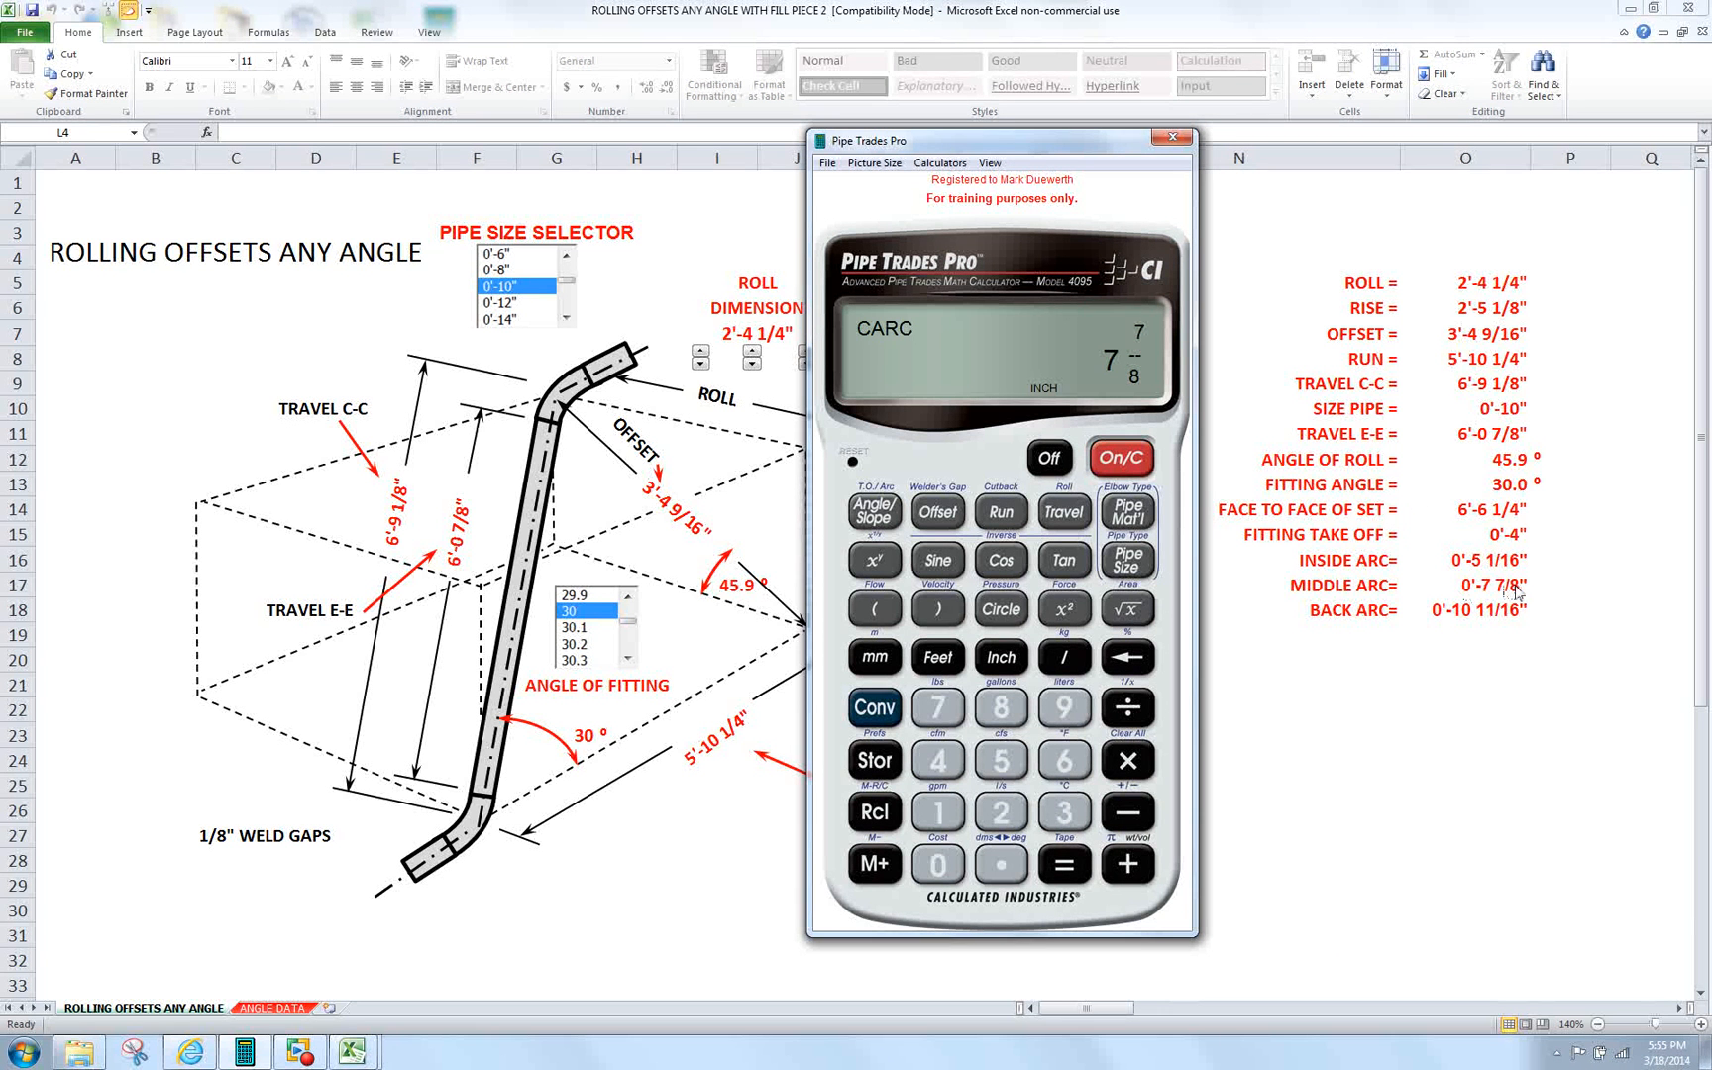
mouse_move(1475, 577)
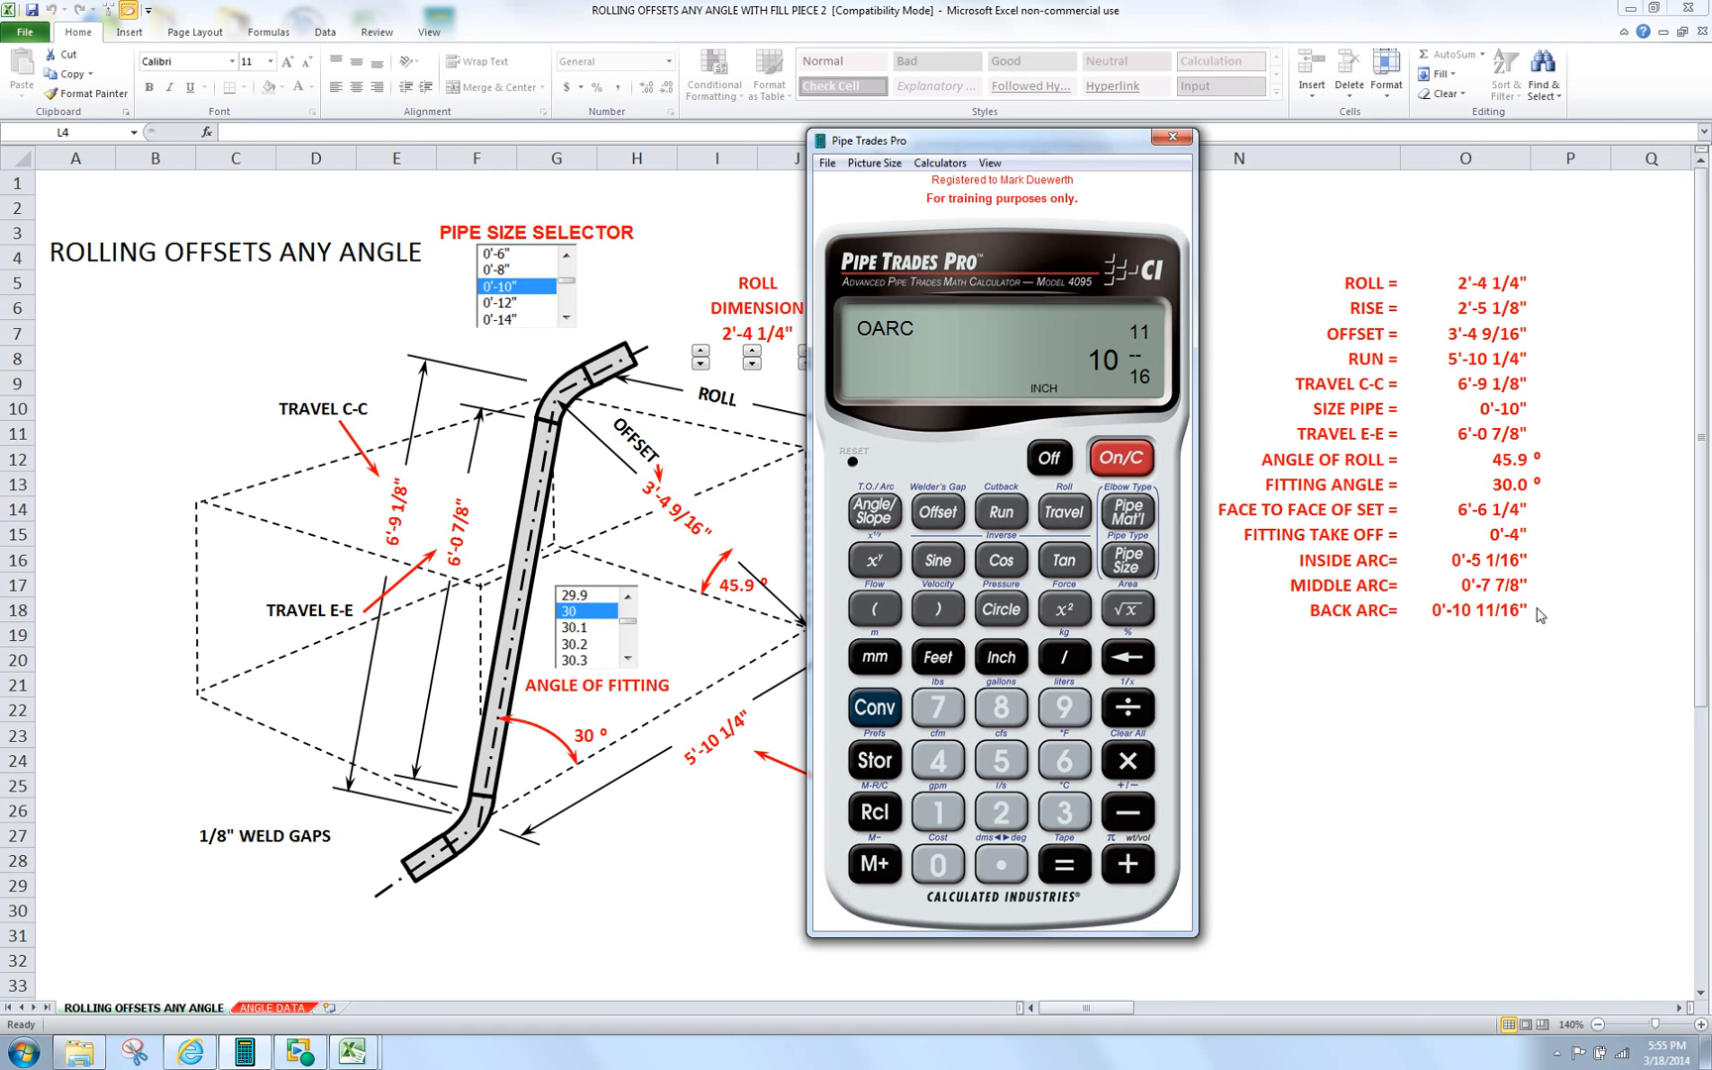
mouse_move(1520, 614)
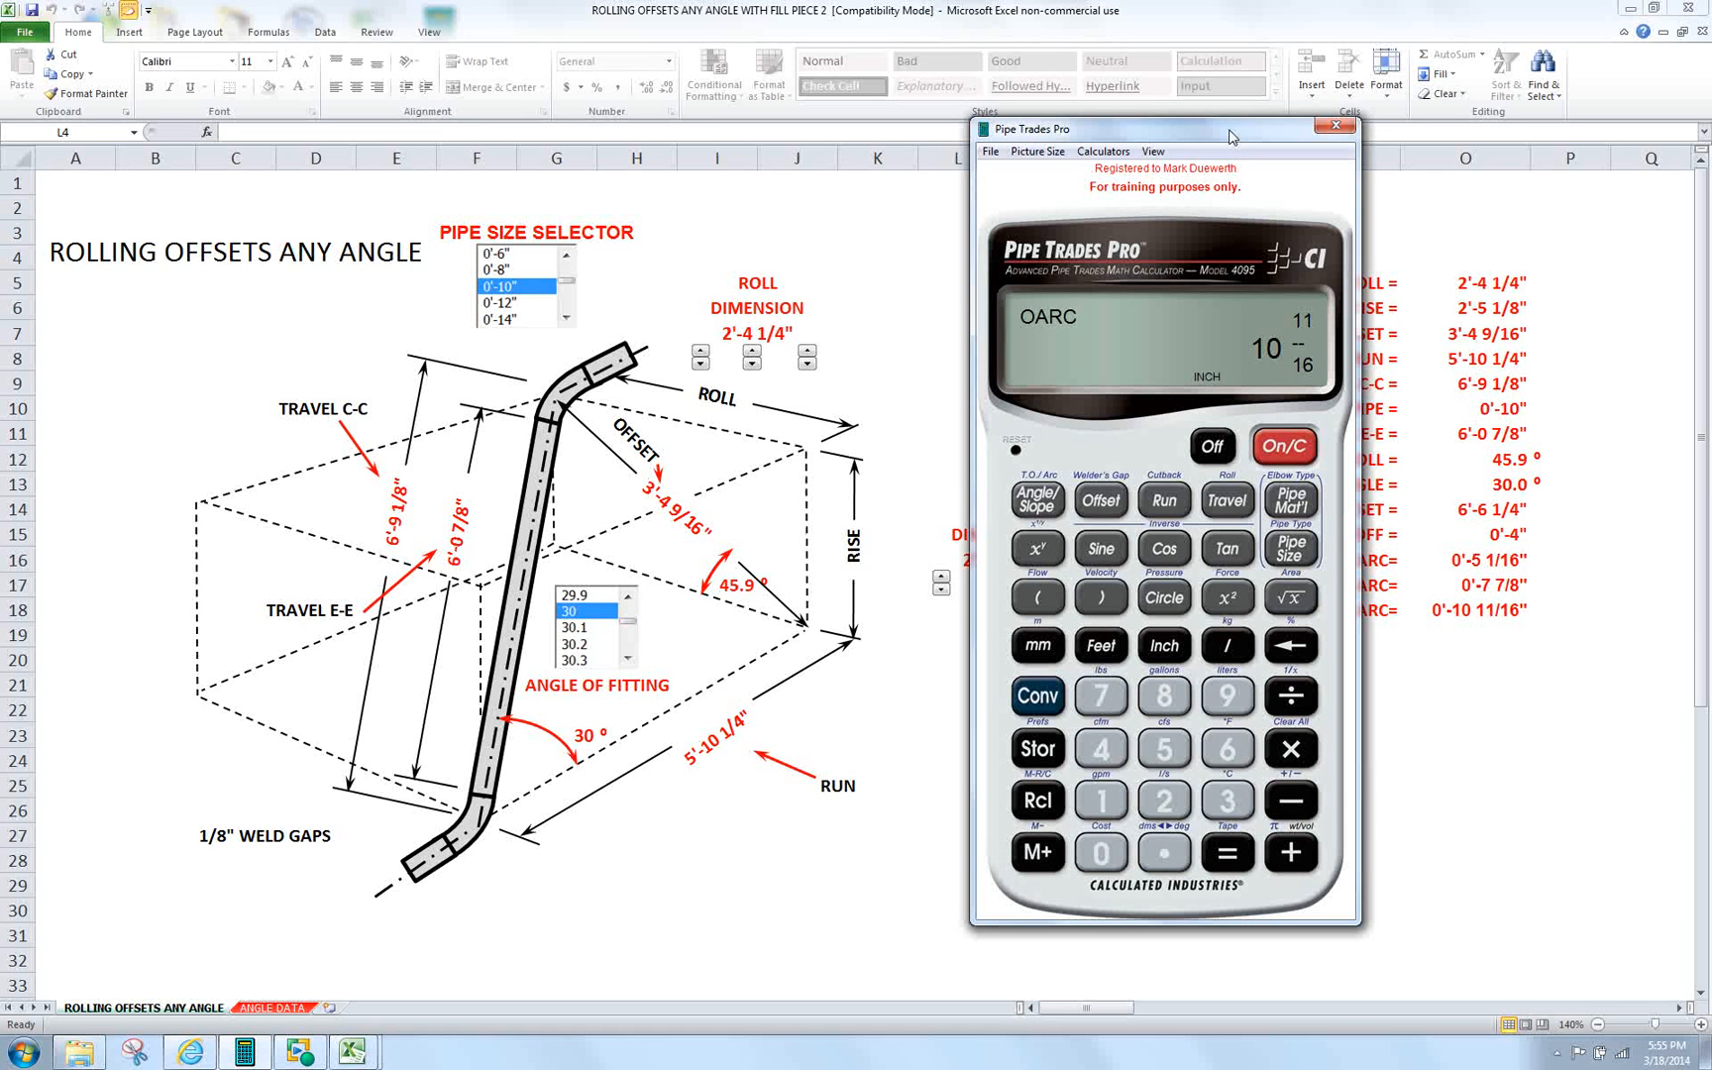
- Step through the 5'-10 1/4" advance, 2'-4 1/4" offset and 2'-5 1/8" roll back to the 6'-9 1/8" length
click(1227, 500)
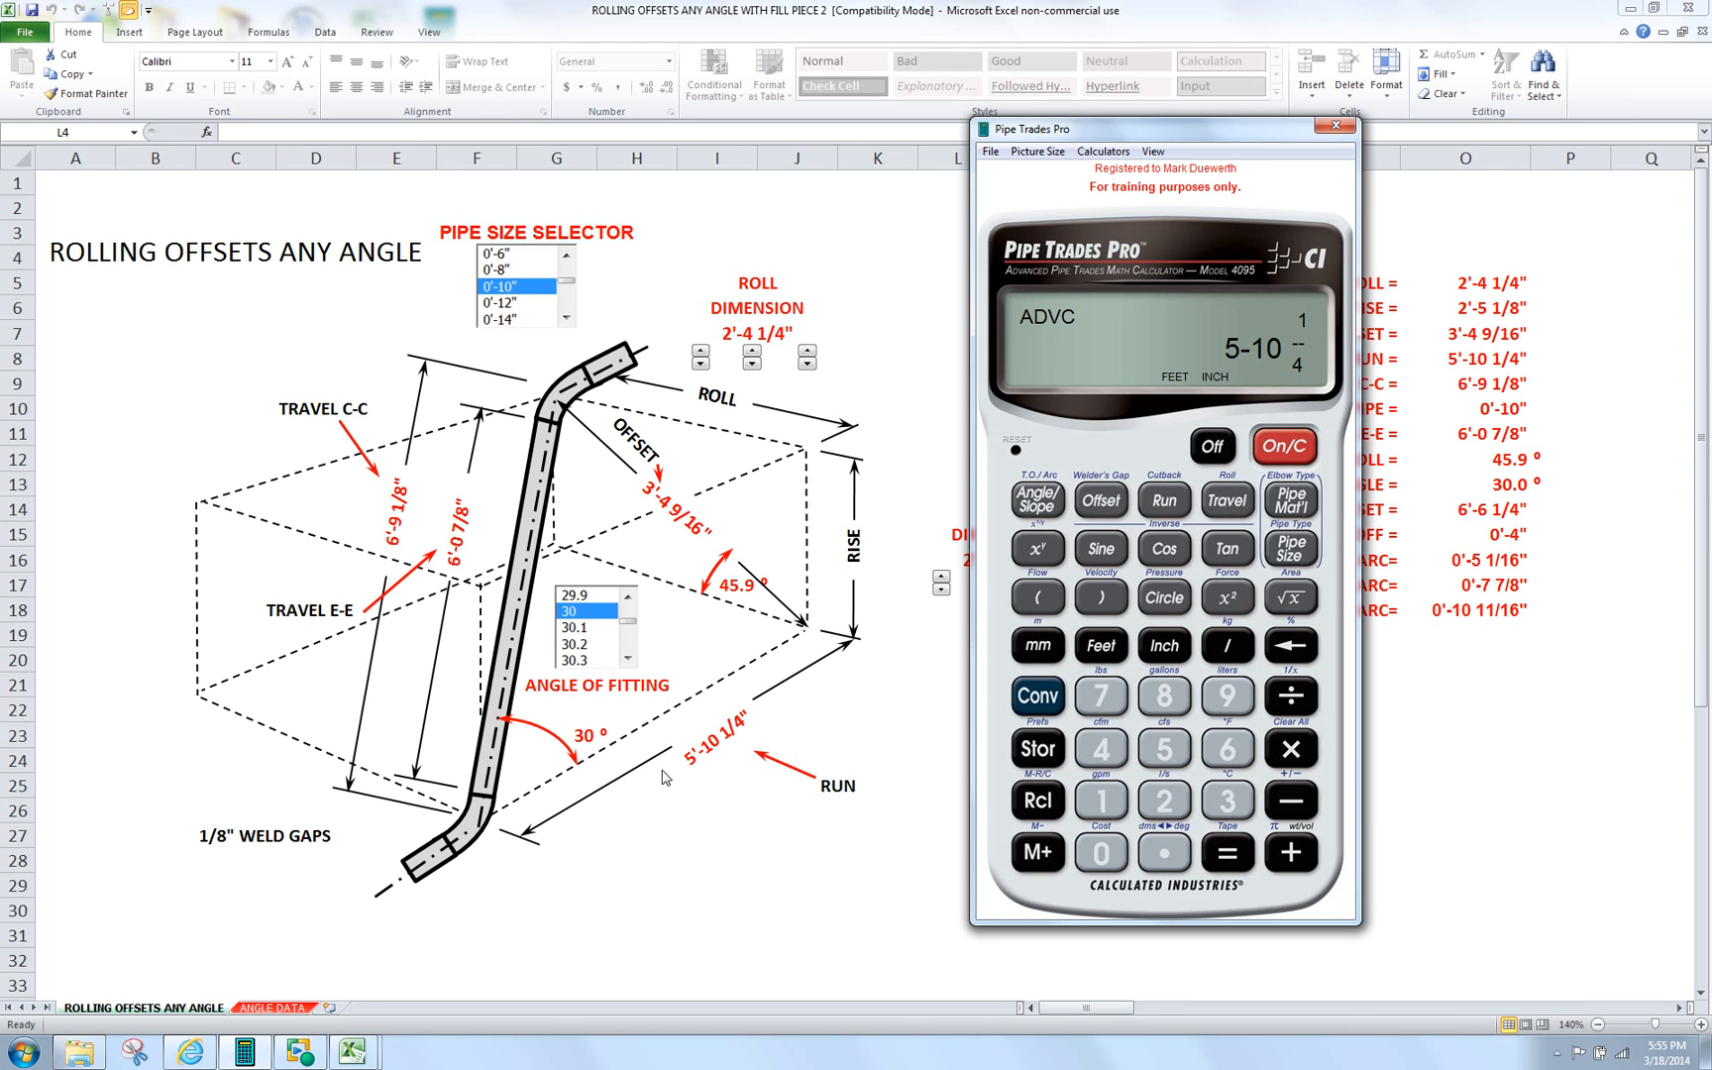
mouse_move(866, 765)
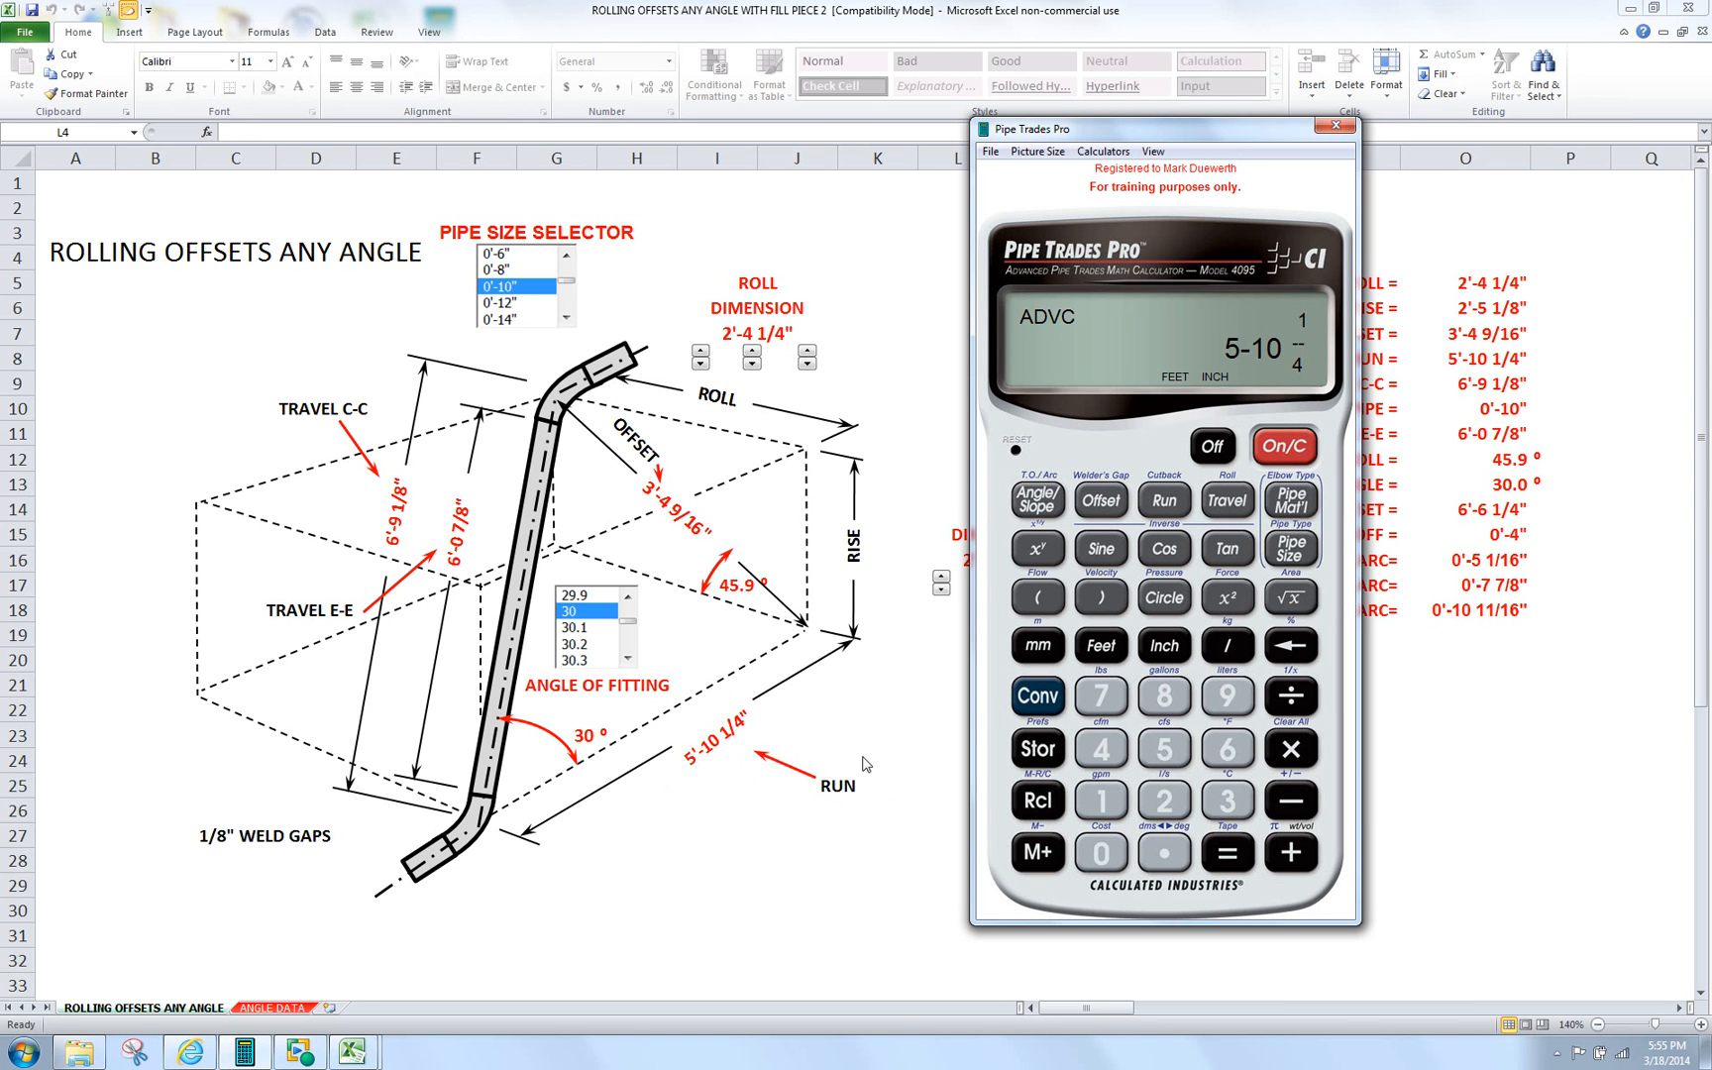
click(1226, 499)
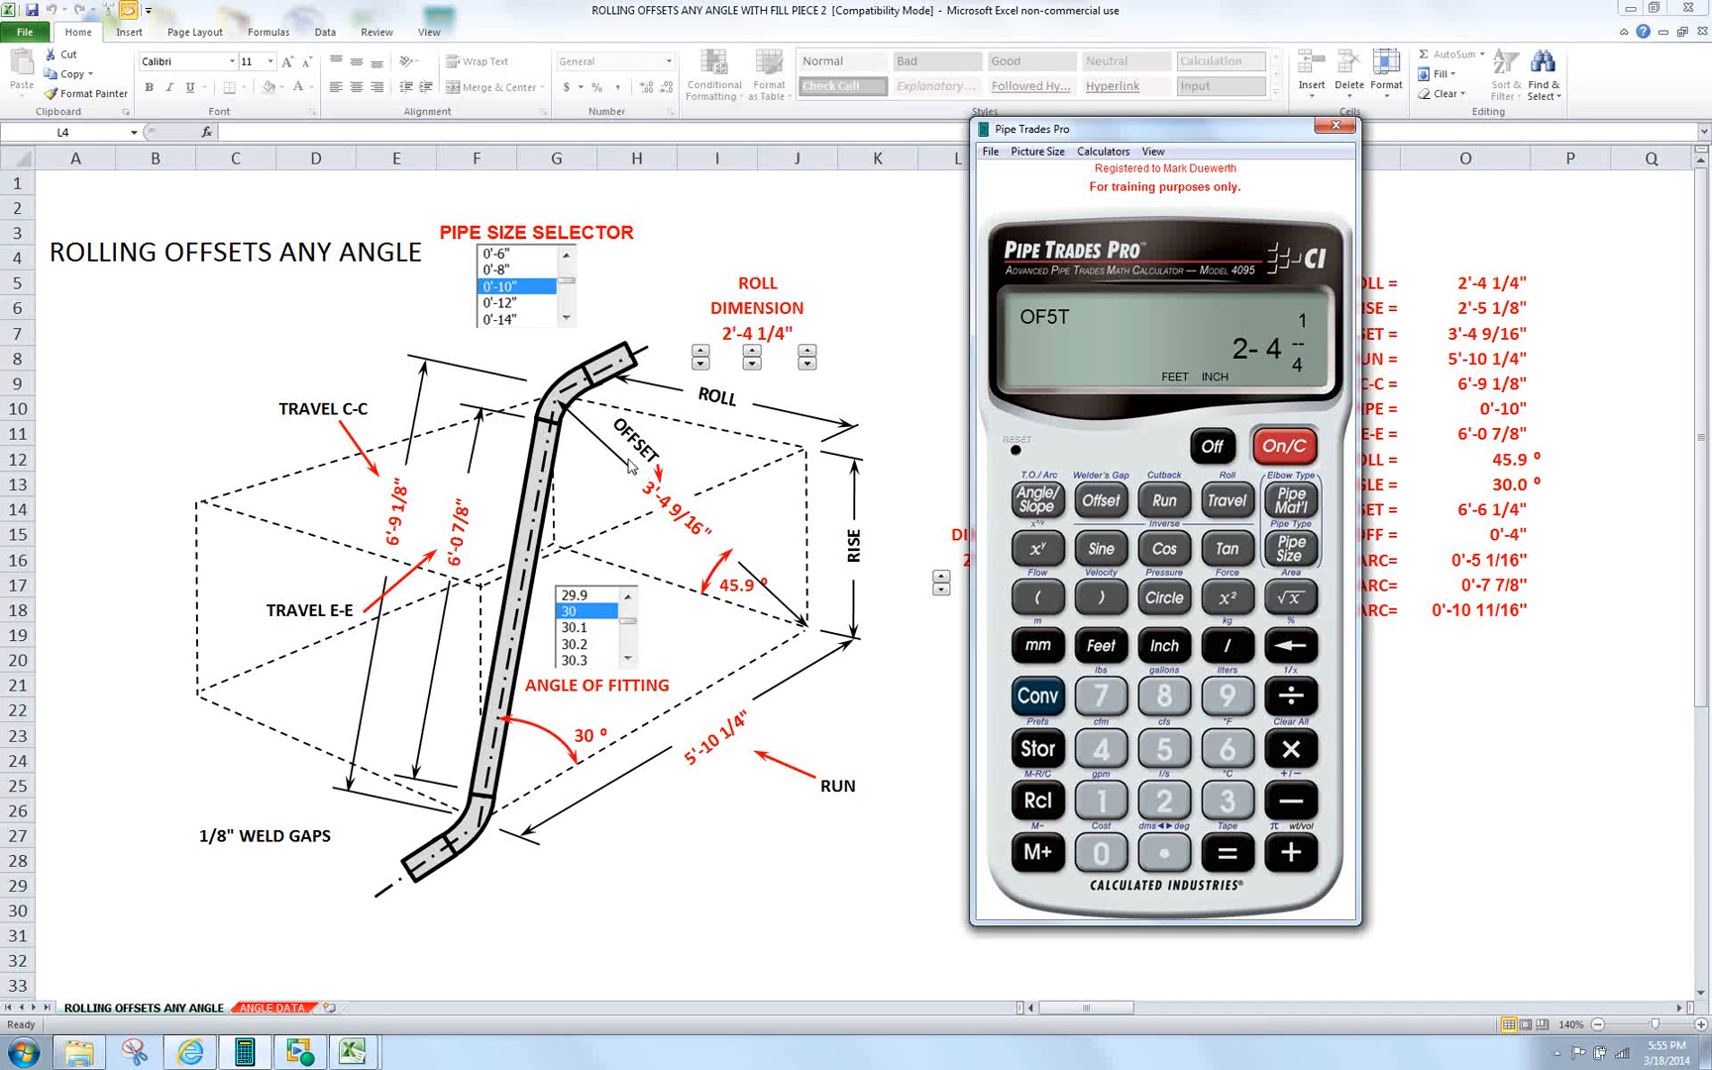
mouse_move(828, 380)
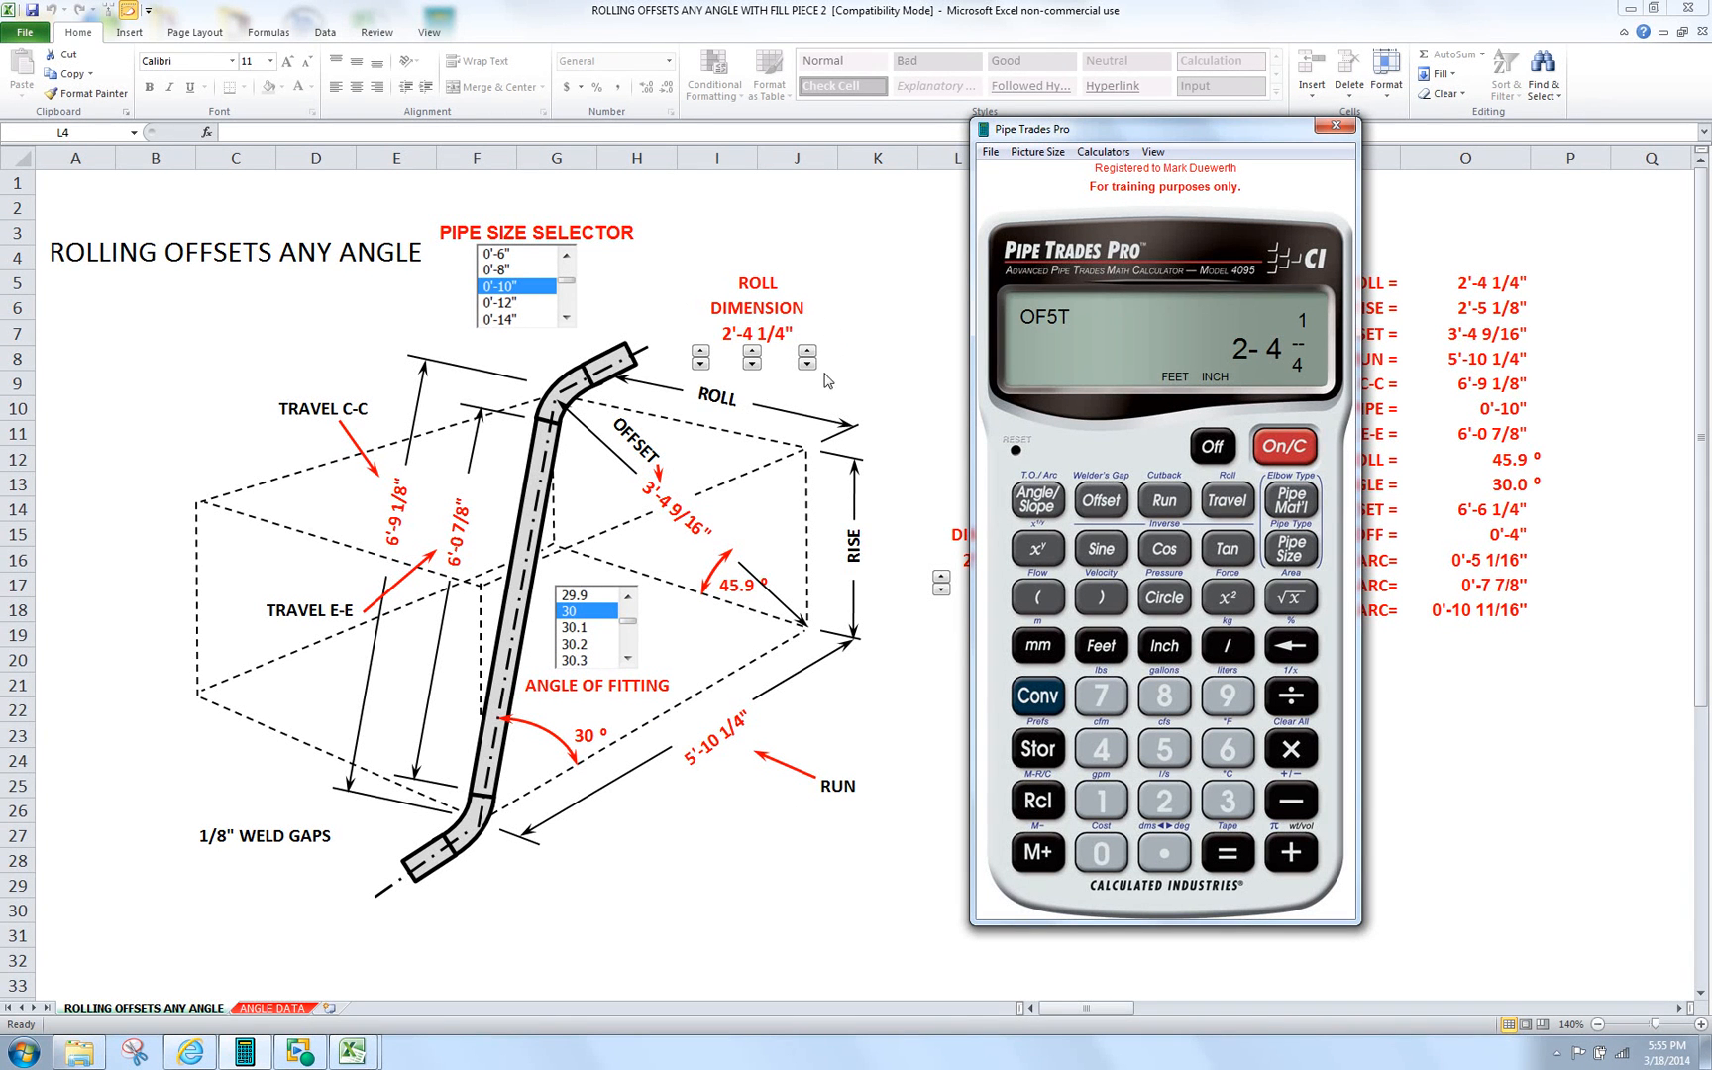
mouse_move(1250, 506)
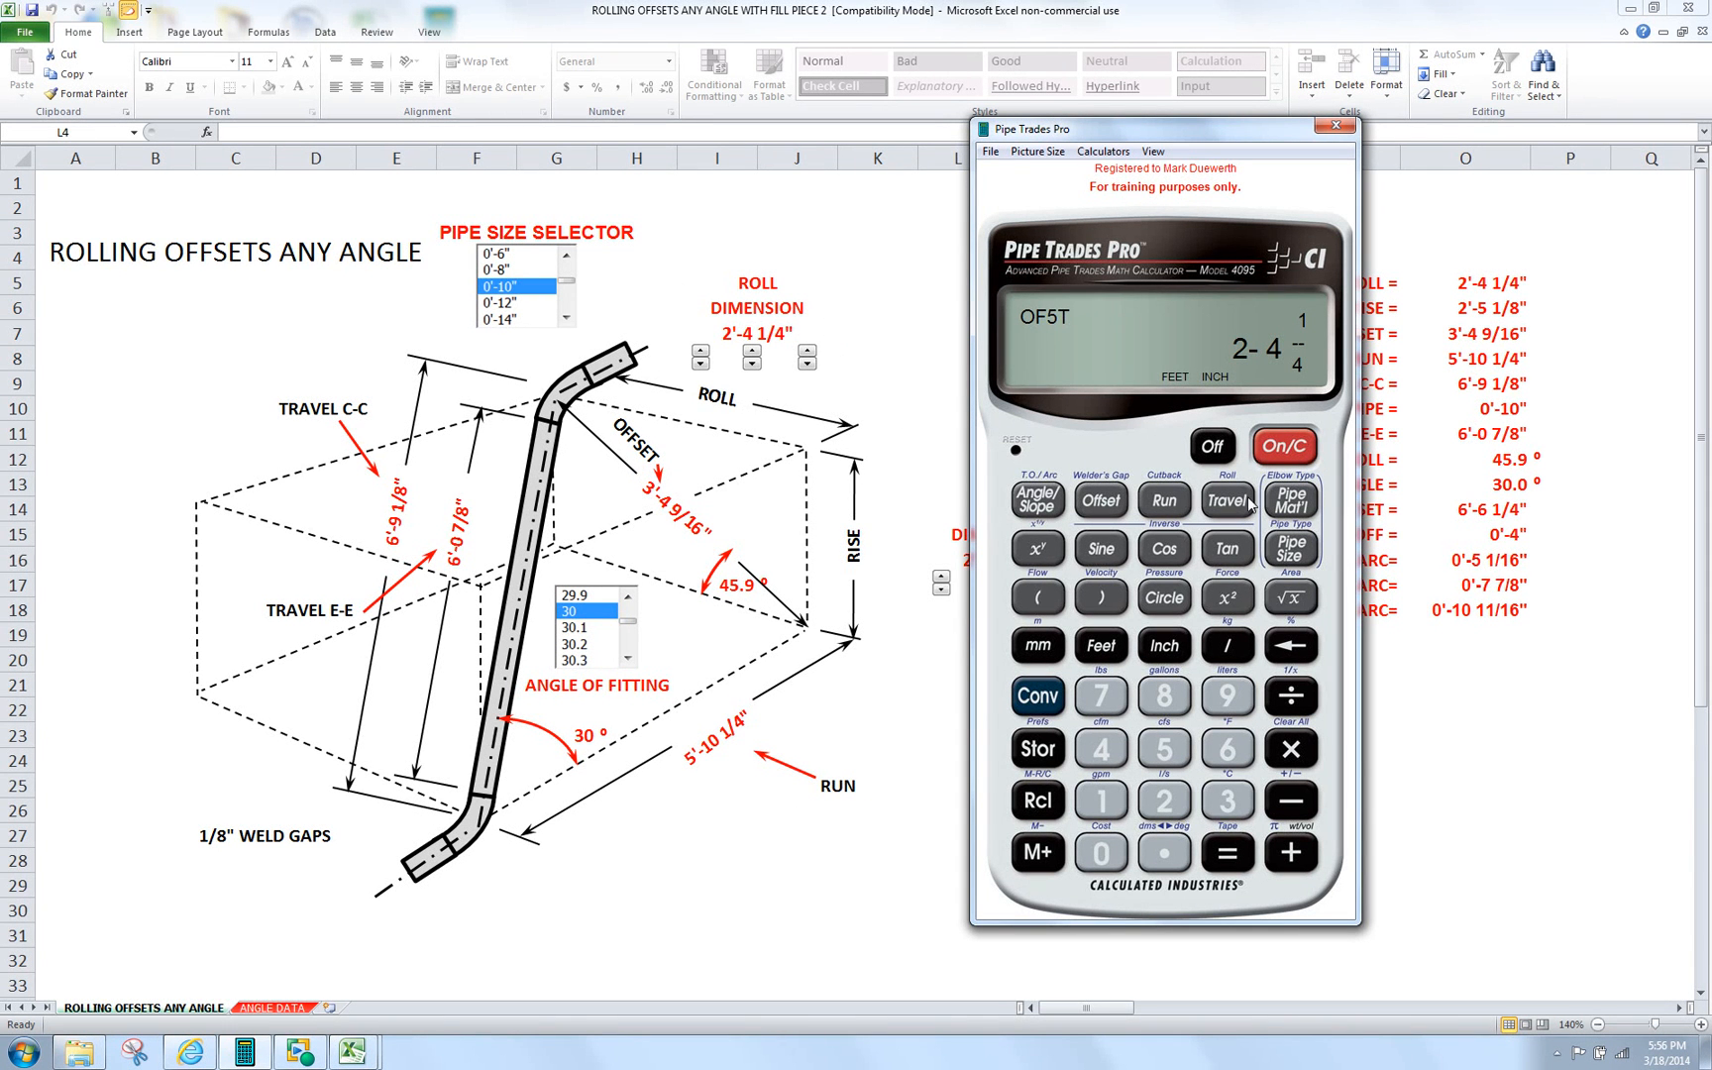
click(1225, 500)
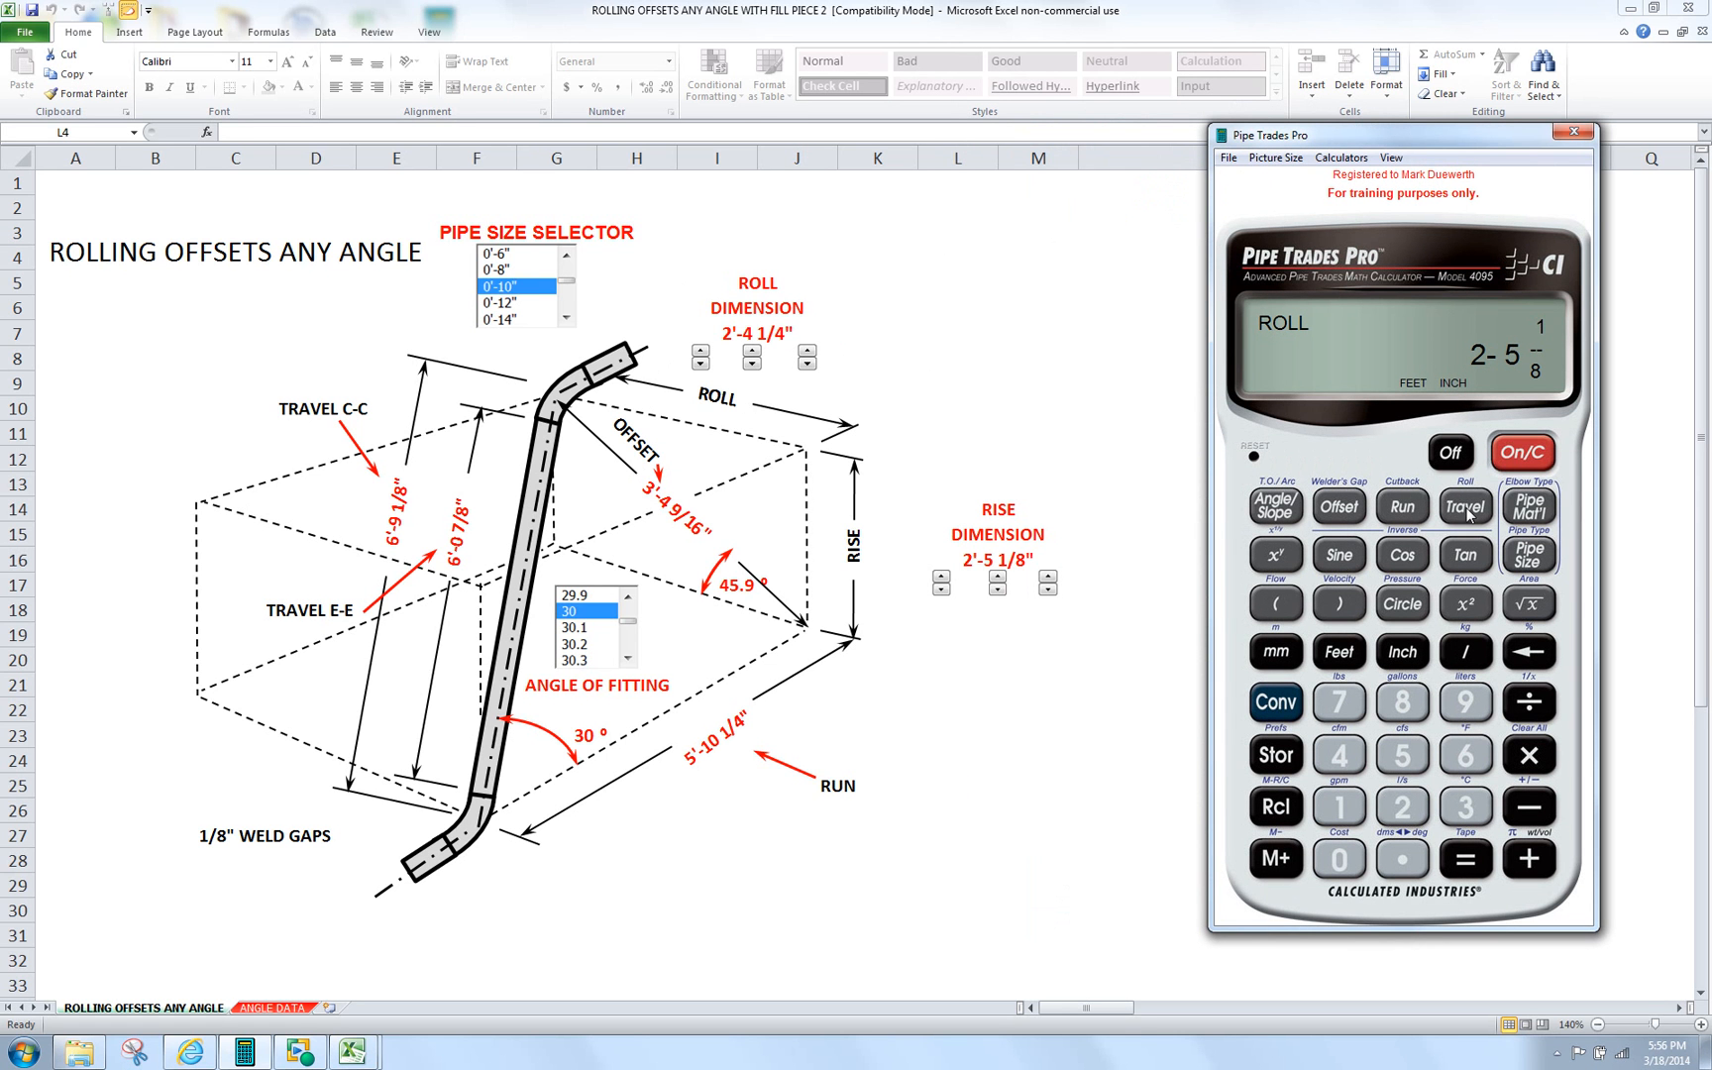
click(1465, 506)
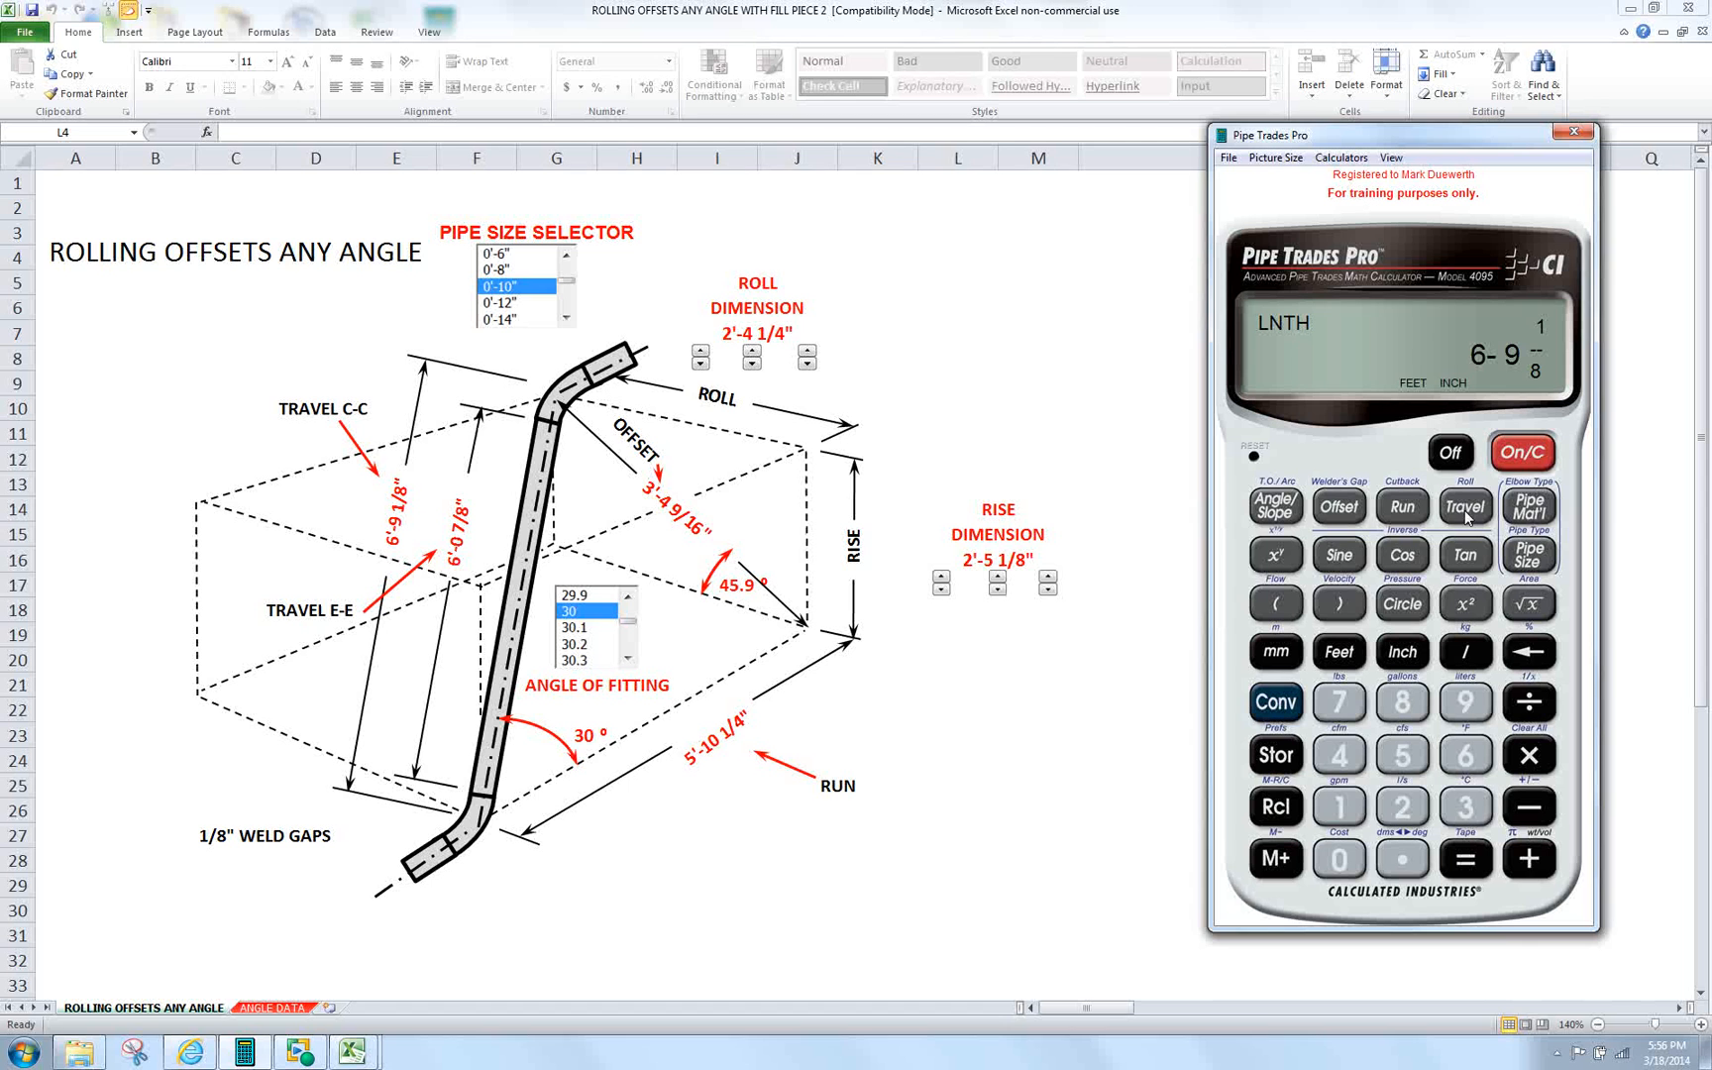
mouse_move(1452, 374)
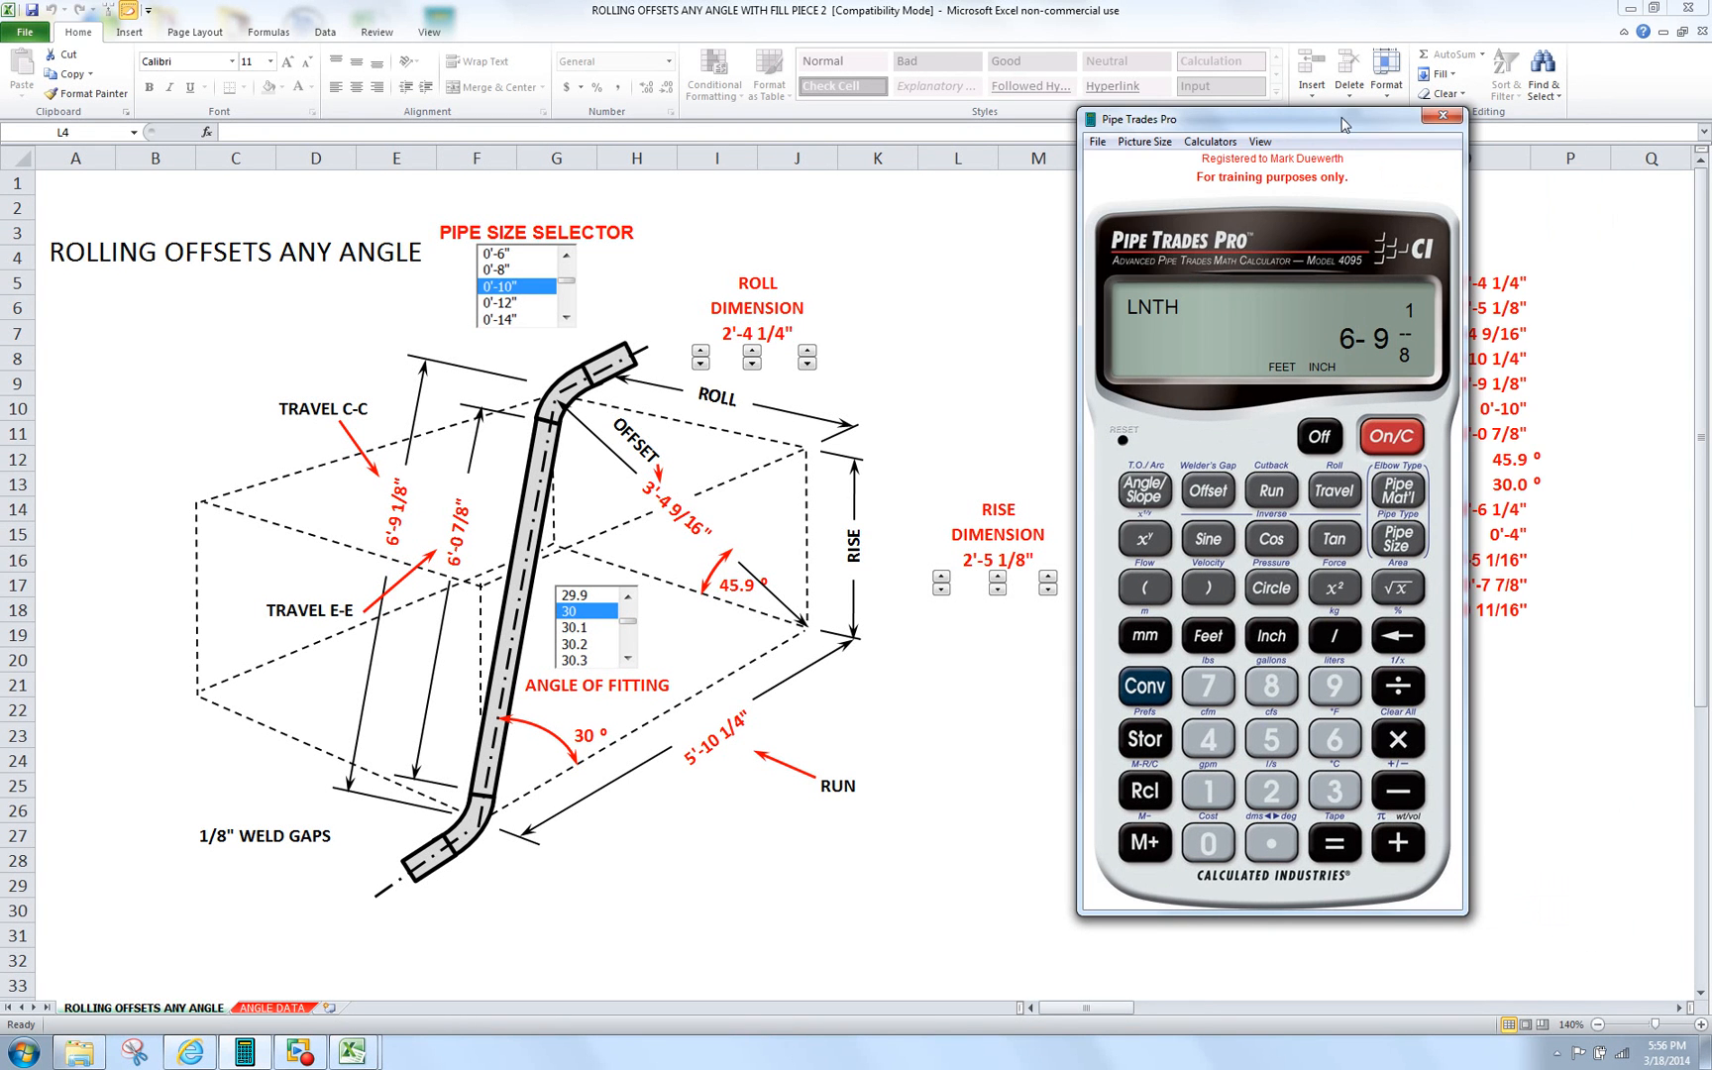
mouse_move(955, 271)
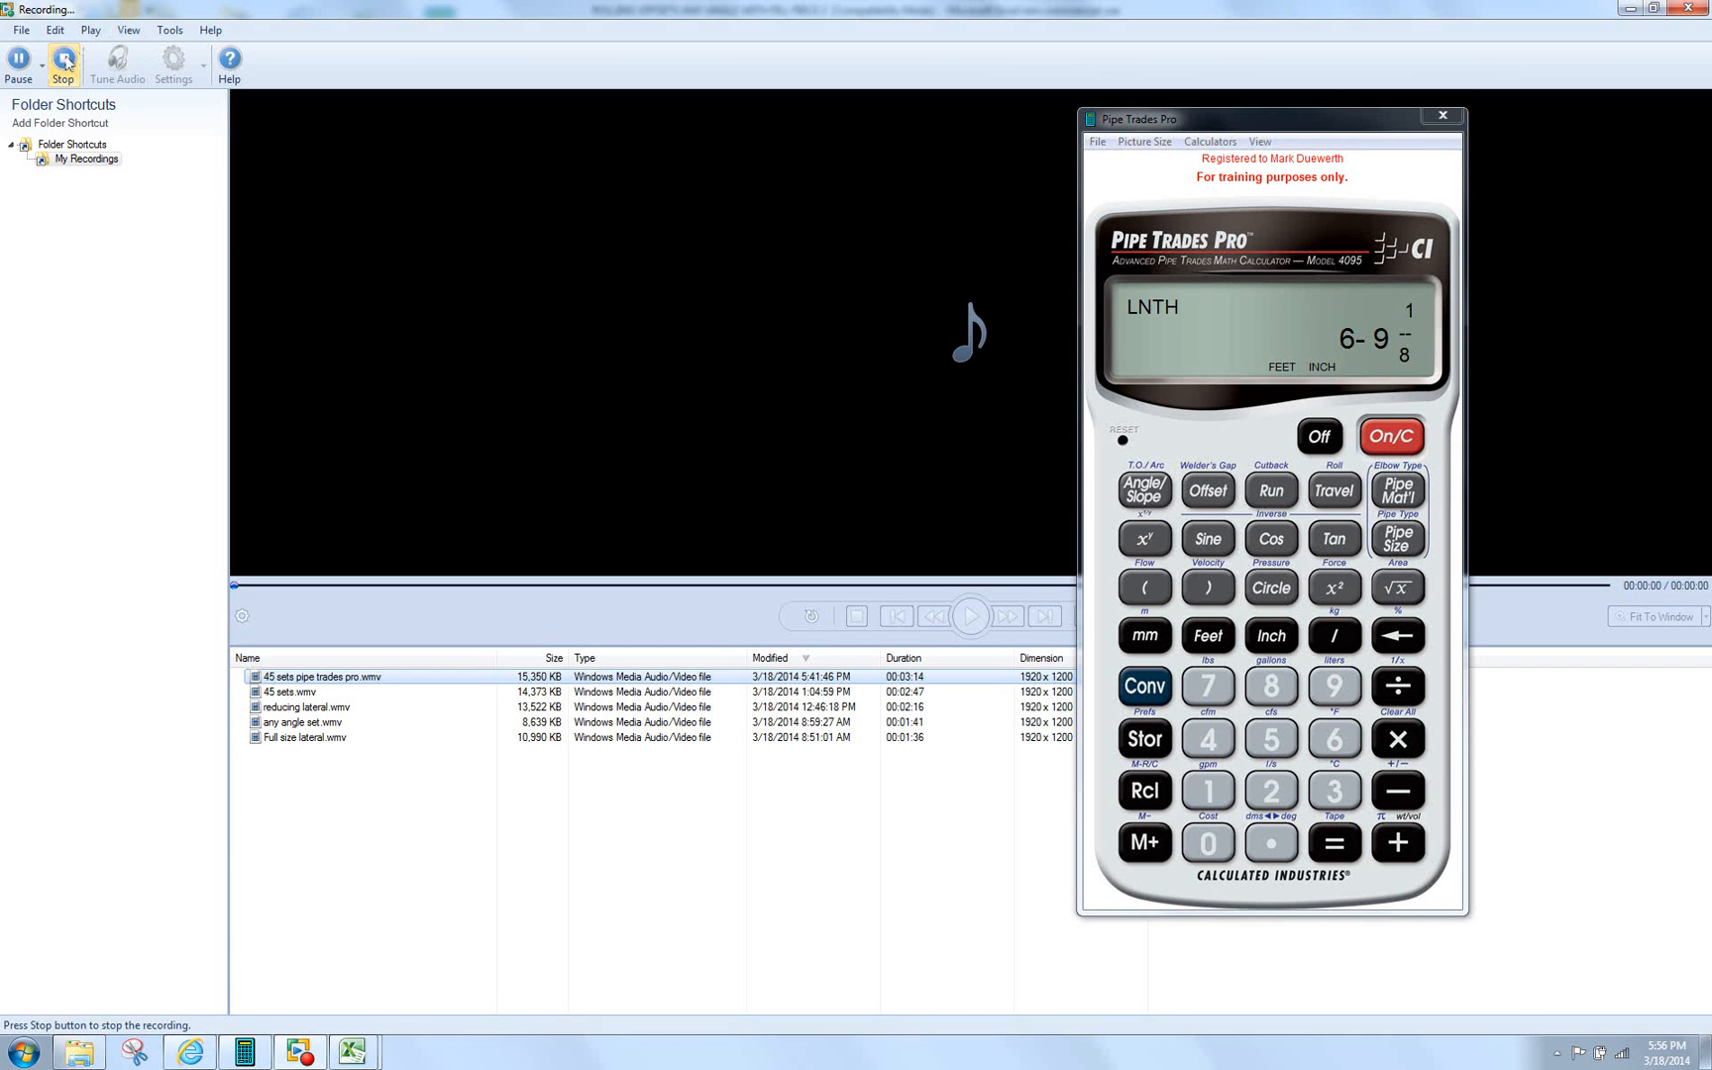
mouse_move(61, 63)
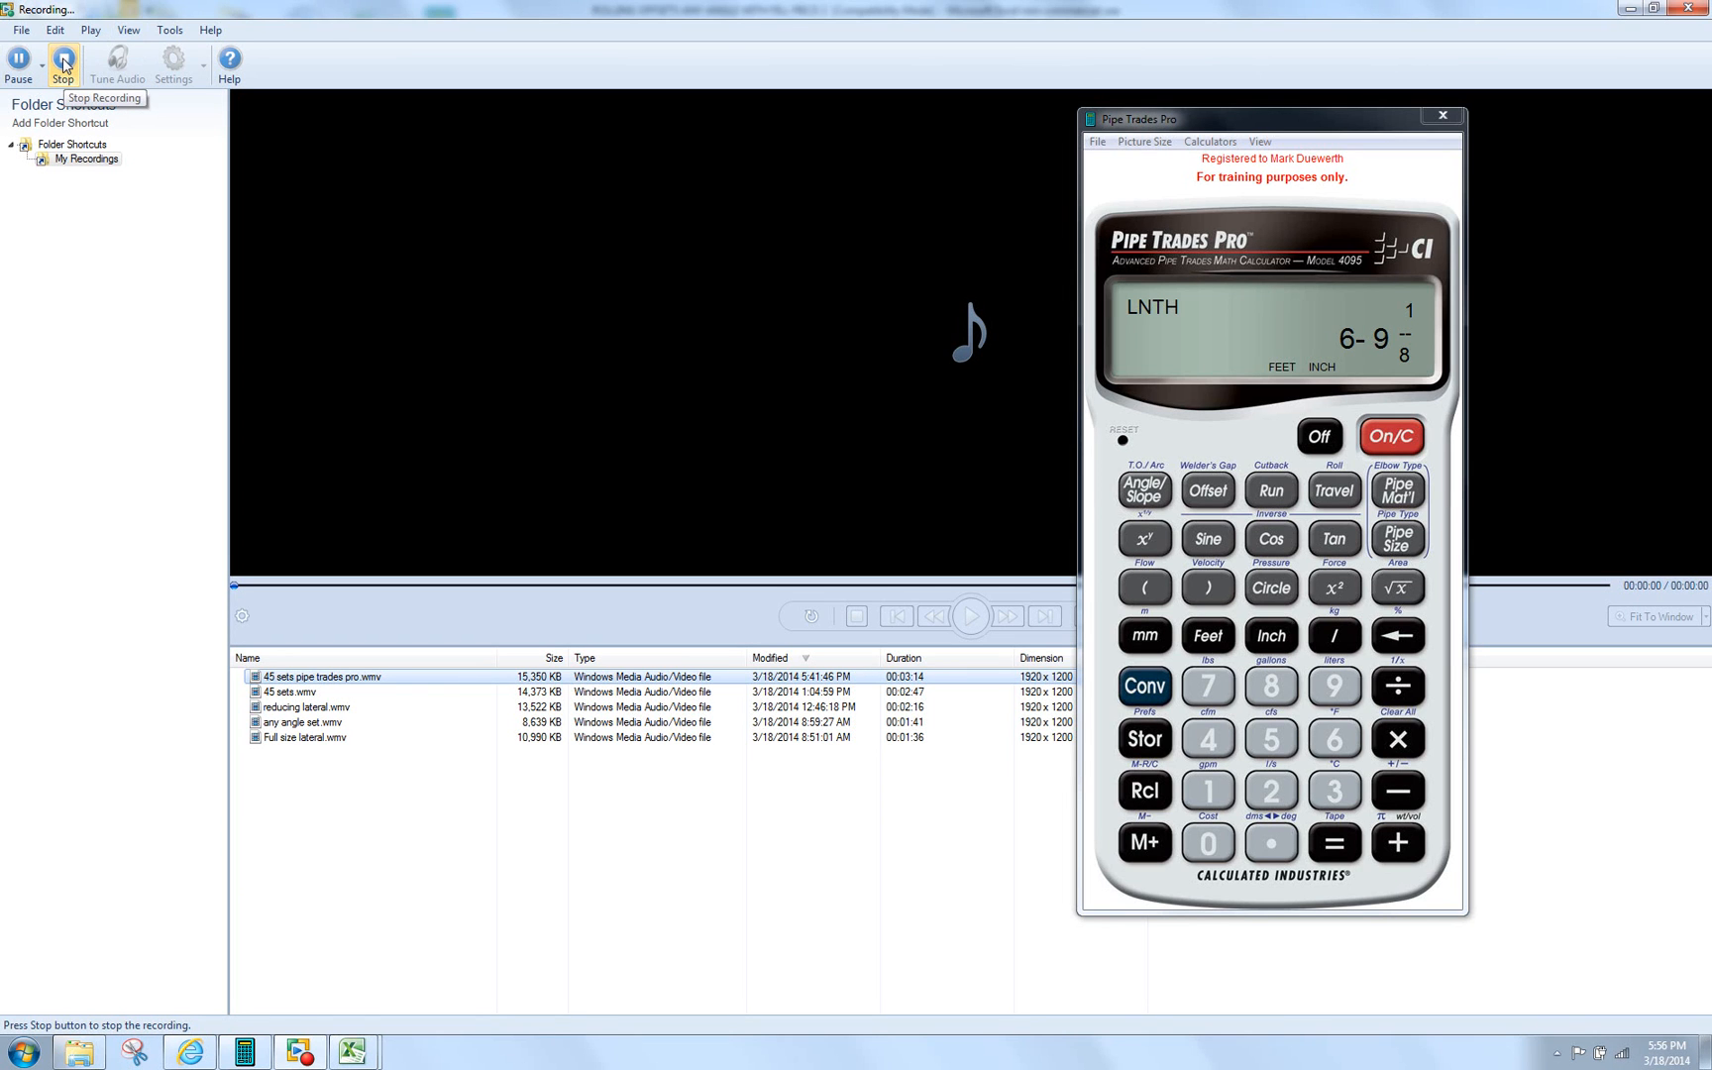